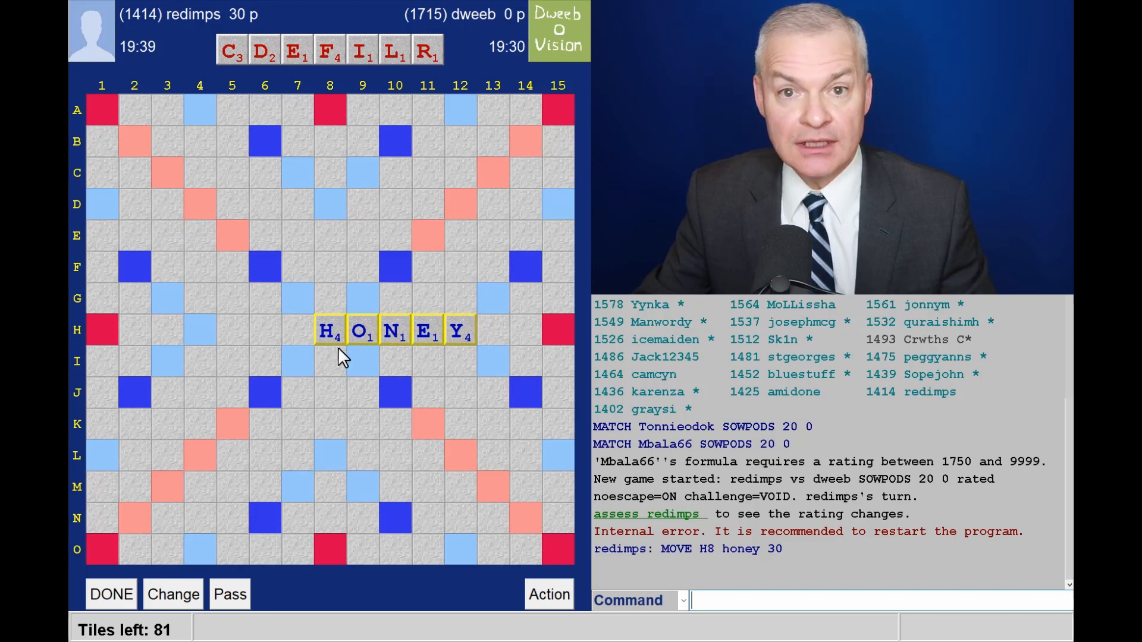
mouse_move(333, 358)
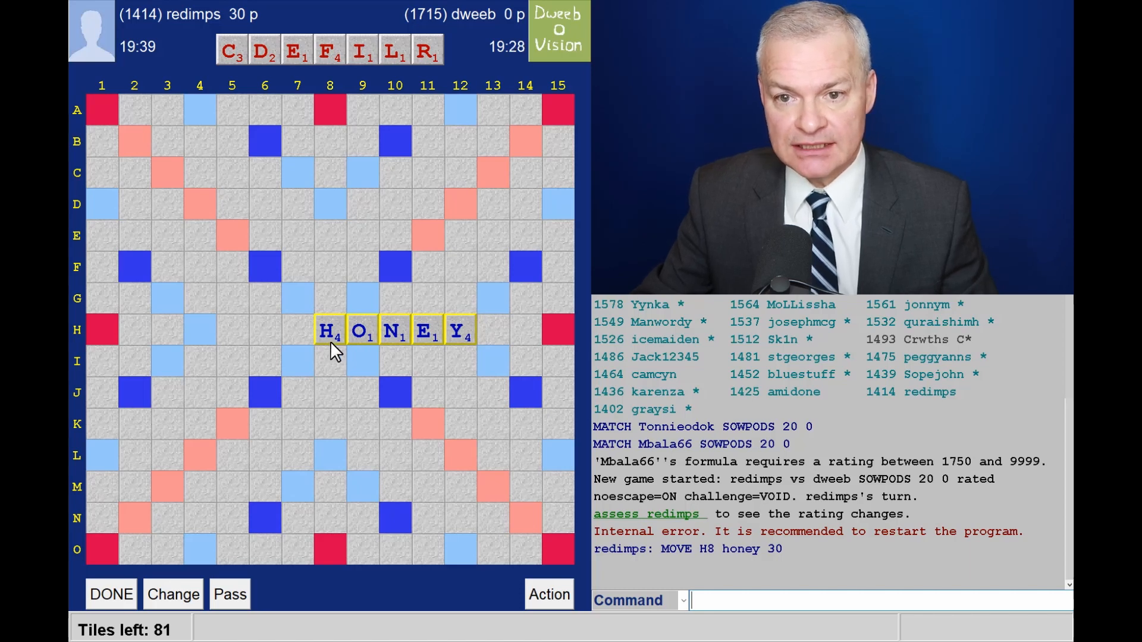
mouse_move(378, 354)
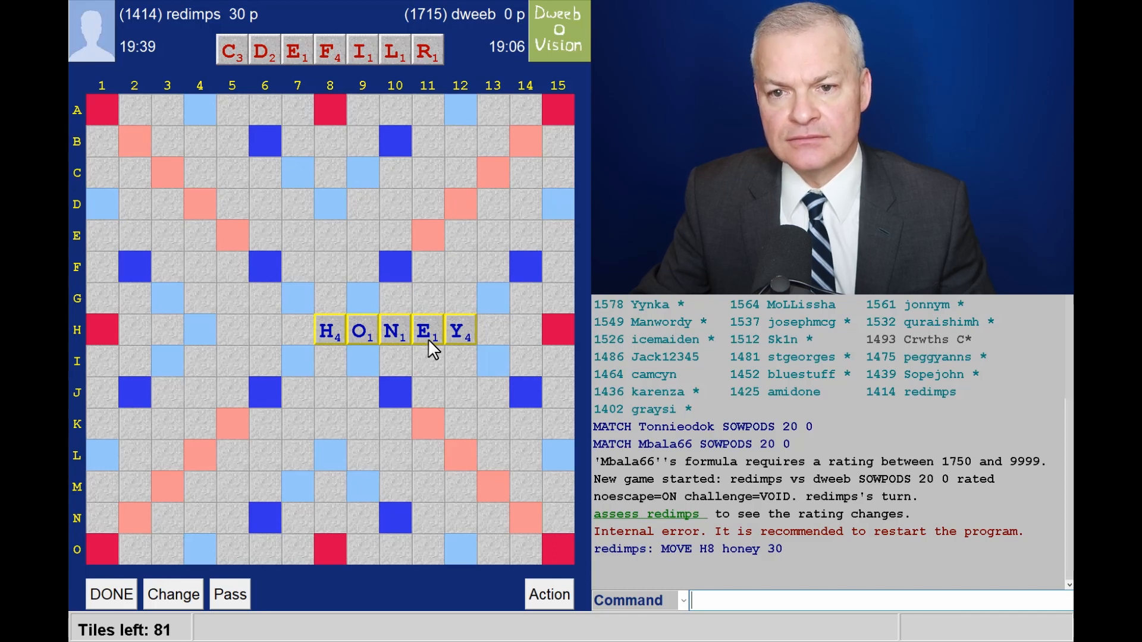
mouse_move(476, 358)
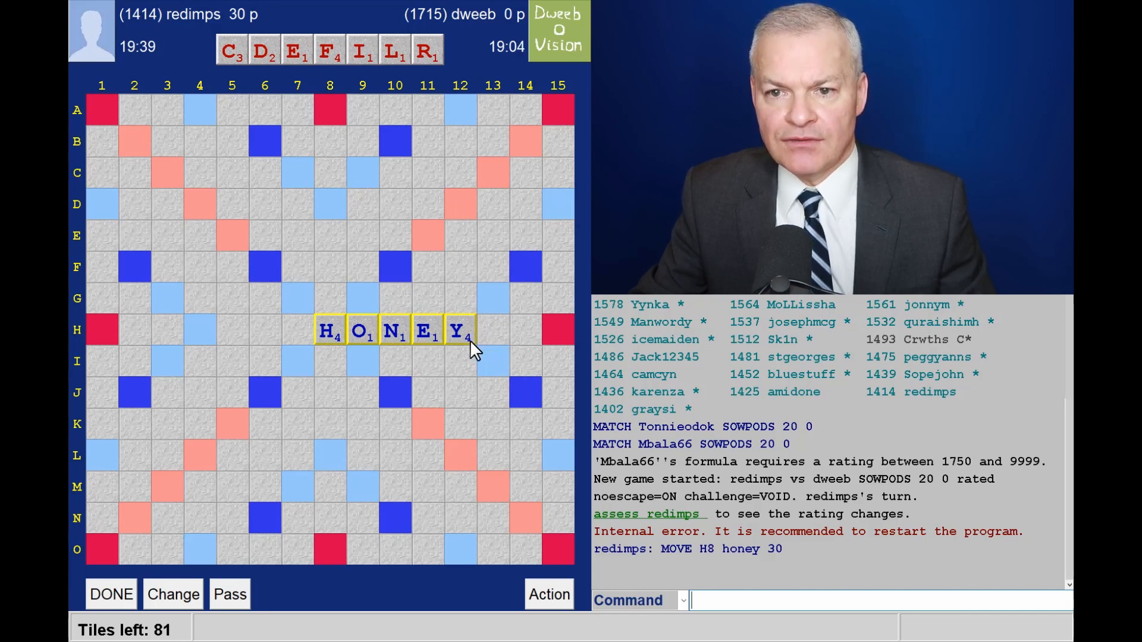
mouse_move(471, 317)
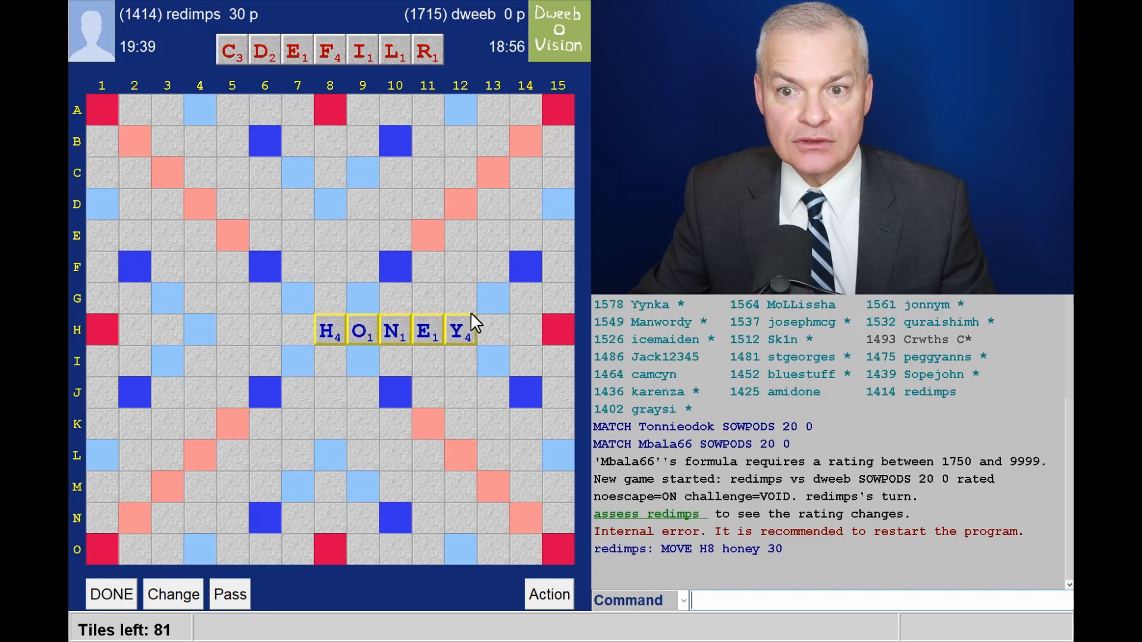
mouse_move(396, 162)
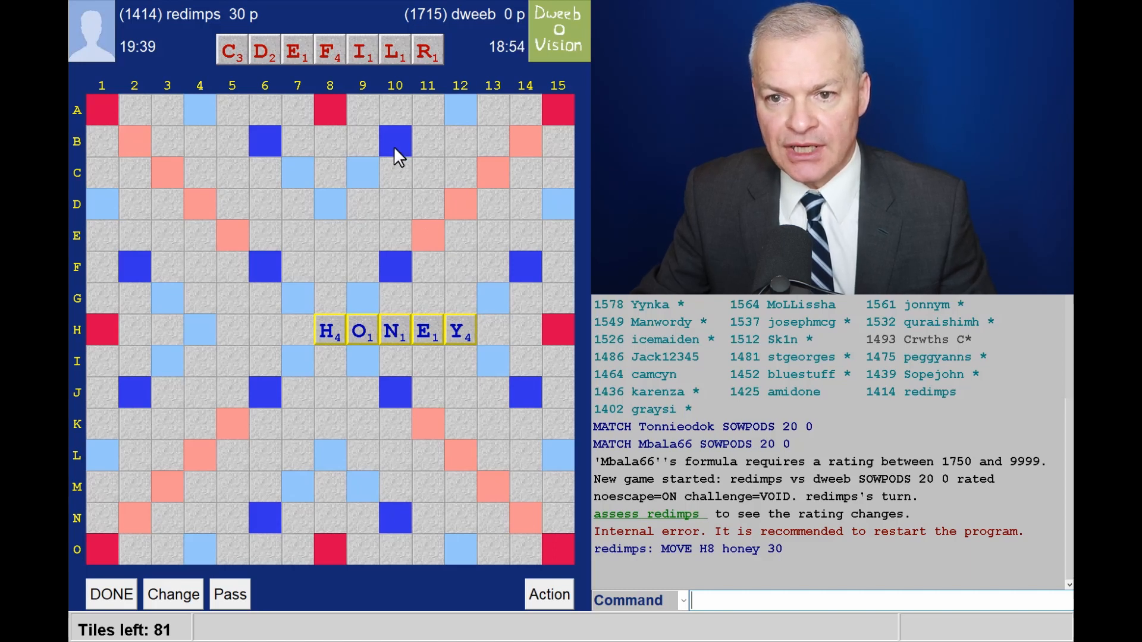
mouse_move(370, 365)
text(CLEF)
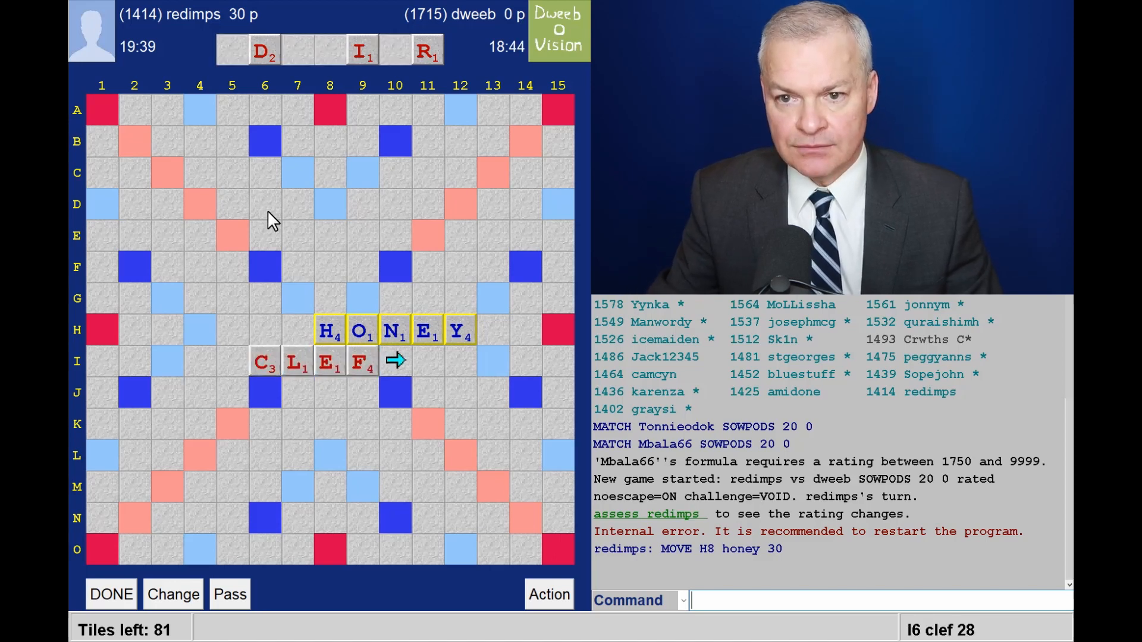
mouse_move(358, 112)
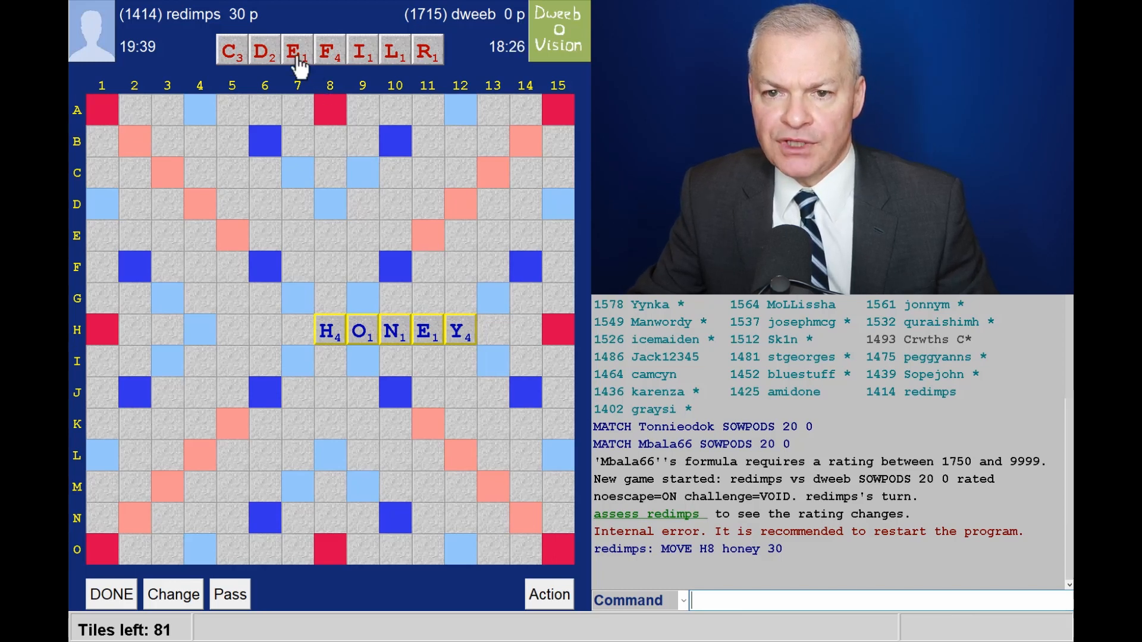
mouse_move(462, 437)
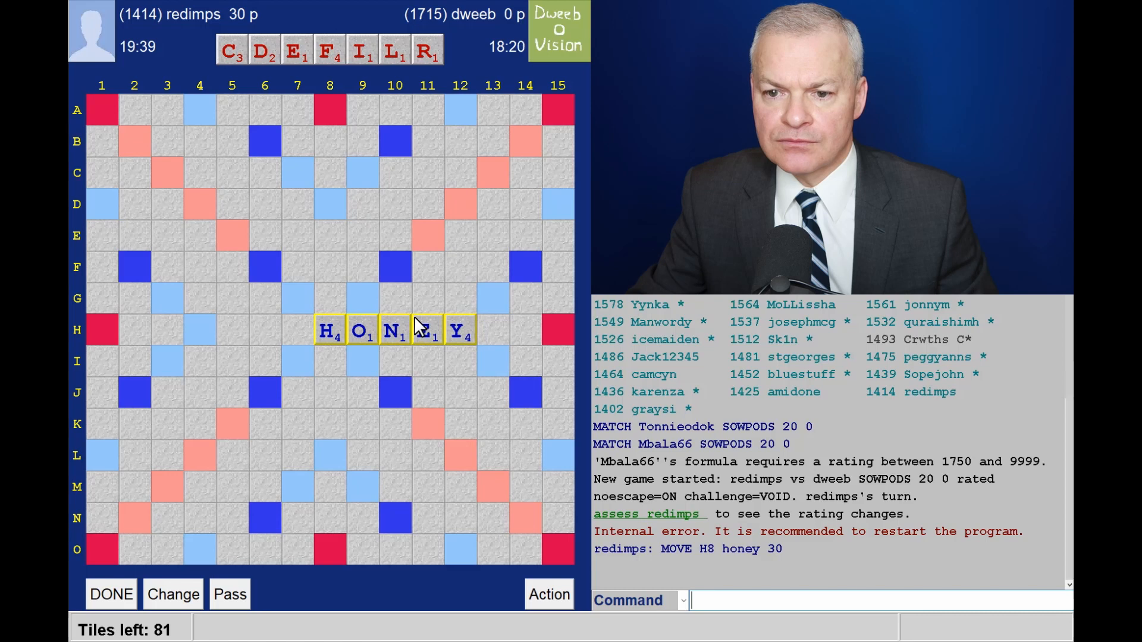
mouse_move(433, 306)
text(LIFE)
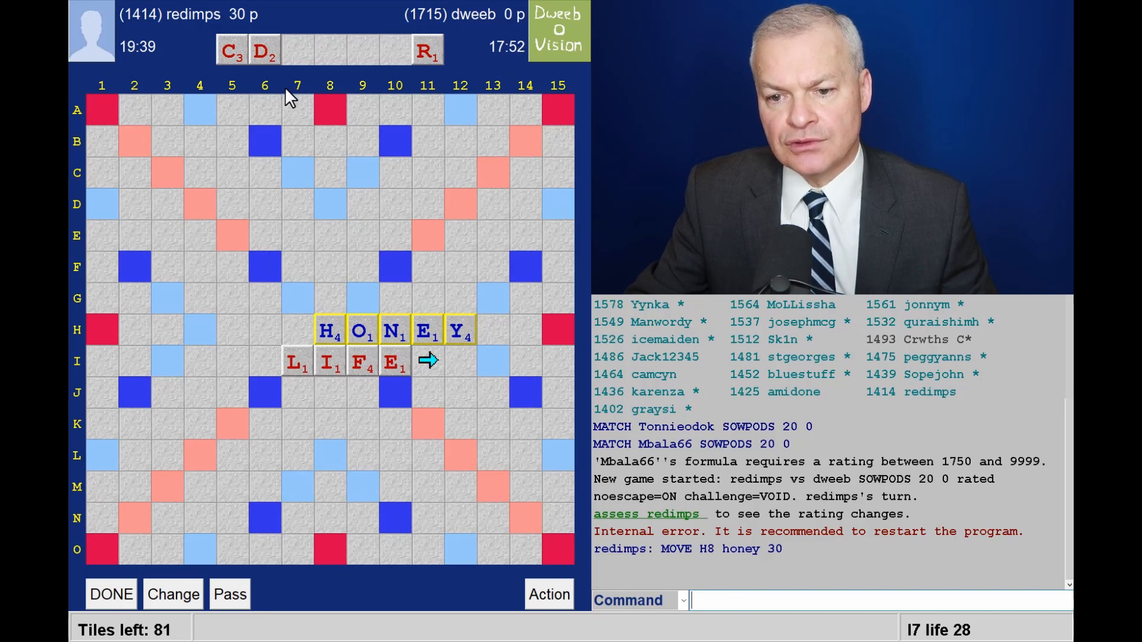
mouse_move(407, 278)
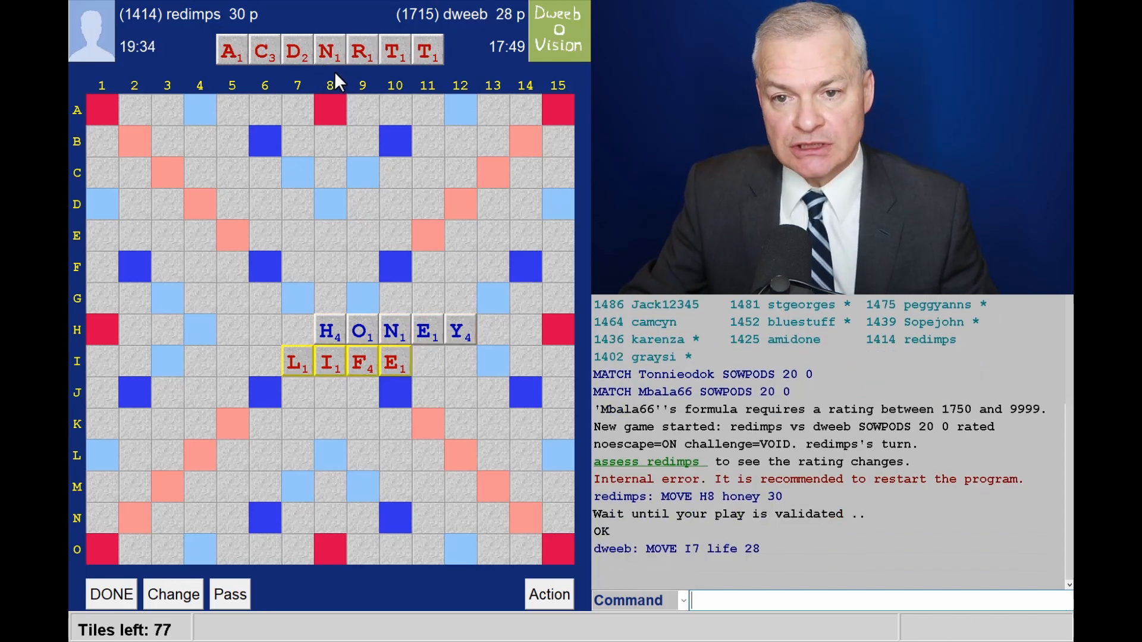
mouse_move(251, 88)
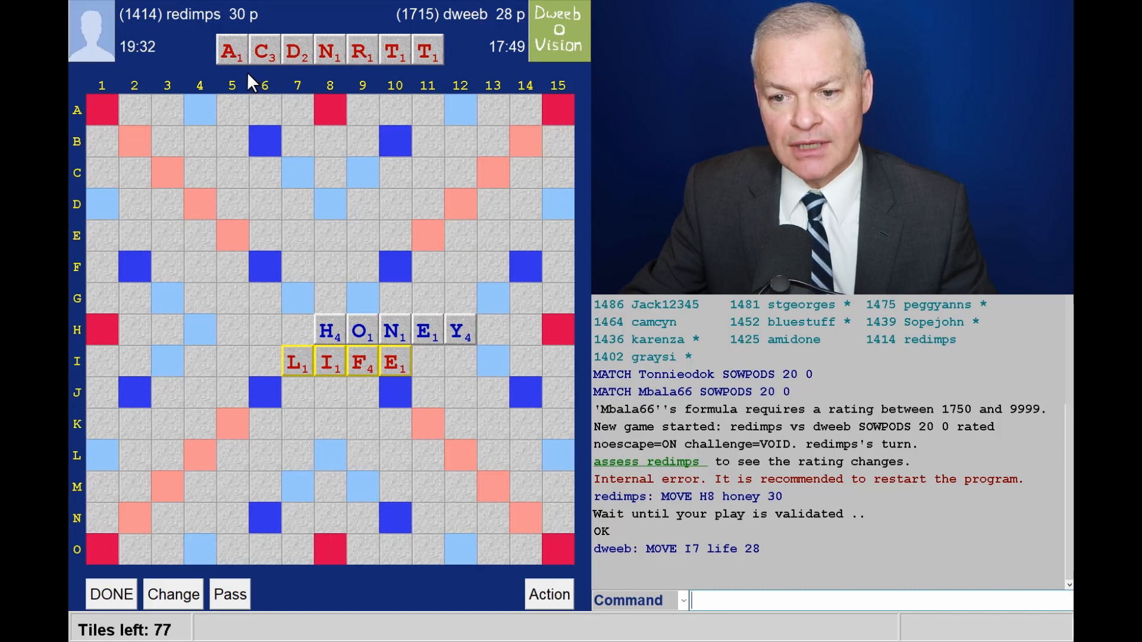
mouse_move(295, 85)
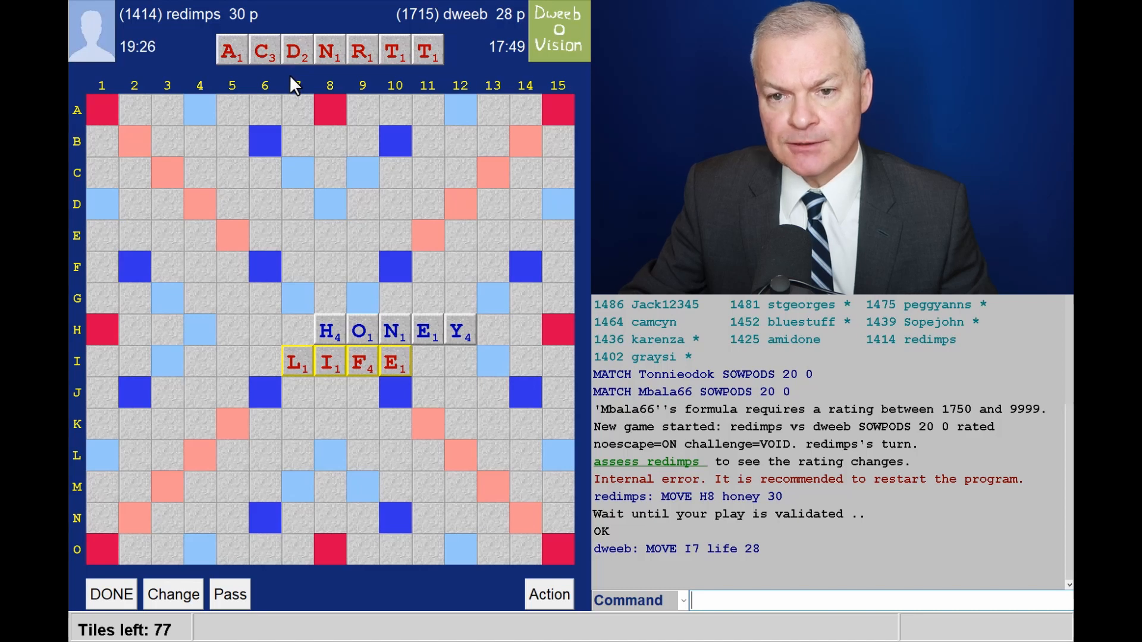
mouse_move(364, 338)
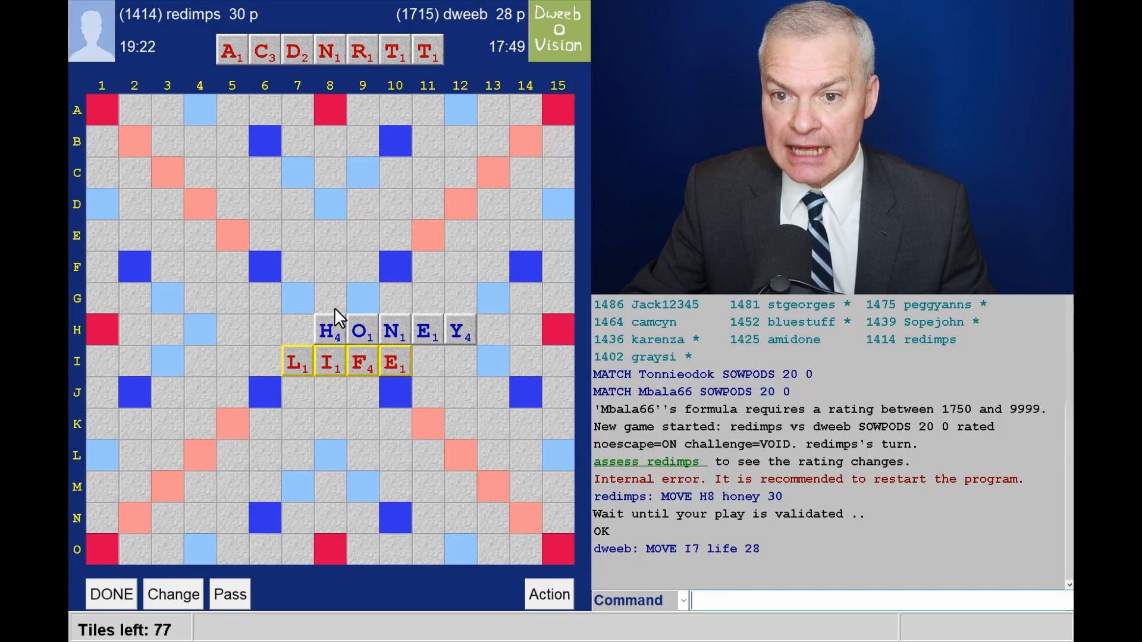
mouse_move(283, 307)
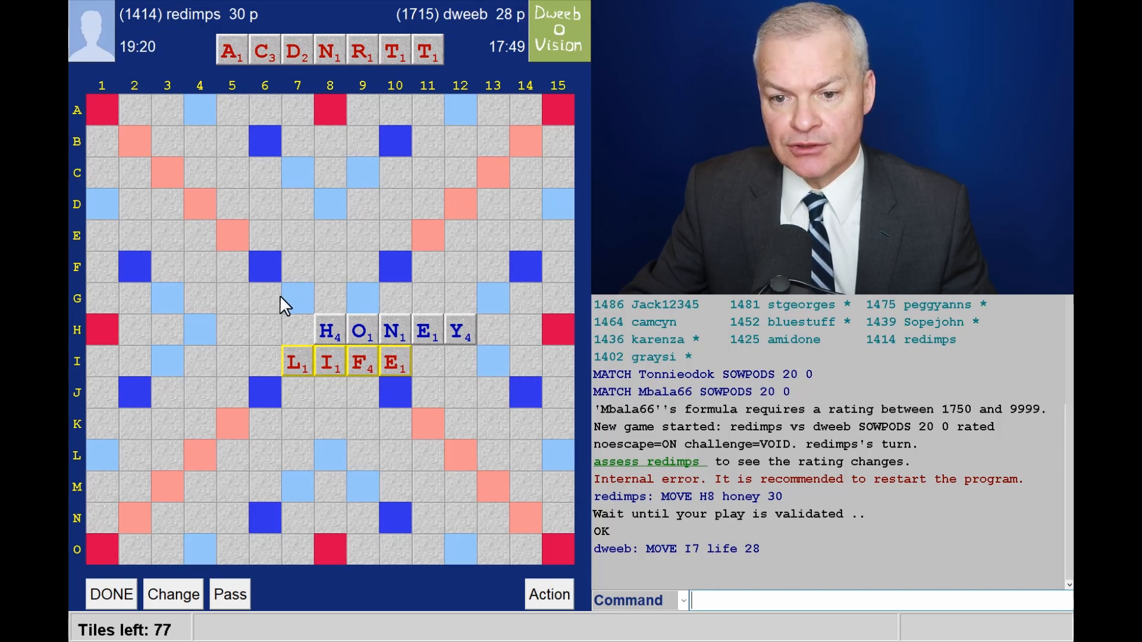
mouse_move(361, 269)
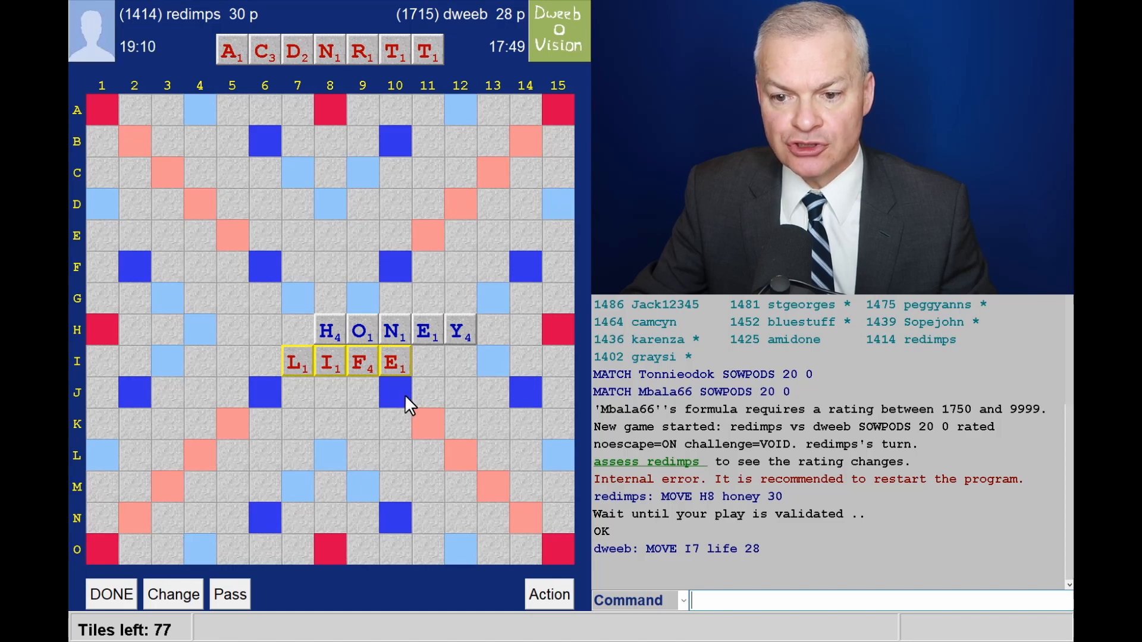
mouse_move(409, 253)
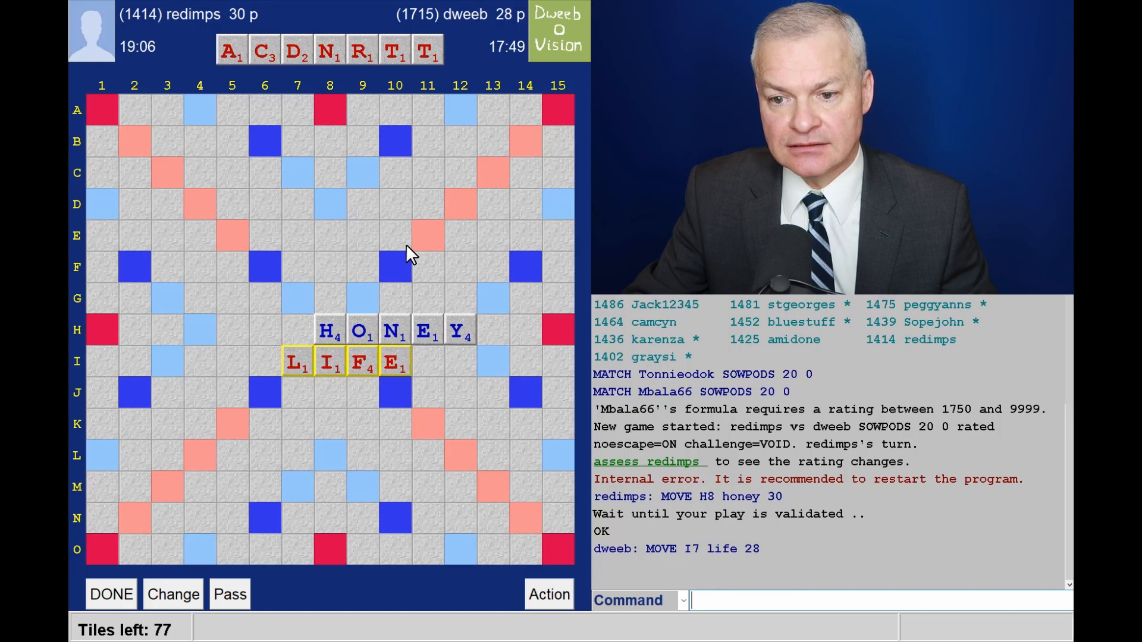
mouse_move(379, 107)
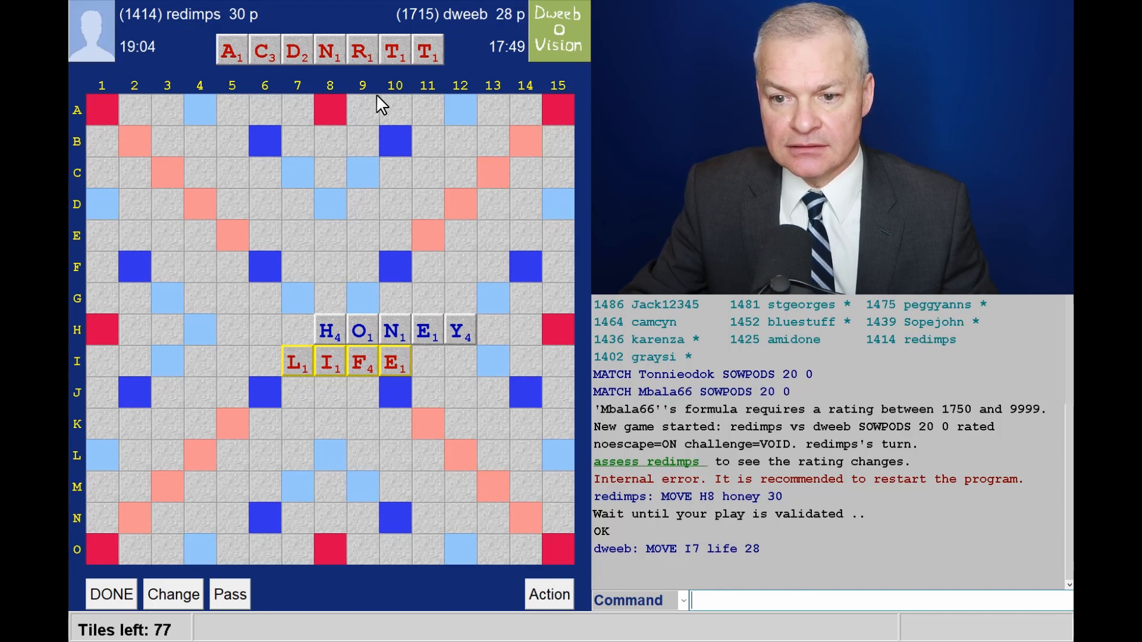
mouse_move(289, 80)
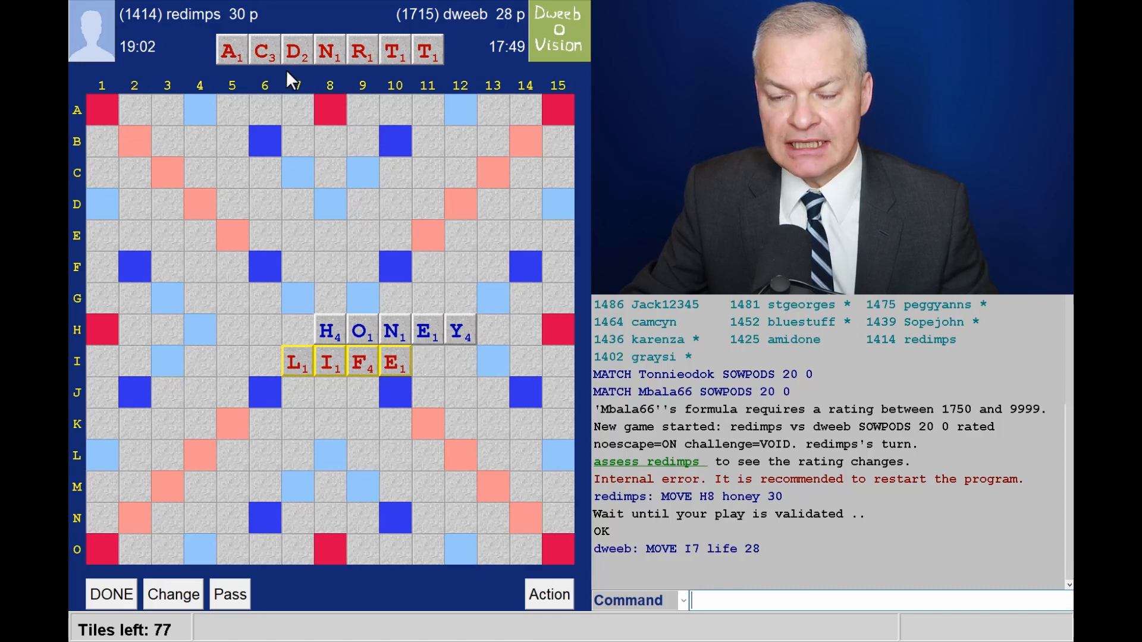
mouse_move(378, 91)
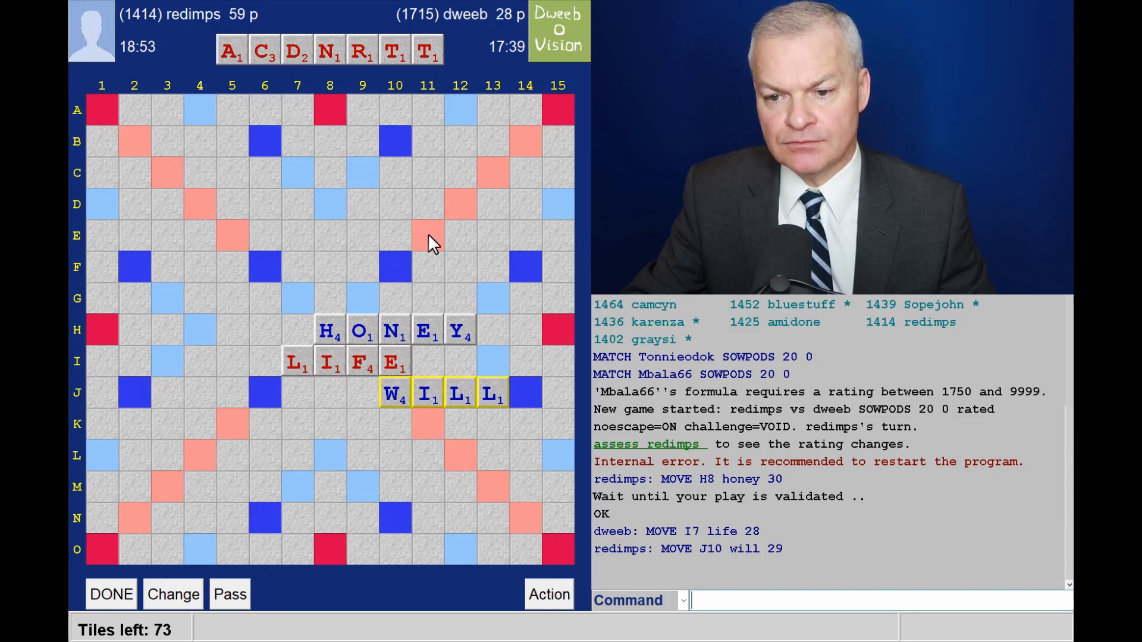
mouse_move(423, 304)
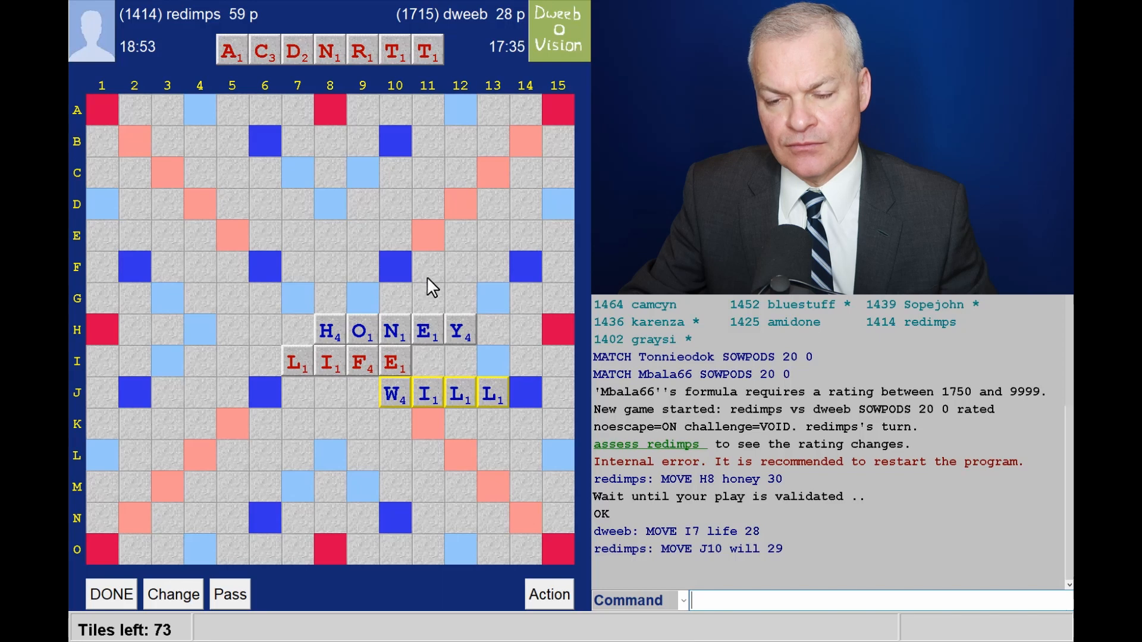
mouse_move(412, 234)
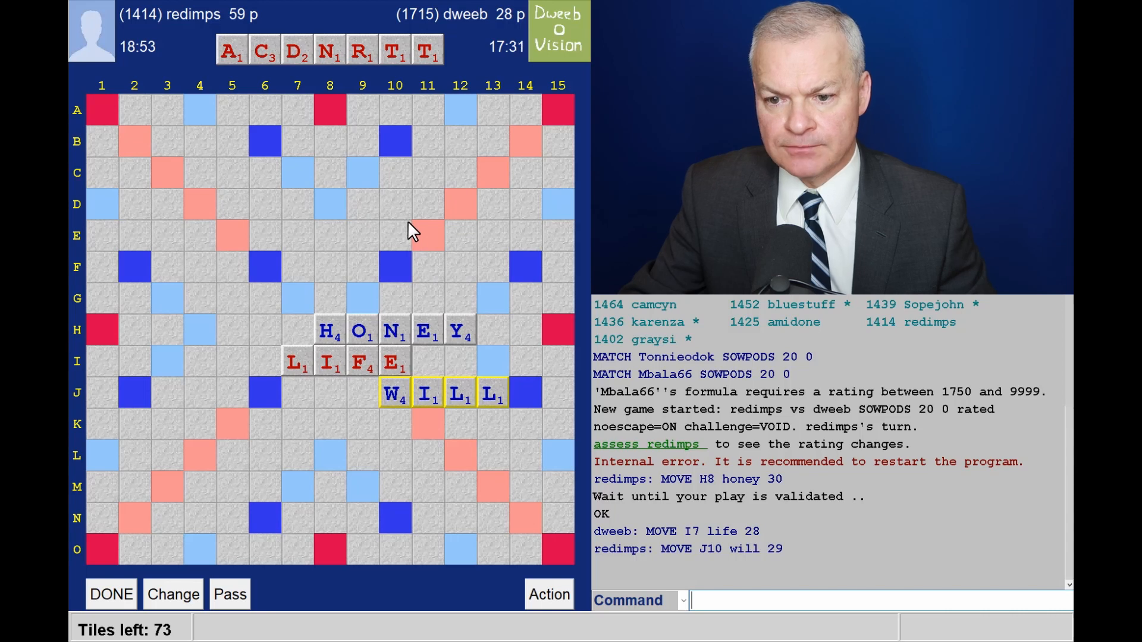
mouse_move(350, 441)
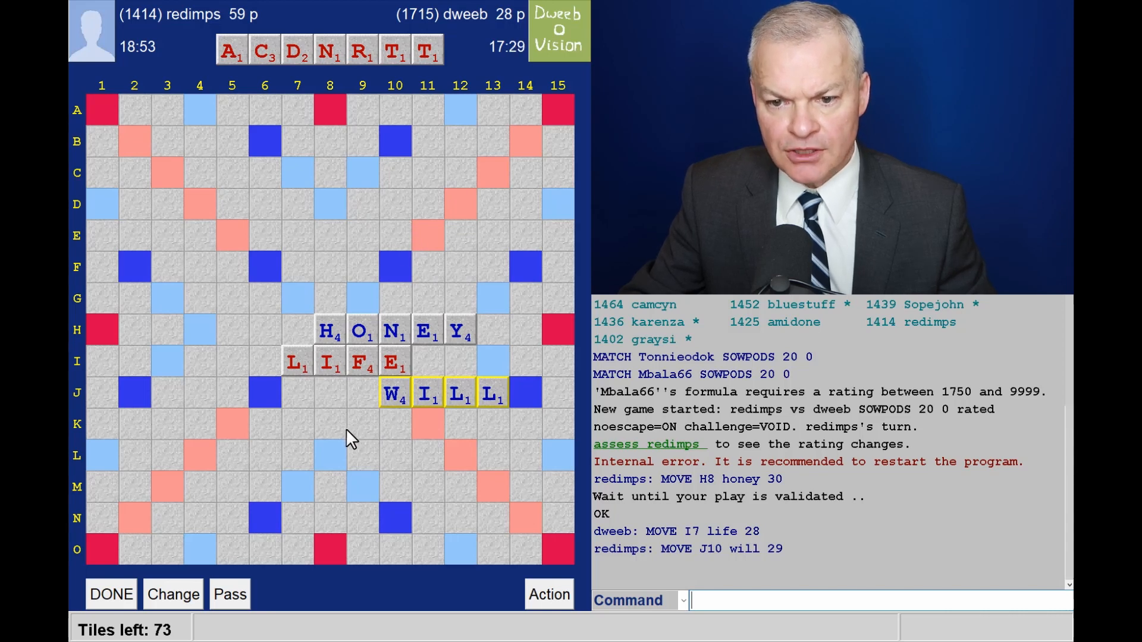
mouse_move(480, 423)
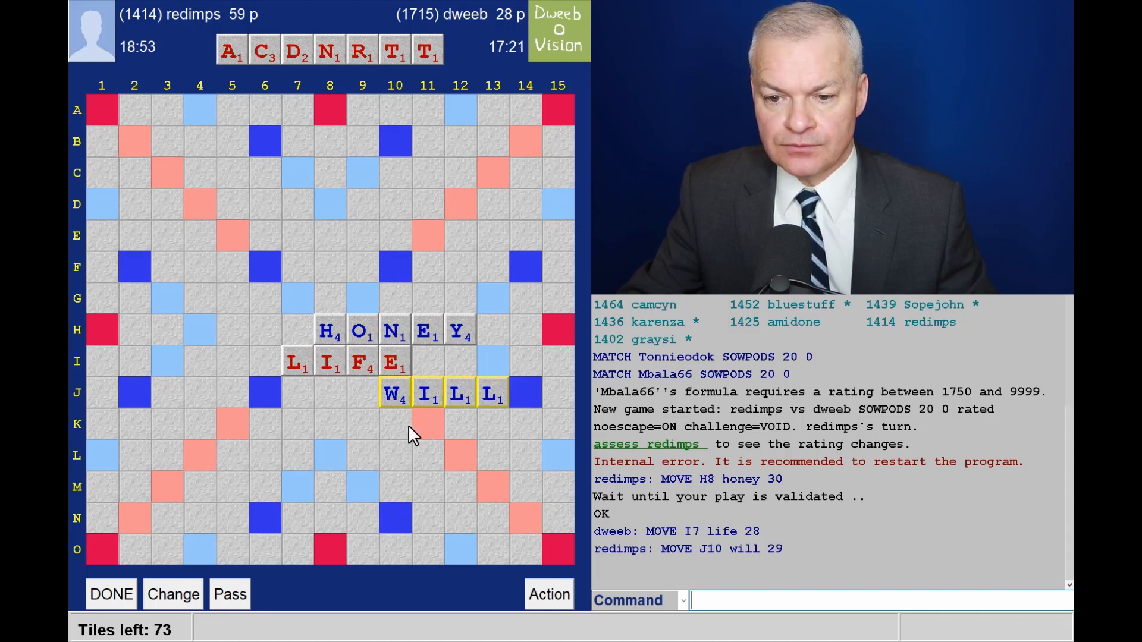
mouse_move(399, 431)
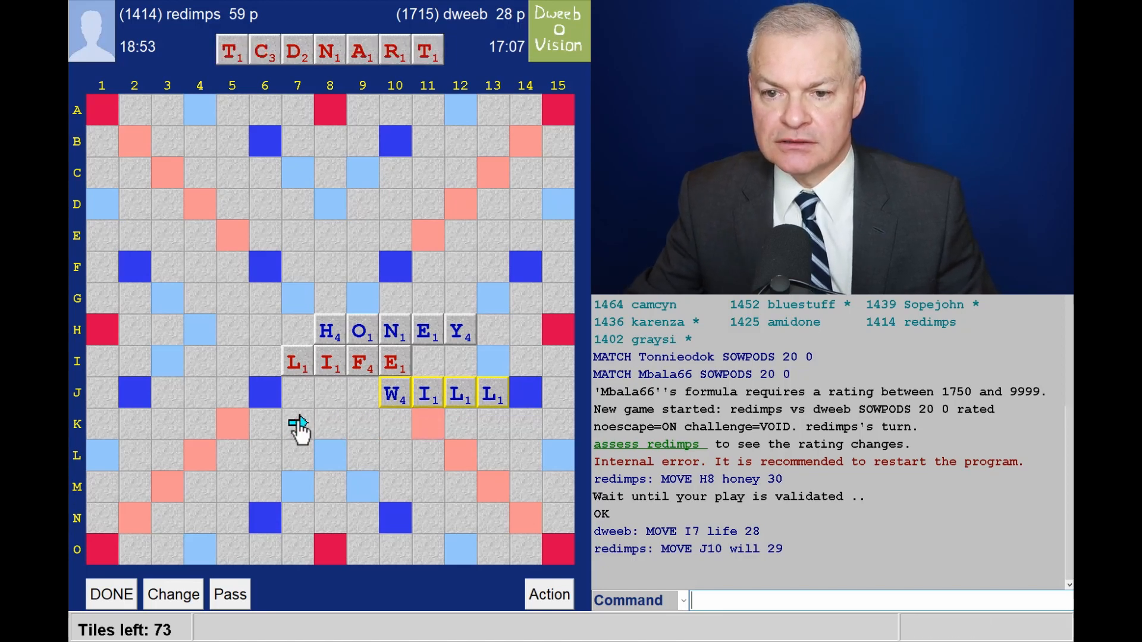
mouse_move(387, 423)
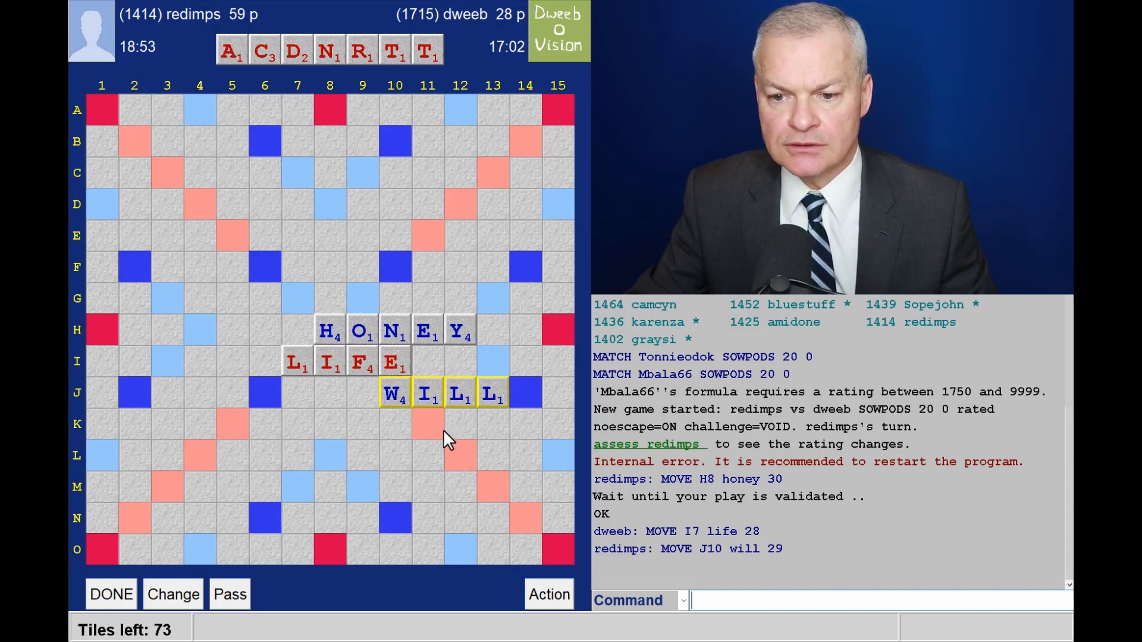
mouse_move(367, 402)
text(DARN)
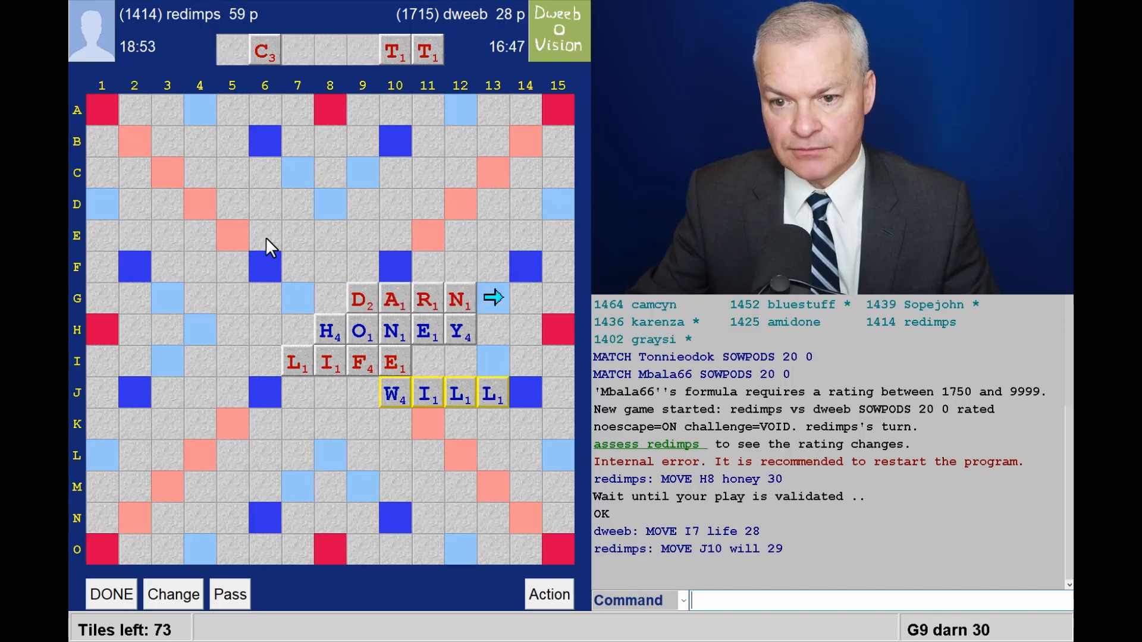
mouse_move(229, 200)
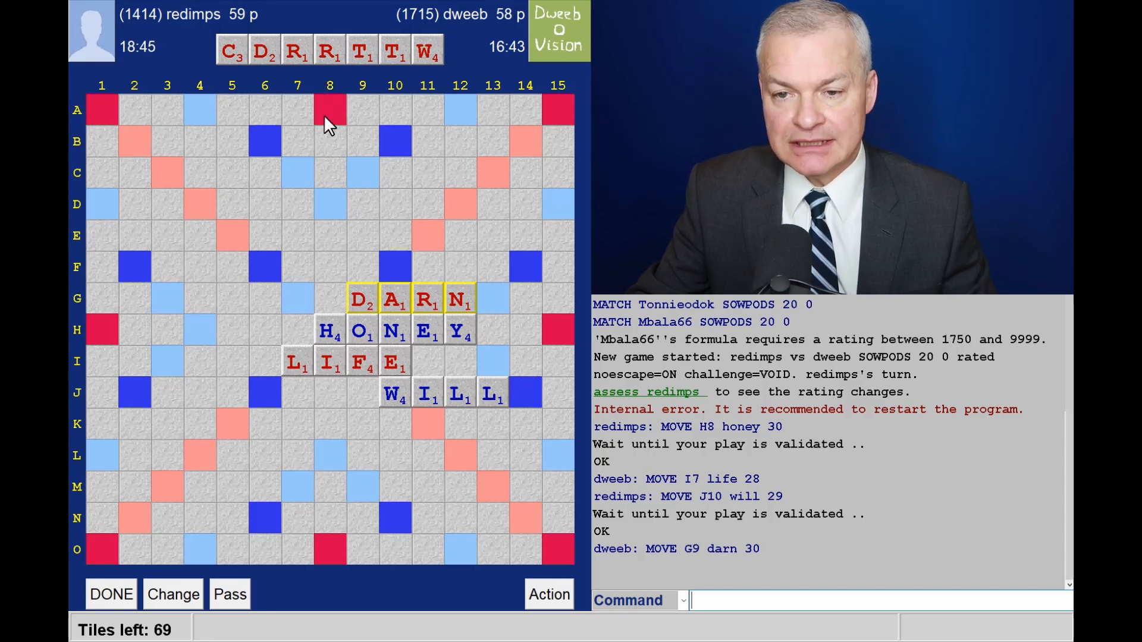
mouse_move(370, 81)
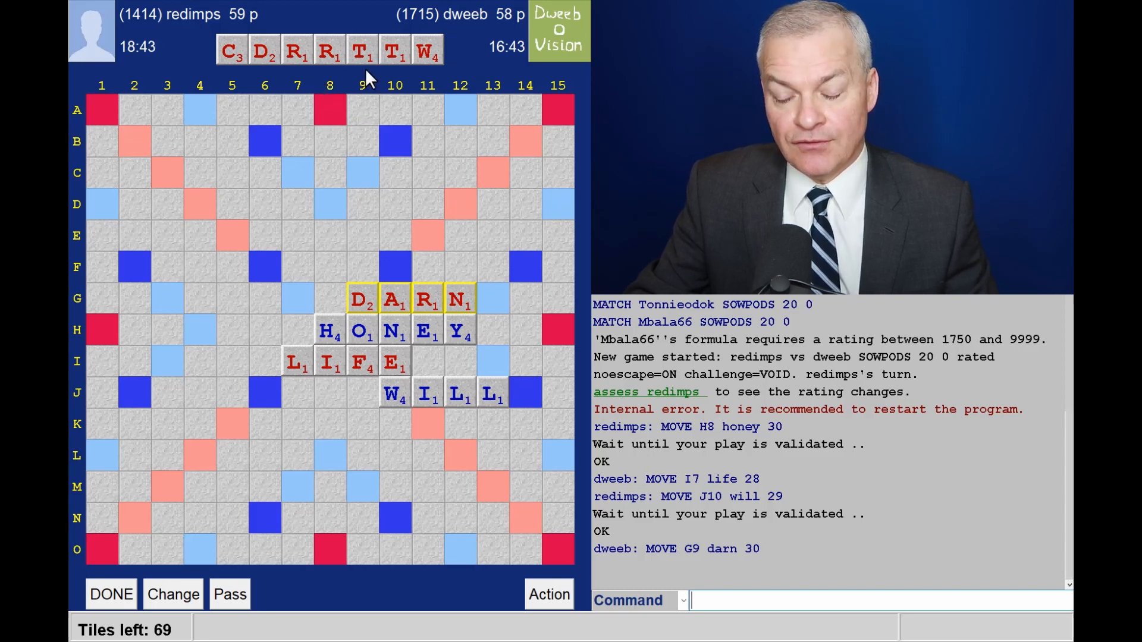
mouse_move(354, 140)
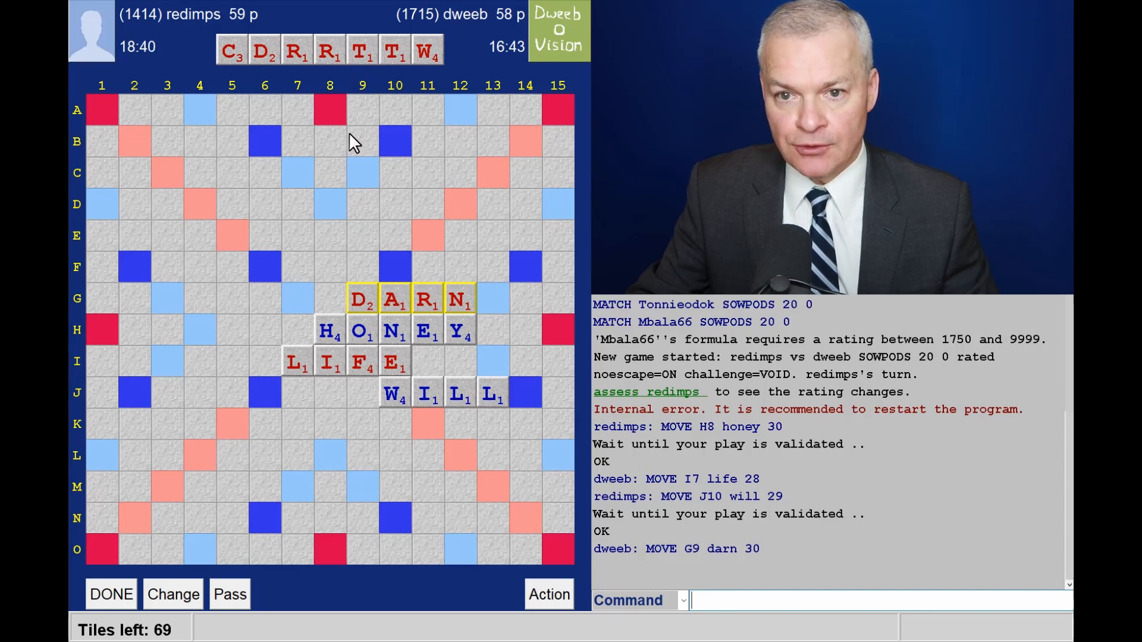
mouse_move(311, 230)
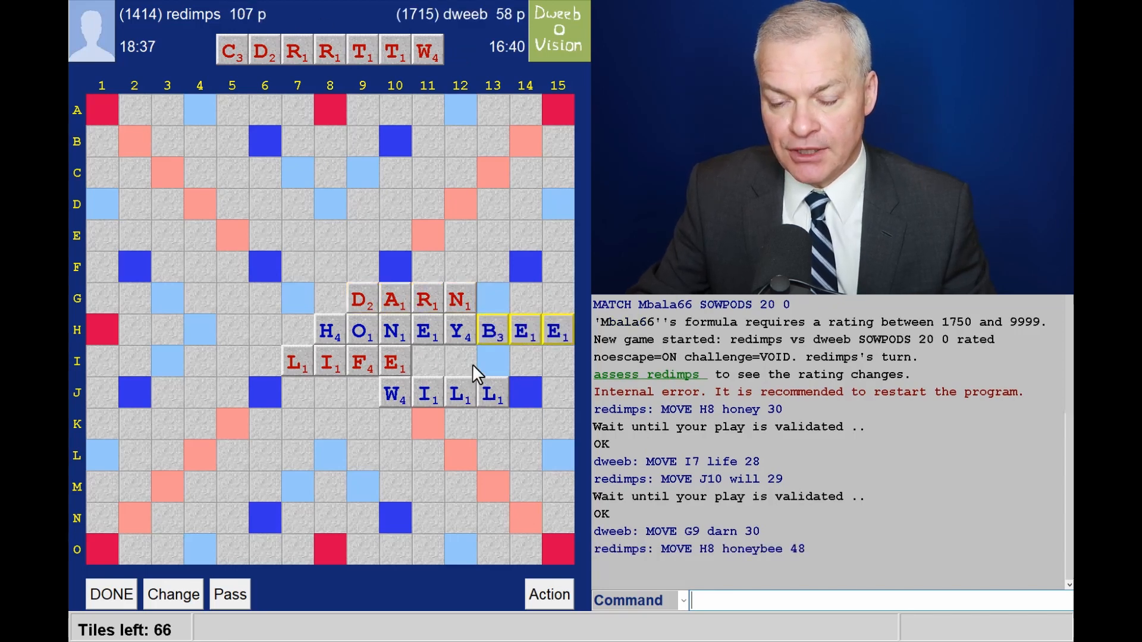
mouse_move(309, 188)
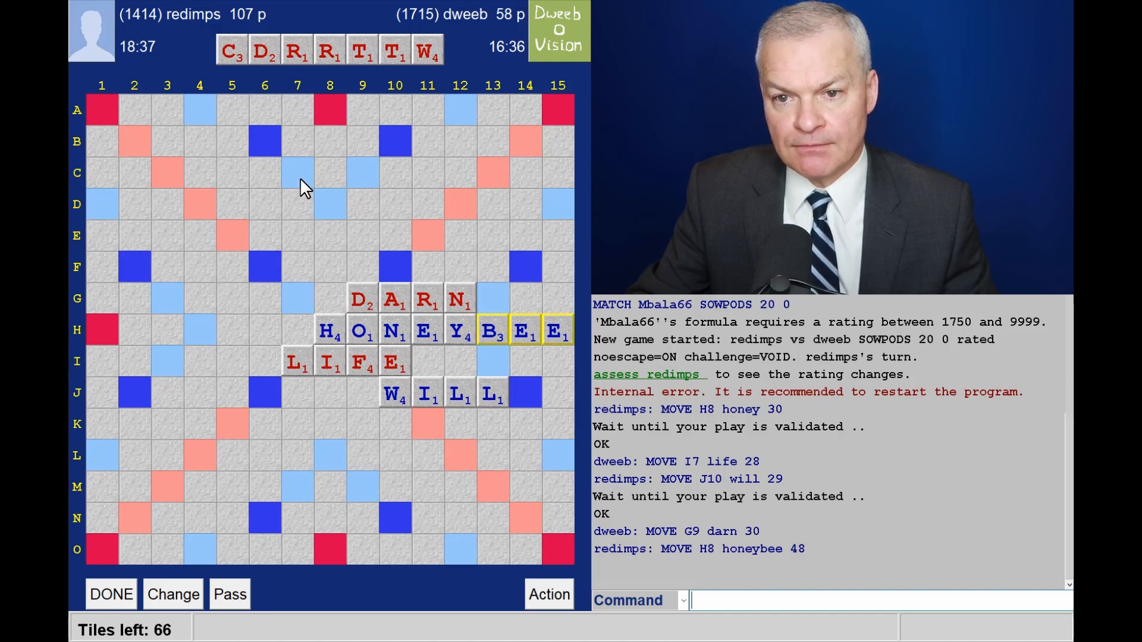
mouse_move(276, 178)
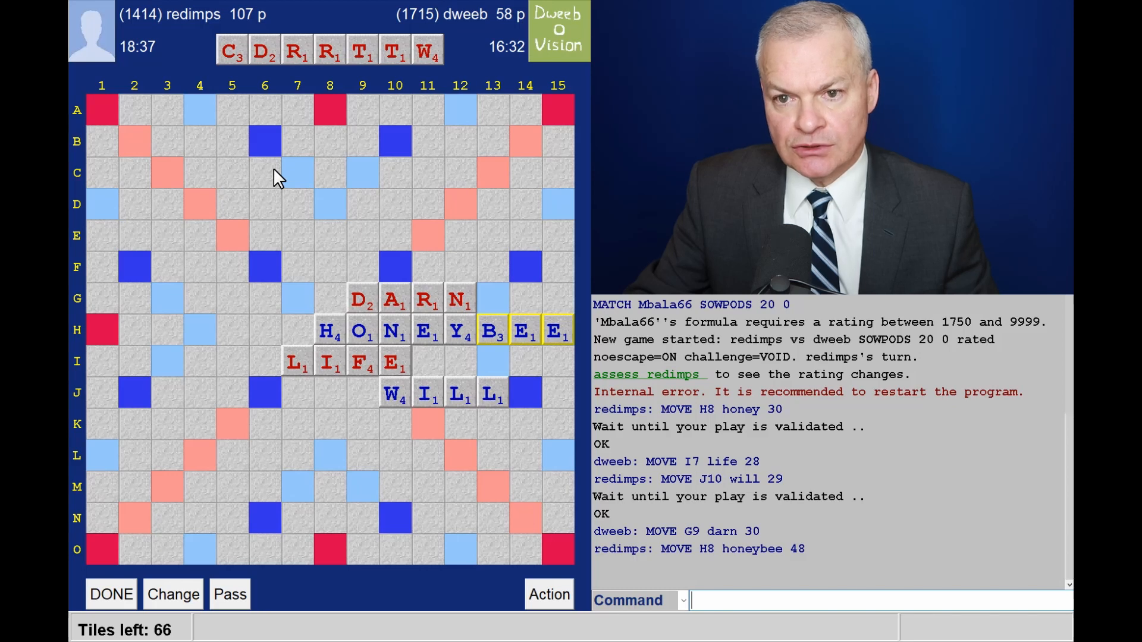
mouse_move(214, 624)
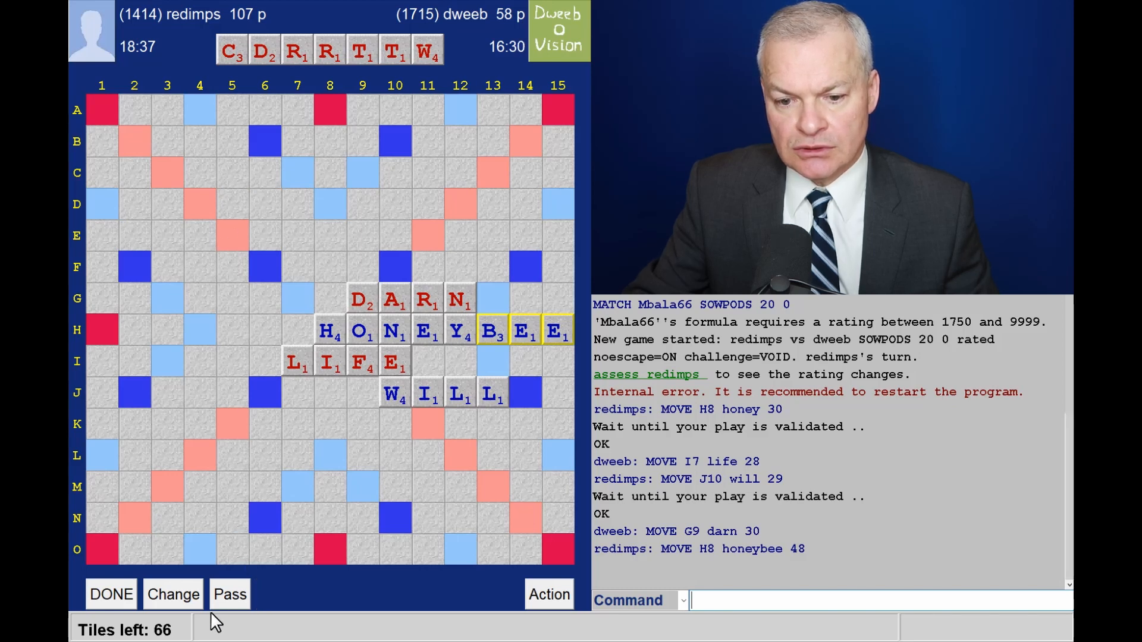
Step: Exchange the C, D, R, T and W tiles via the Change dialog, keeping one R and one T
click(172, 595)
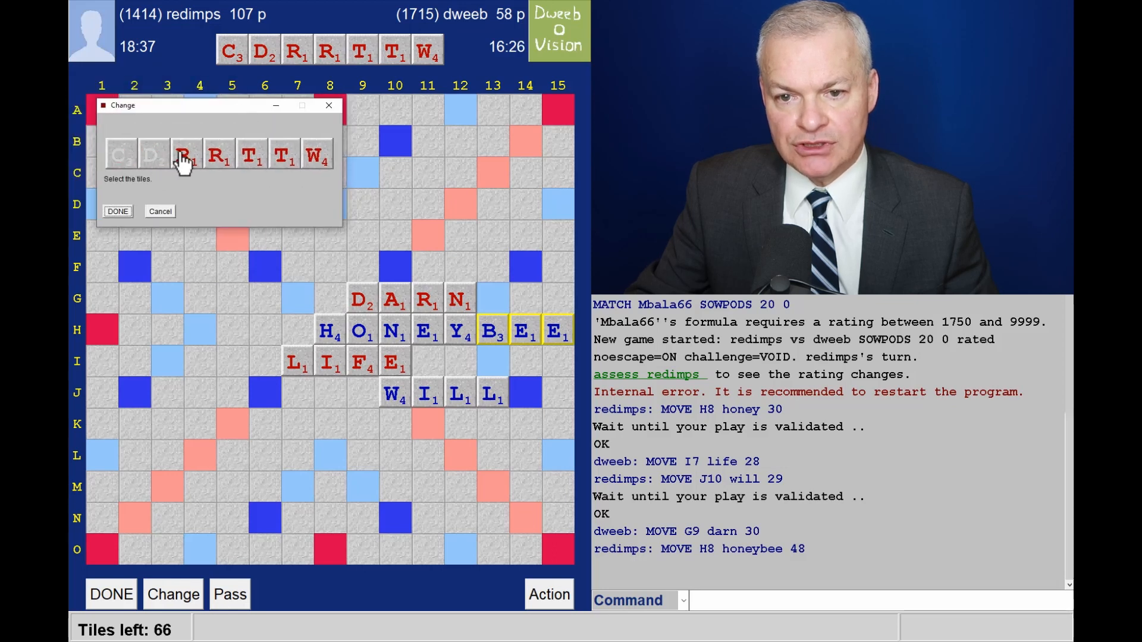
click(188, 153)
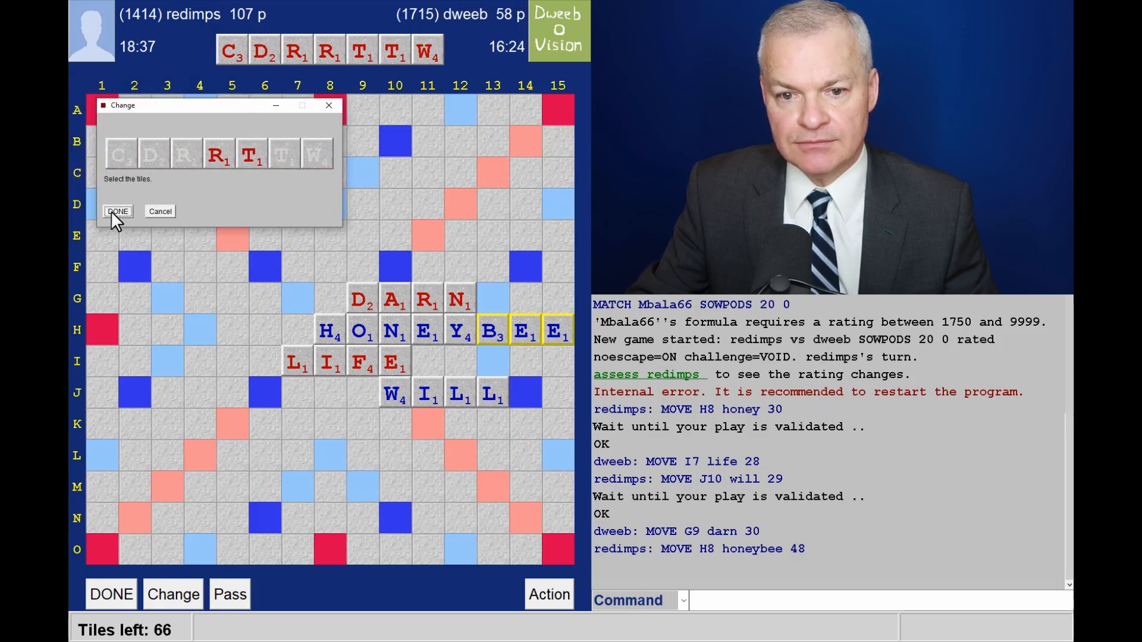
click(117, 212)
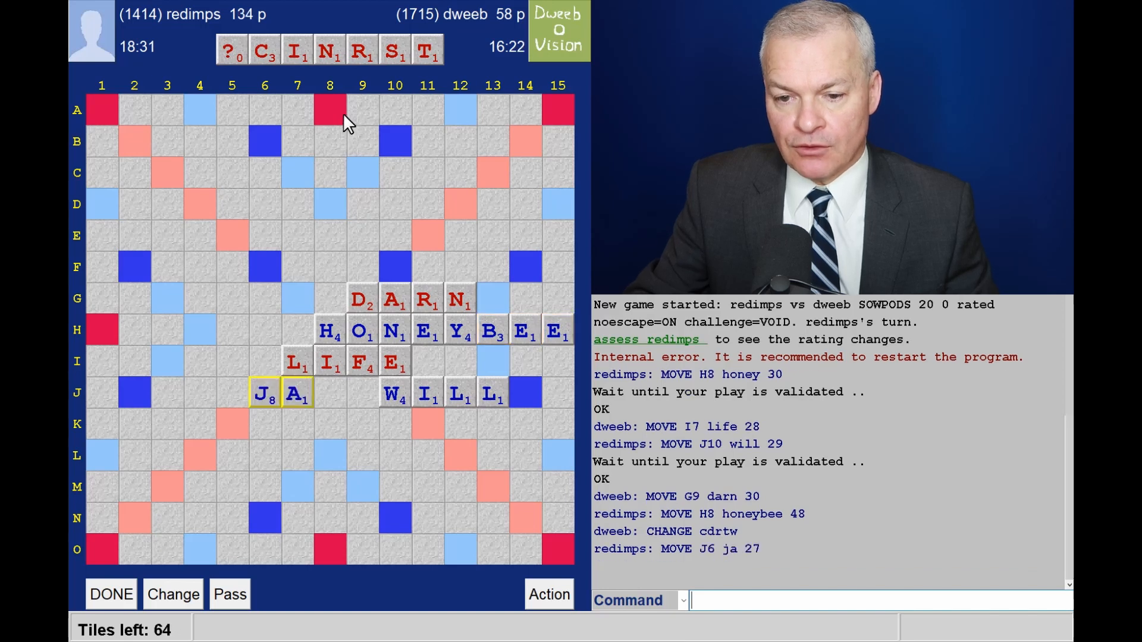
mouse_move(576, 350)
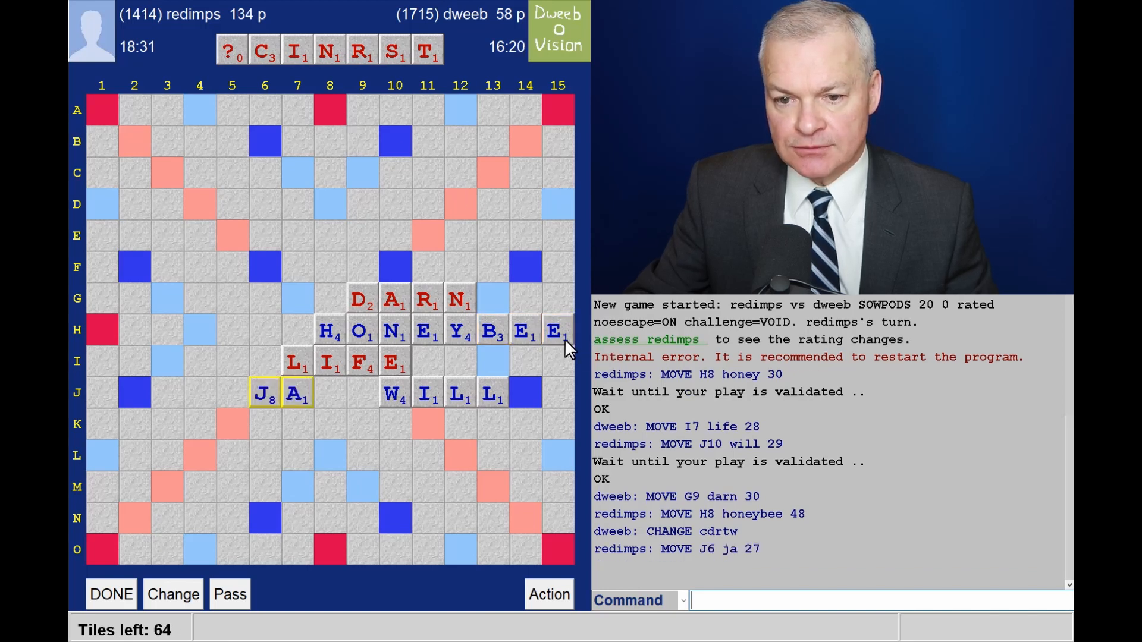
mouse_move(542, 350)
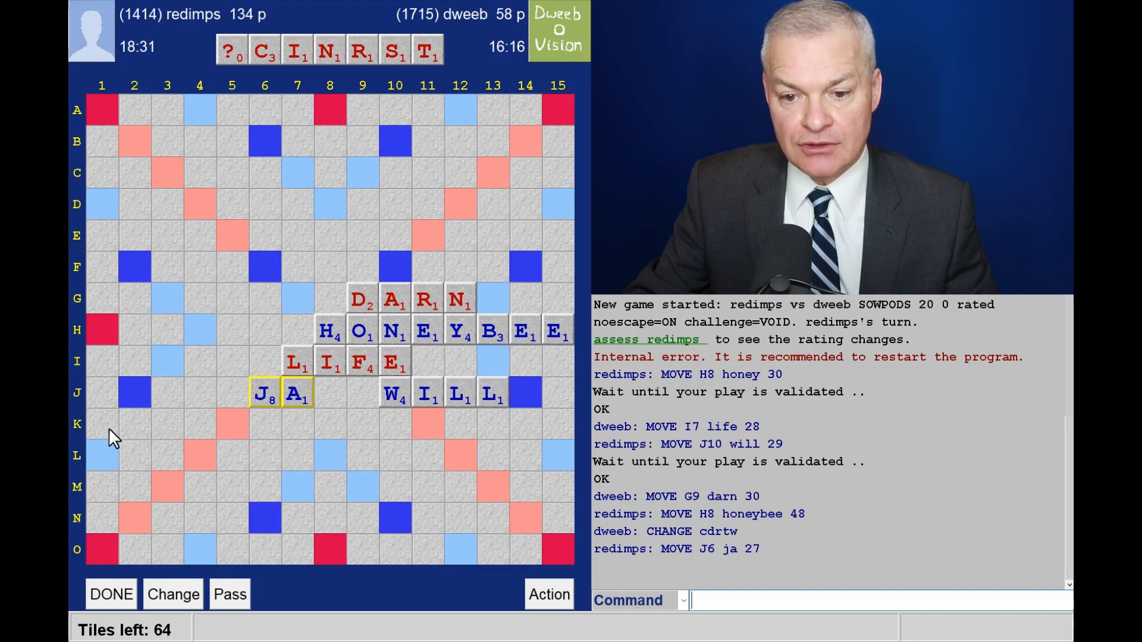
mouse_move(165, 433)
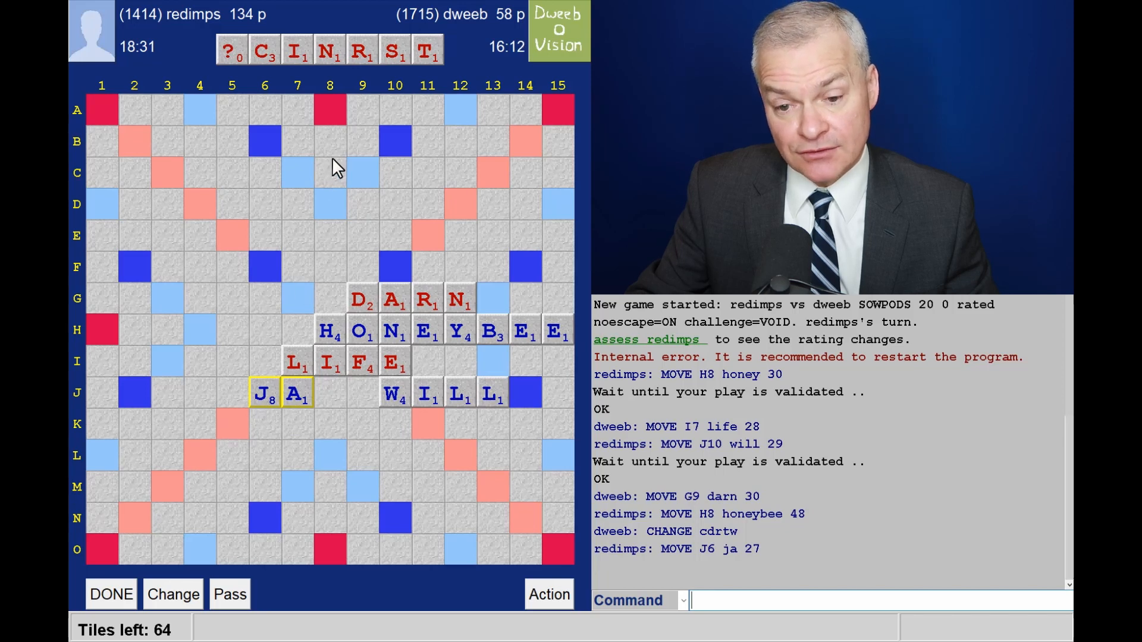
mouse_move(236, 74)
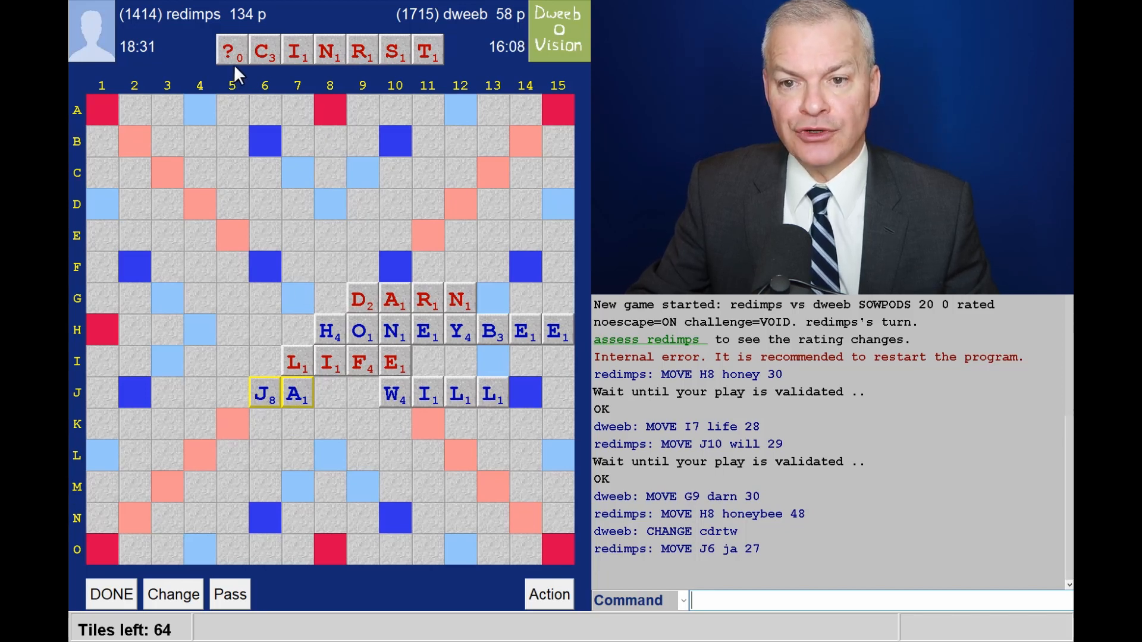
mouse_move(326, 133)
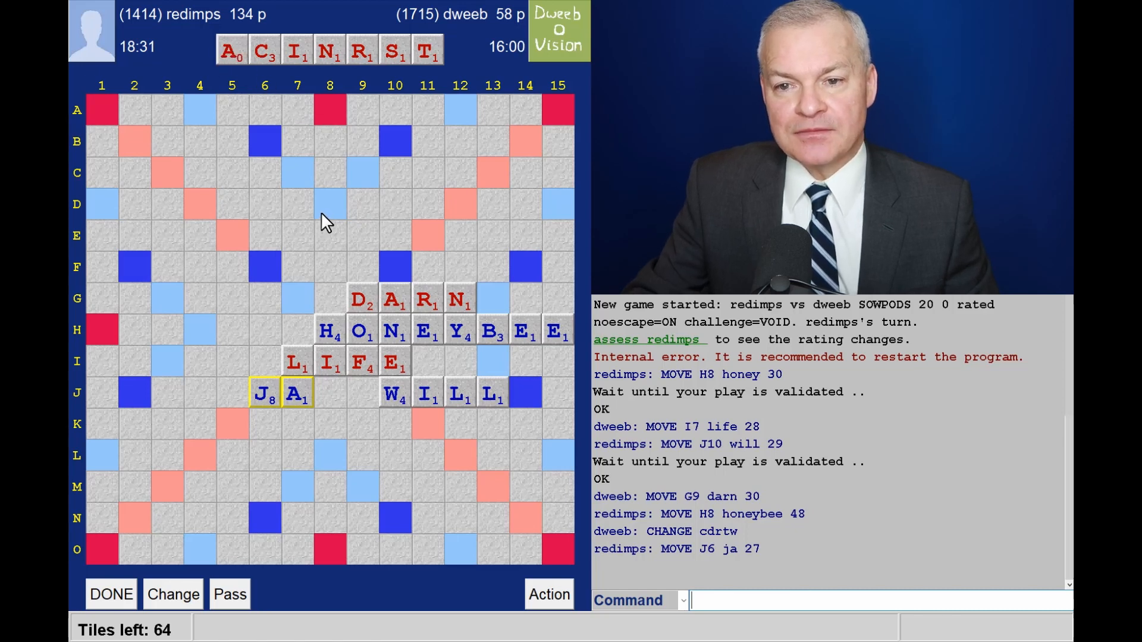
mouse_move(336, 222)
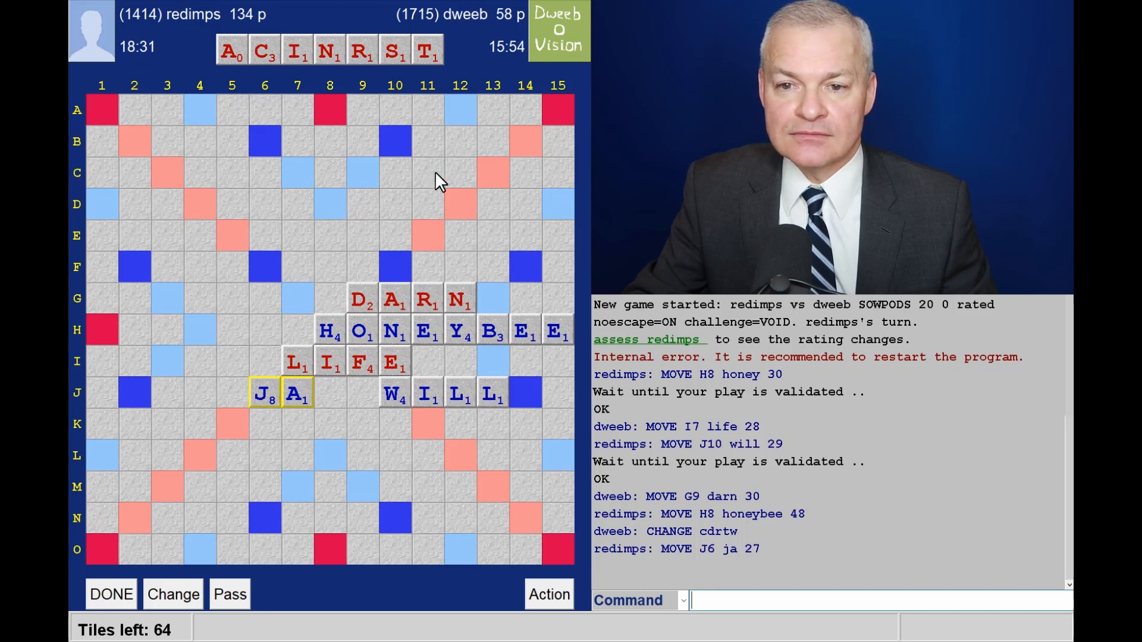
mouse_move(364, 81)
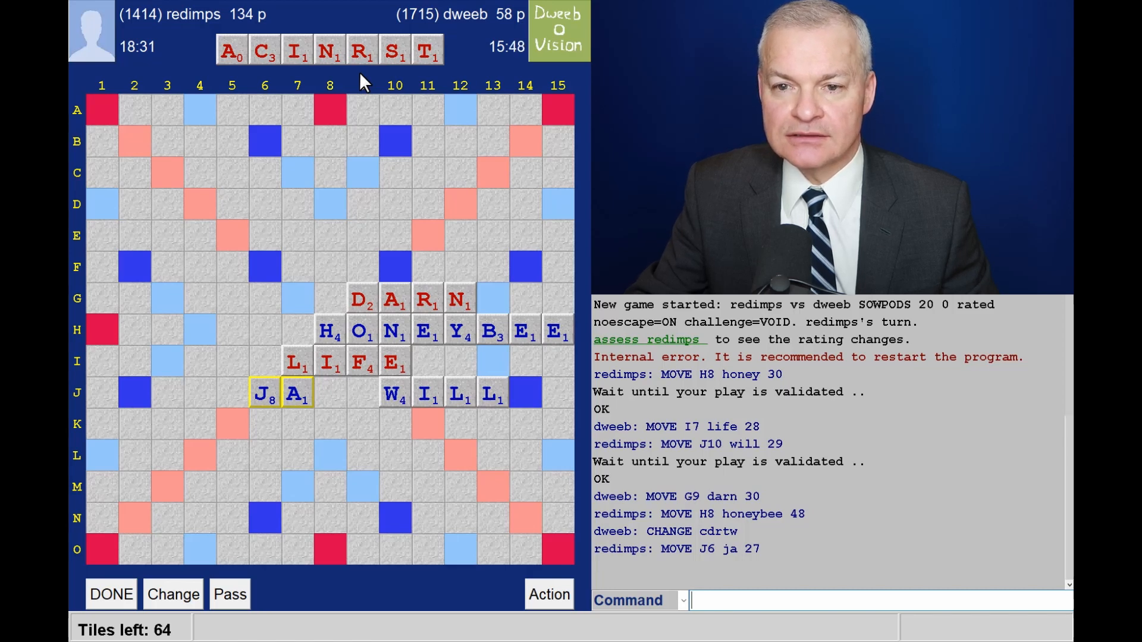
Step: Set the blank tile's letter to O for the C I N O R S T rack
click(231, 53)
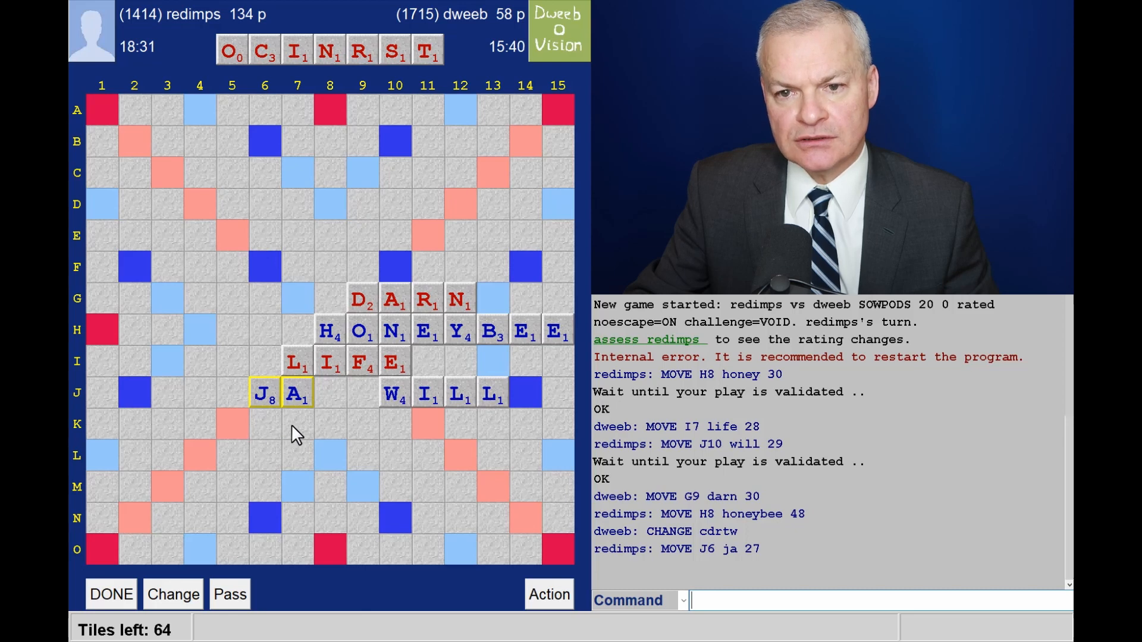
mouse_move(256, 453)
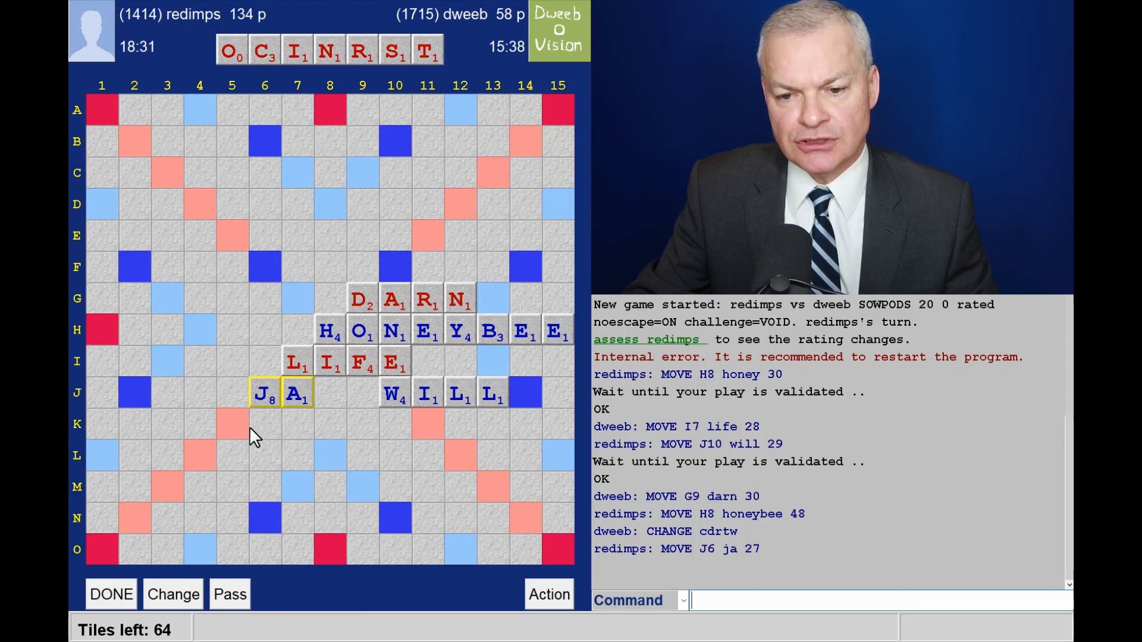
mouse_move(319, 435)
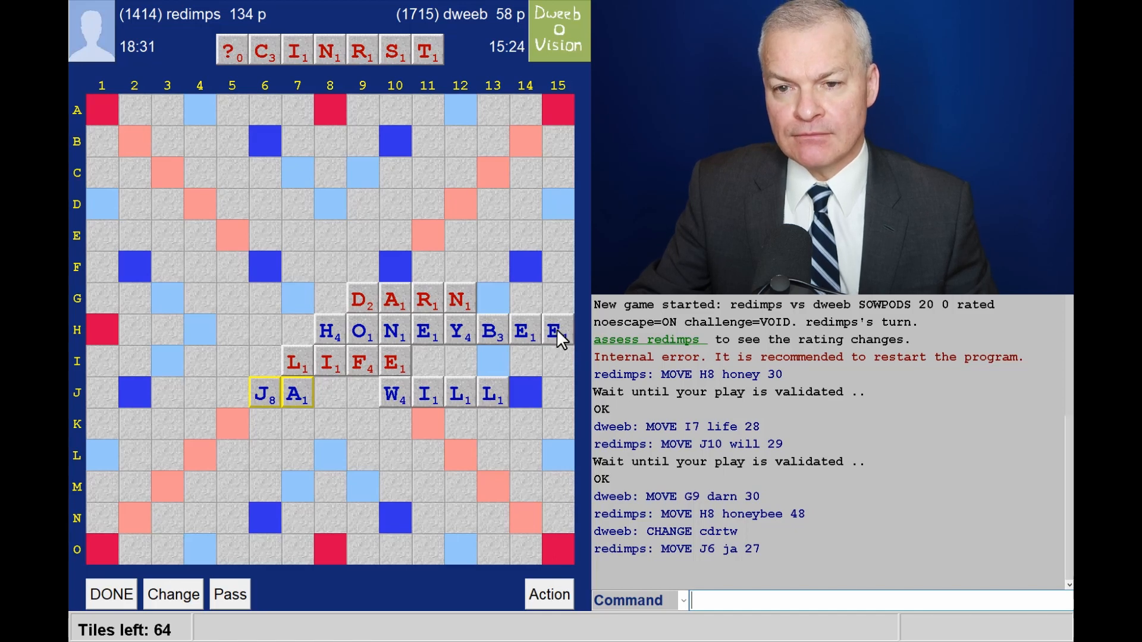
mouse_move(561, 366)
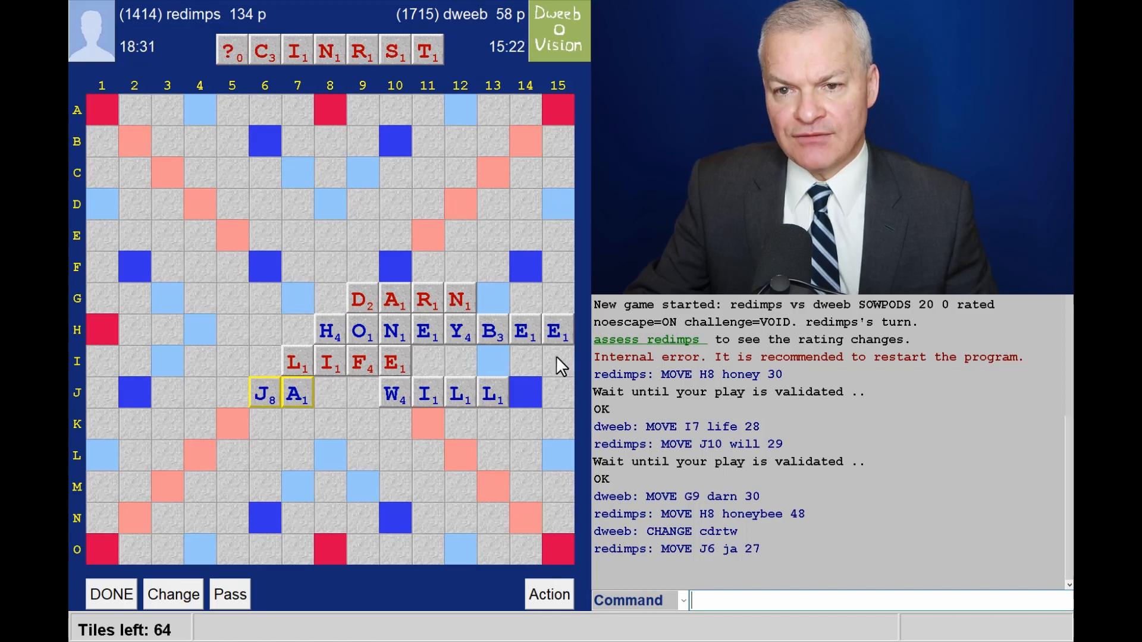
mouse_move(392, 586)
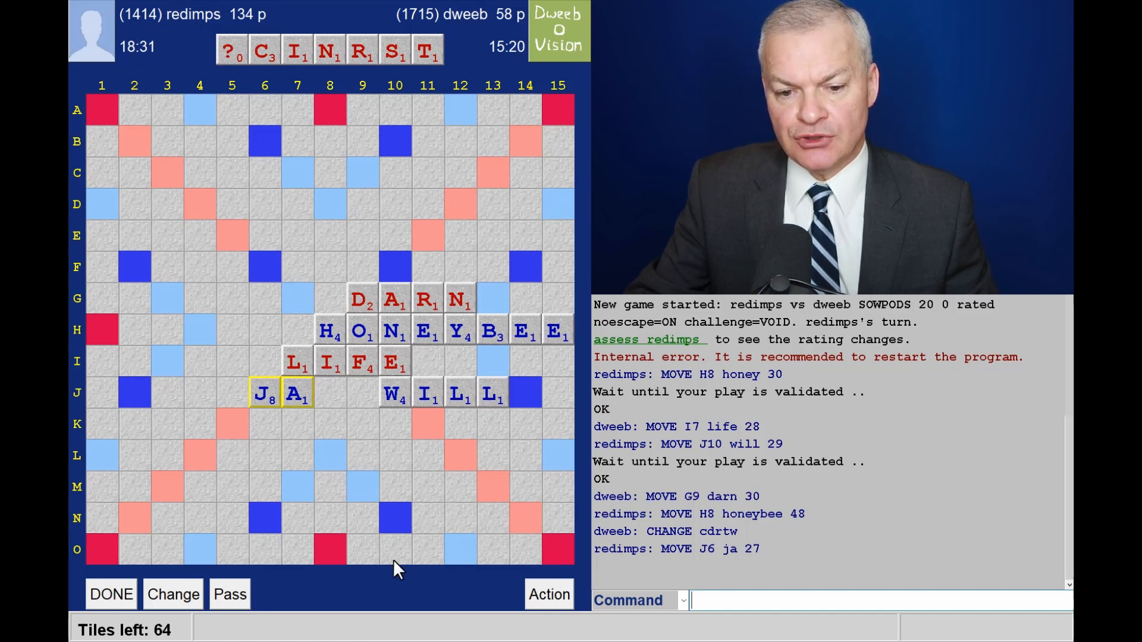
mouse_move(359, 501)
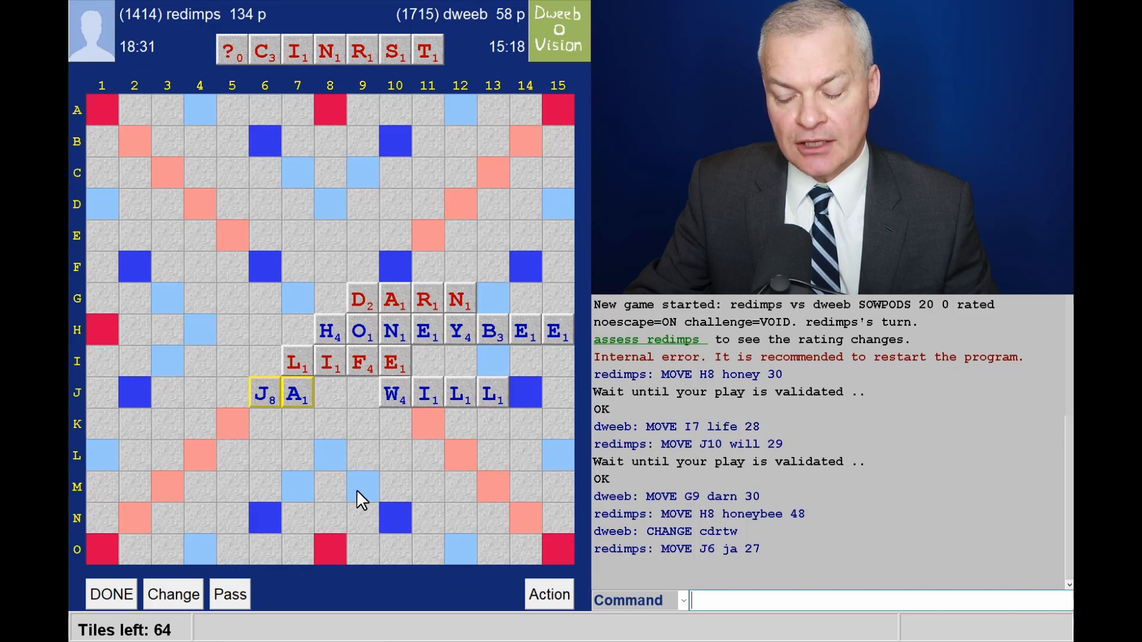
mouse_move(424, 132)
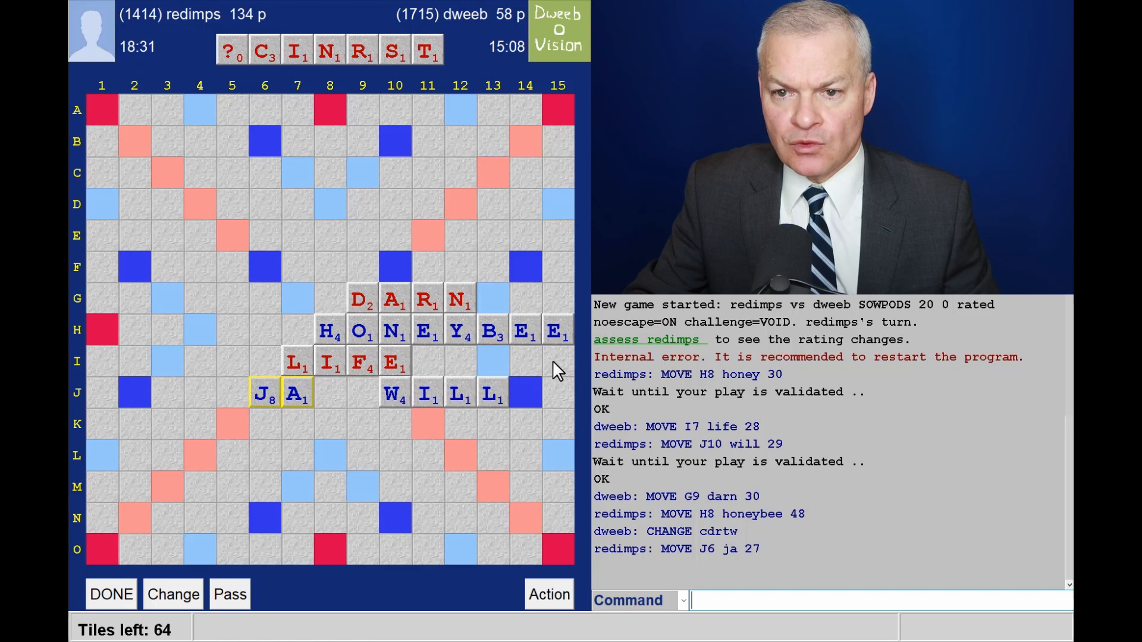
mouse_move(324, 171)
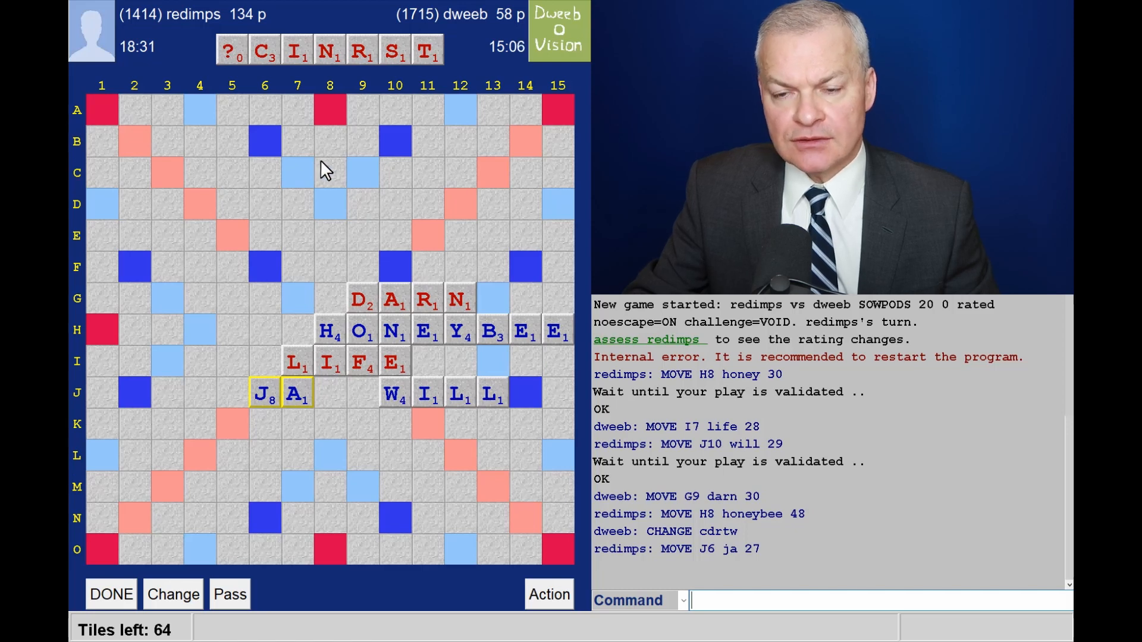
mouse_move(571, 379)
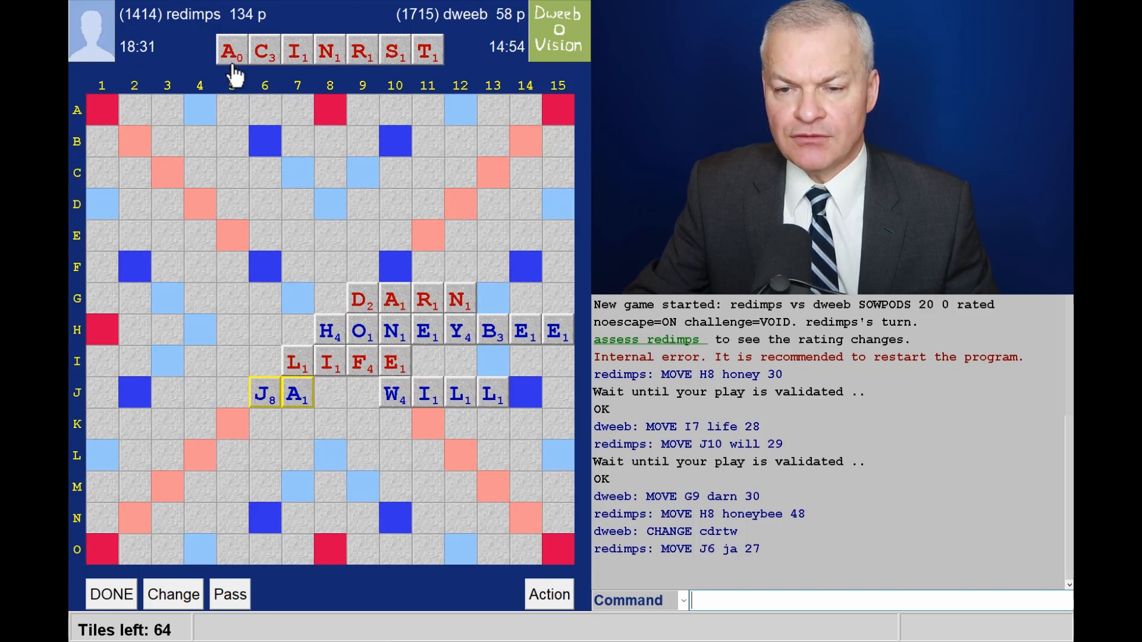
mouse_move(250, 94)
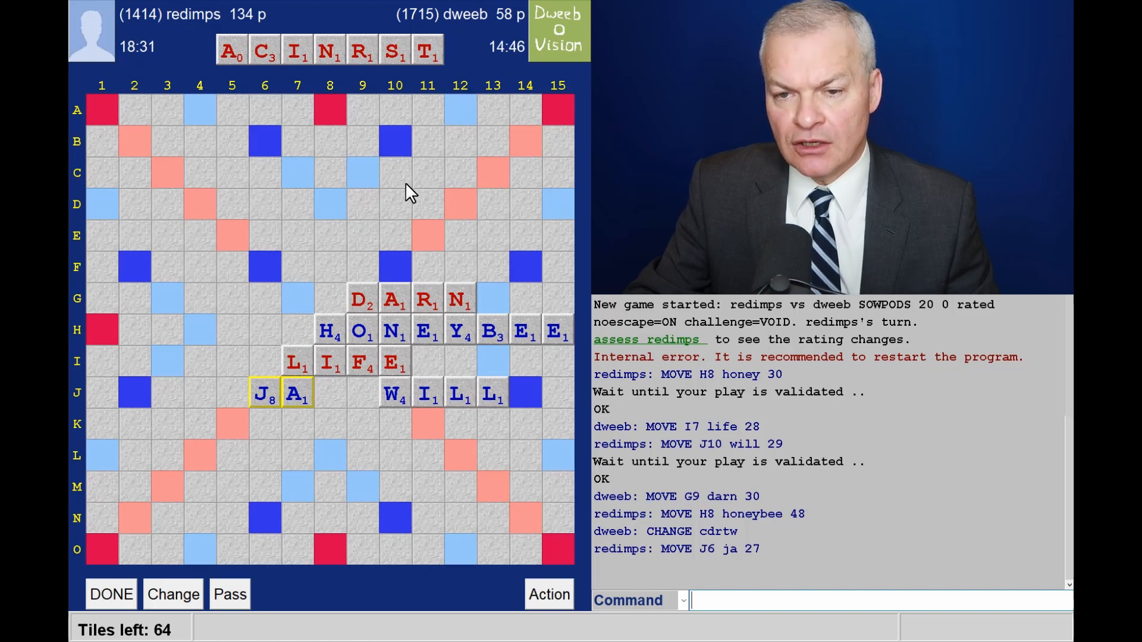
mouse_move(357, 148)
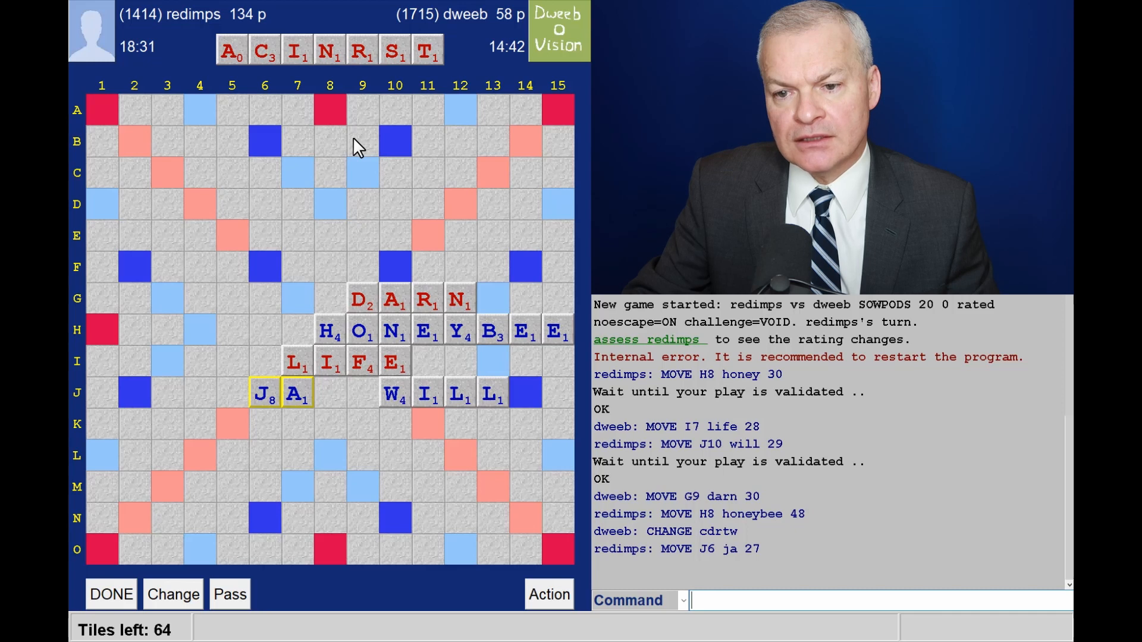
mouse_move(162, 65)
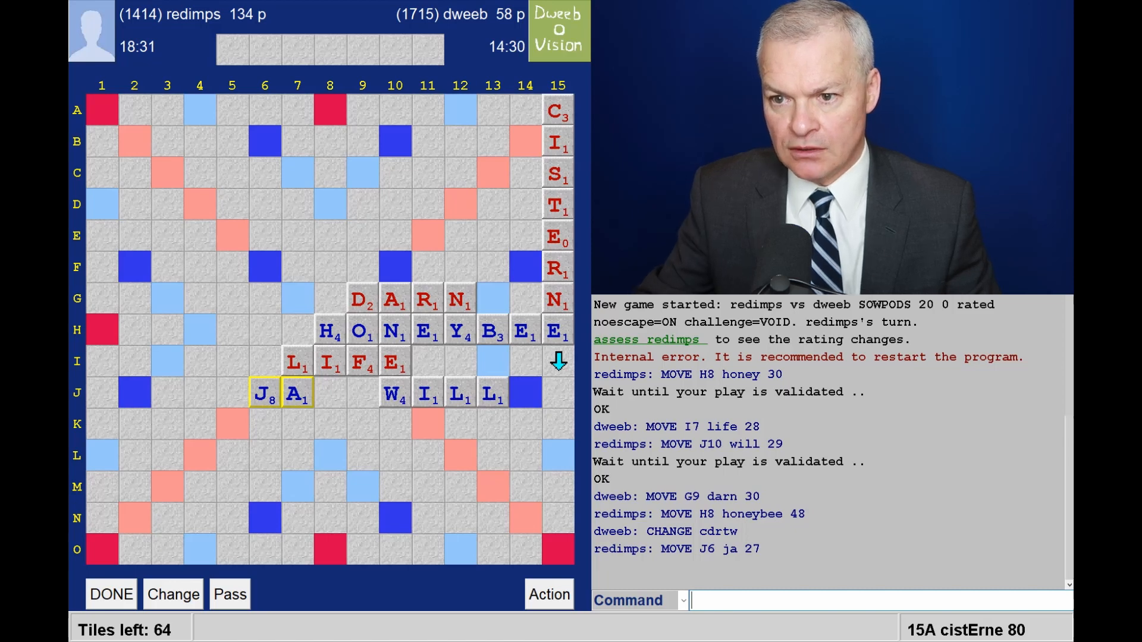
mouse_move(561, 243)
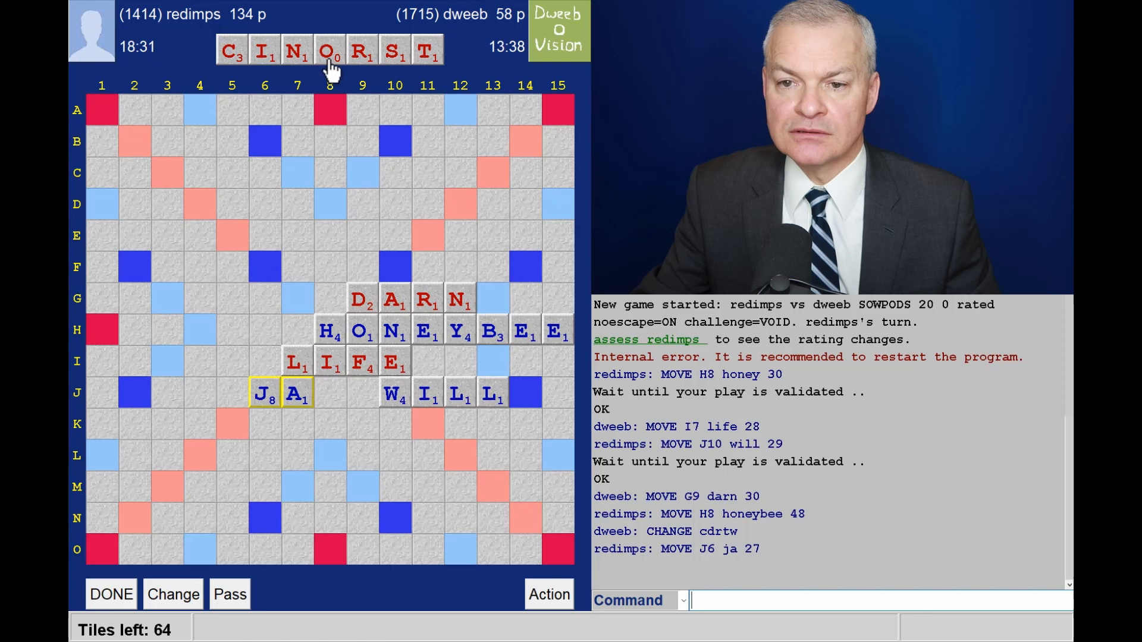
mouse_move(343, 76)
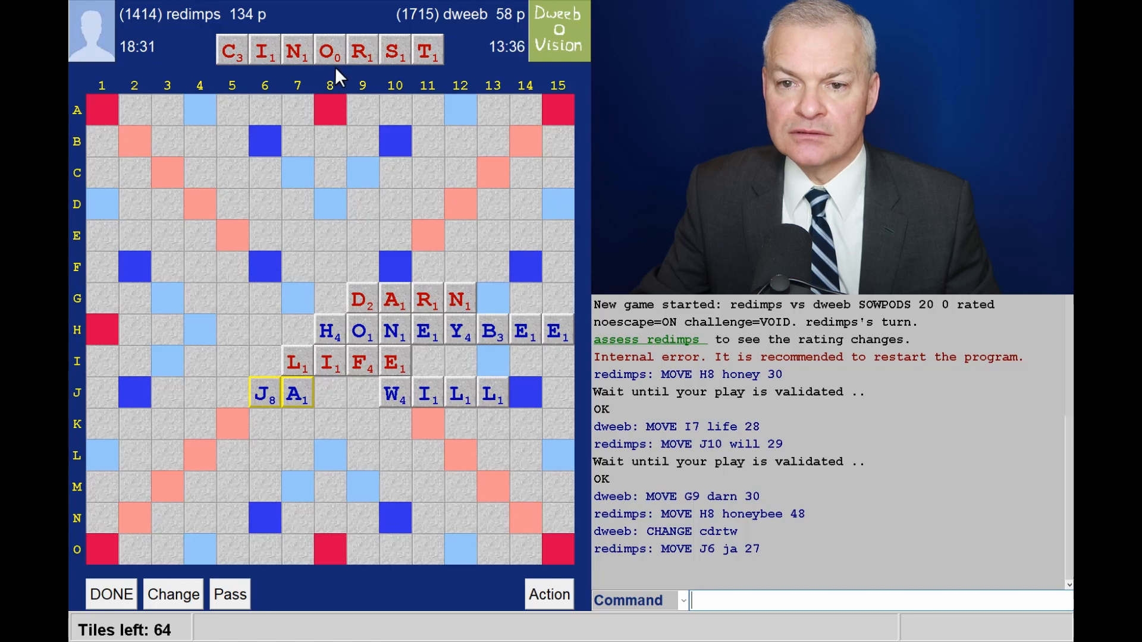
mouse_move(327, 57)
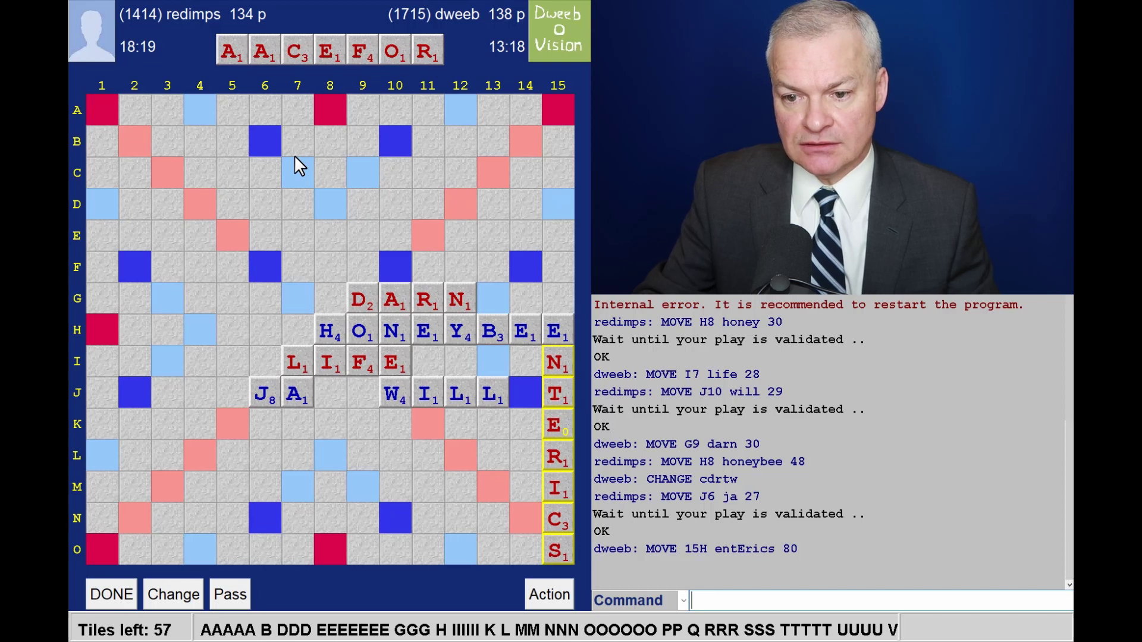
mouse_move(263, 188)
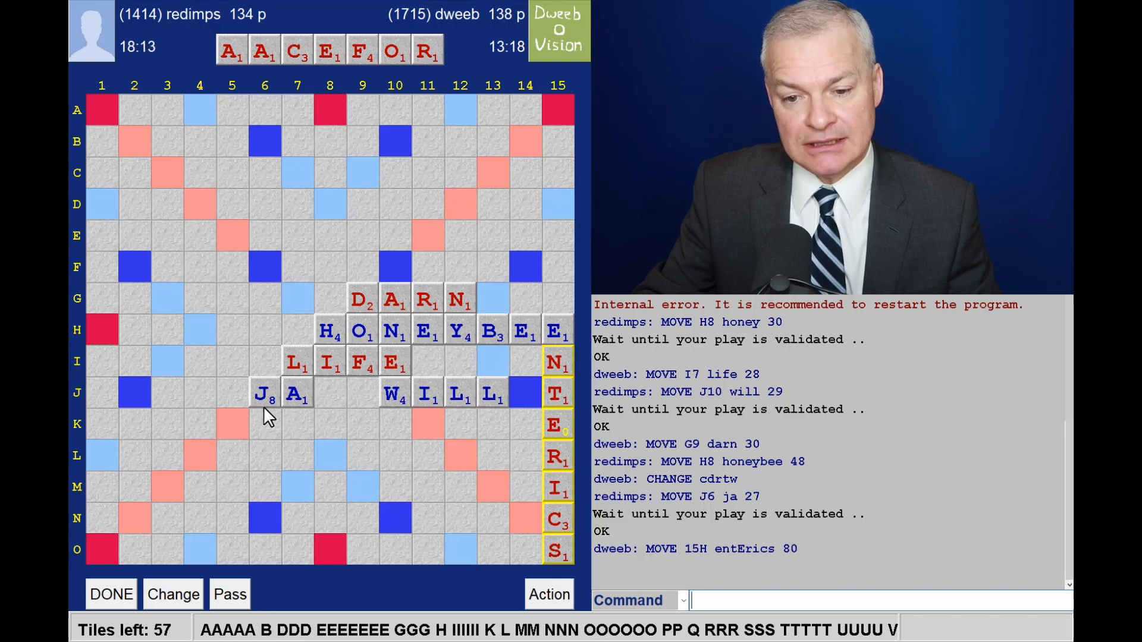
mouse_move(224, 438)
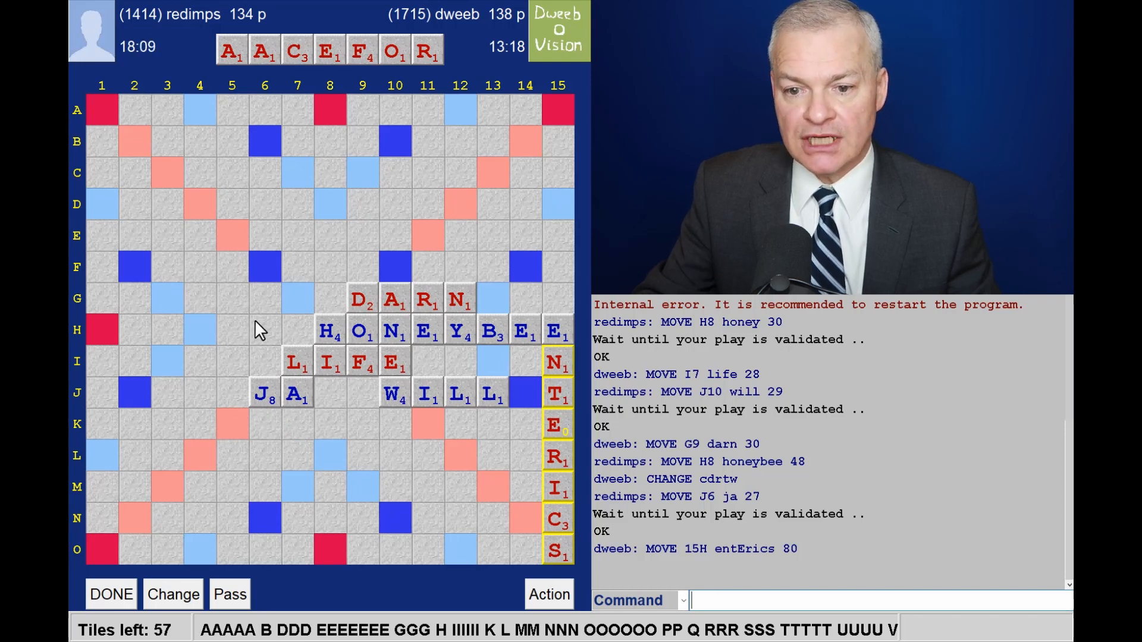
mouse_move(287, 318)
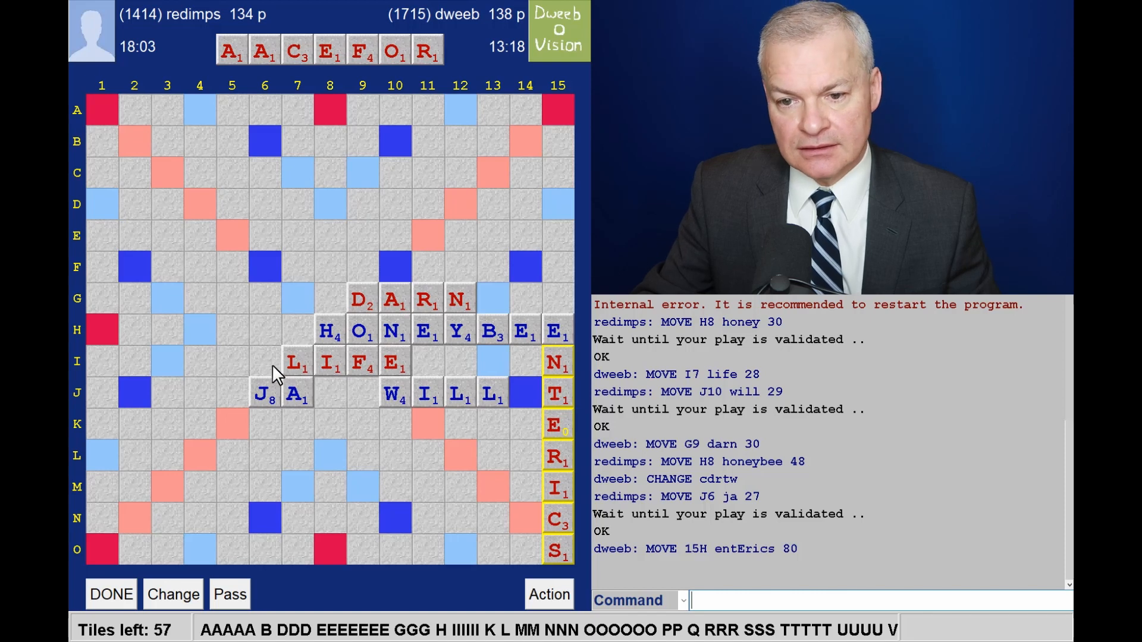
mouse_move(189, 163)
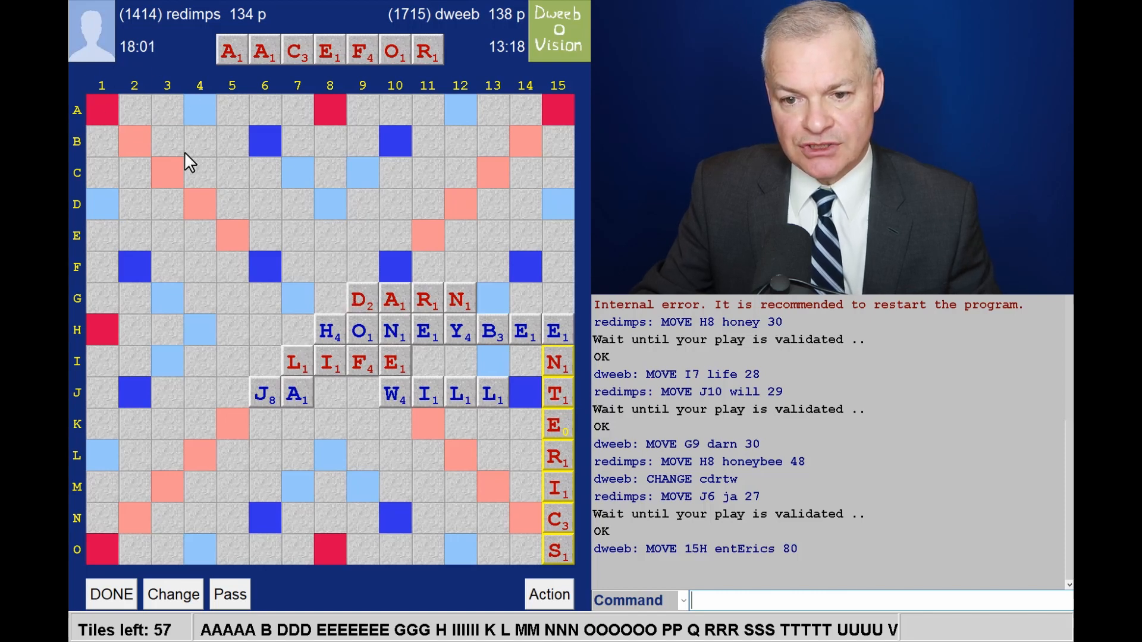
mouse_move(623, 336)
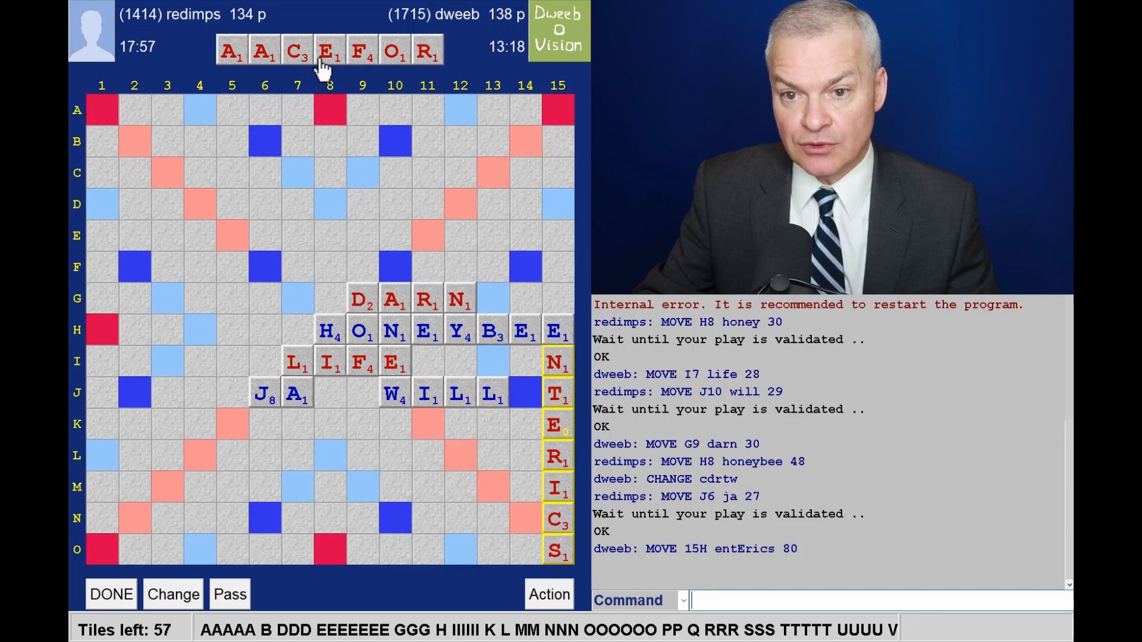
mouse_move(595, 568)
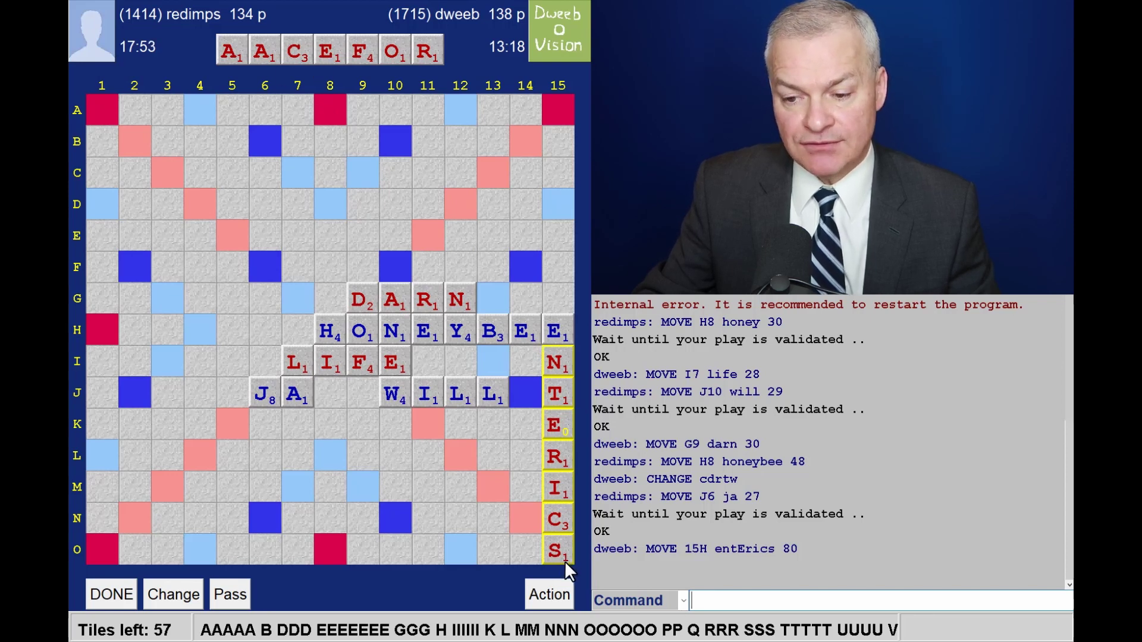
mouse_move(569, 535)
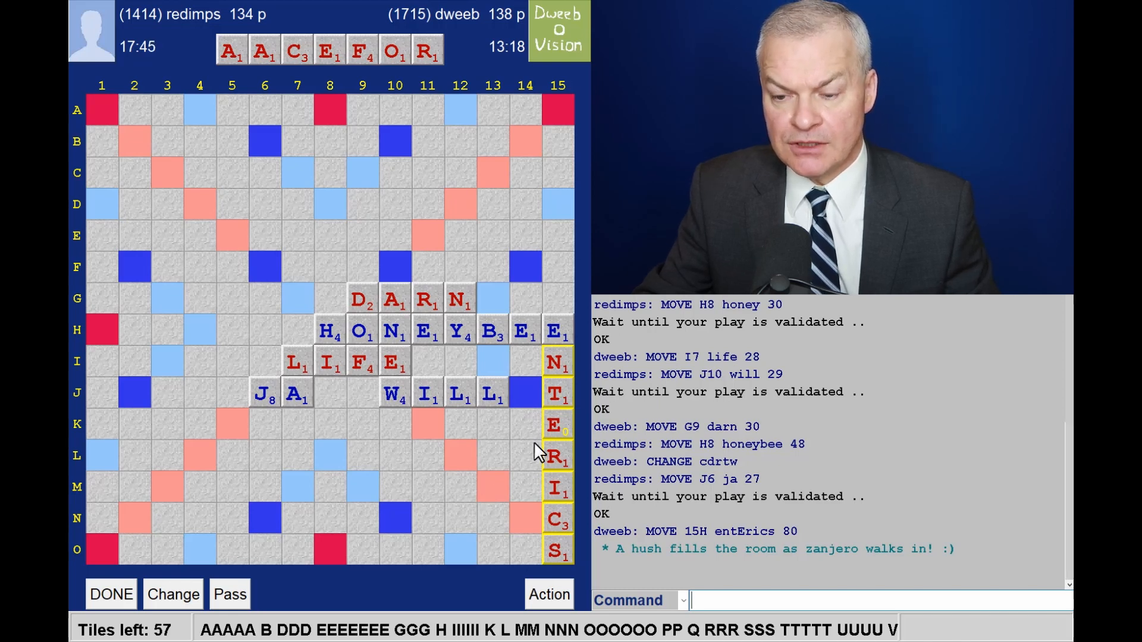
mouse_move(533, 389)
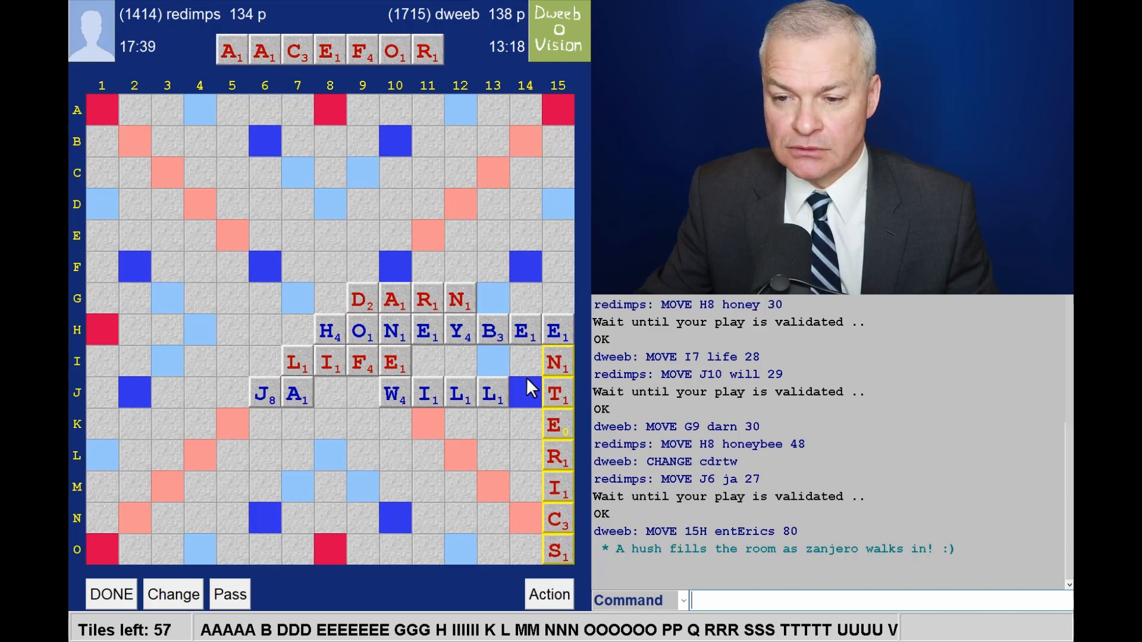
mouse_move(571, 467)
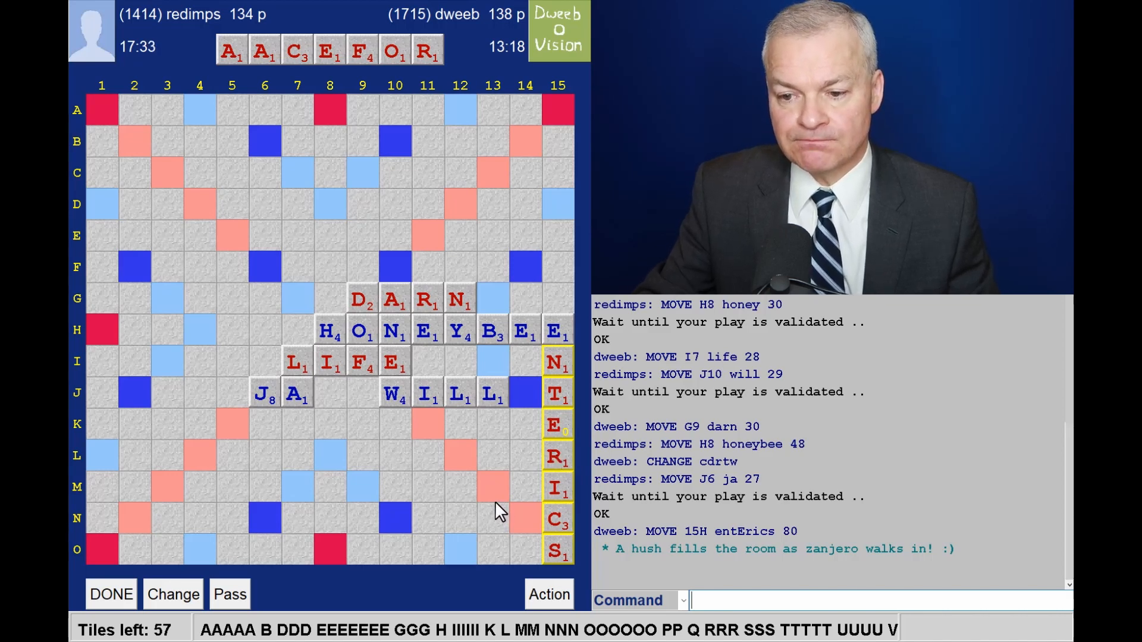
mouse_move(394, 133)
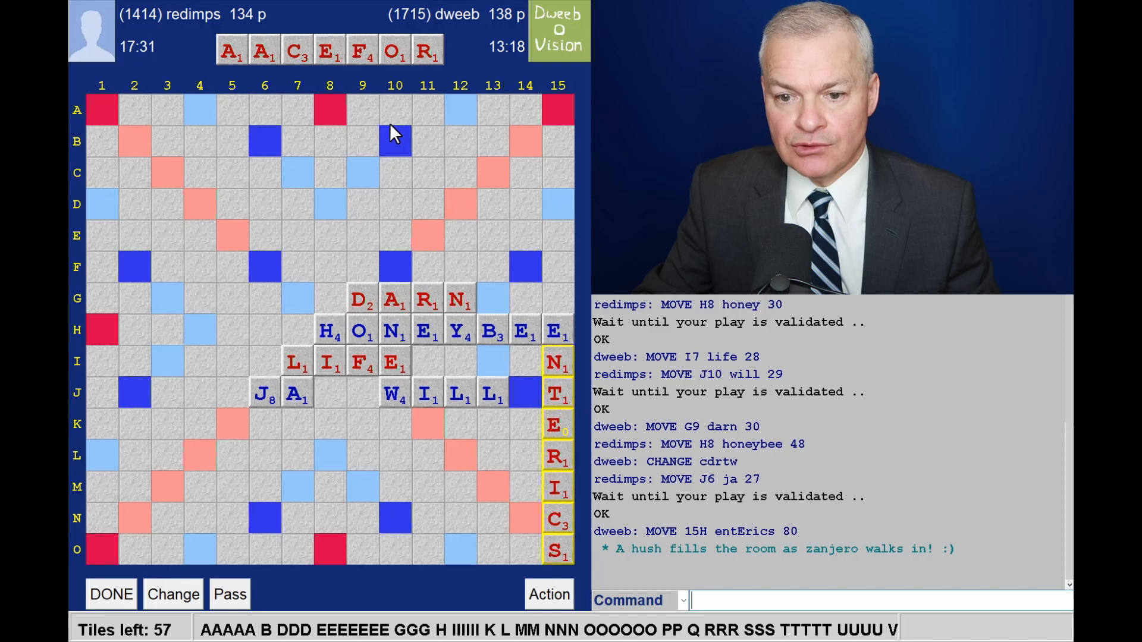
mouse_move(205, 433)
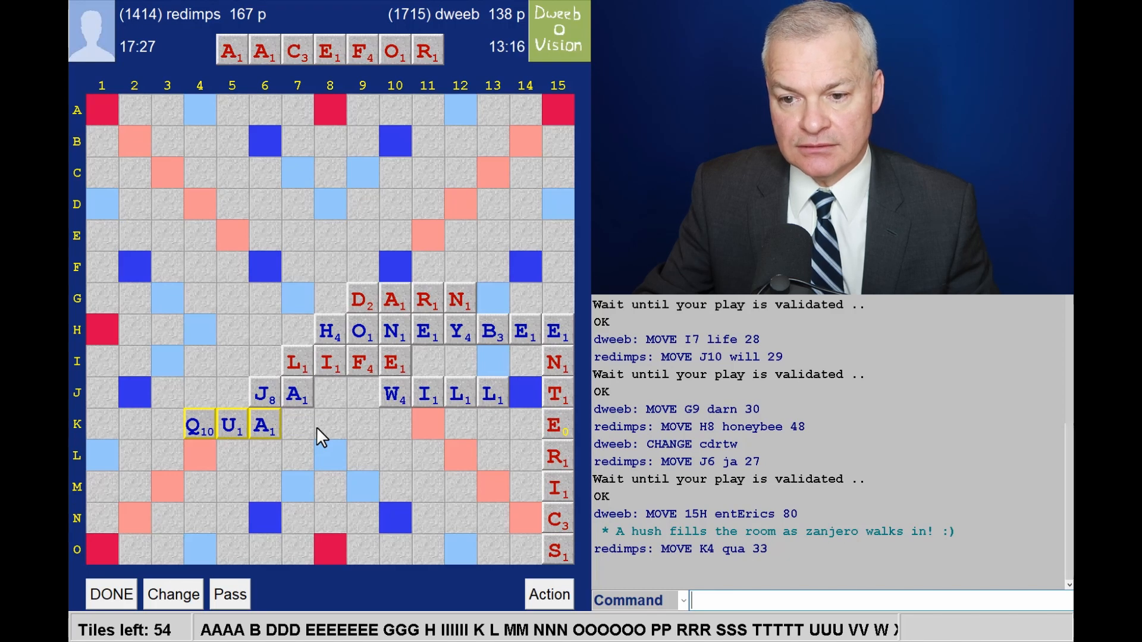
mouse_move(426, 396)
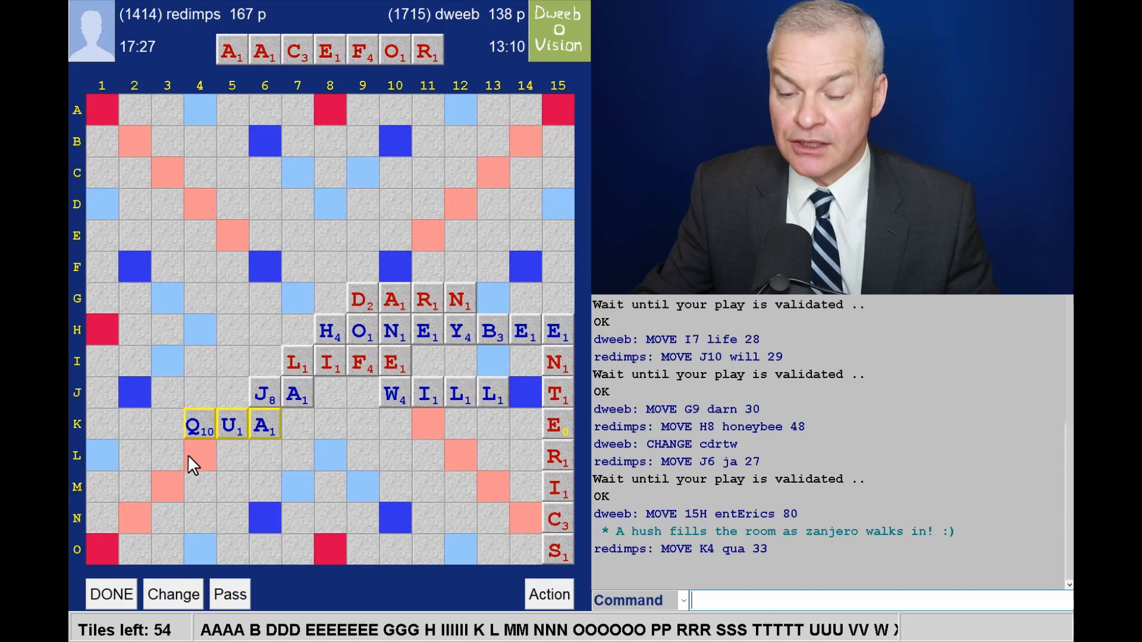
mouse_move(425, 437)
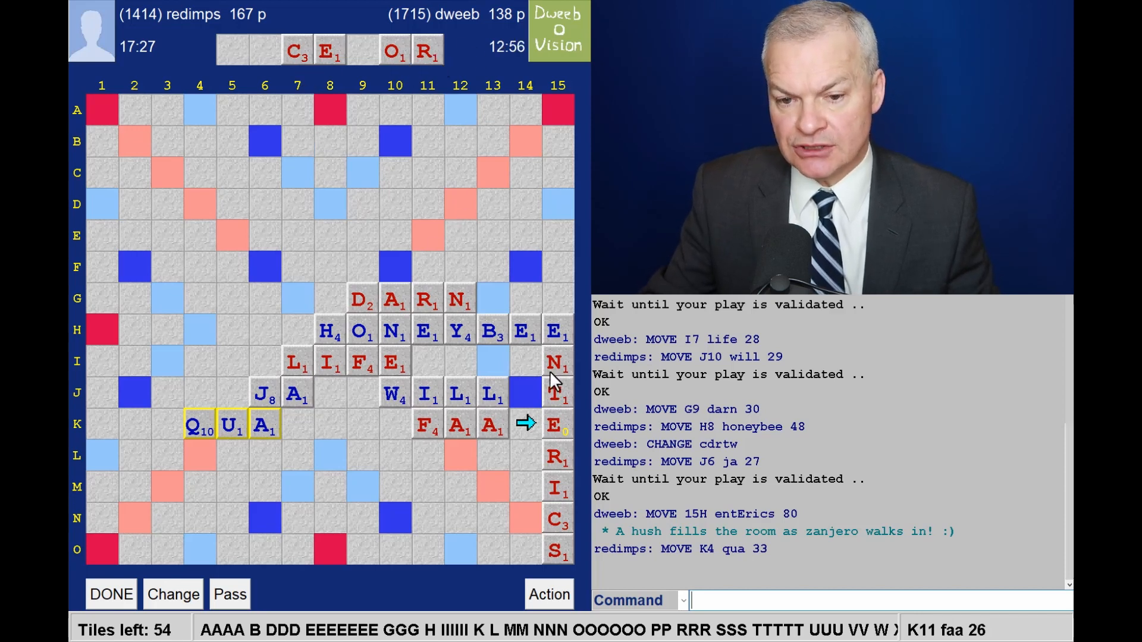
mouse_move(197, 359)
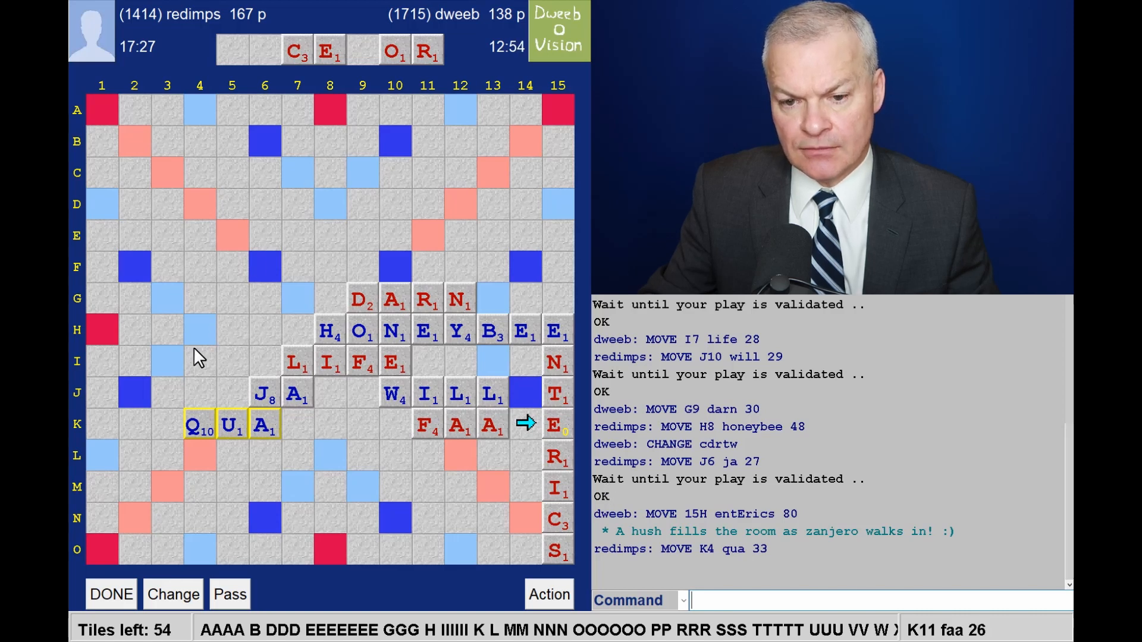
mouse_move(169, 426)
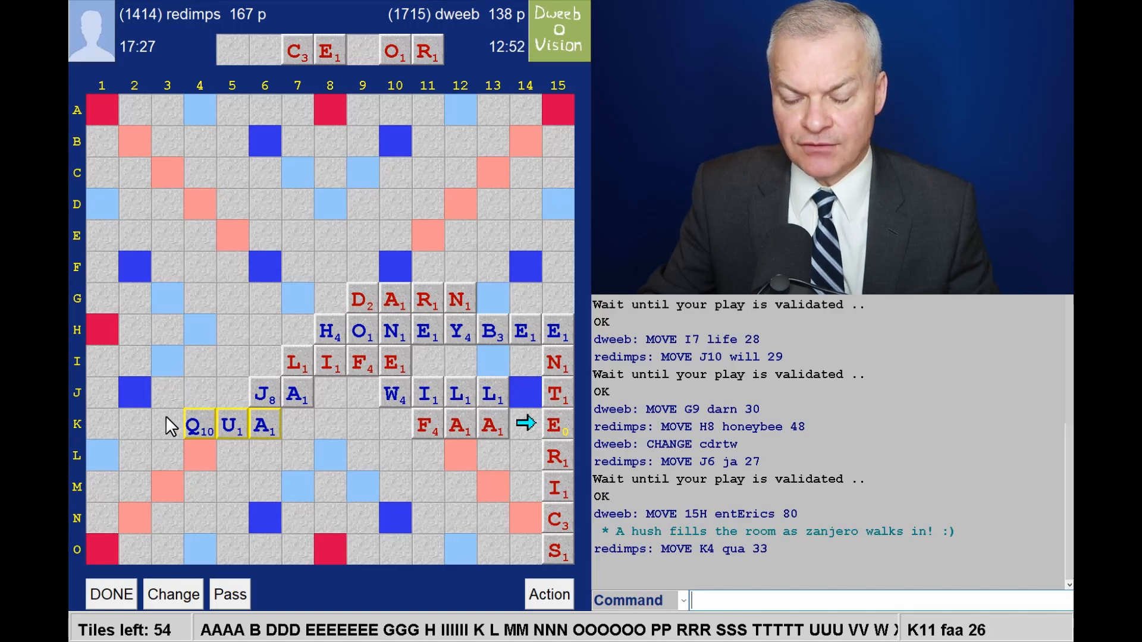
mouse_move(199, 457)
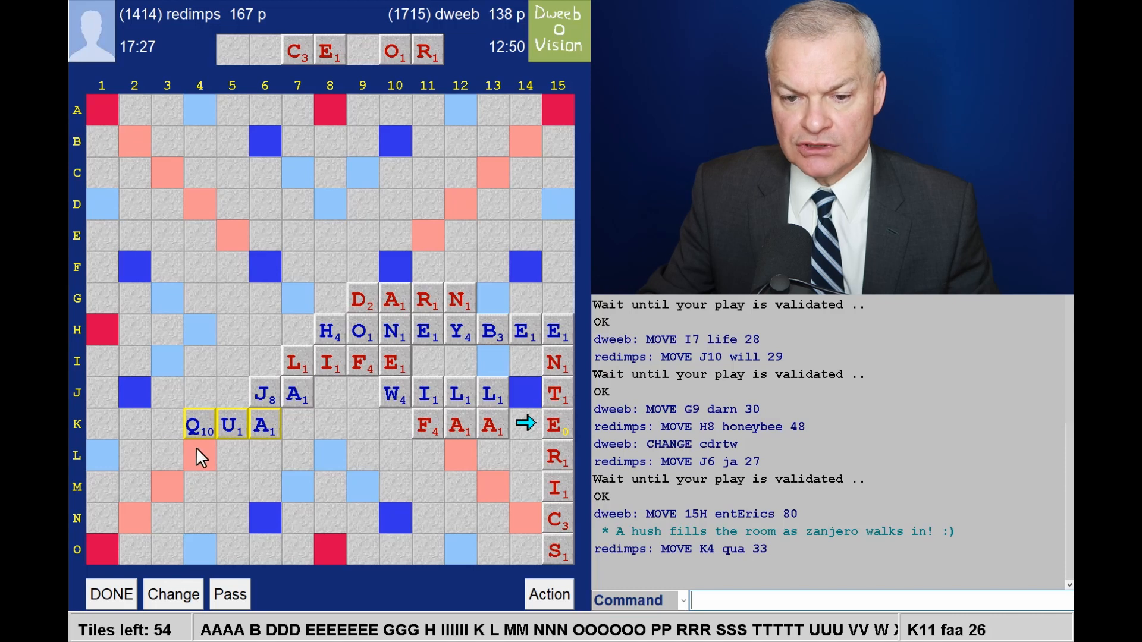
mouse_move(209, 466)
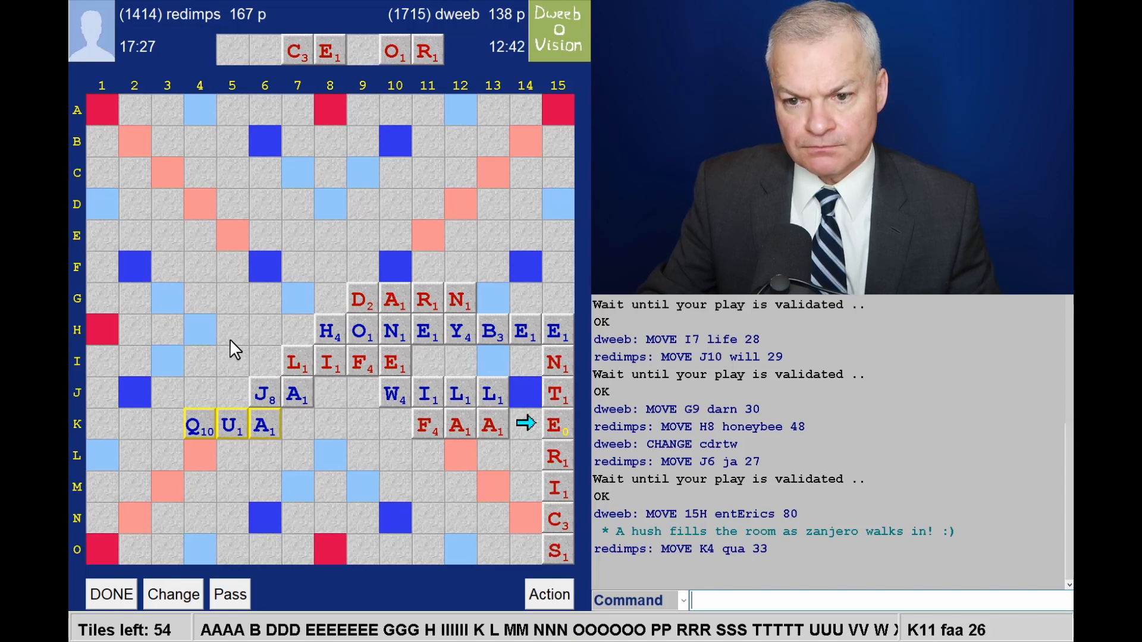
mouse_move(247, 345)
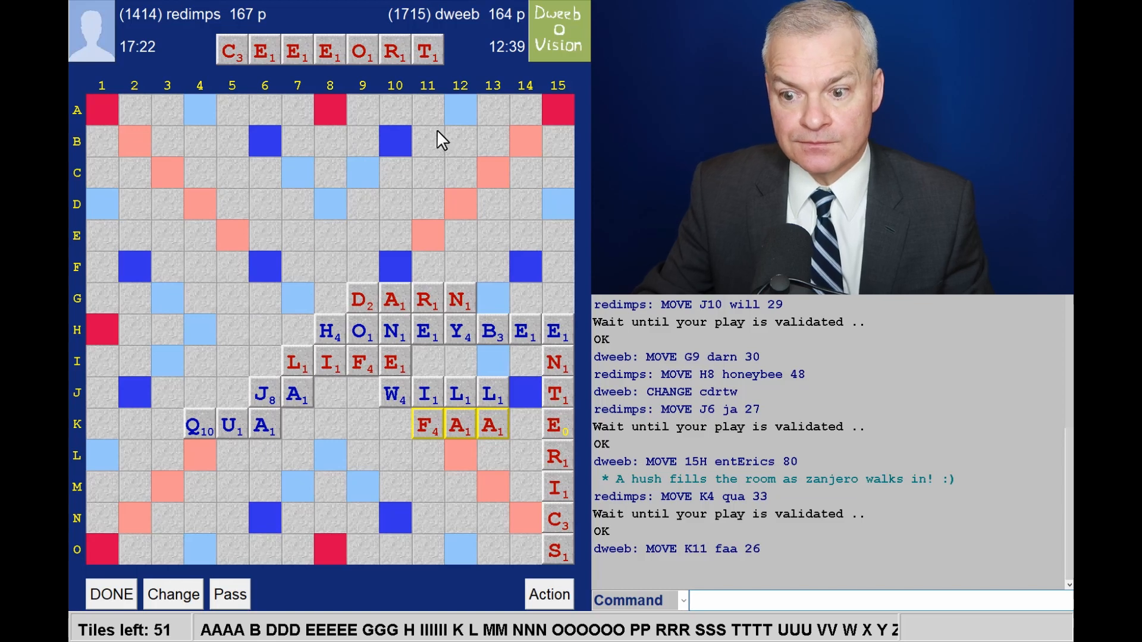
mouse_move(376, 89)
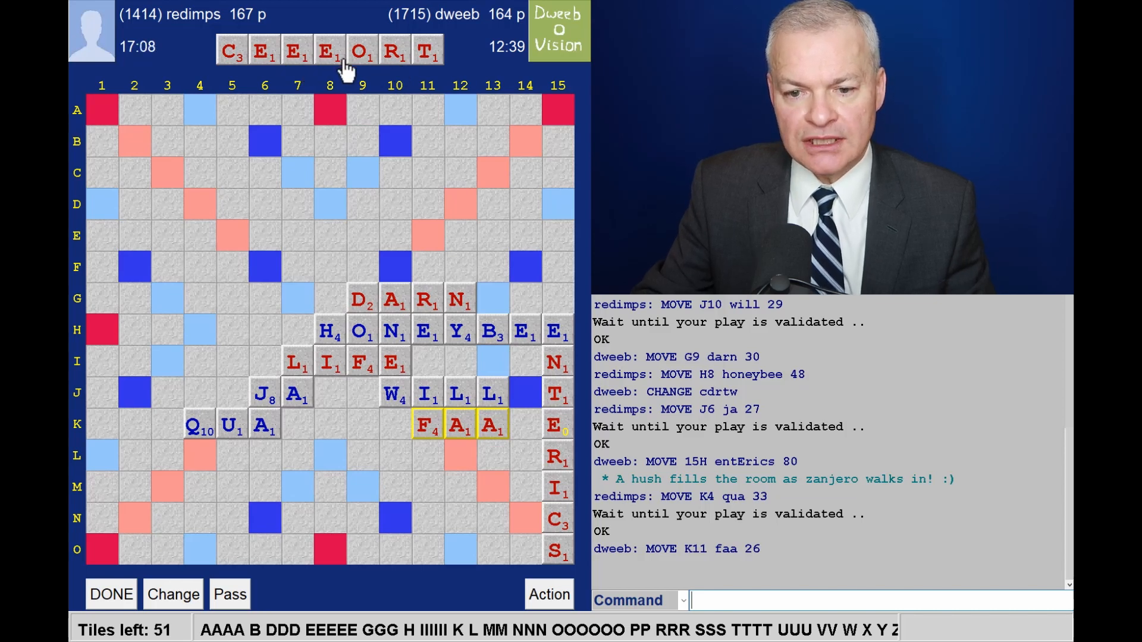
mouse_move(329, 113)
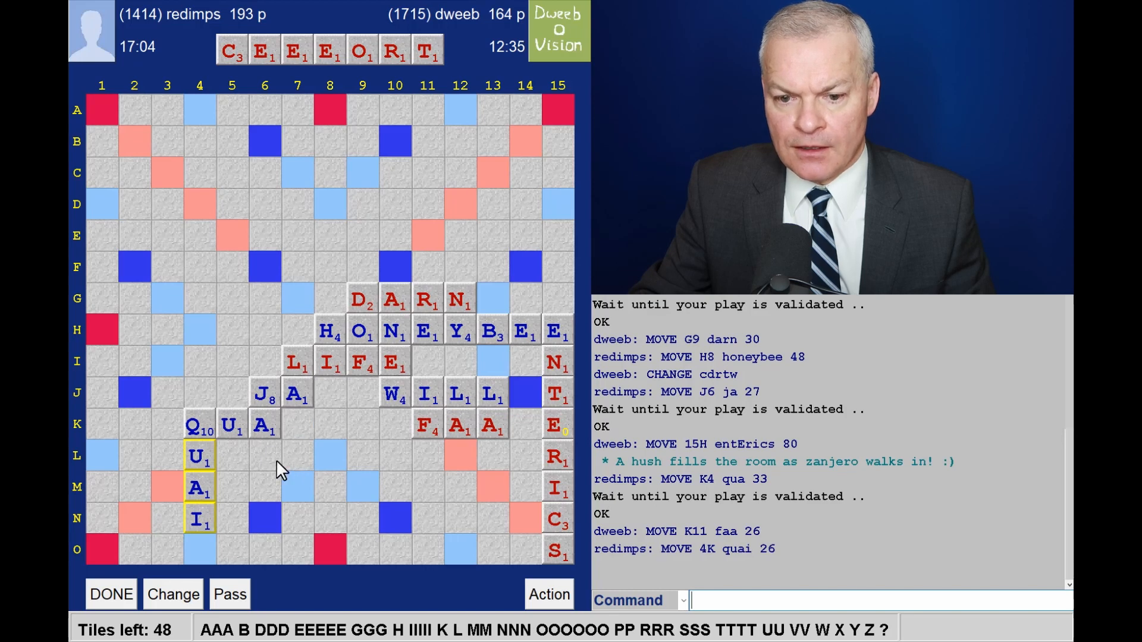
mouse_move(202, 558)
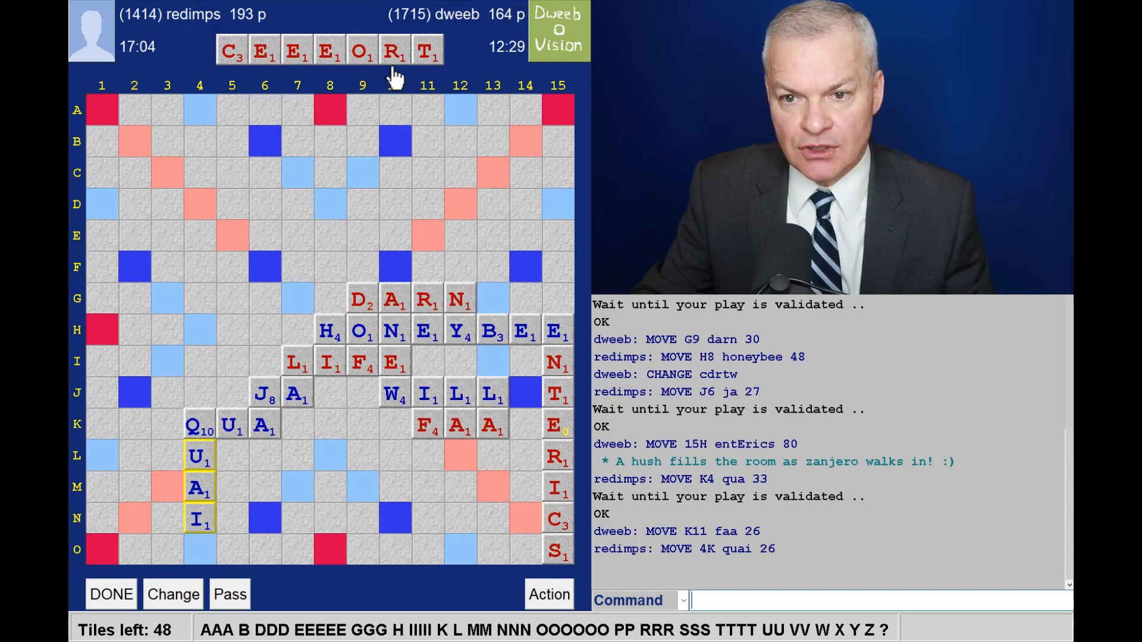
mouse_move(204, 569)
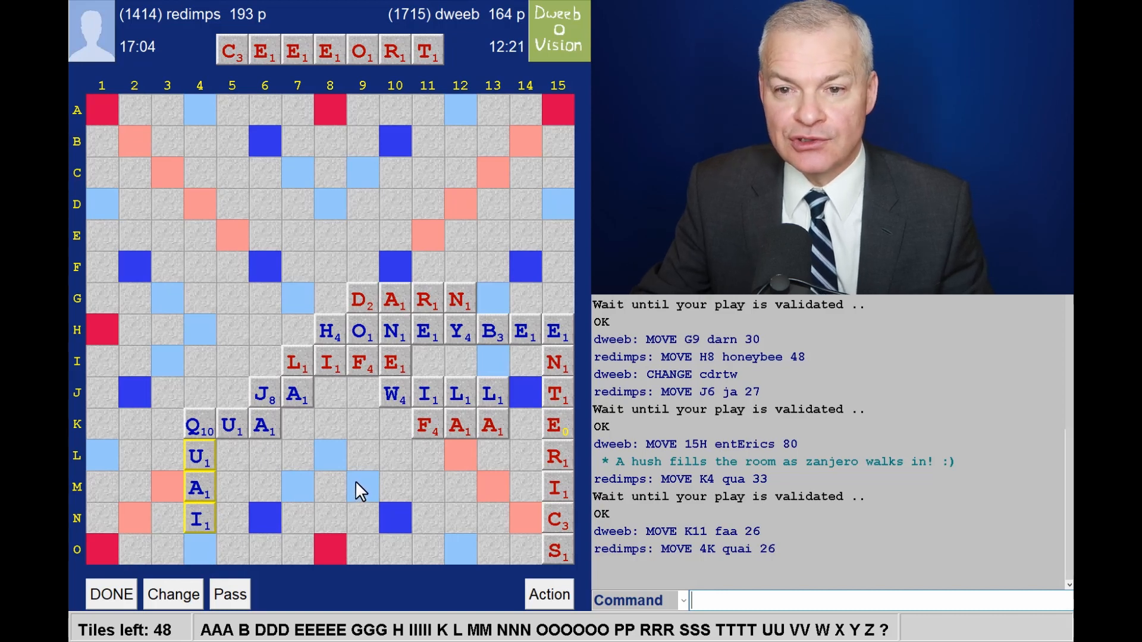
mouse_move(314, 69)
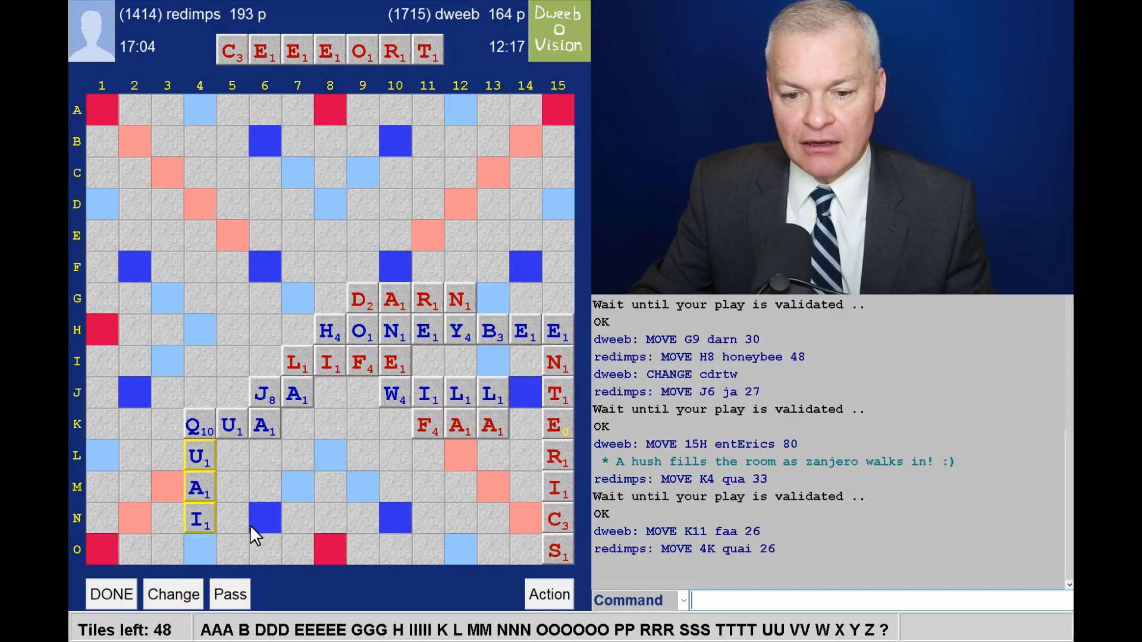
mouse_move(223, 560)
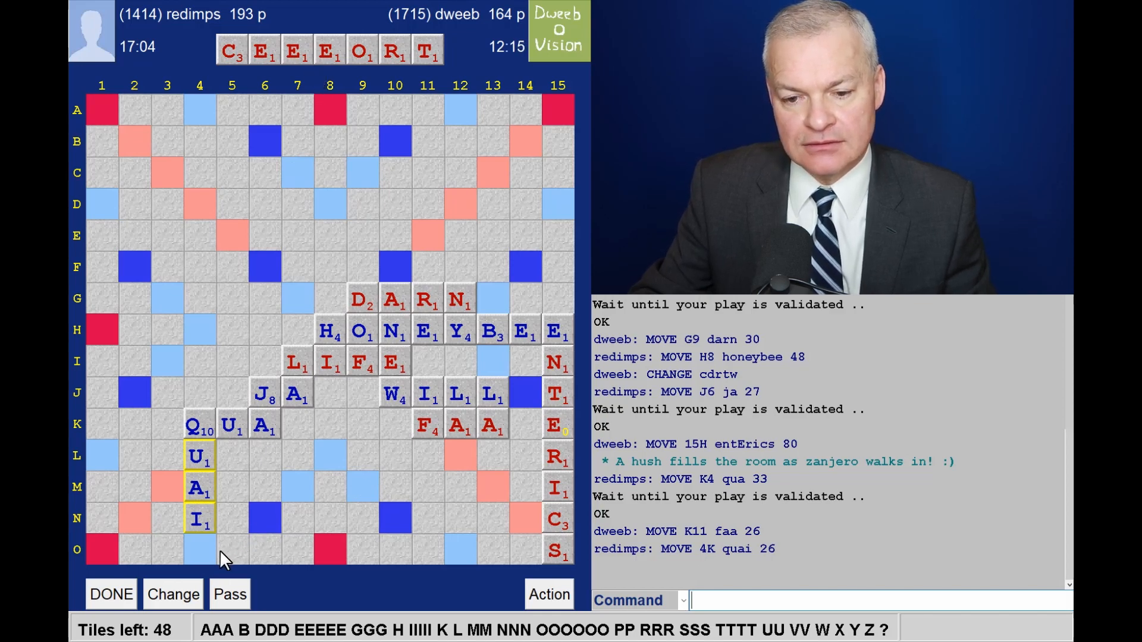
mouse_move(285, 83)
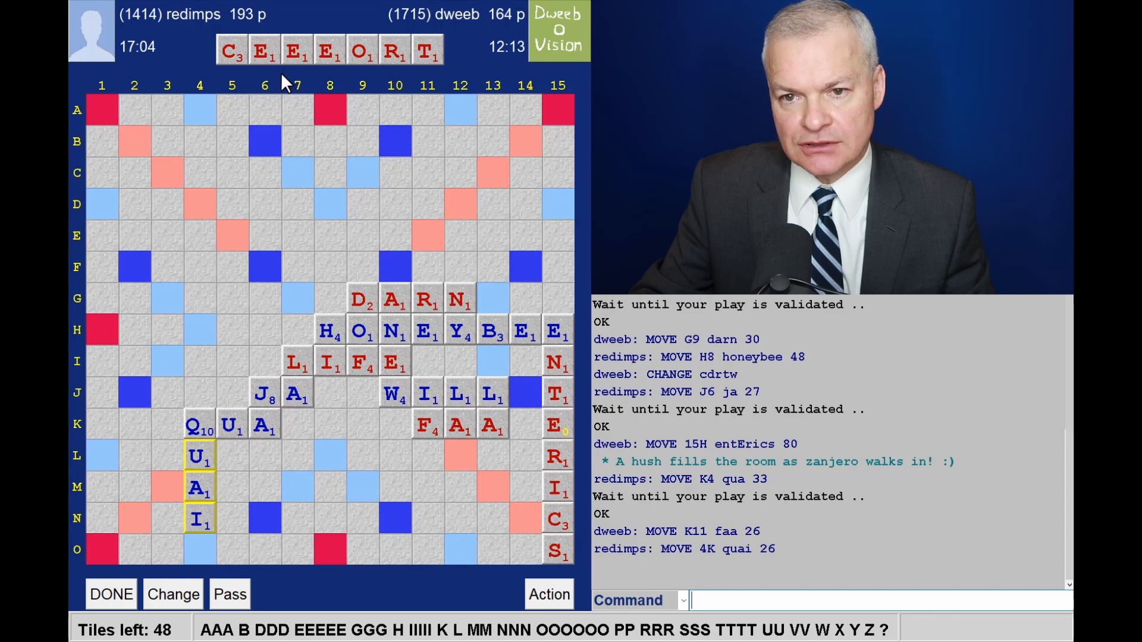
mouse_move(240, 69)
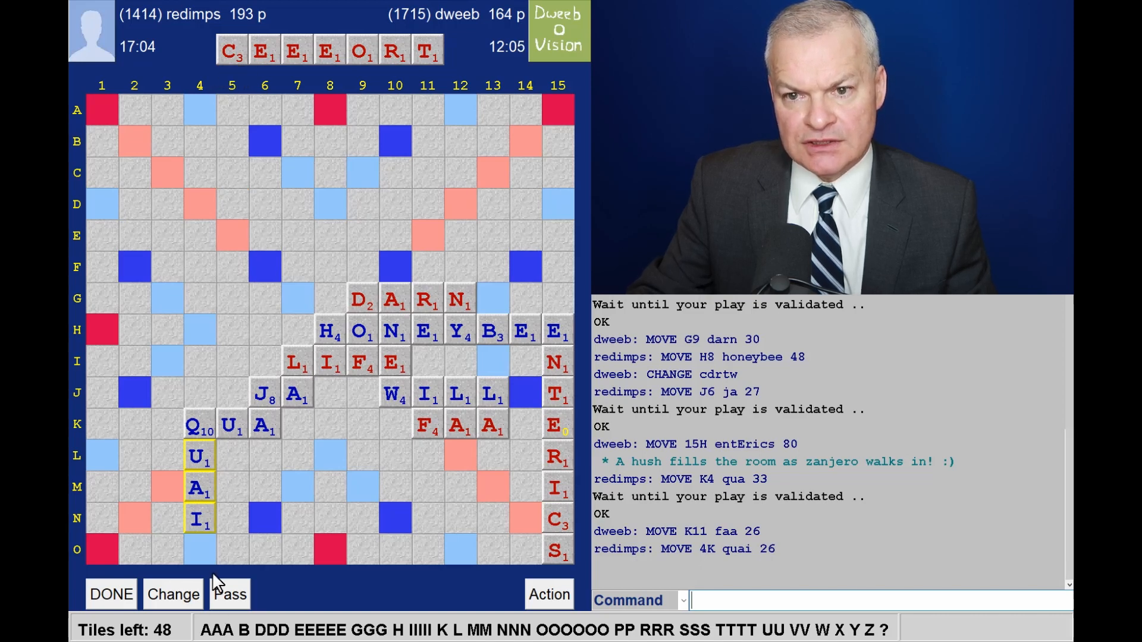
mouse_move(213, 560)
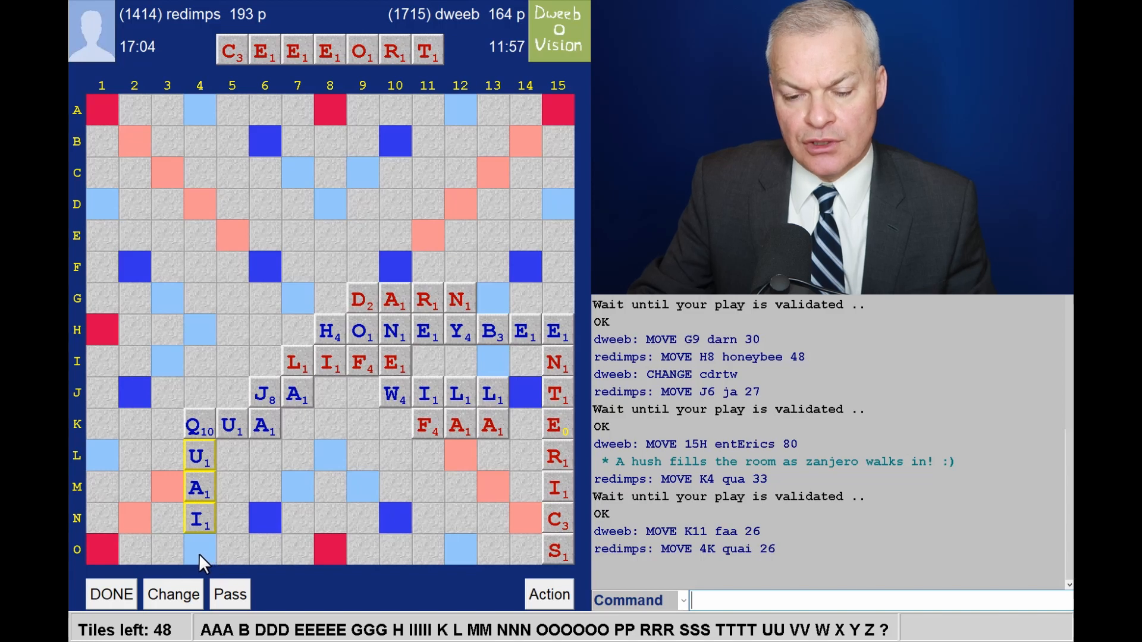
mouse_move(221, 564)
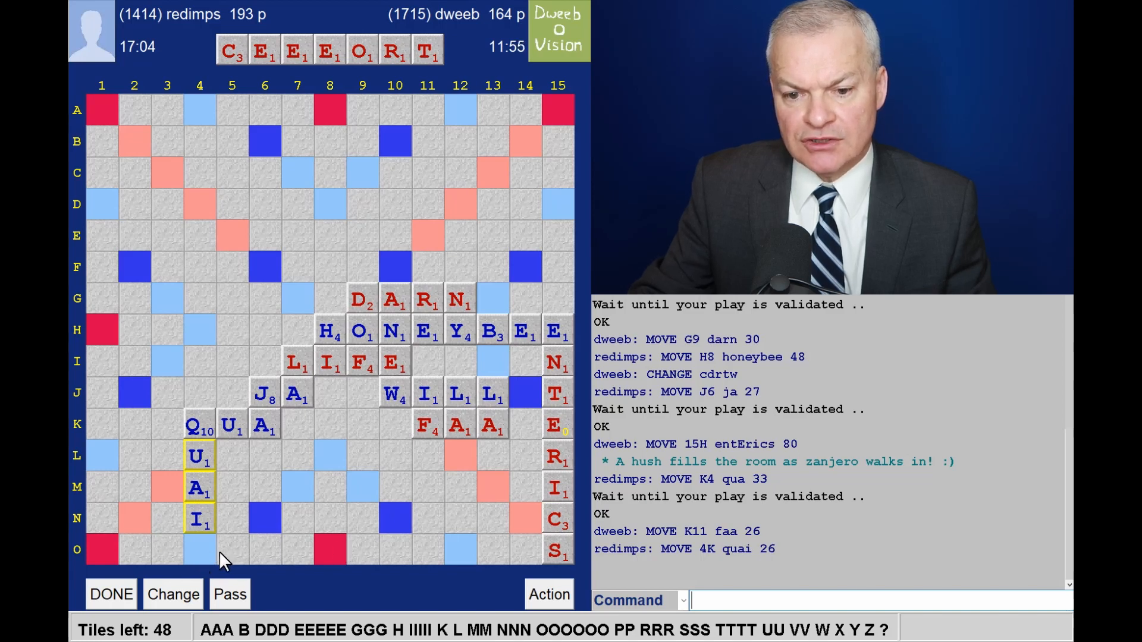
mouse_move(113, 556)
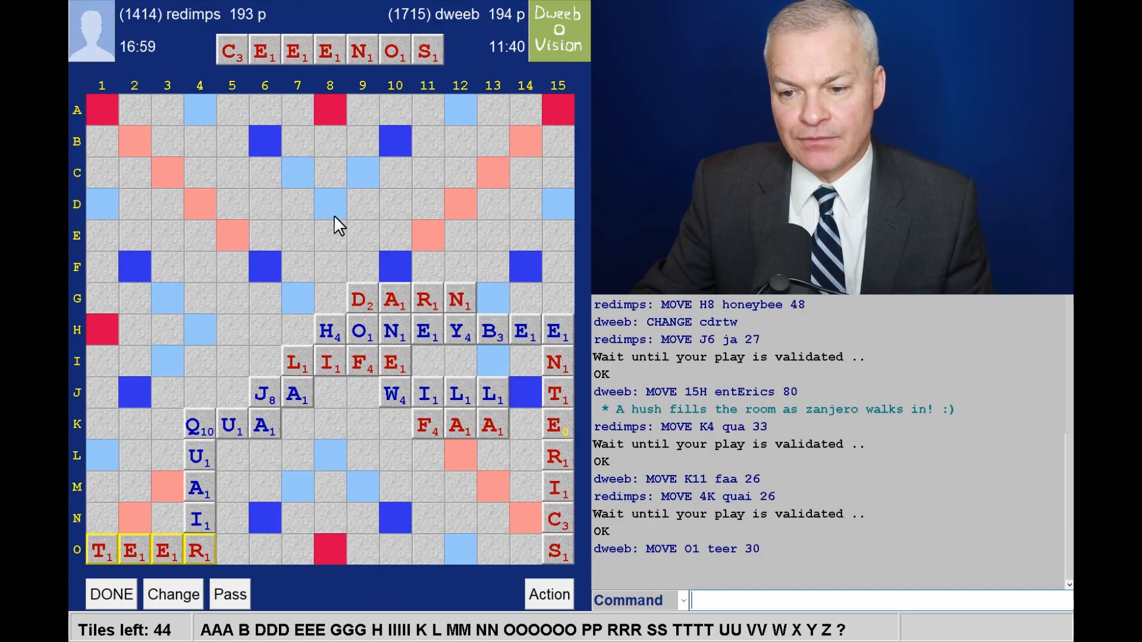
mouse_move(506, 354)
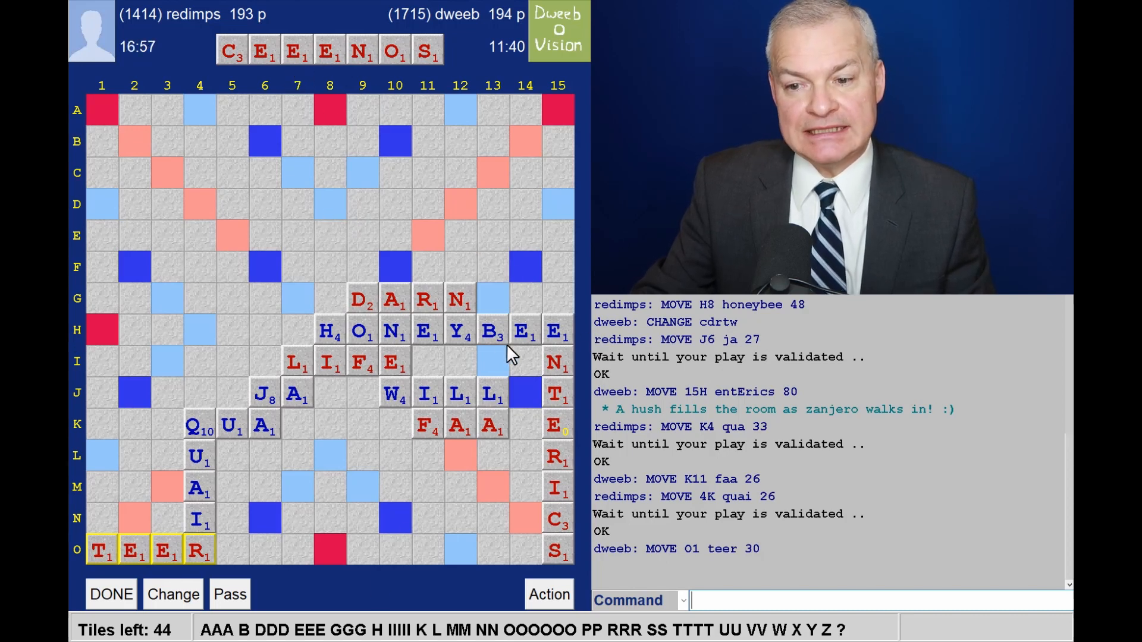
mouse_move(421, 193)
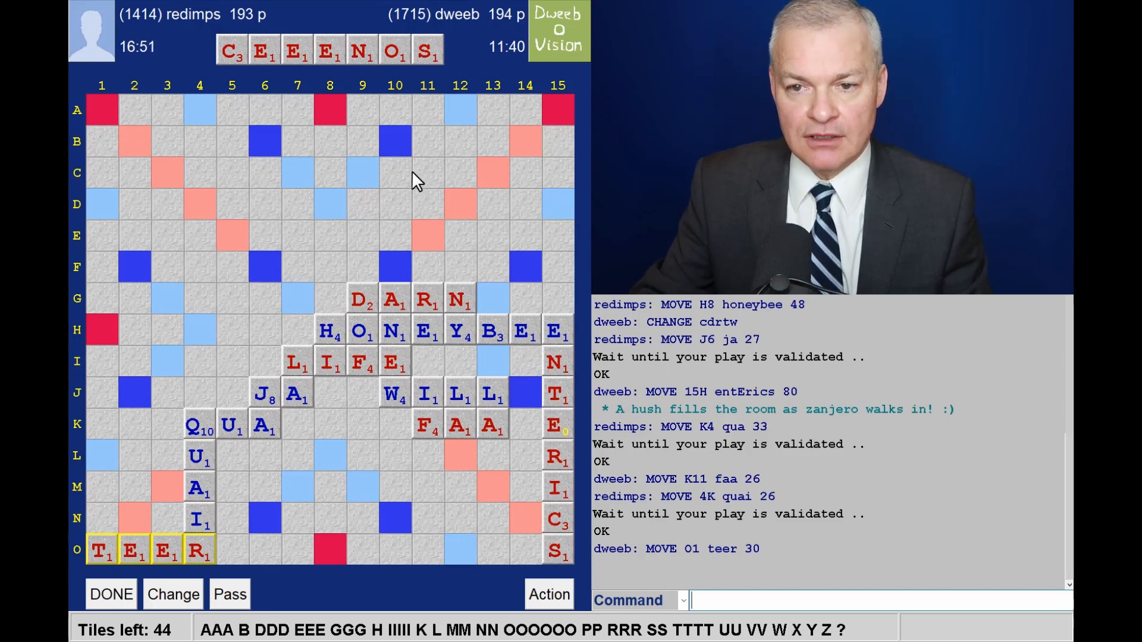
mouse_move(445, 152)
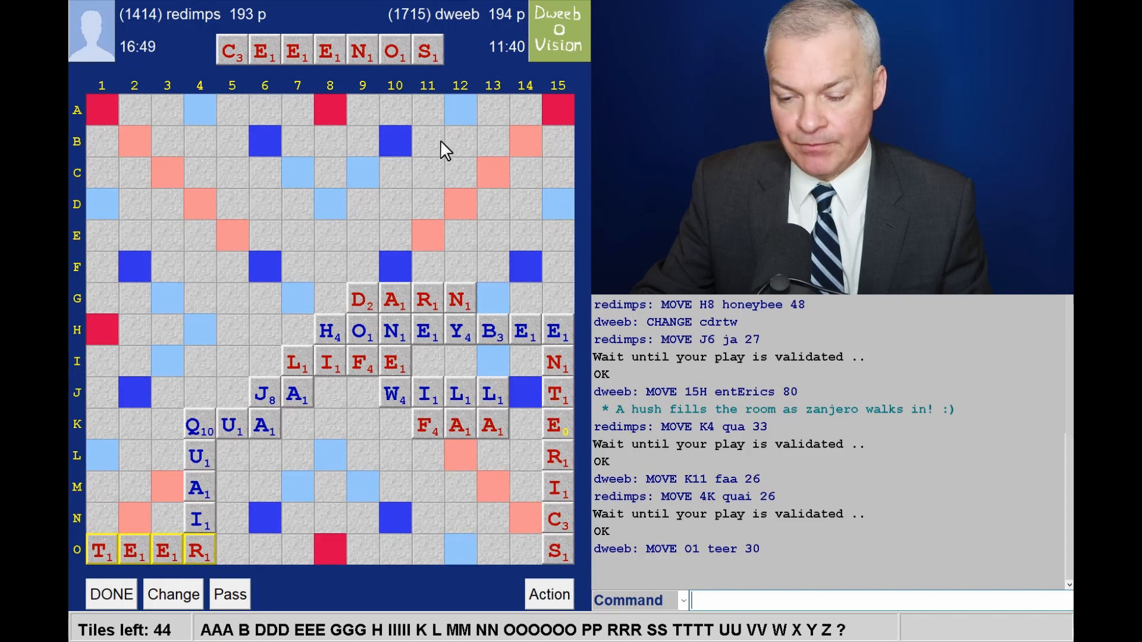
mouse_move(429, 240)
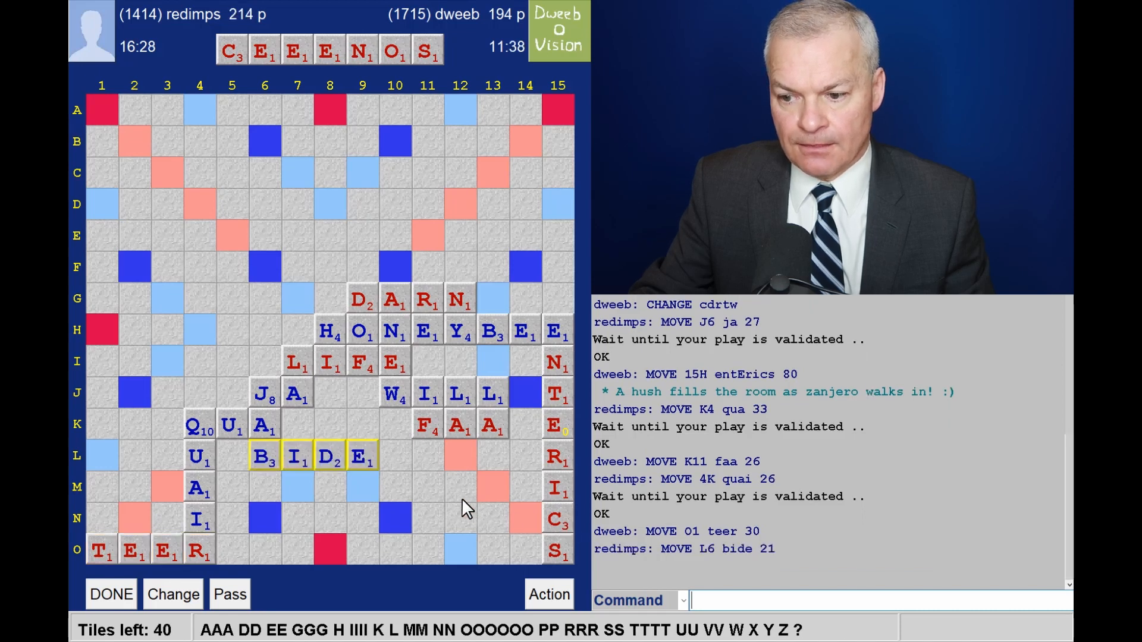
mouse_move(424, 190)
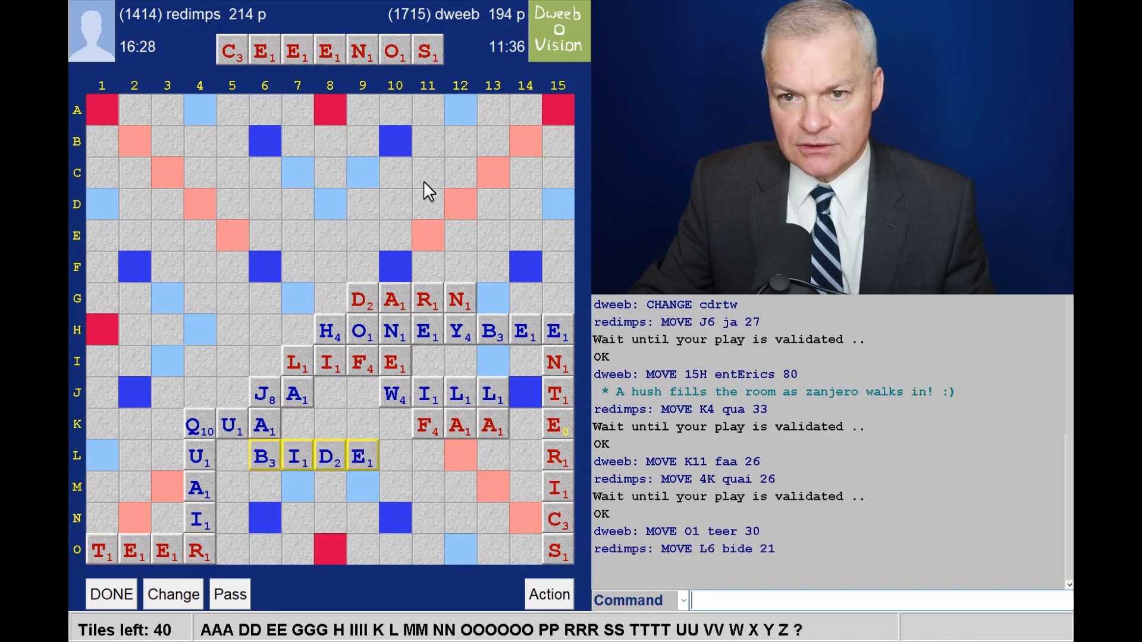
mouse_move(399, 495)
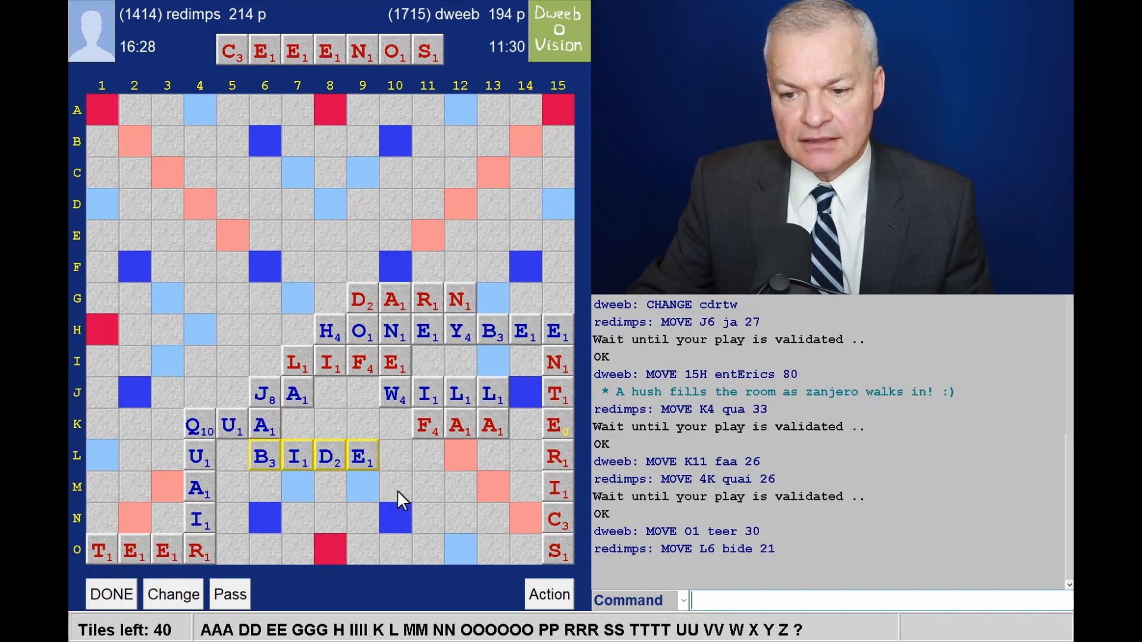
mouse_move(407, 524)
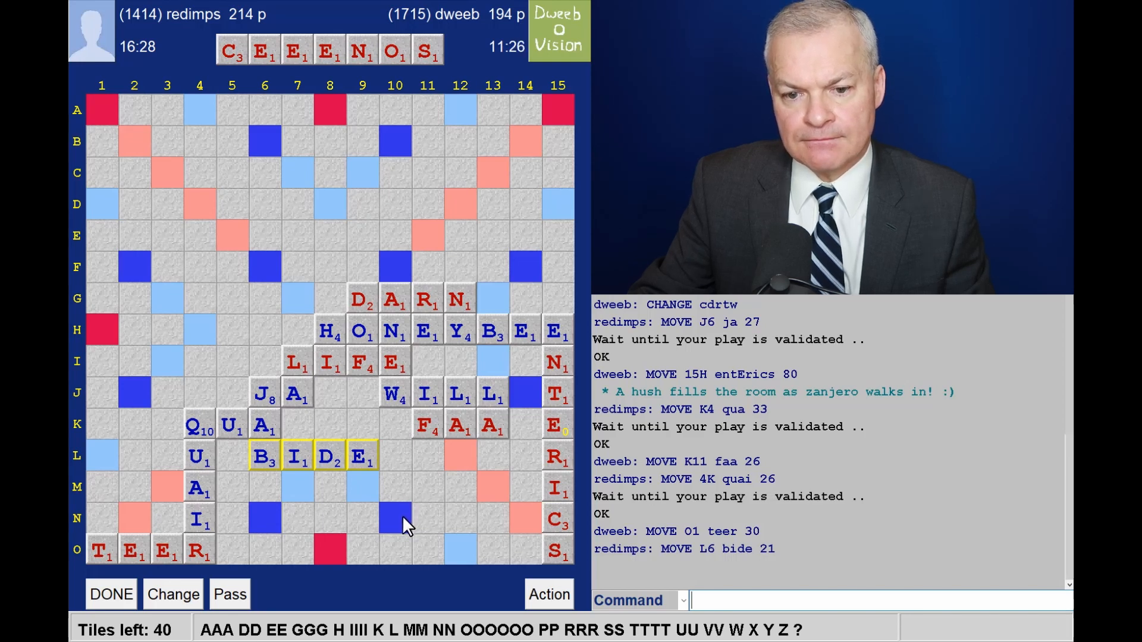
mouse_move(384, 537)
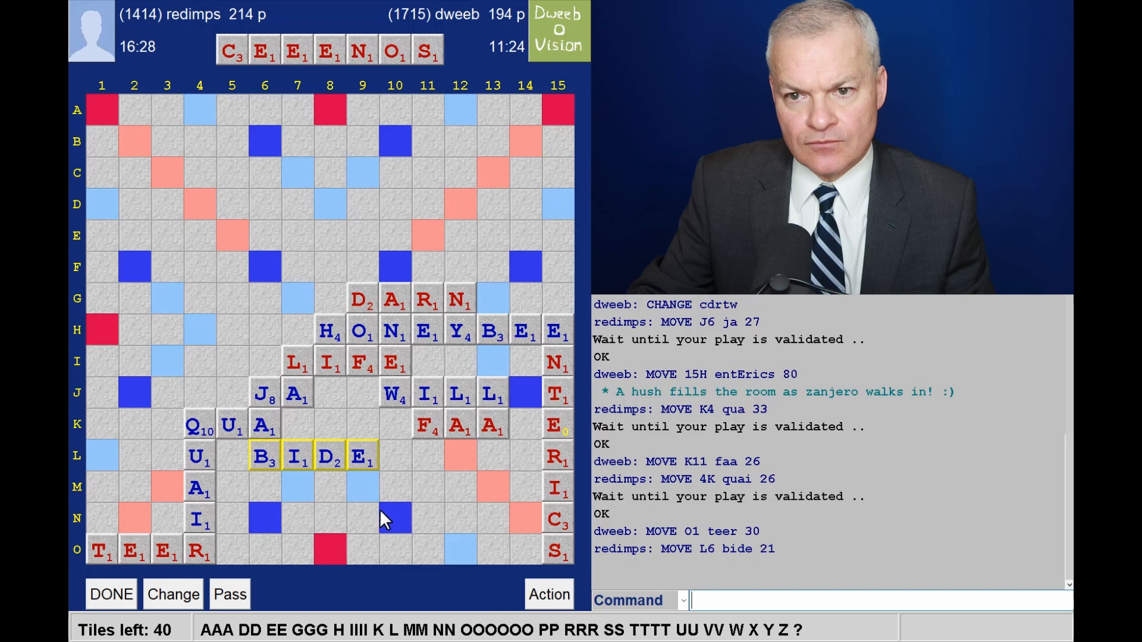
mouse_move(425, 76)
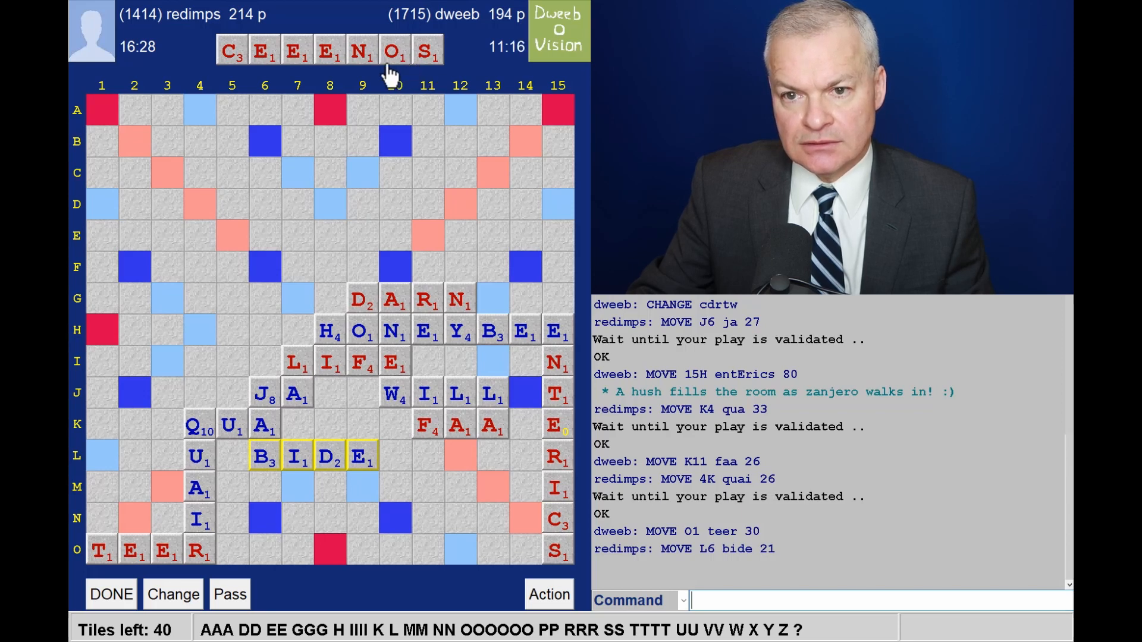
mouse_move(322, 499)
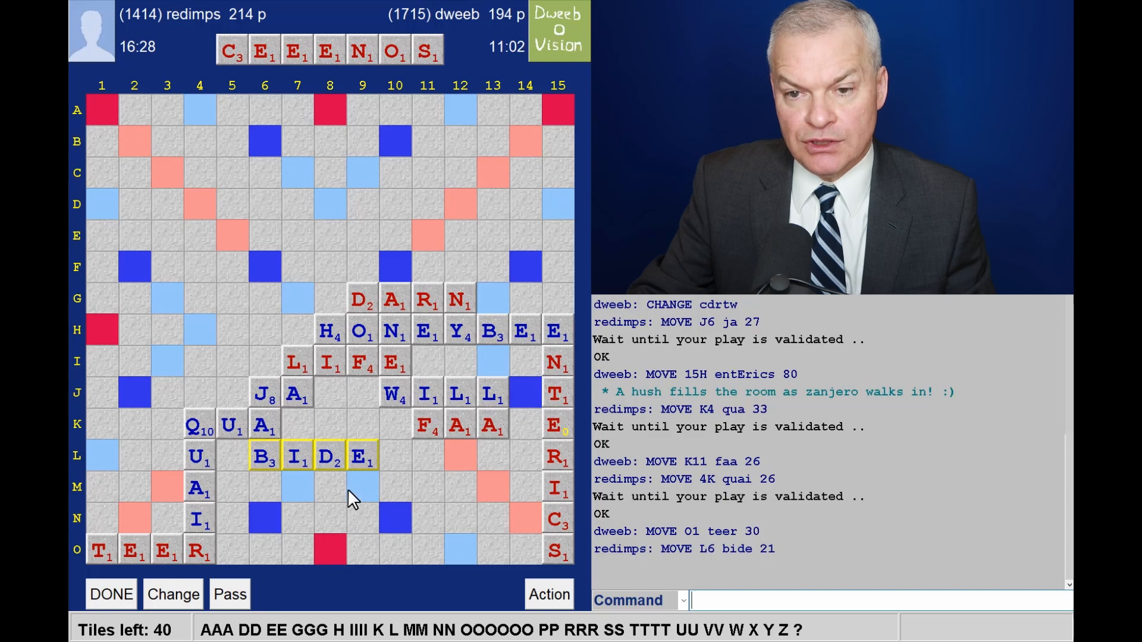
mouse_move(341, 562)
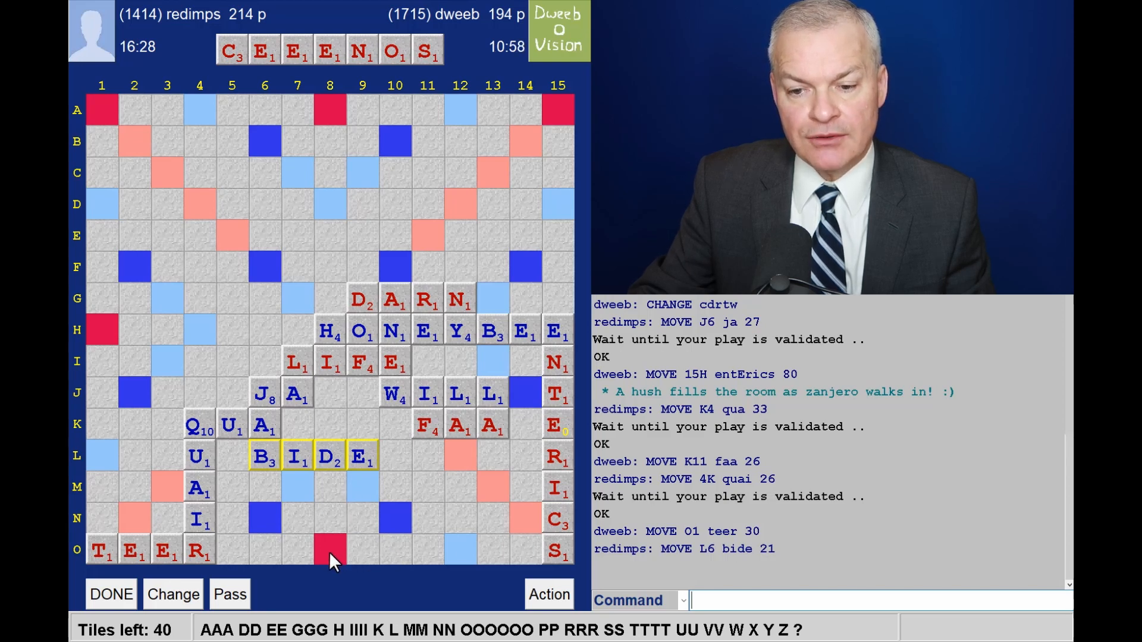
mouse_move(387, 234)
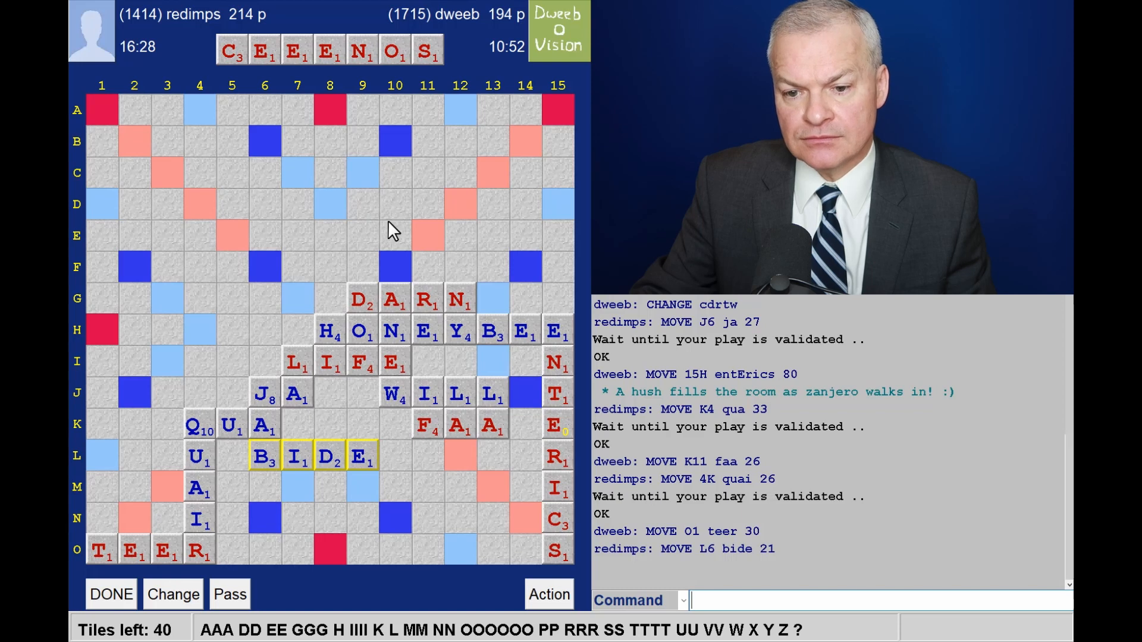
mouse_move(375, 161)
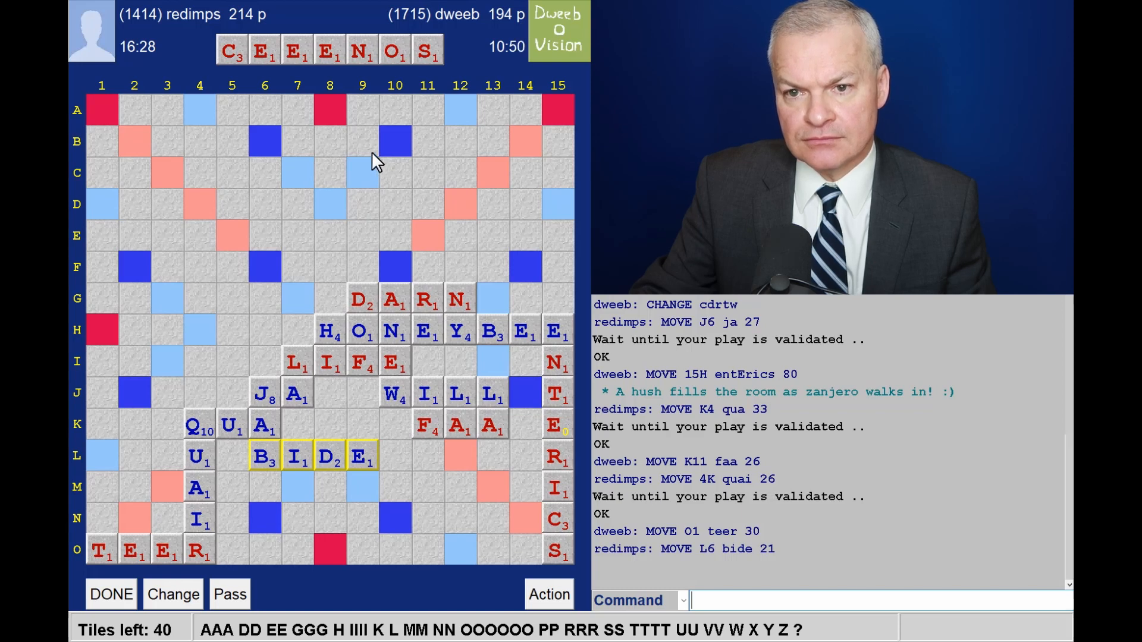
mouse_move(262, 488)
text(SNEE)
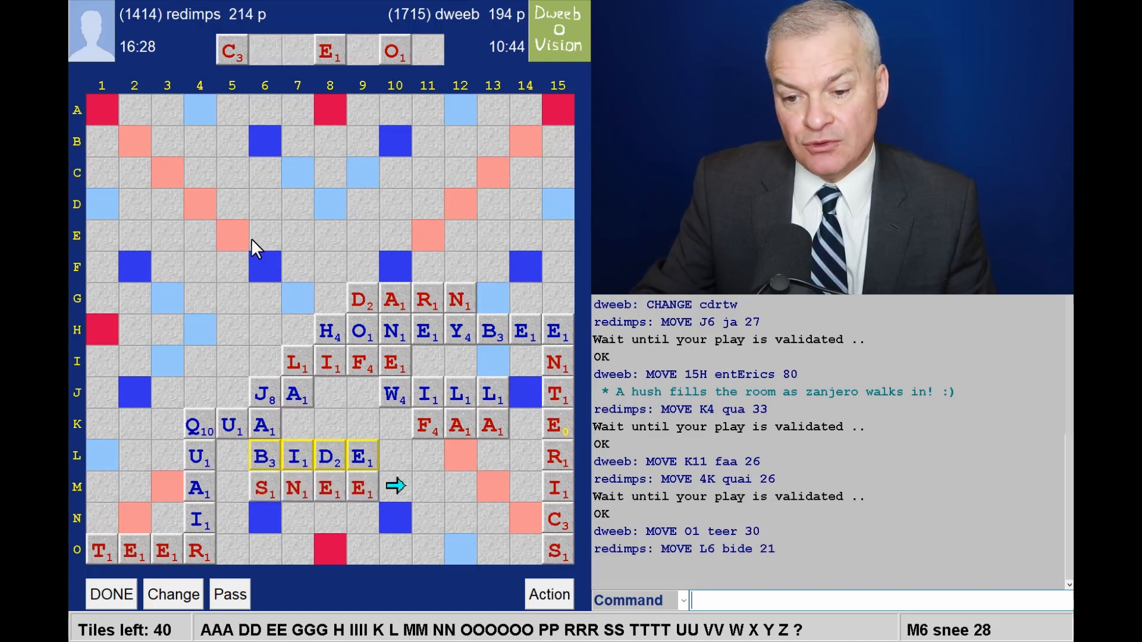
mouse_move(371, 536)
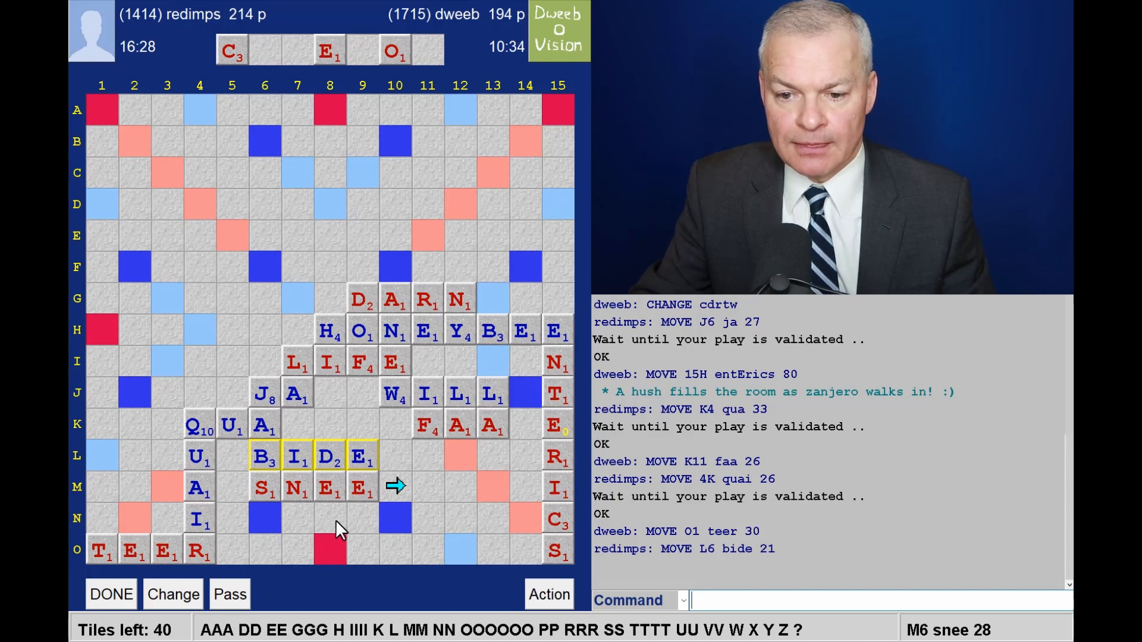
mouse_move(364, 515)
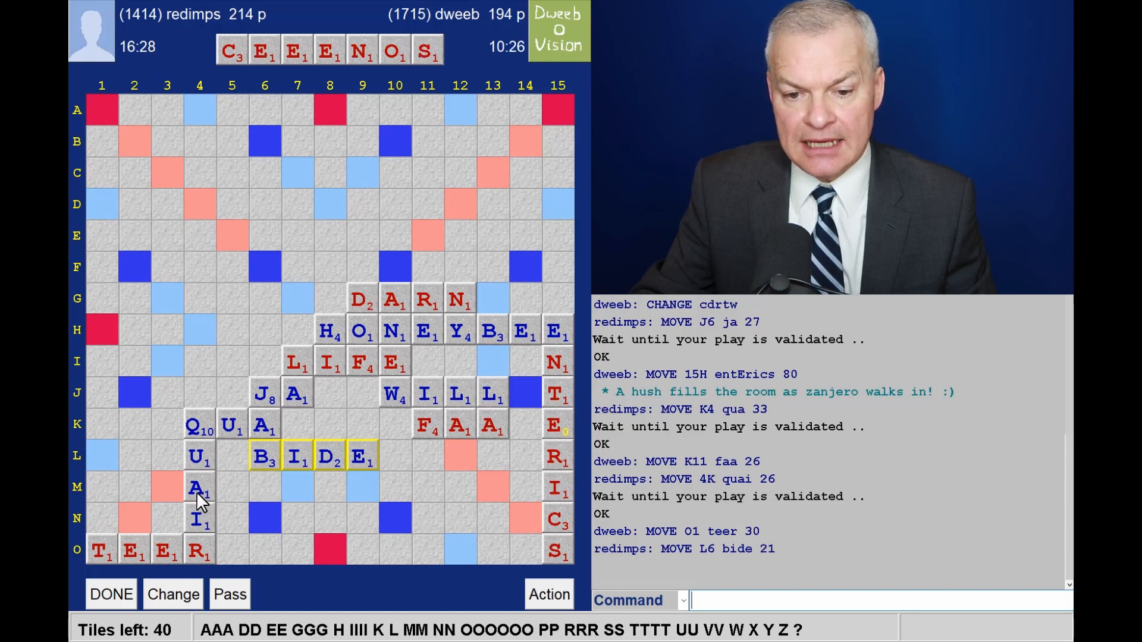
mouse_move(133, 505)
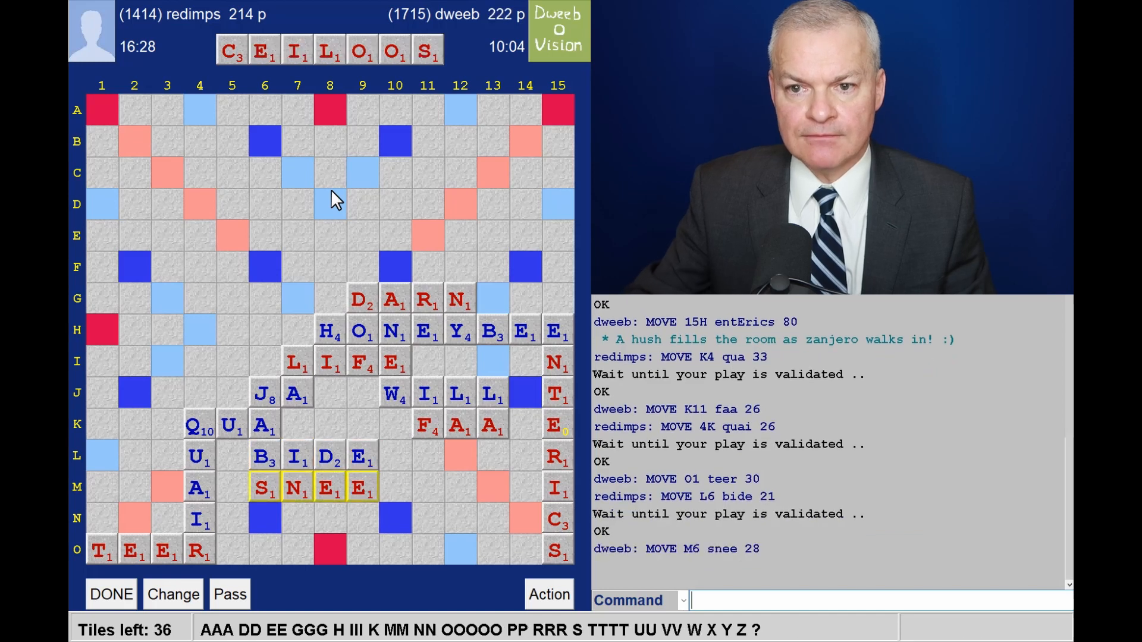
mouse_move(397, 80)
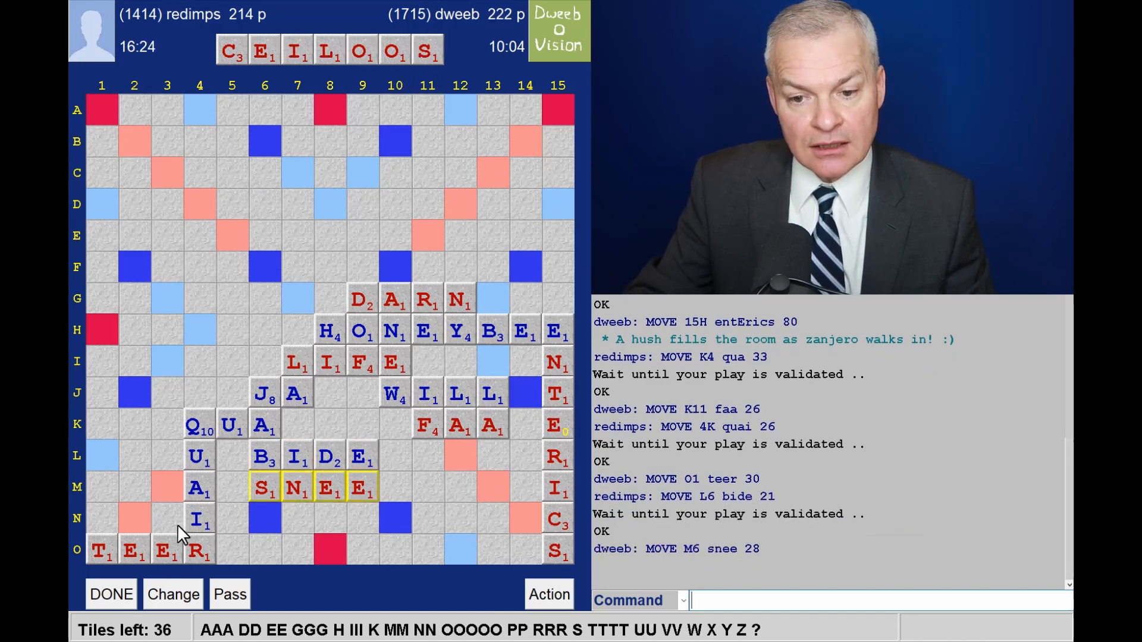
mouse_move(175, 436)
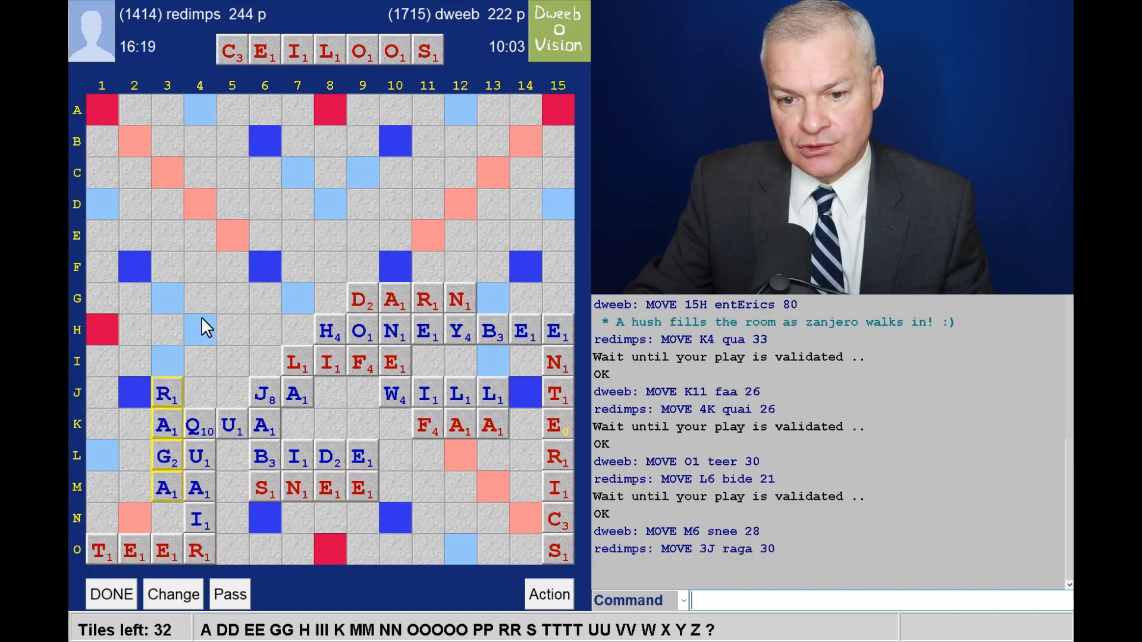
mouse_move(169, 406)
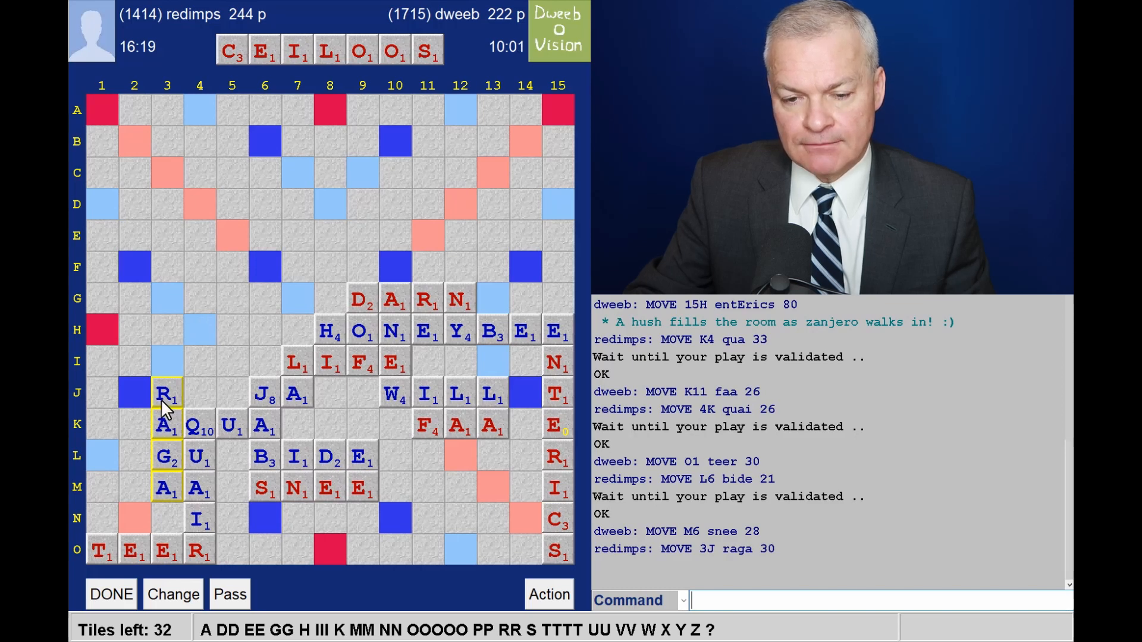
mouse_move(204, 316)
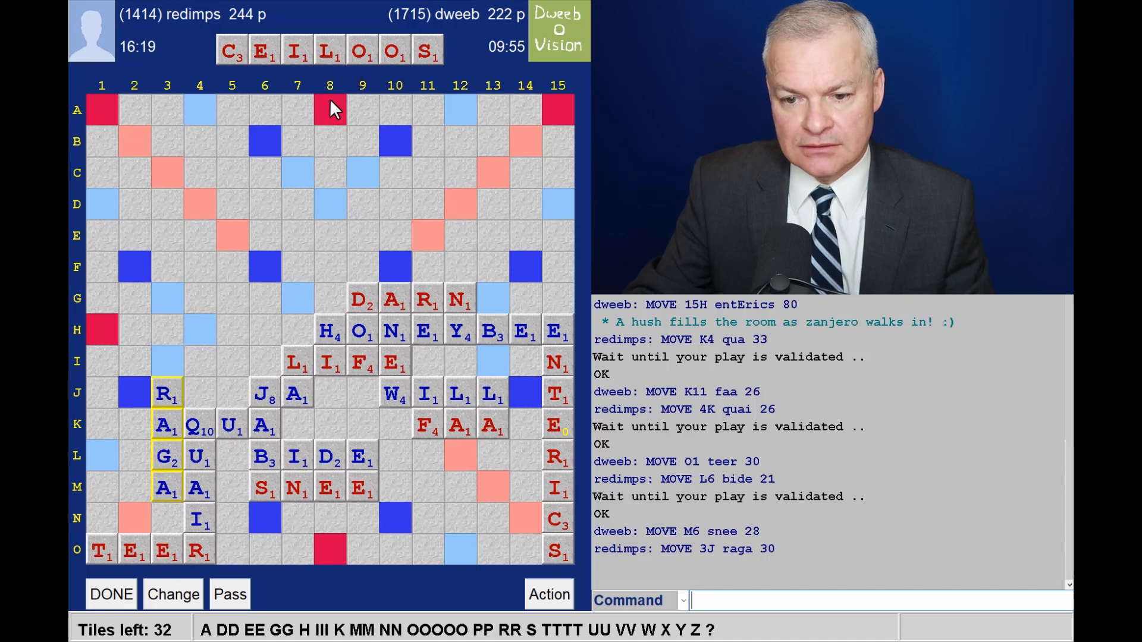
mouse_move(442, 515)
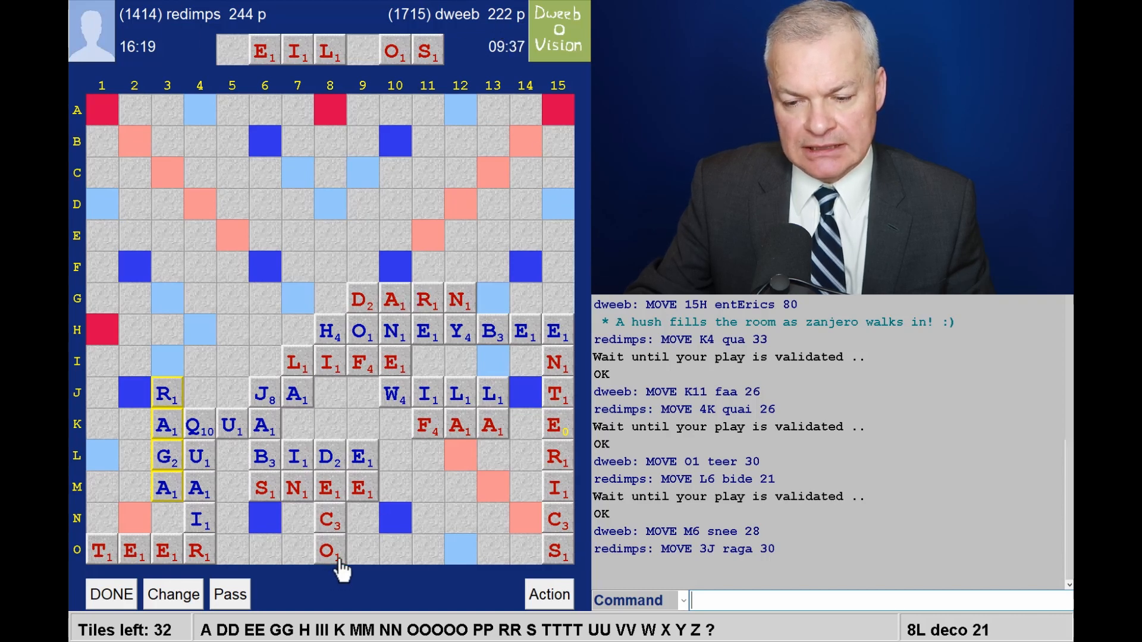
mouse_move(505, 493)
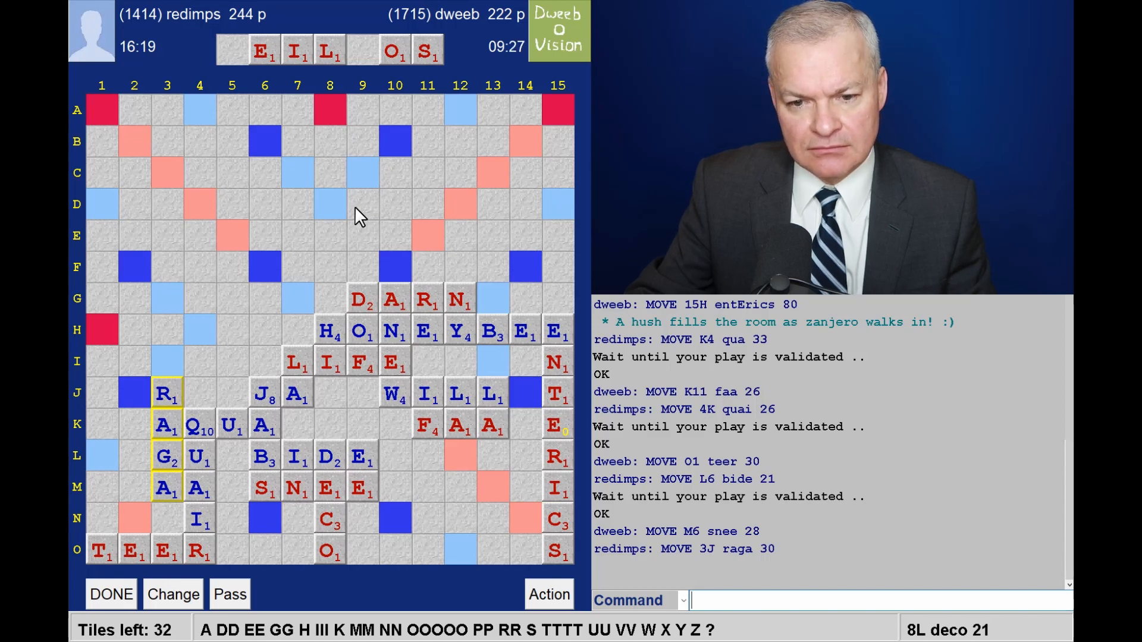
mouse_move(350, 219)
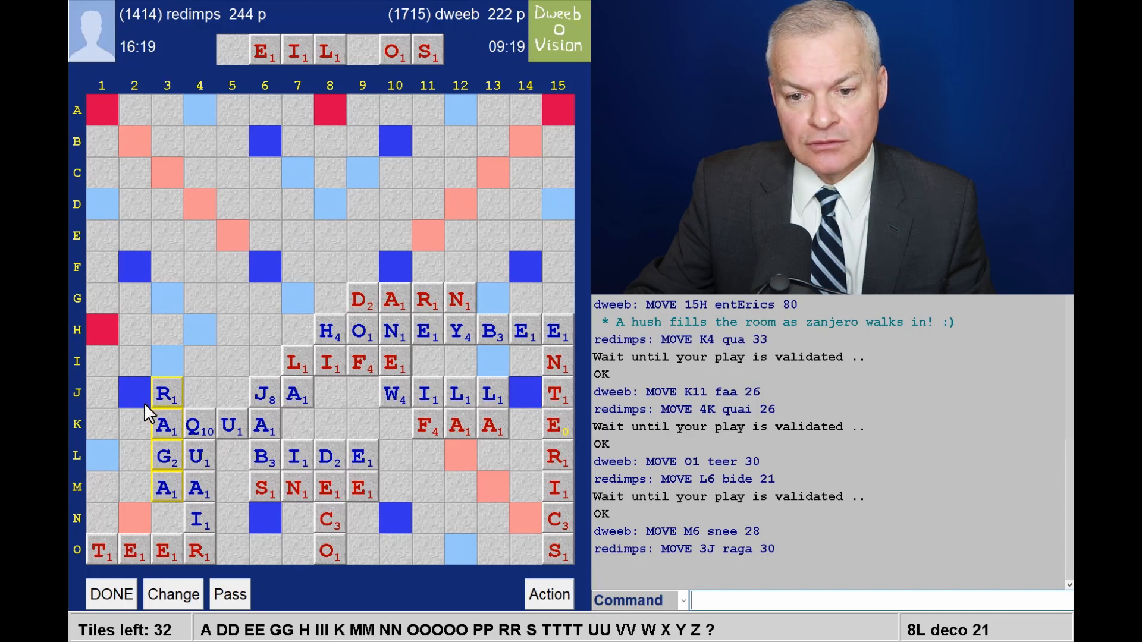
mouse_move(140, 411)
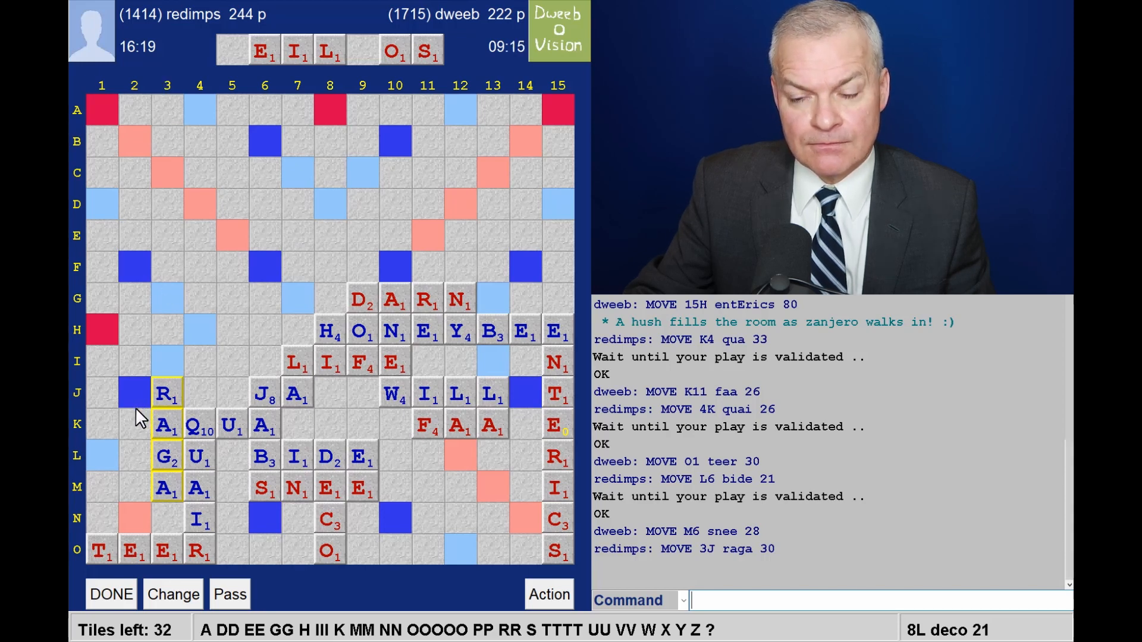
mouse_move(295, 224)
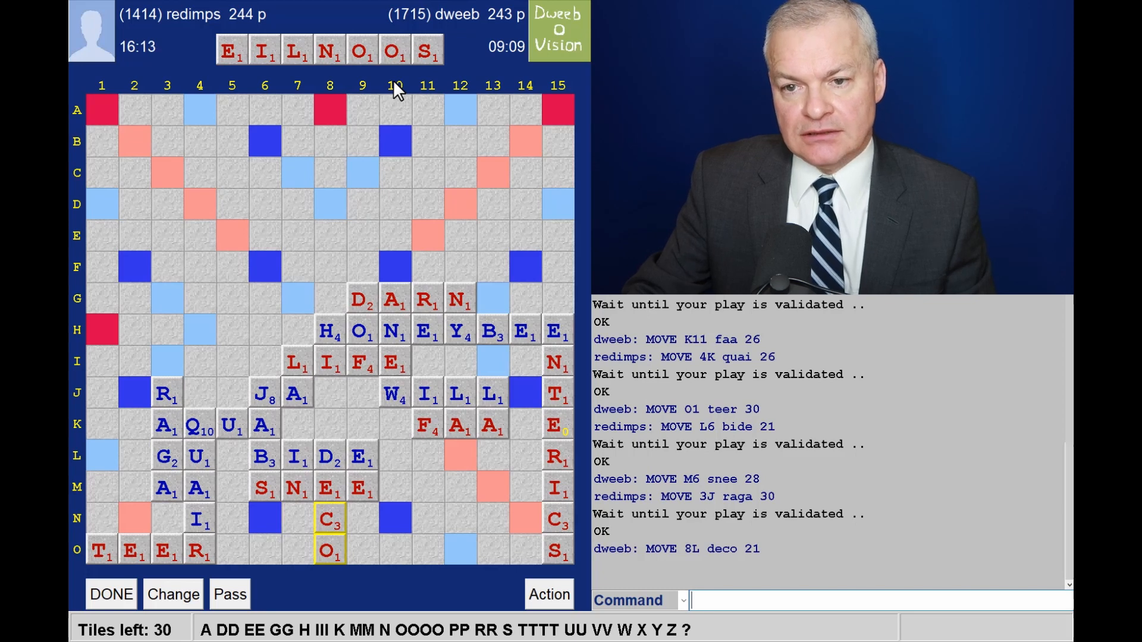
mouse_move(343, 137)
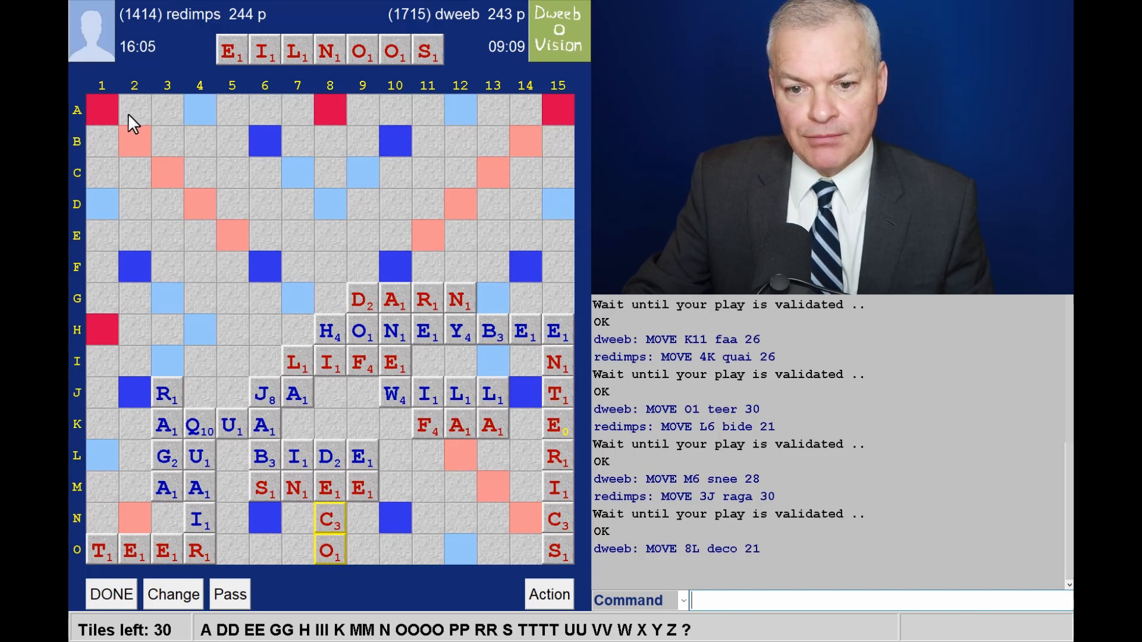
mouse_move(390, 119)
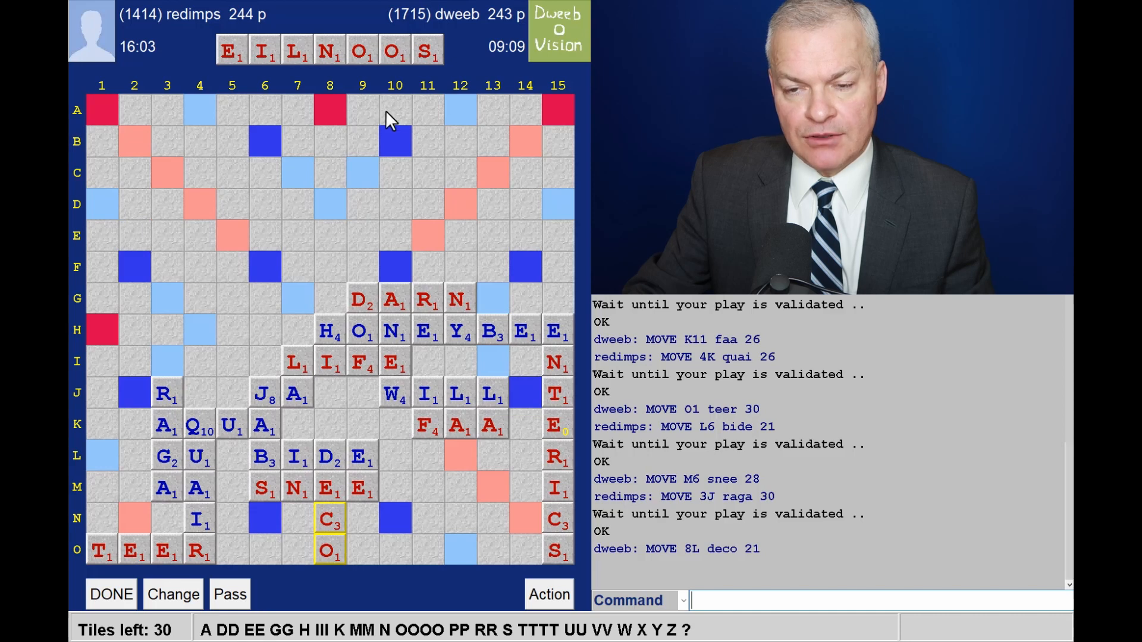
mouse_move(423, 77)
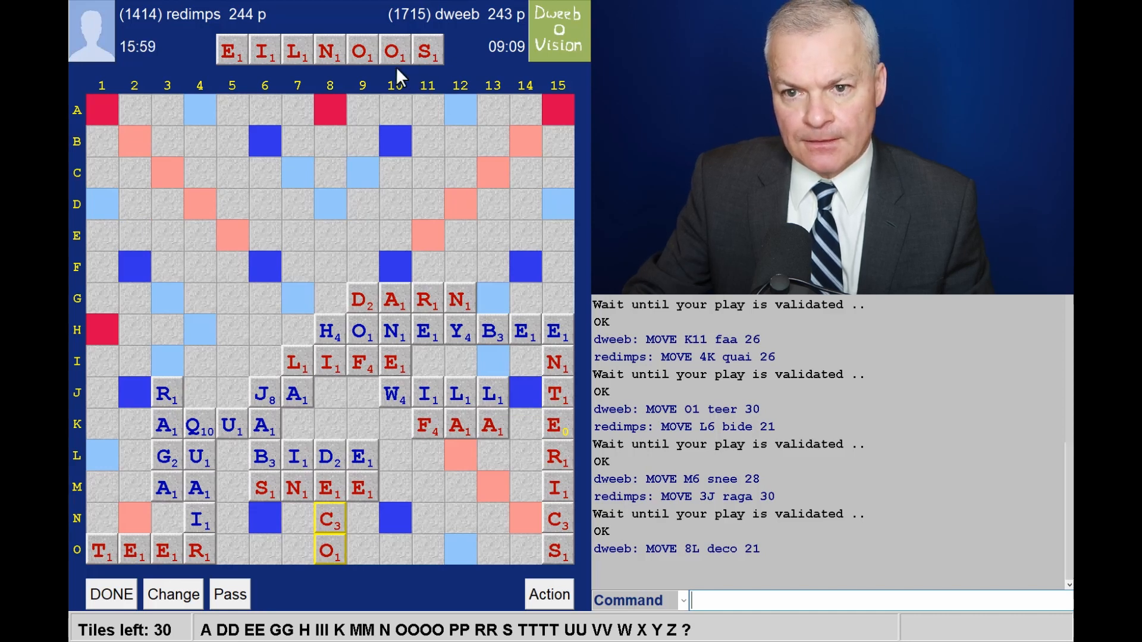
mouse_move(342, 90)
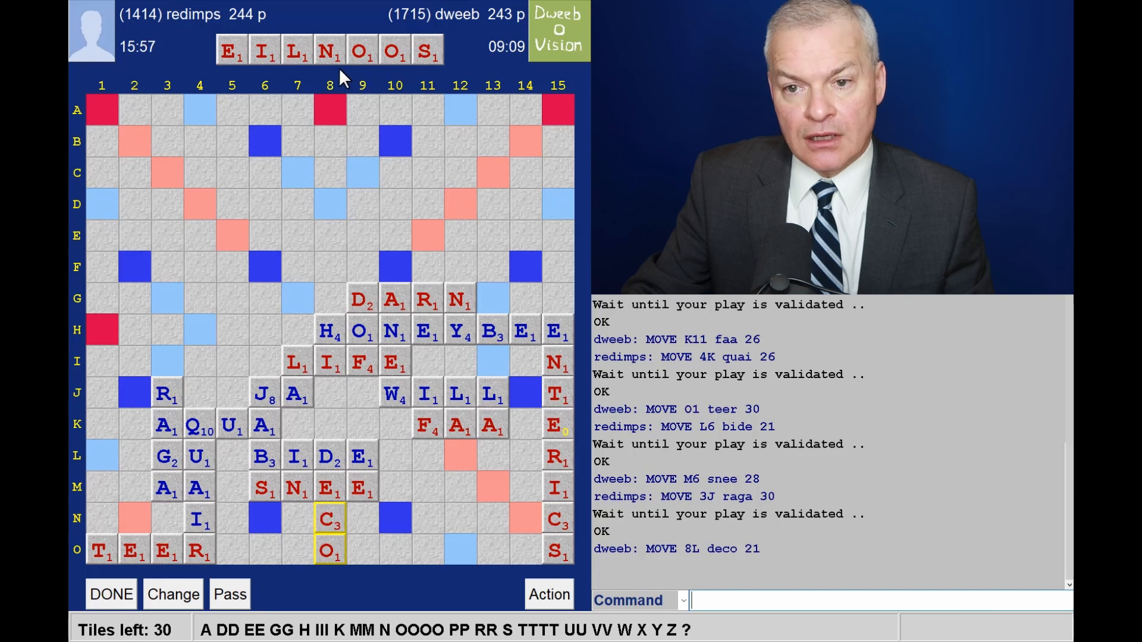
mouse_move(342, 191)
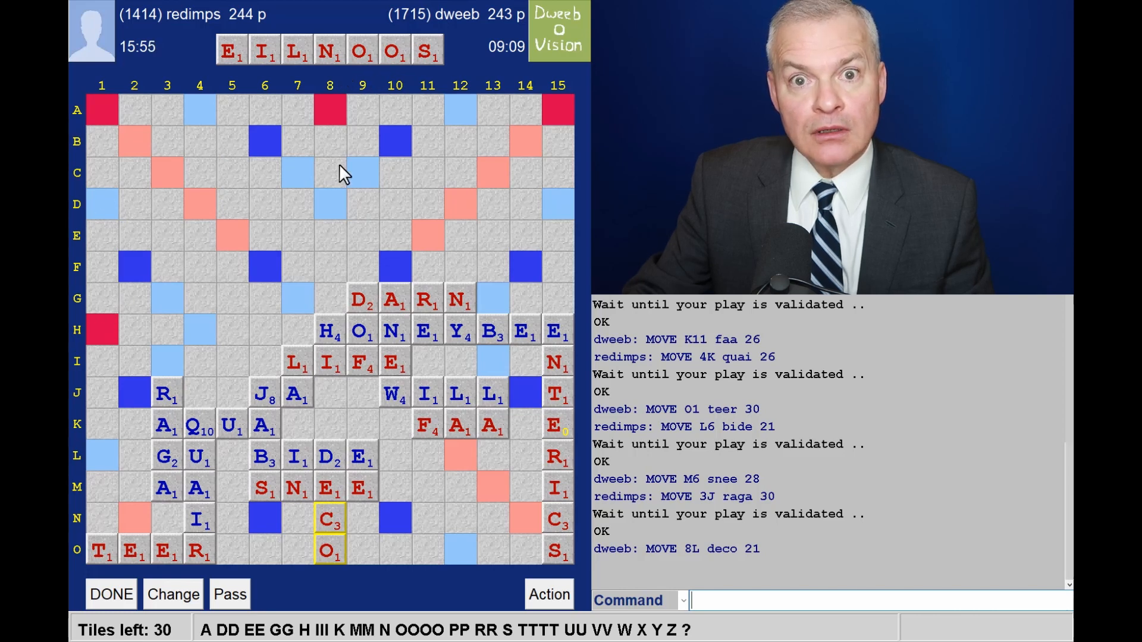
mouse_move(196, 201)
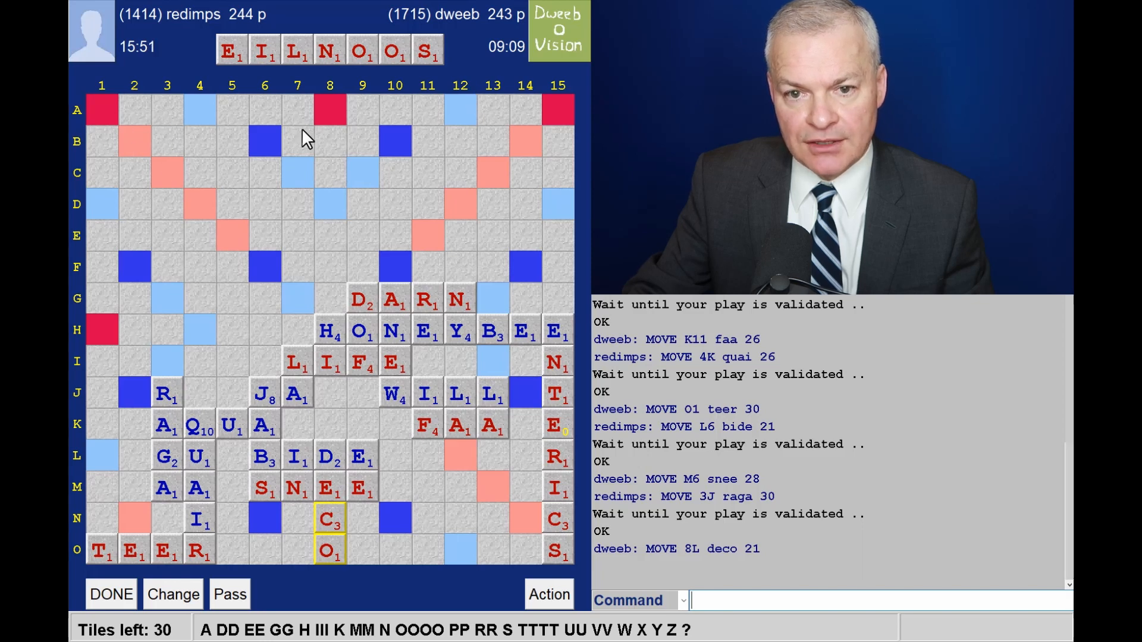
mouse_move(317, 226)
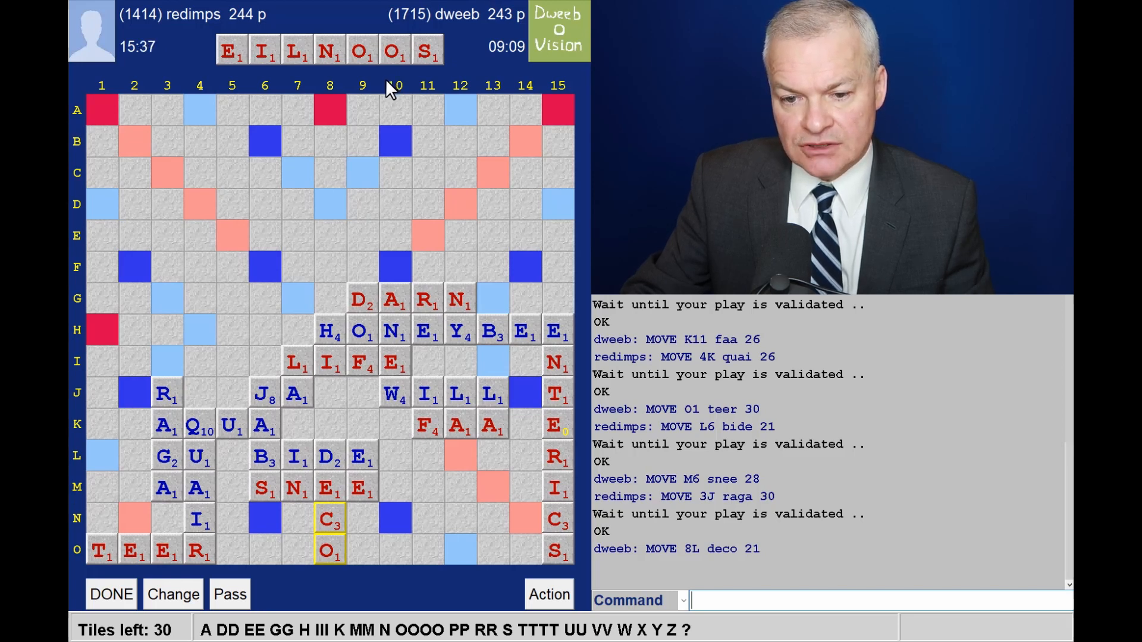
mouse_move(147, 113)
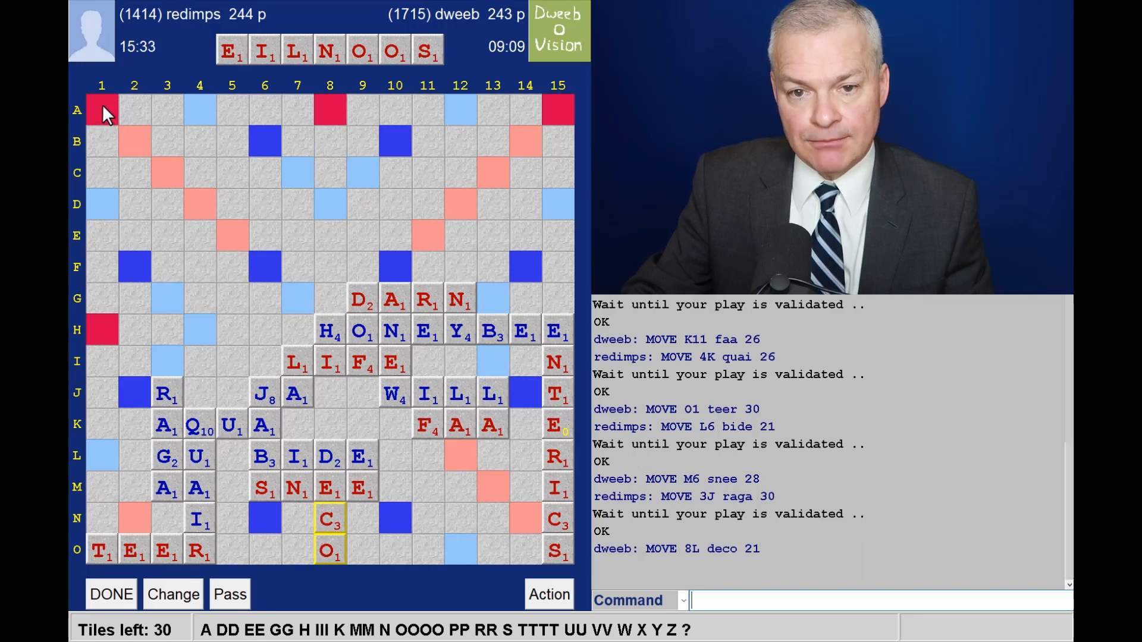
mouse_move(325, 133)
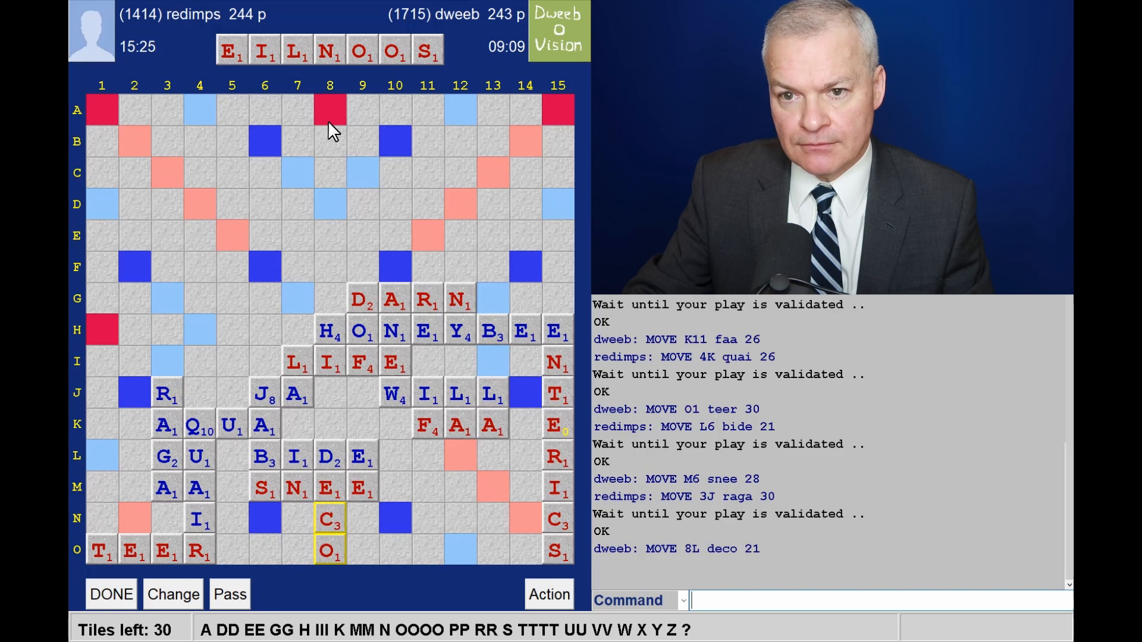
mouse_move(364, 238)
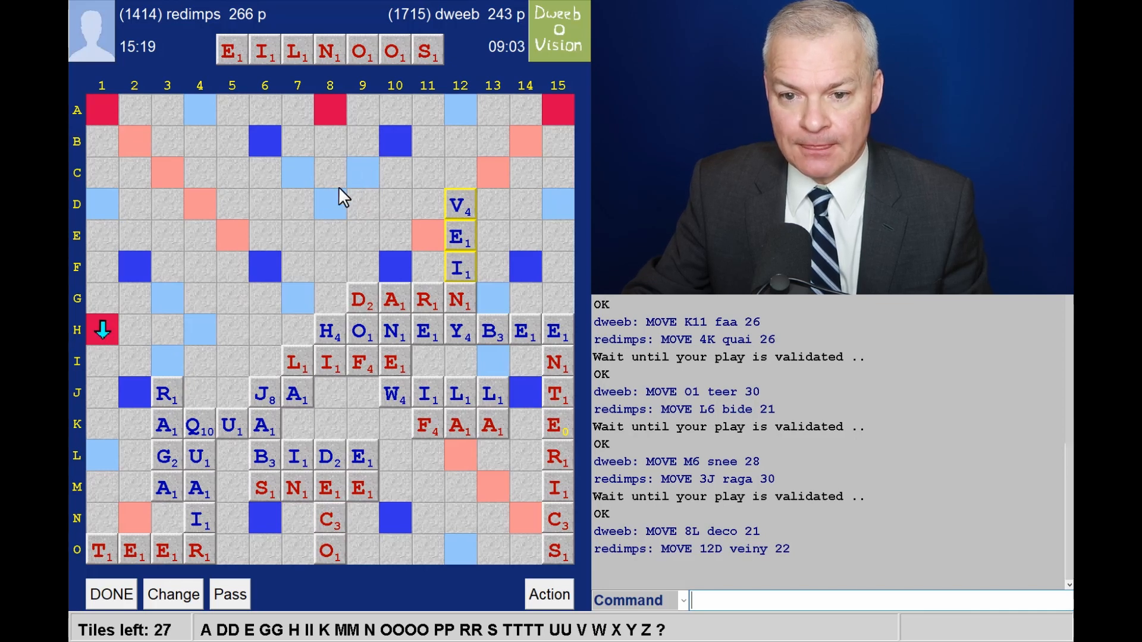
mouse_move(464, 154)
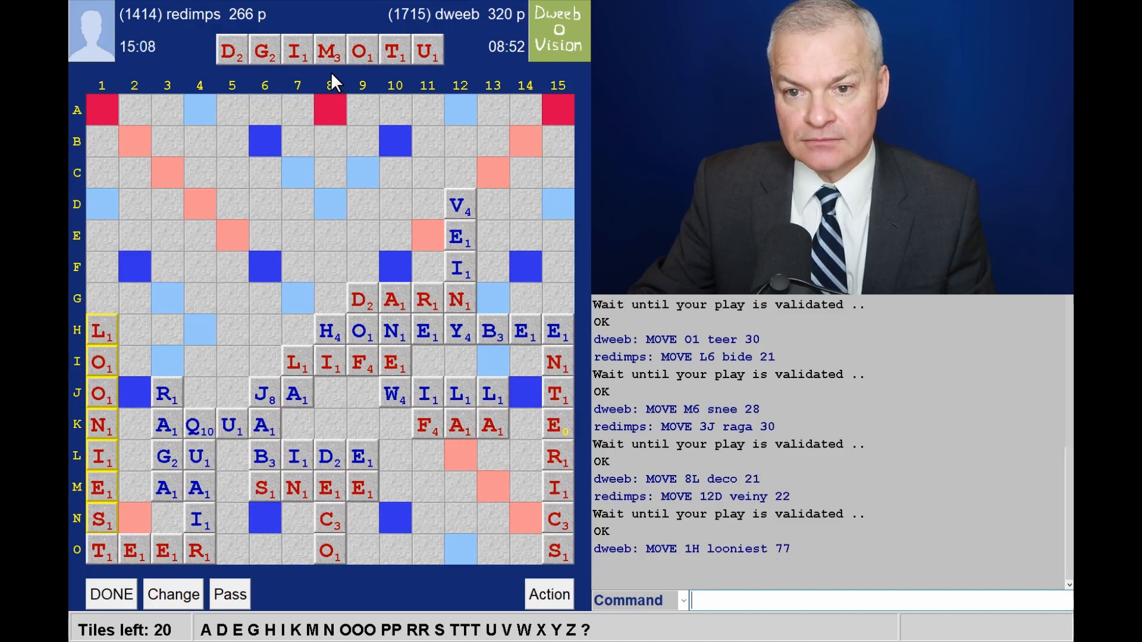
mouse_move(349, 65)
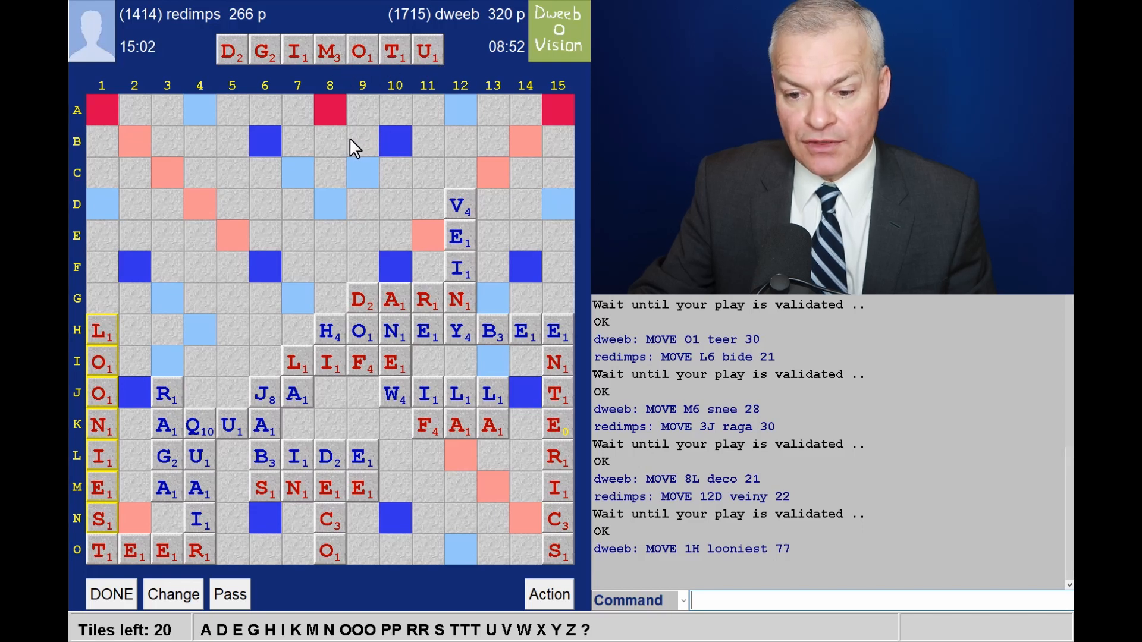
mouse_move(325, 167)
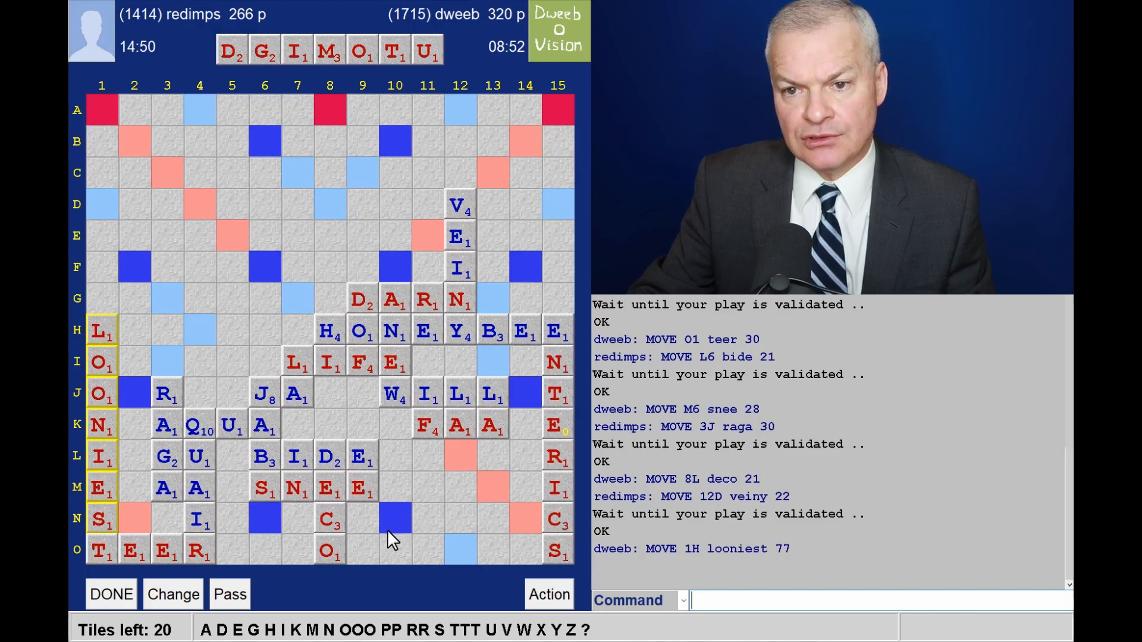
mouse_move(398, 535)
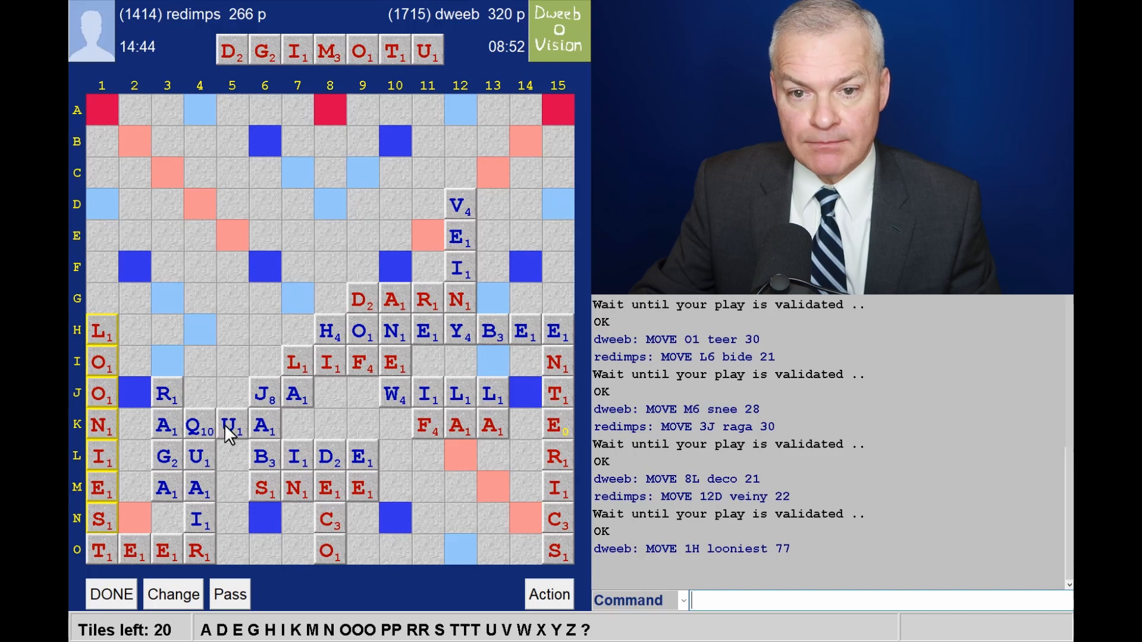
mouse_move(138, 350)
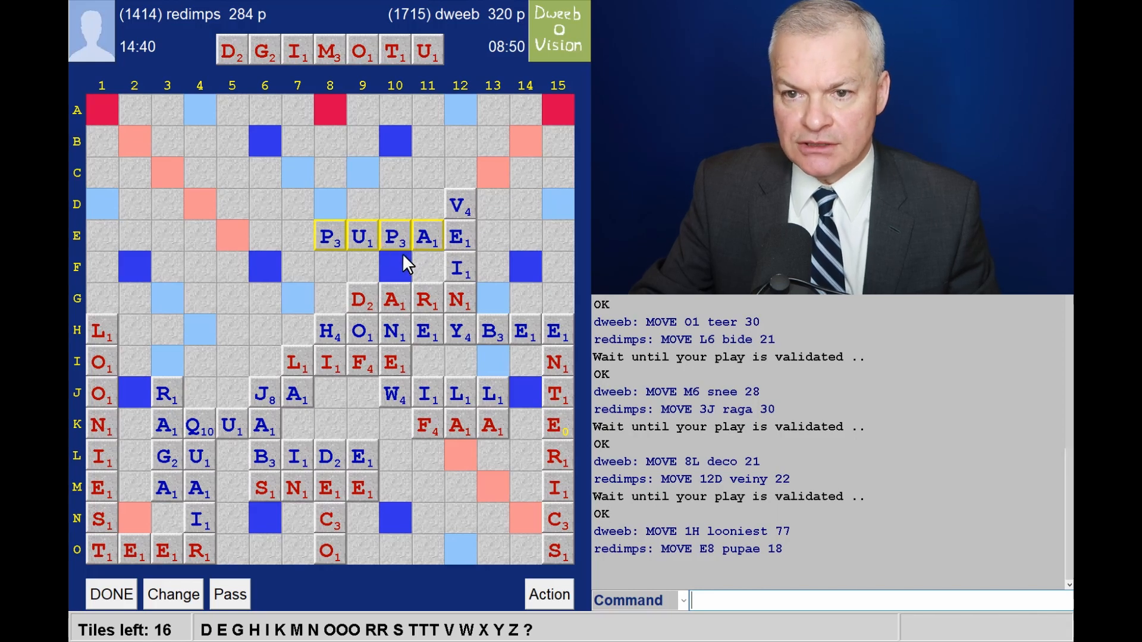
mouse_move(172, 289)
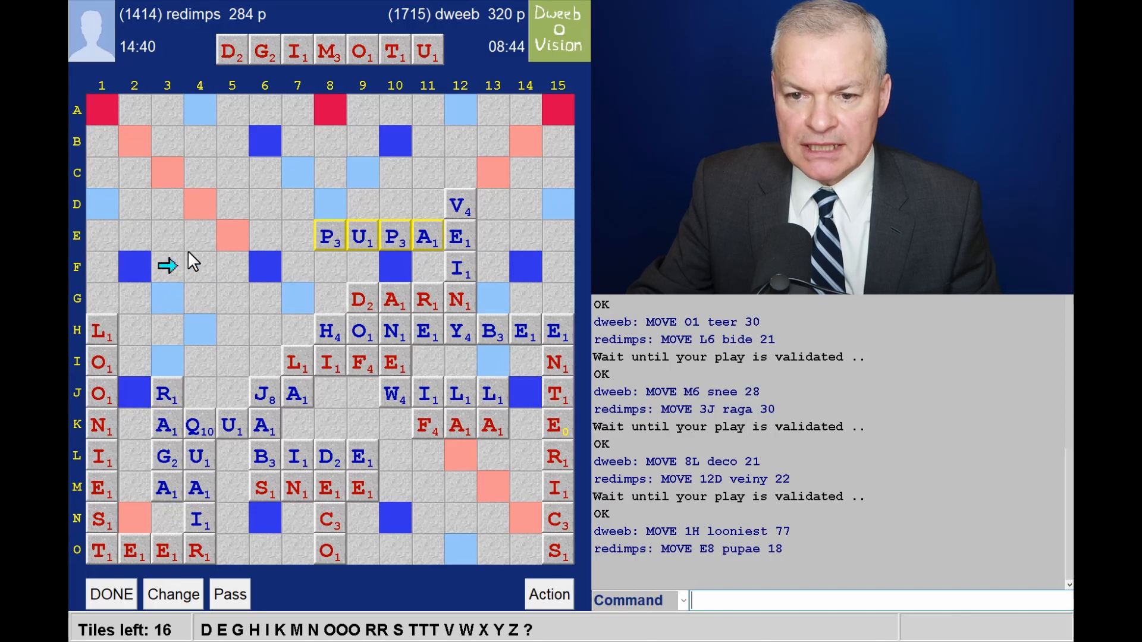
mouse_move(219, 196)
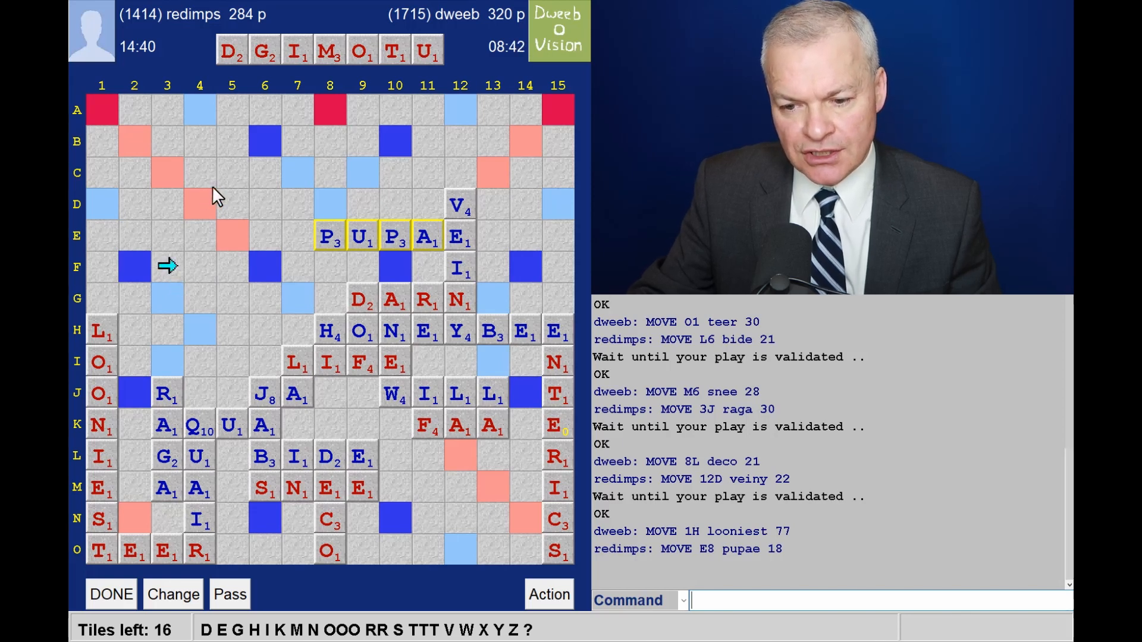
mouse_move(514, 29)
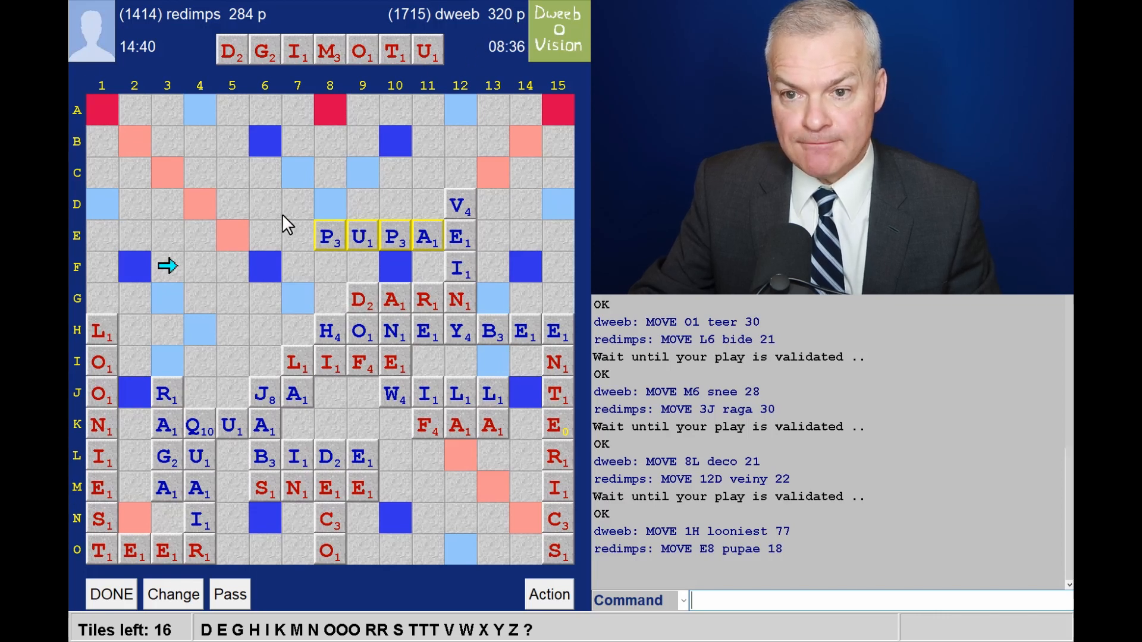
mouse_move(406, 154)
text(GOMUTI)
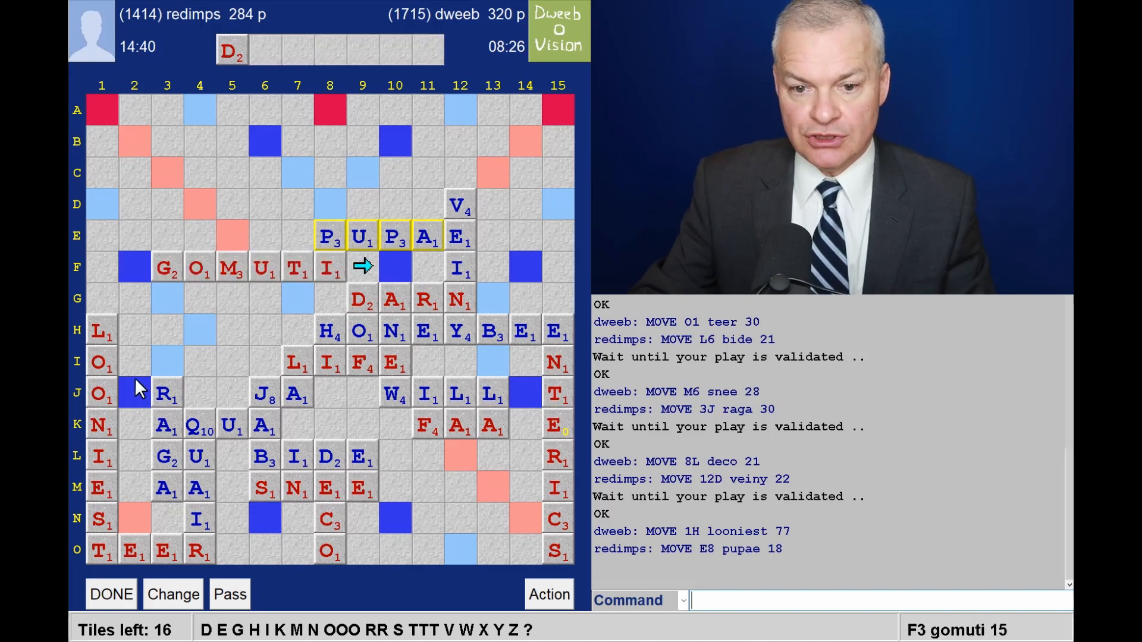
mouse_move(101, 214)
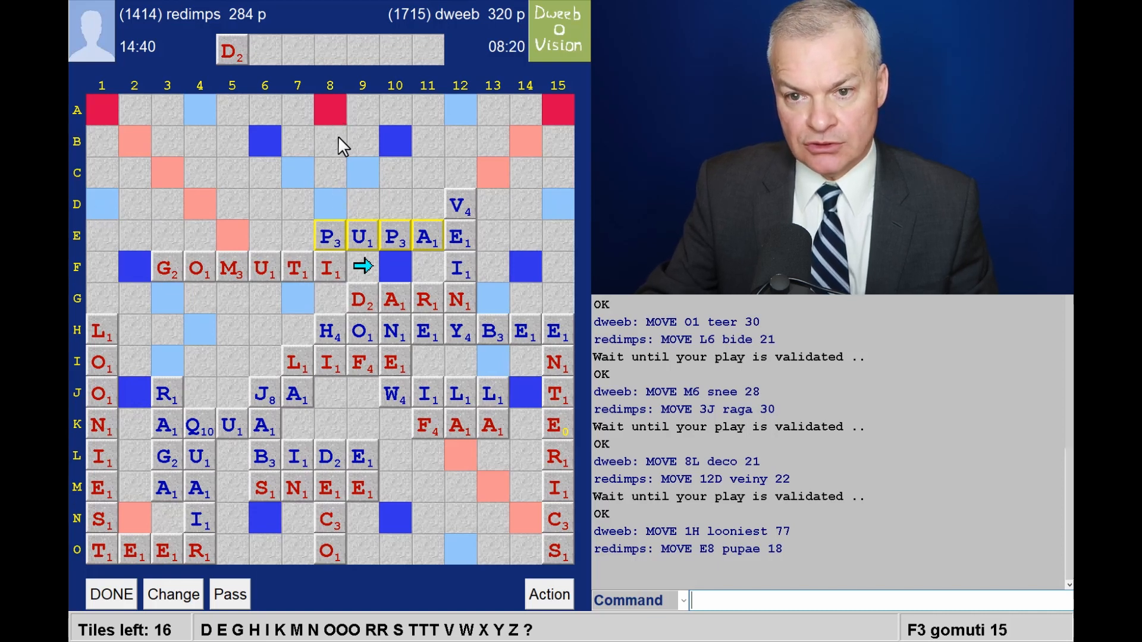
mouse_move(113, 245)
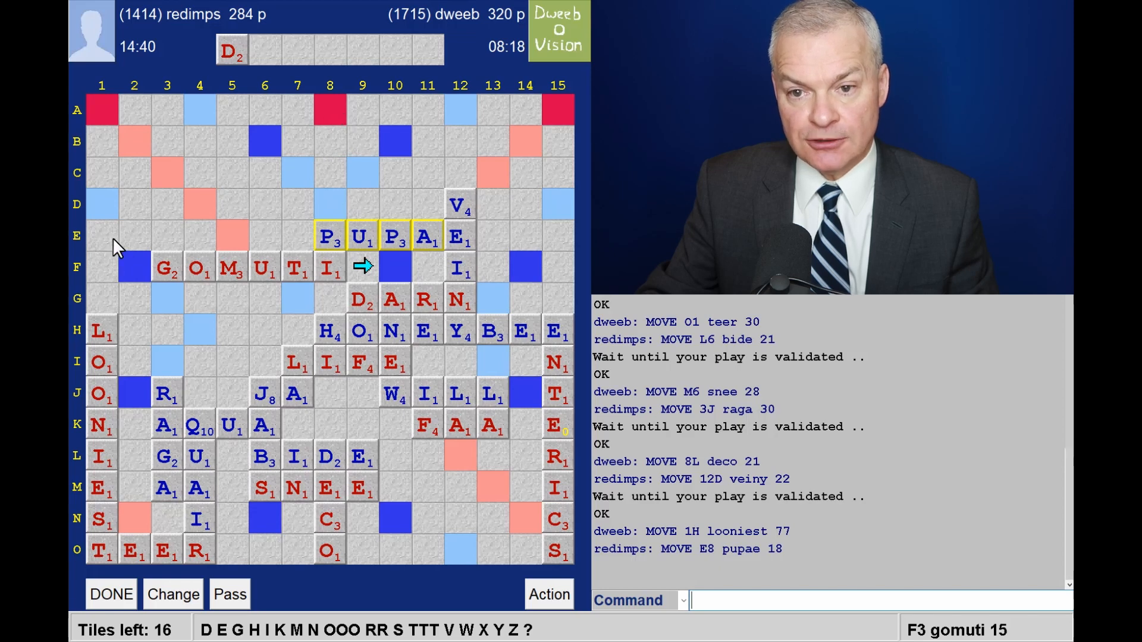
mouse_move(282, 340)
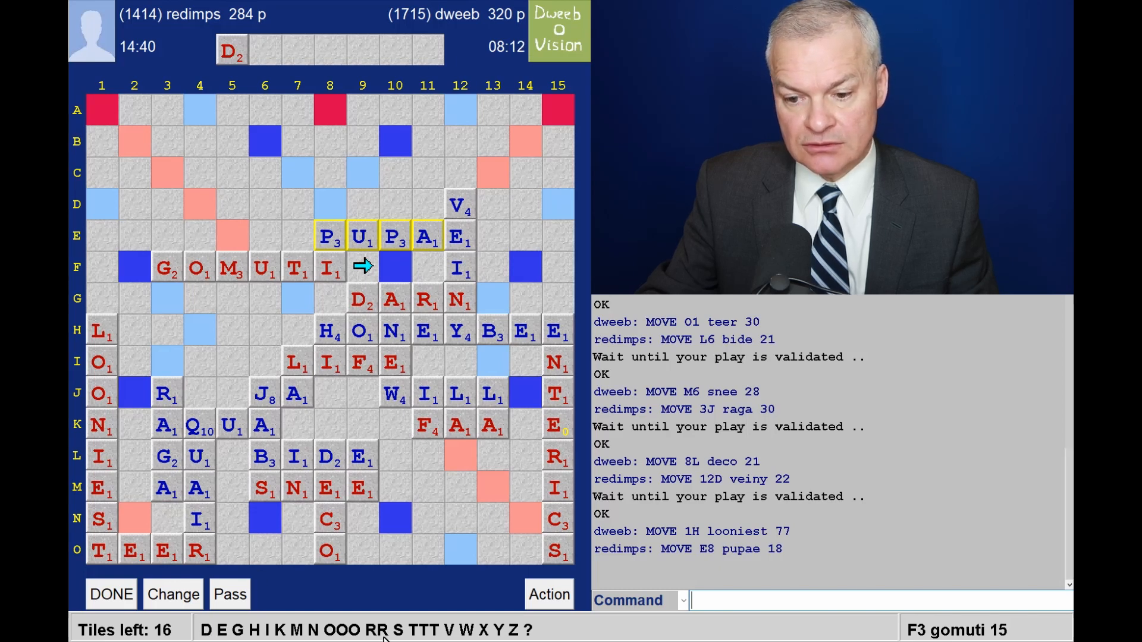
mouse_move(277, 310)
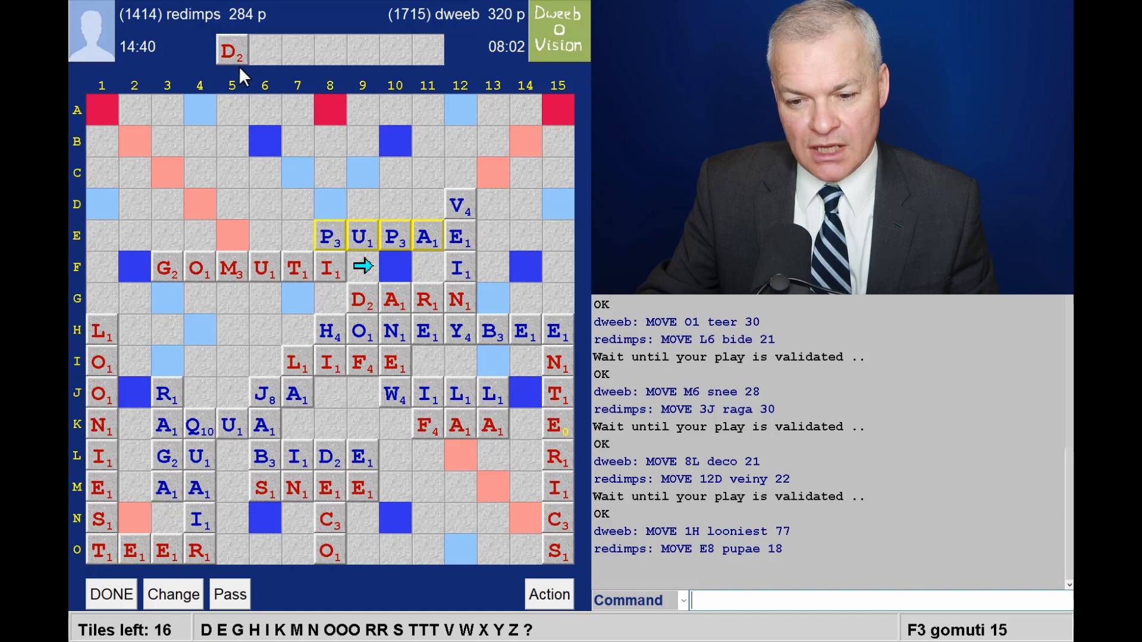
mouse_move(137, 71)
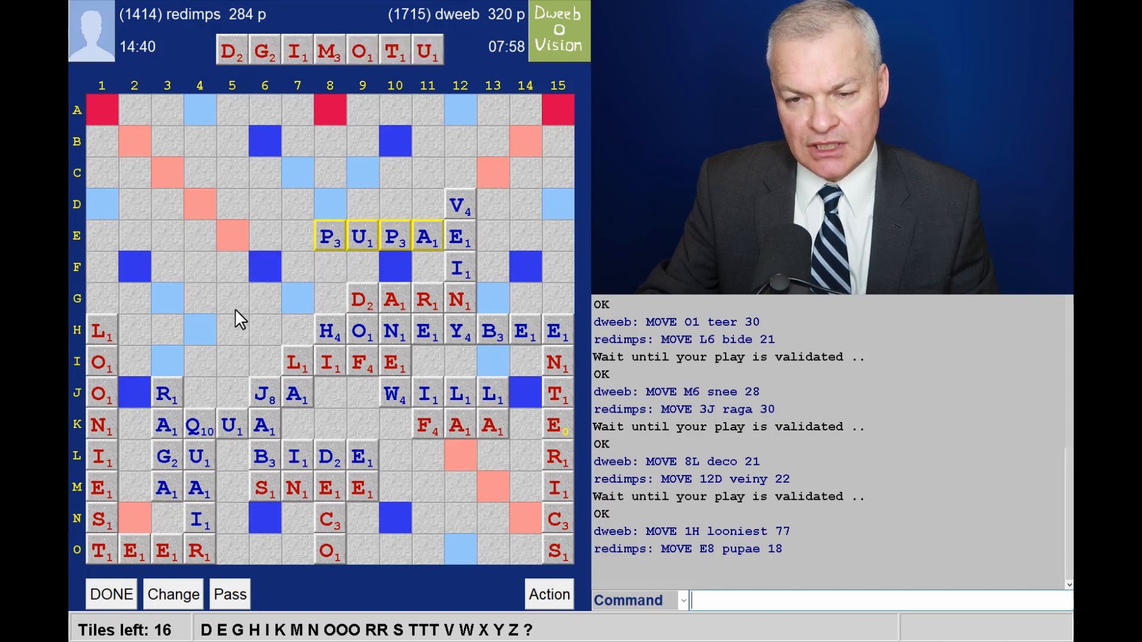
mouse_move(343, 125)
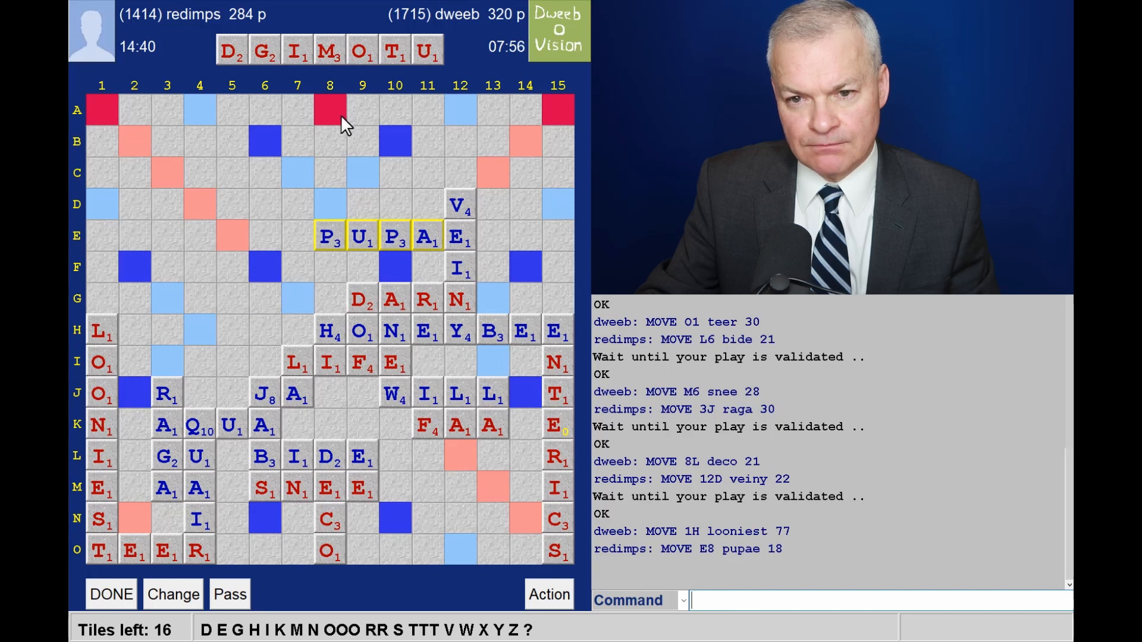
Step: Start a downward word at A8 and check GUIMP's validity in the Command box
click(329, 111)
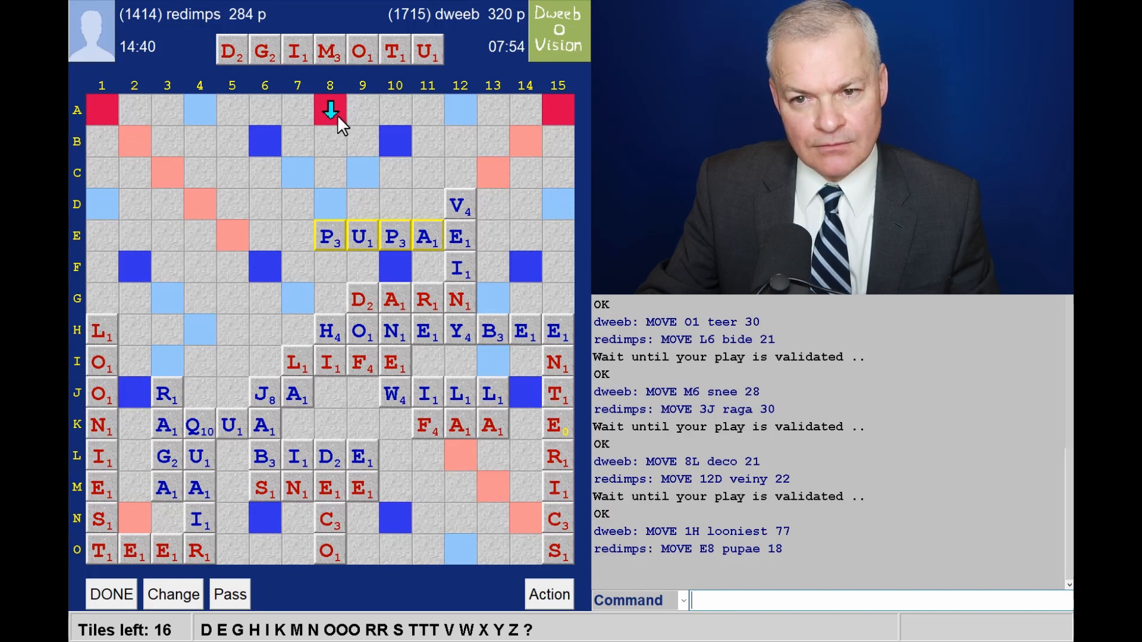
mouse_move(310, 261)
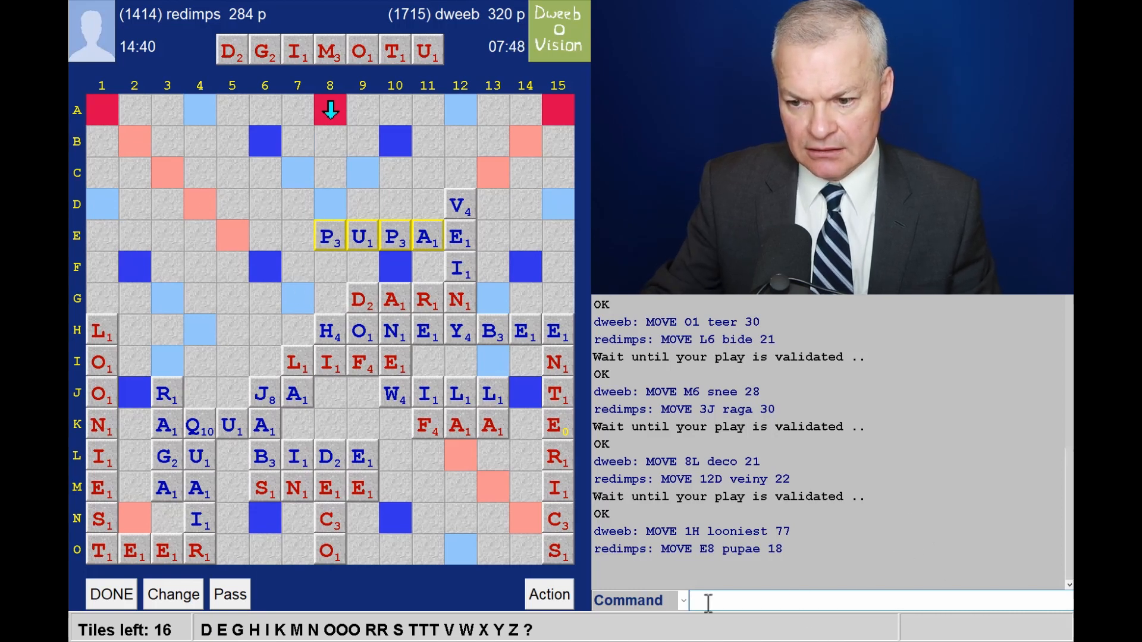
text(che g)
text(GUIM)
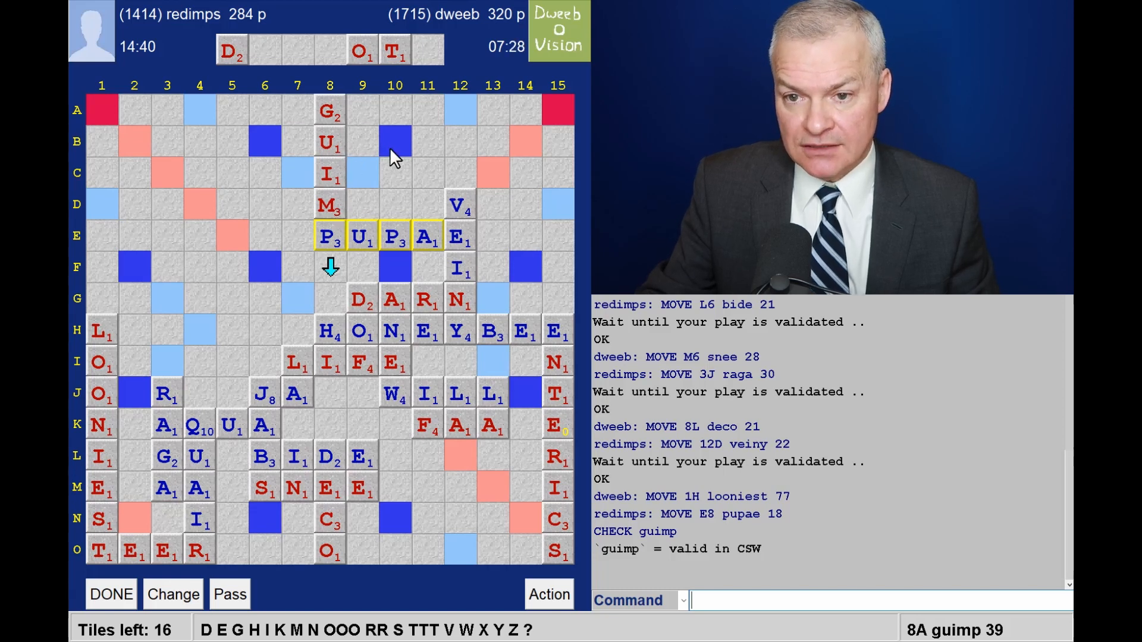
mouse_move(311, 314)
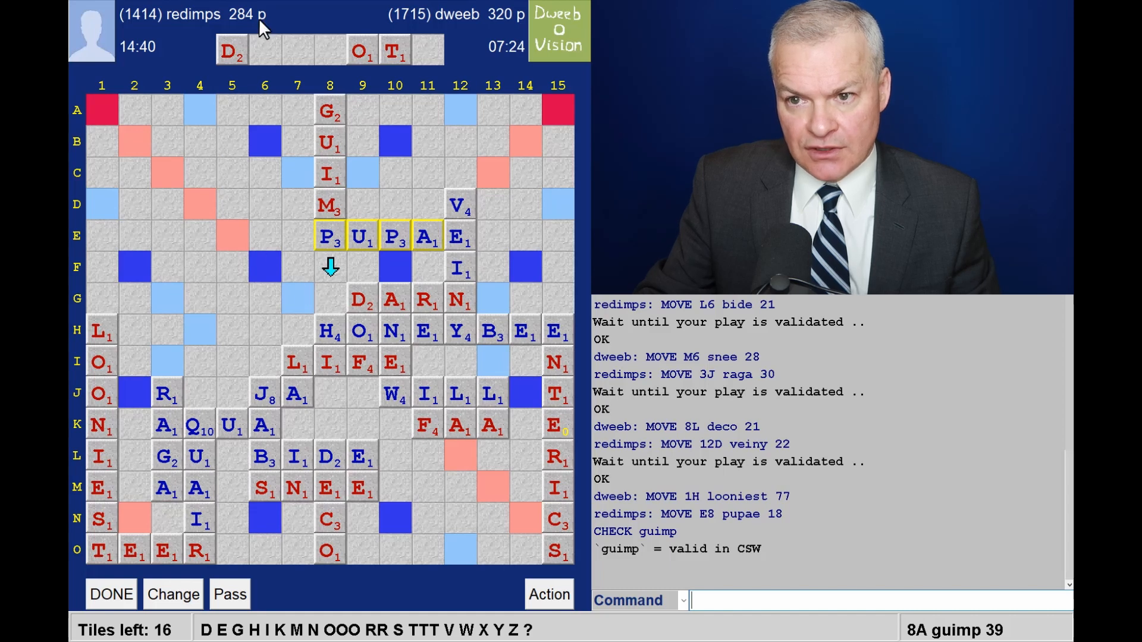
mouse_move(492, 27)
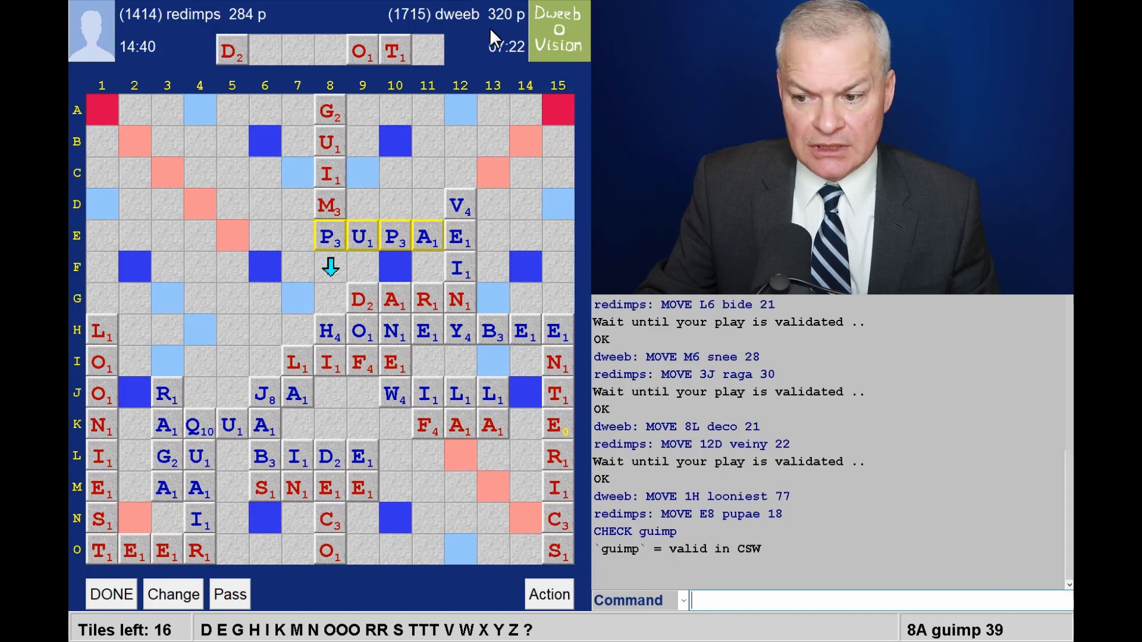
mouse_move(326, 293)
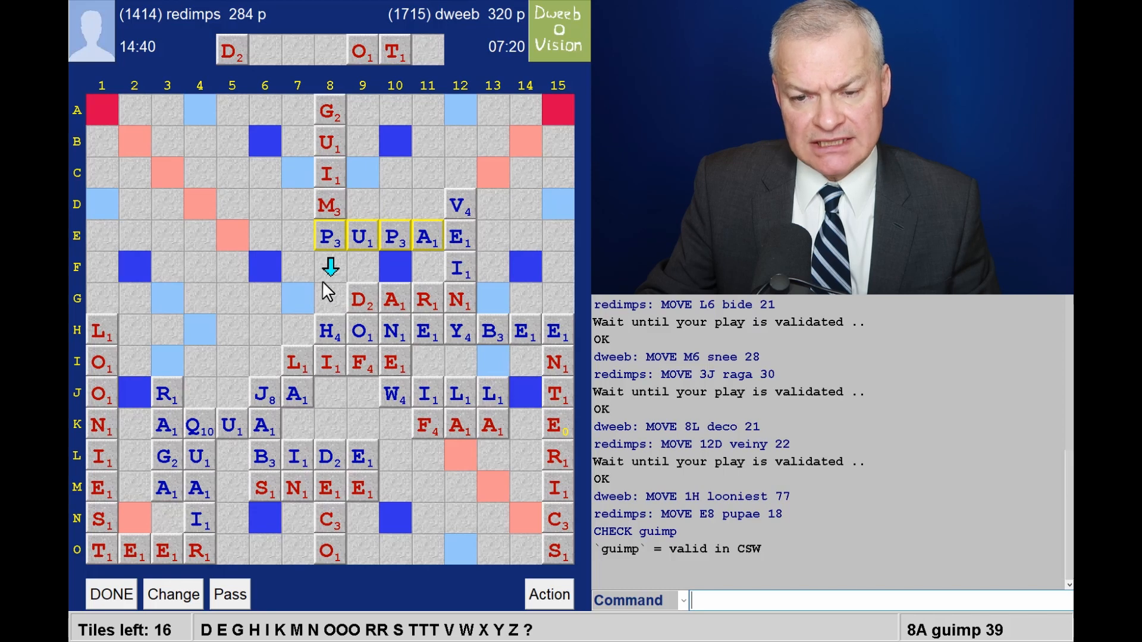
mouse_move(312, 297)
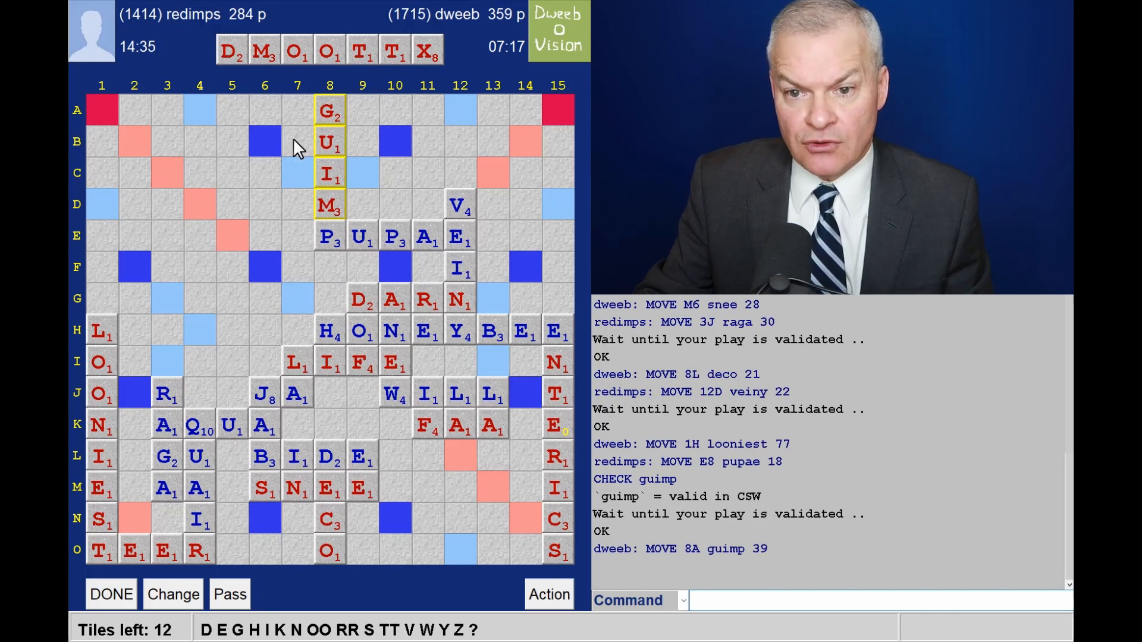
mouse_move(236, 219)
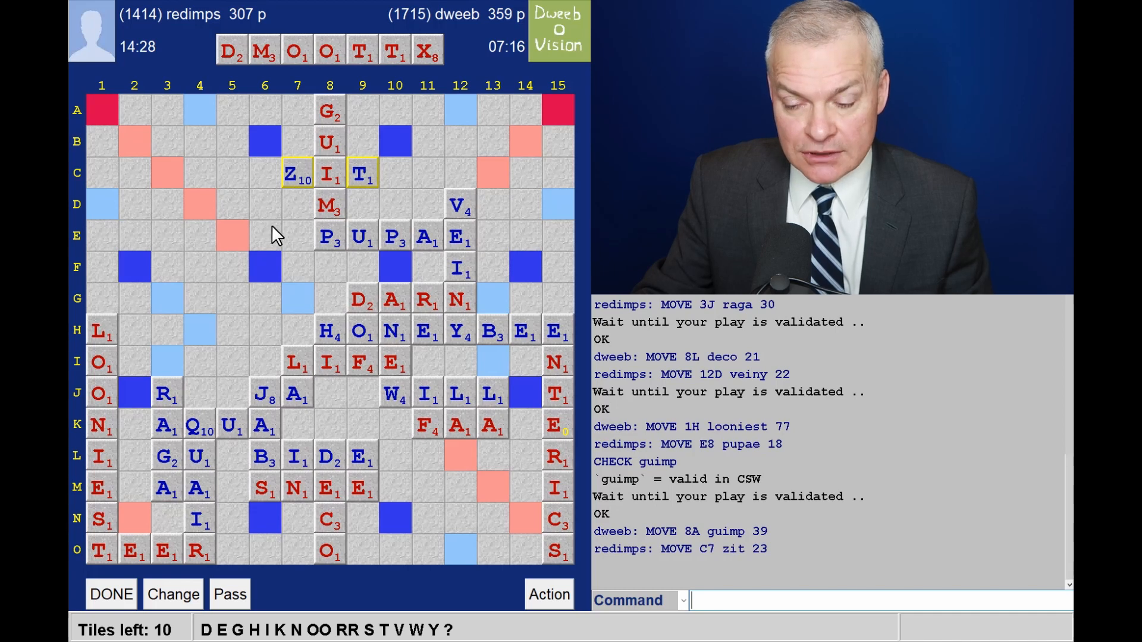
mouse_move(338, 201)
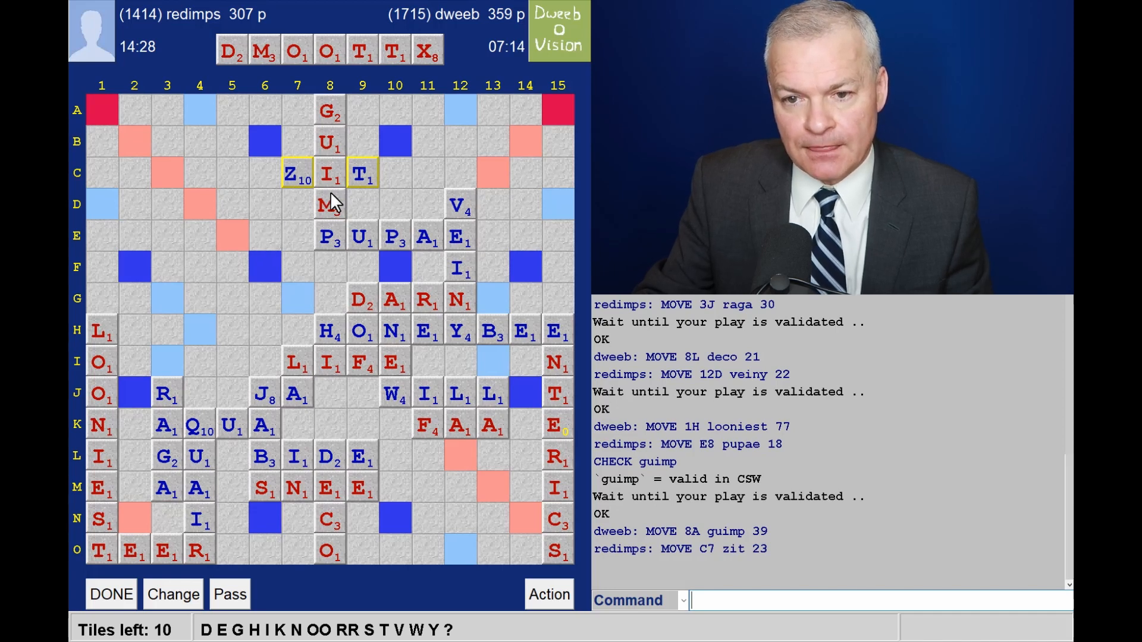
mouse_move(382, 193)
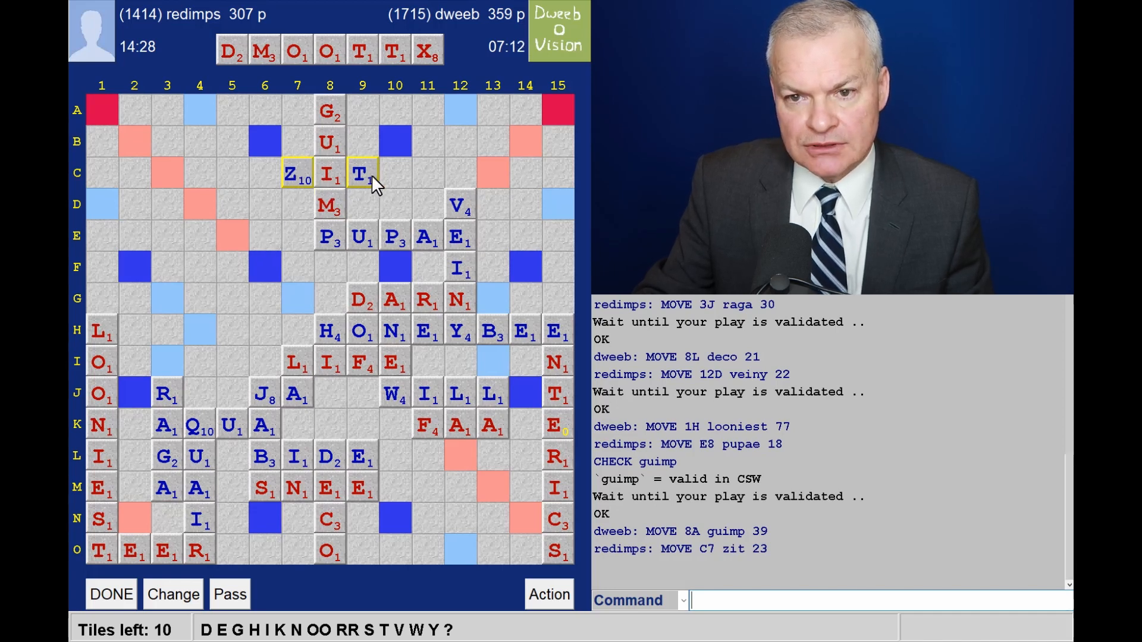
mouse_move(394, 176)
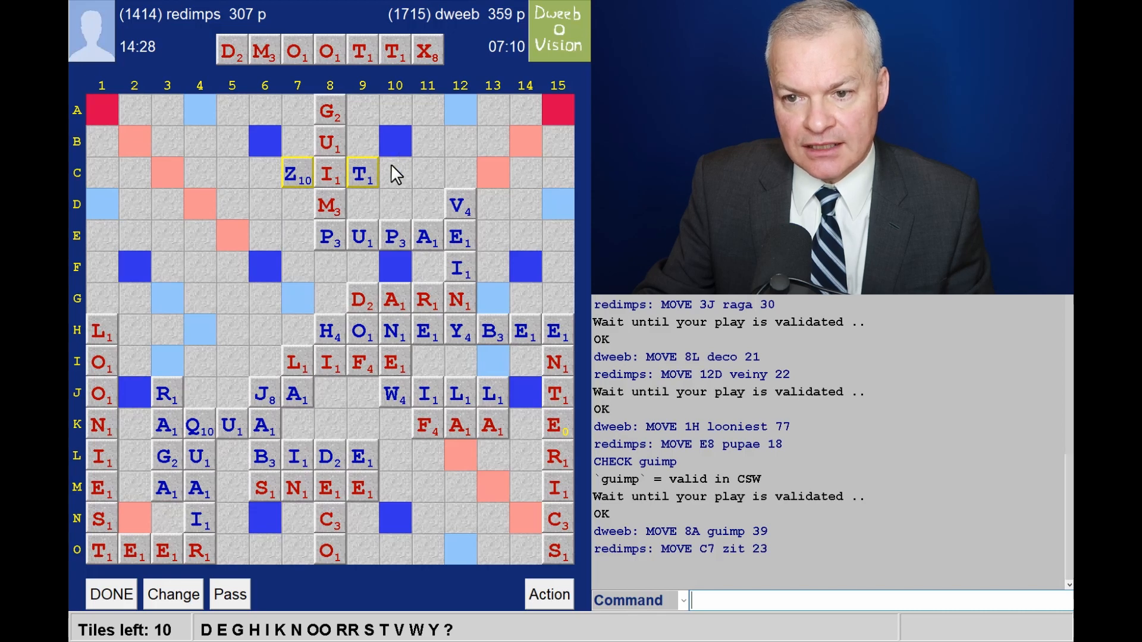
mouse_move(339, 237)
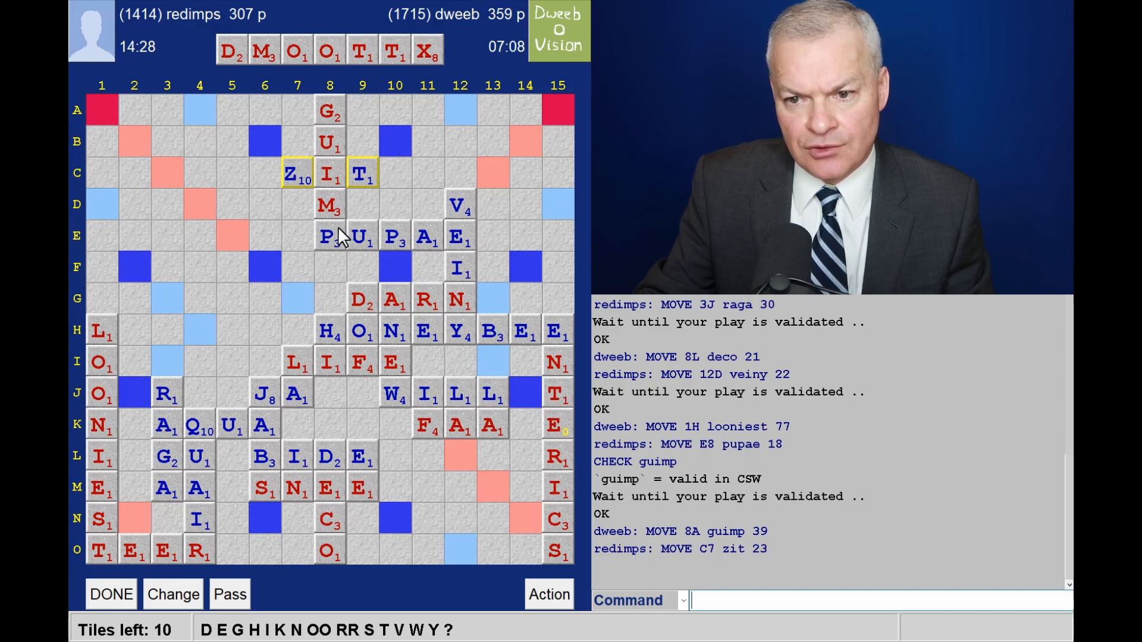
mouse_move(193, 302)
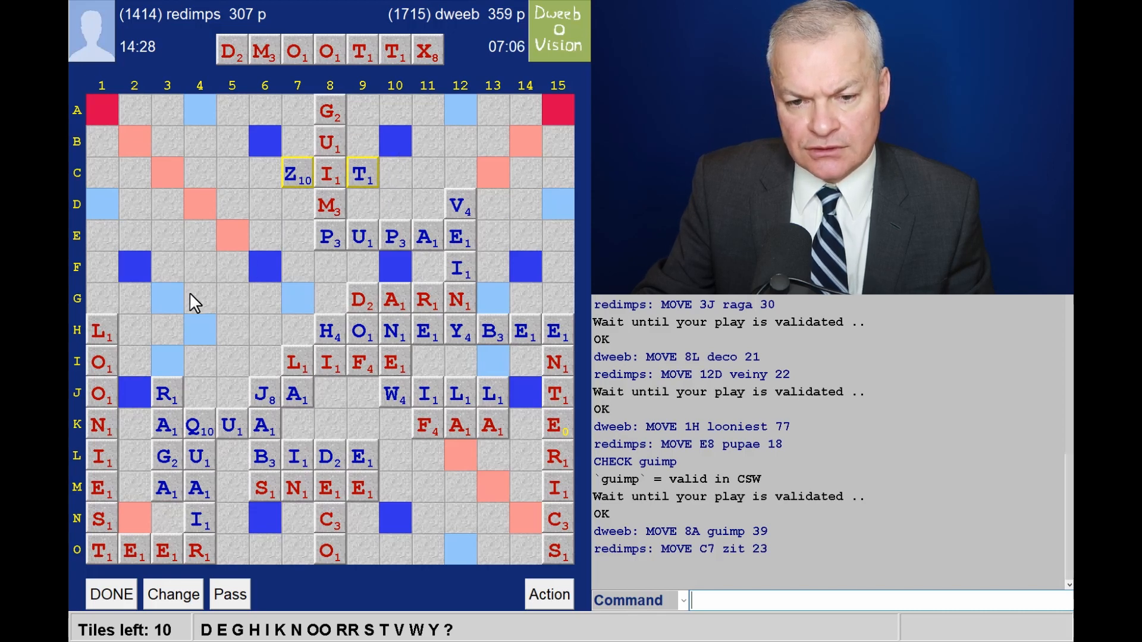
mouse_move(132, 366)
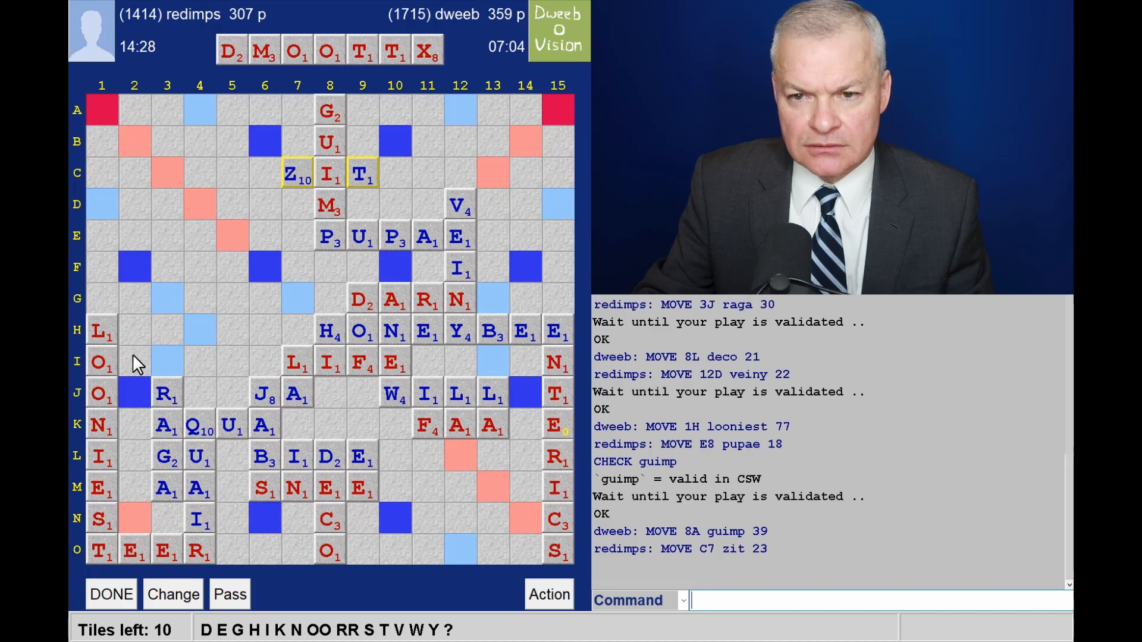
mouse_move(391, 117)
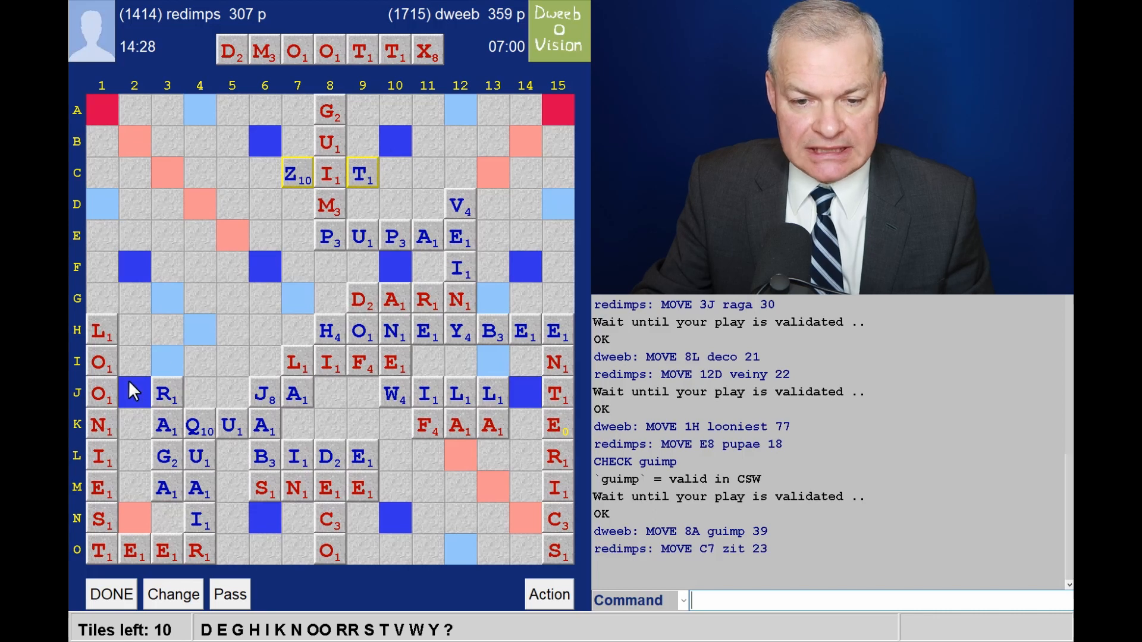
mouse_move(135, 337)
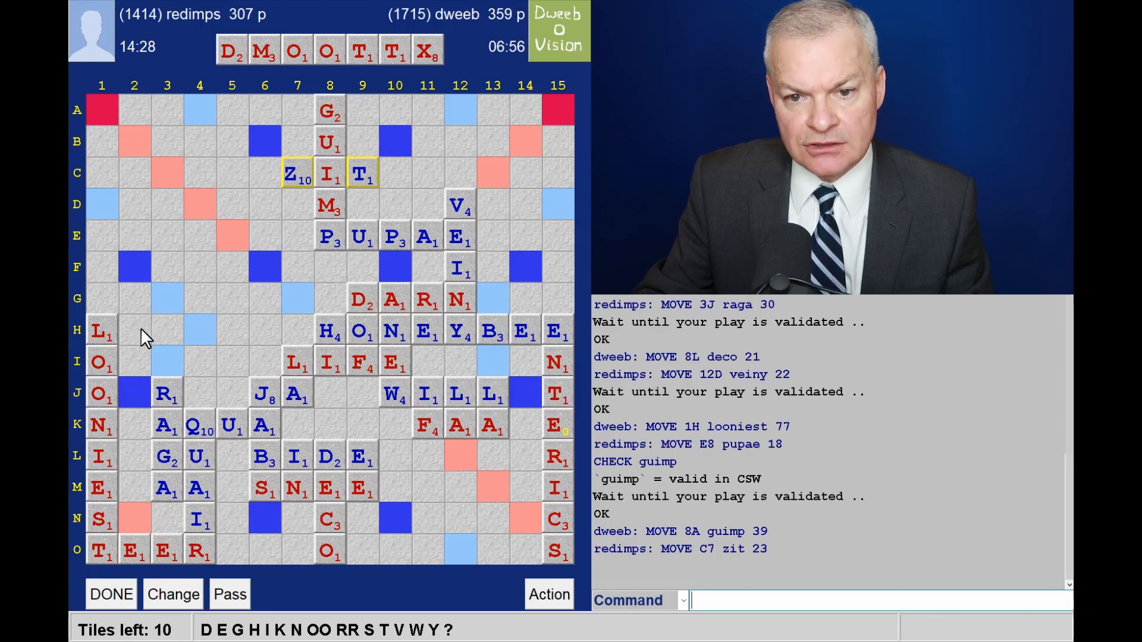
mouse_move(257, 275)
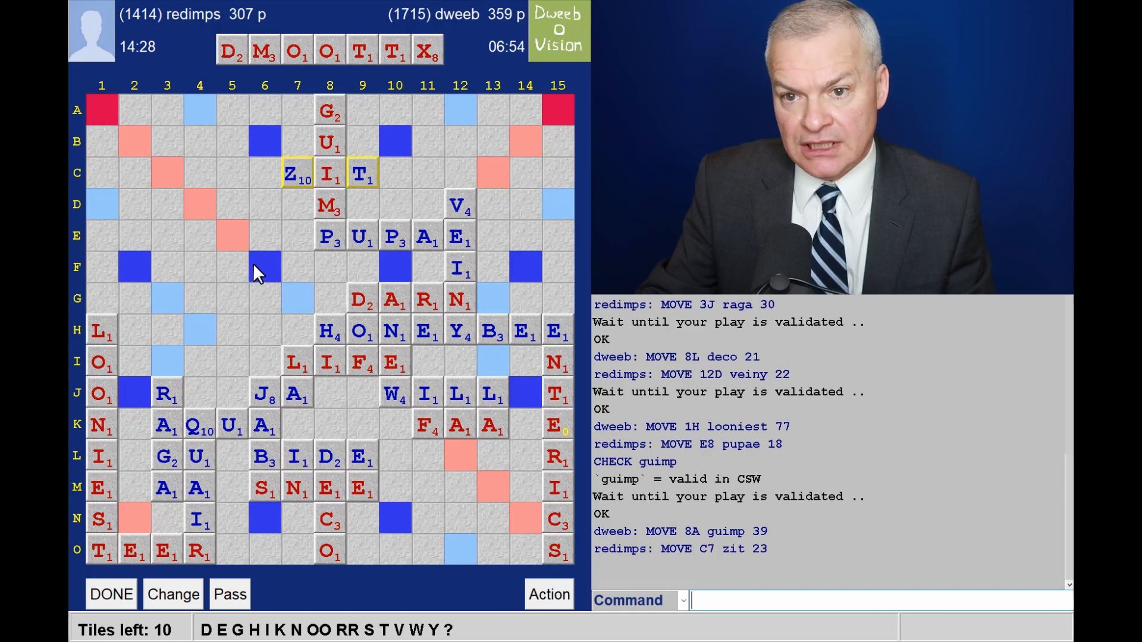
mouse_move(452, 147)
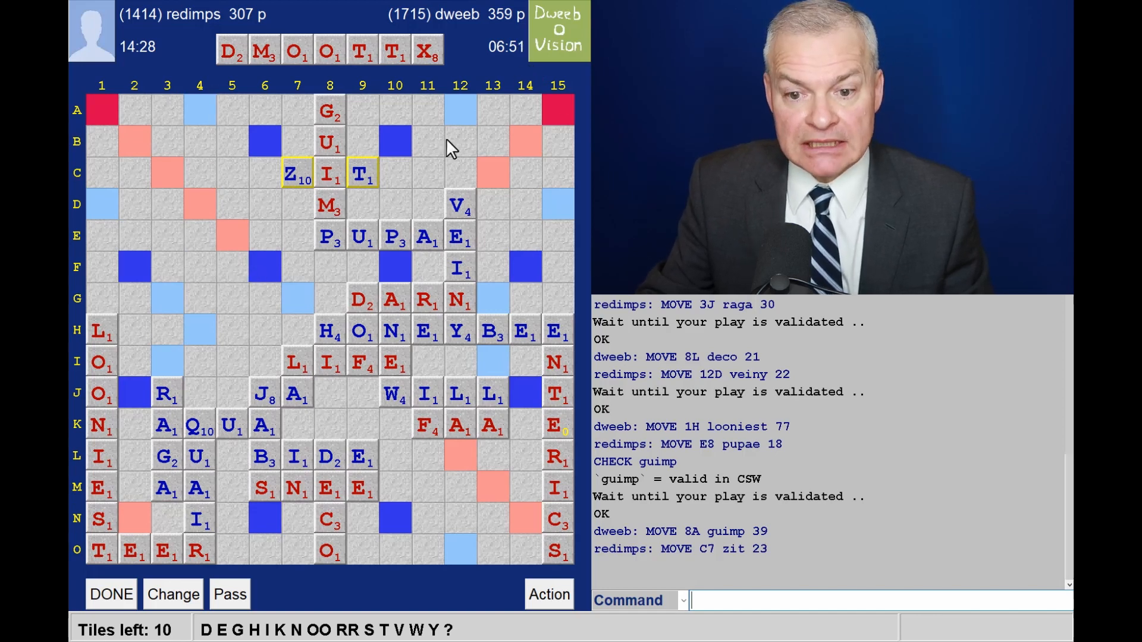
mouse_move(426, 201)
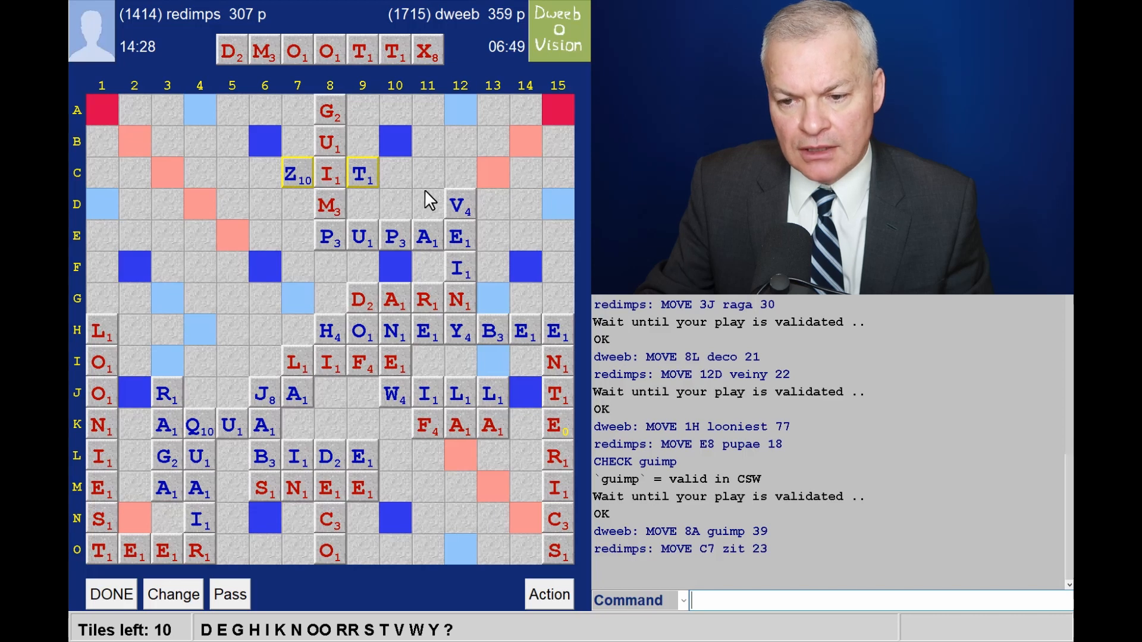
mouse_move(468, 468)
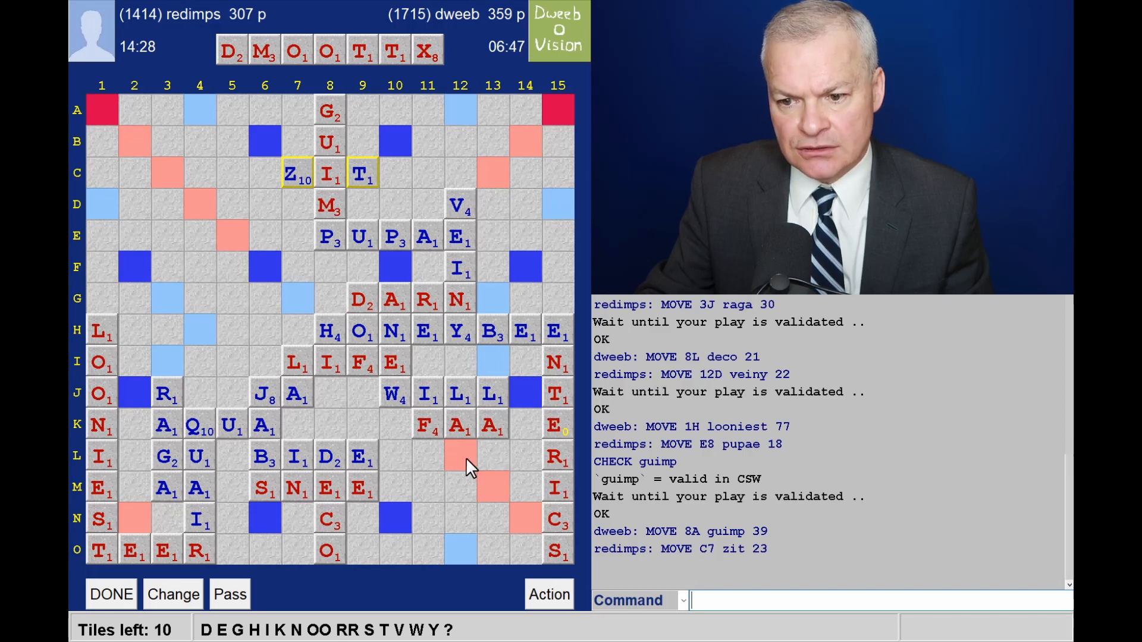
mouse_move(535, 485)
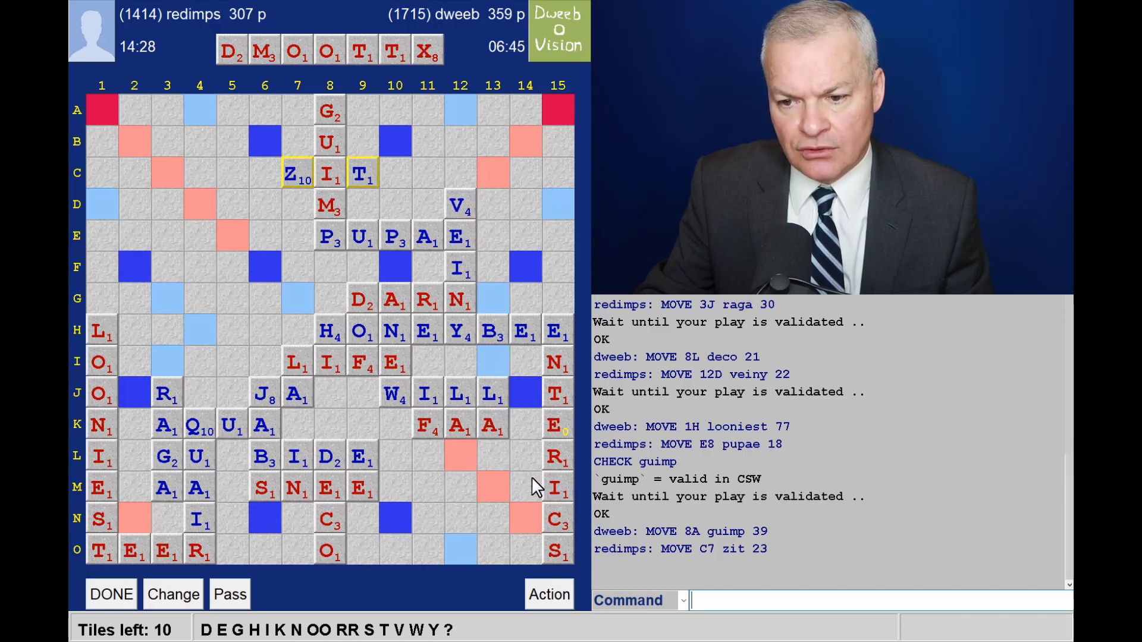
mouse_move(421, 276)
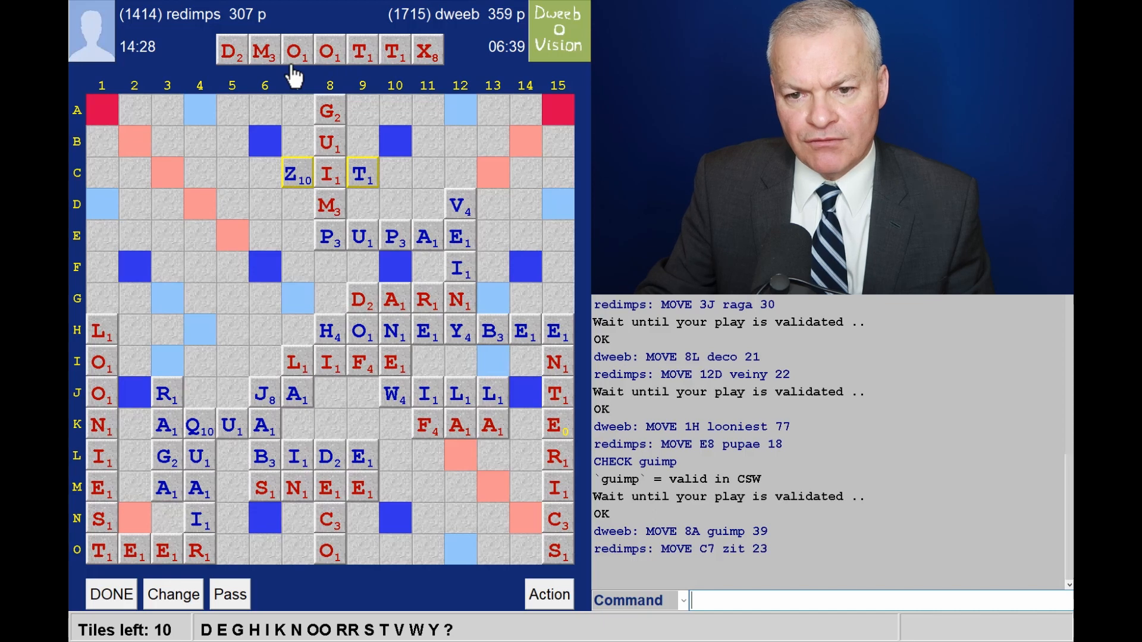
mouse_move(281, 342)
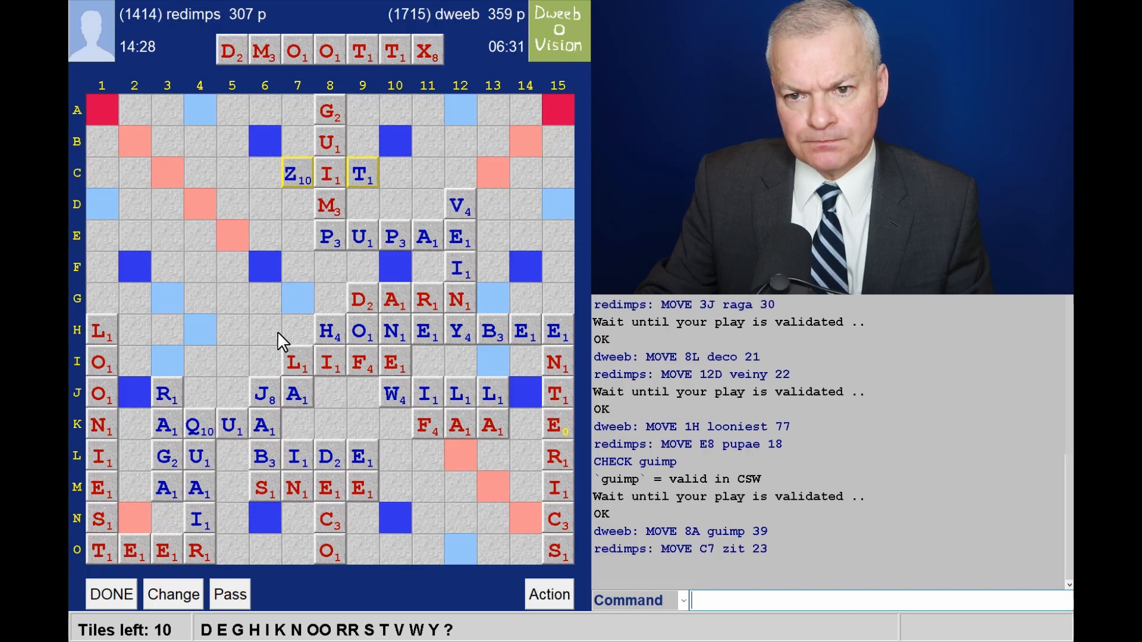
mouse_move(283, 233)
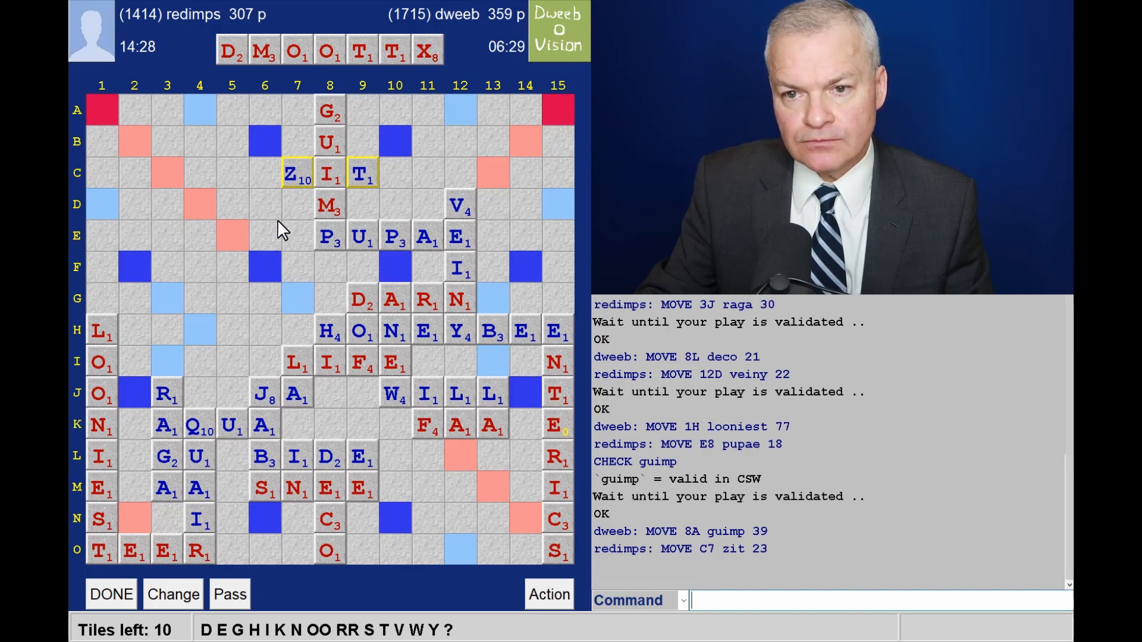
mouse_move(440, 78)
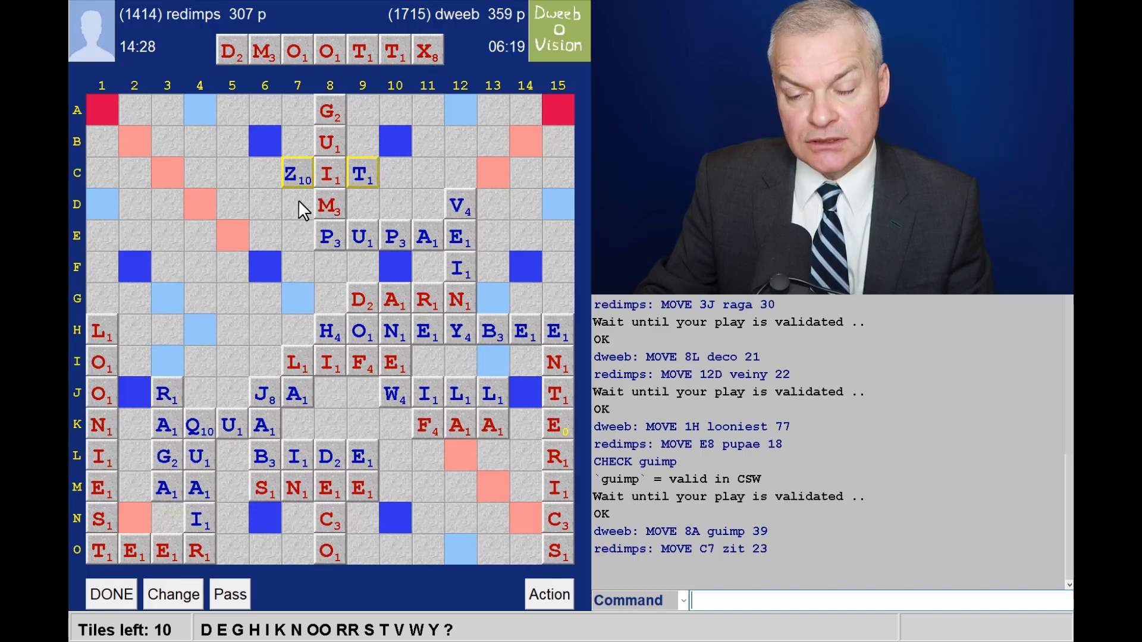
mouse_move(375, 201)
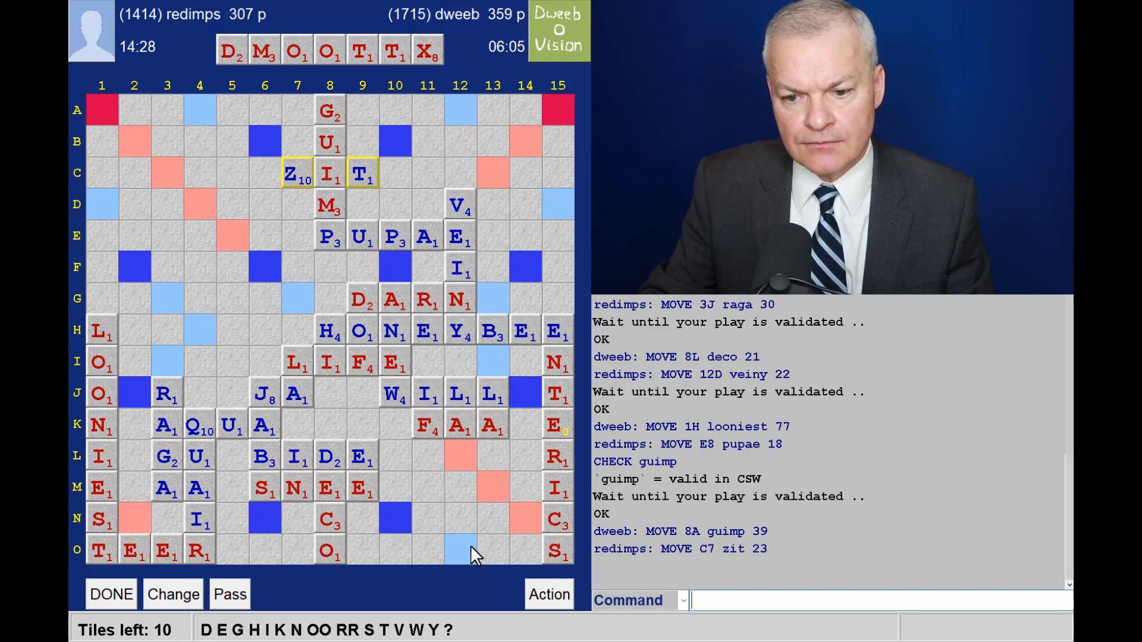
mouse_move(507, 550)
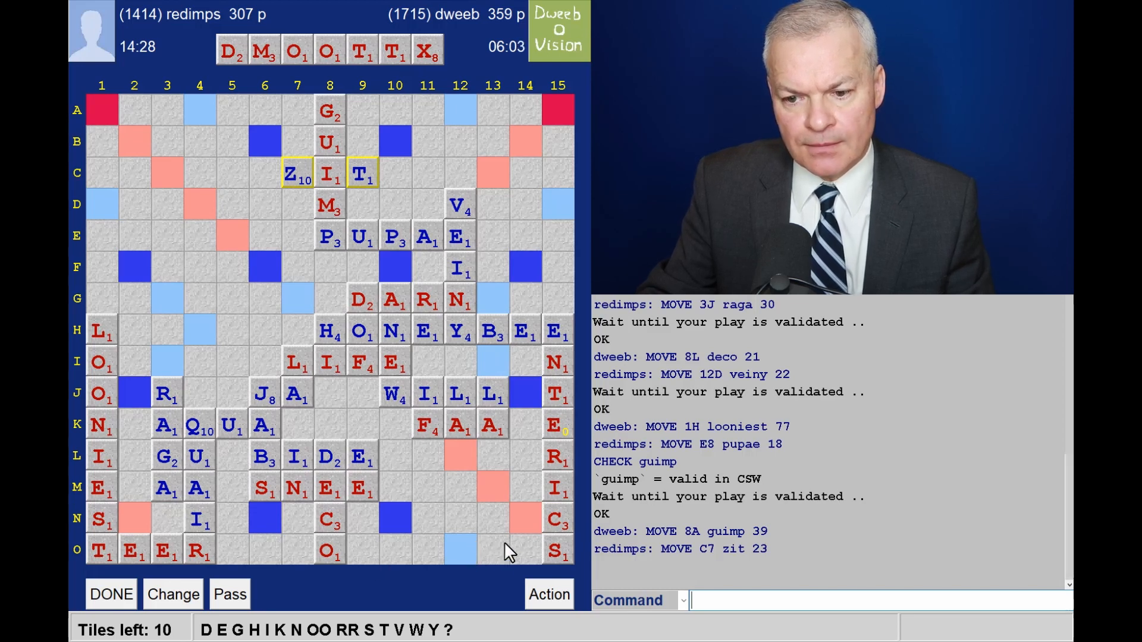
mouse_move(376, 396)
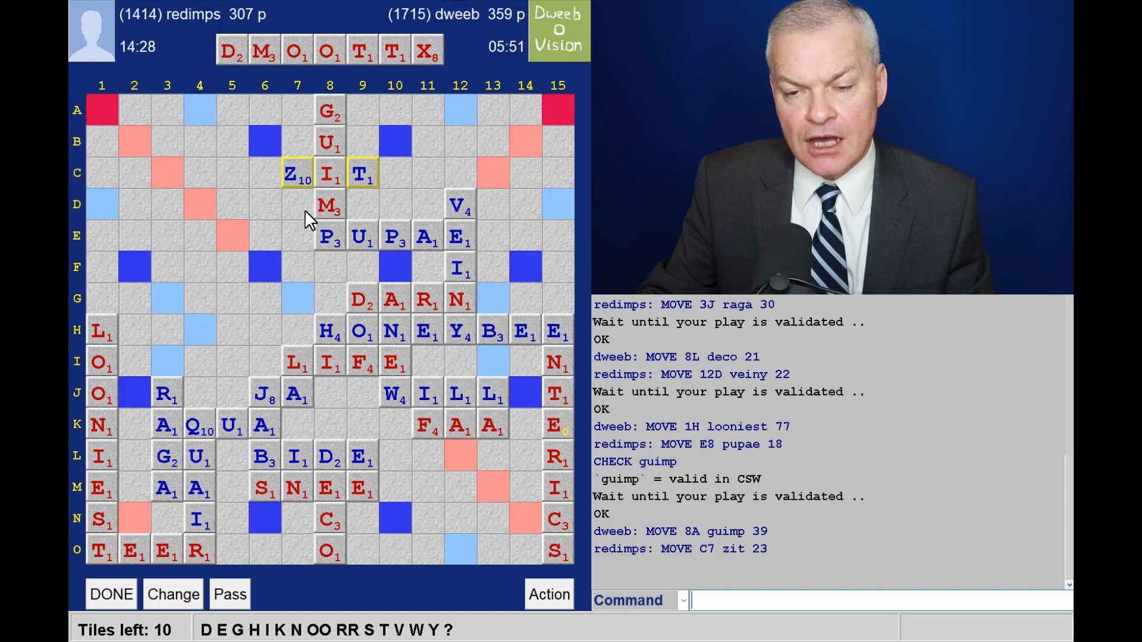
mouse_move(295, 209)
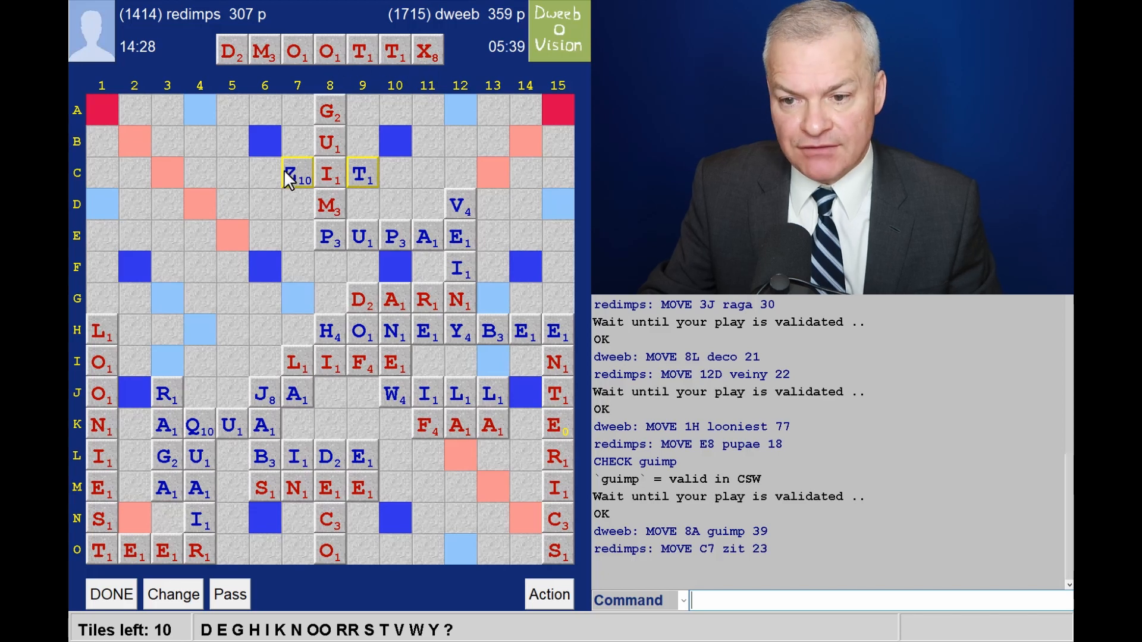
mouse_move(300, 295)
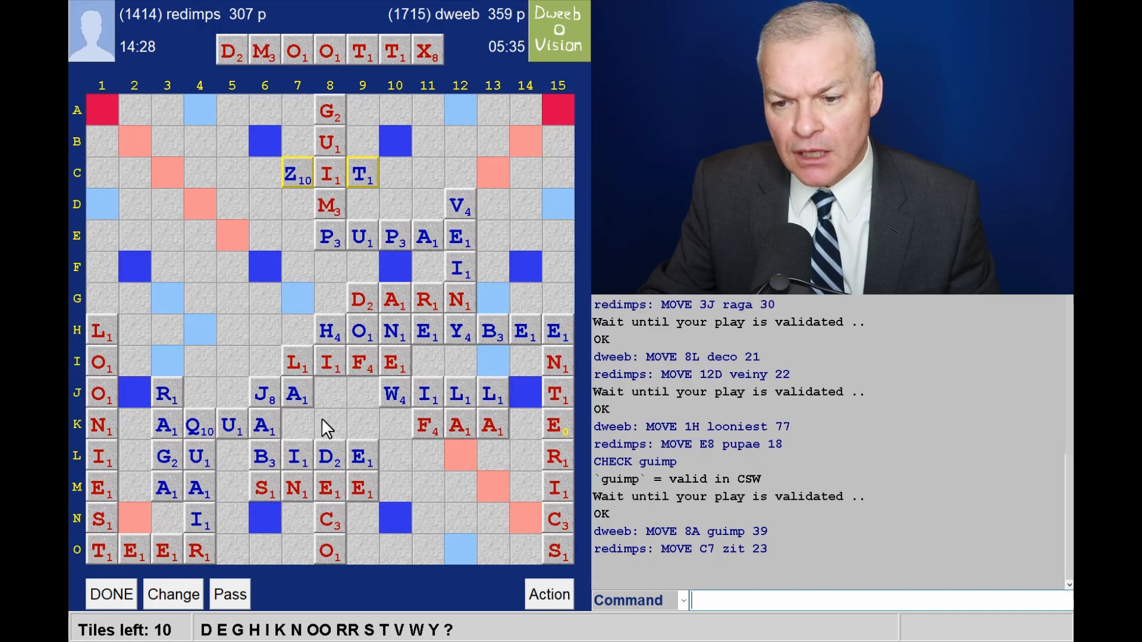
mouse_move(397, 512)
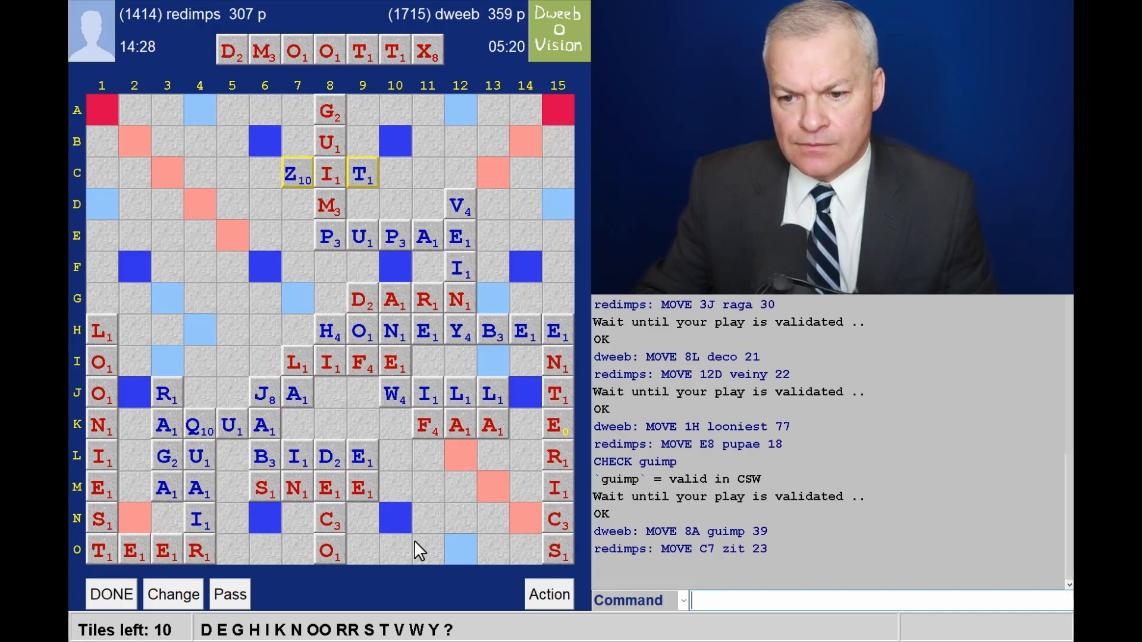
mouse_move(452, 495)
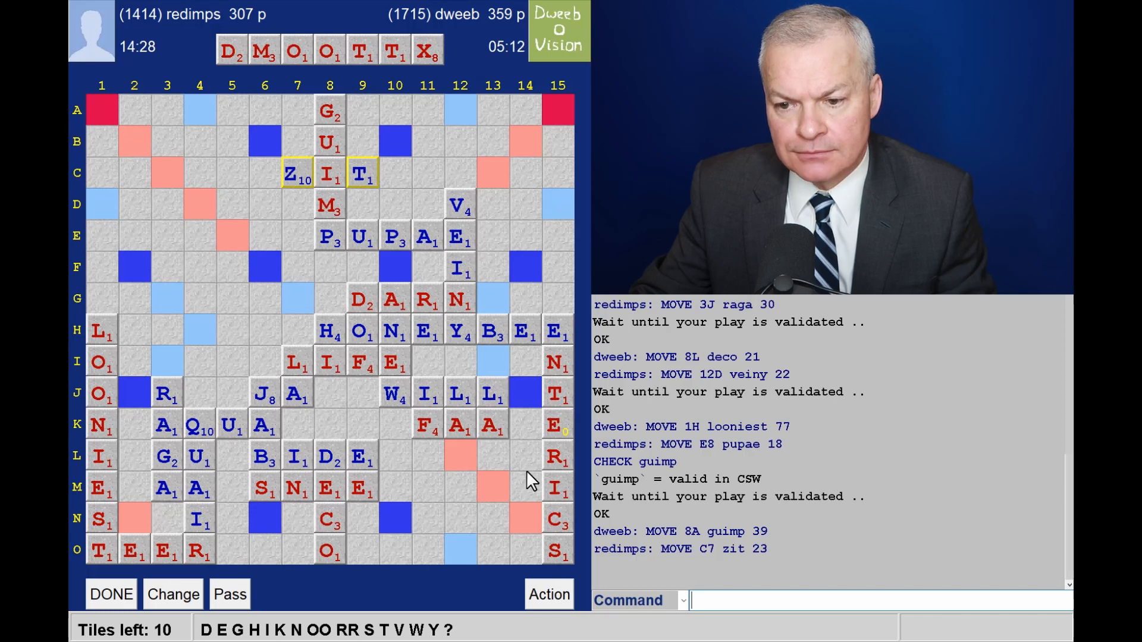
mouse_move(502, 515)
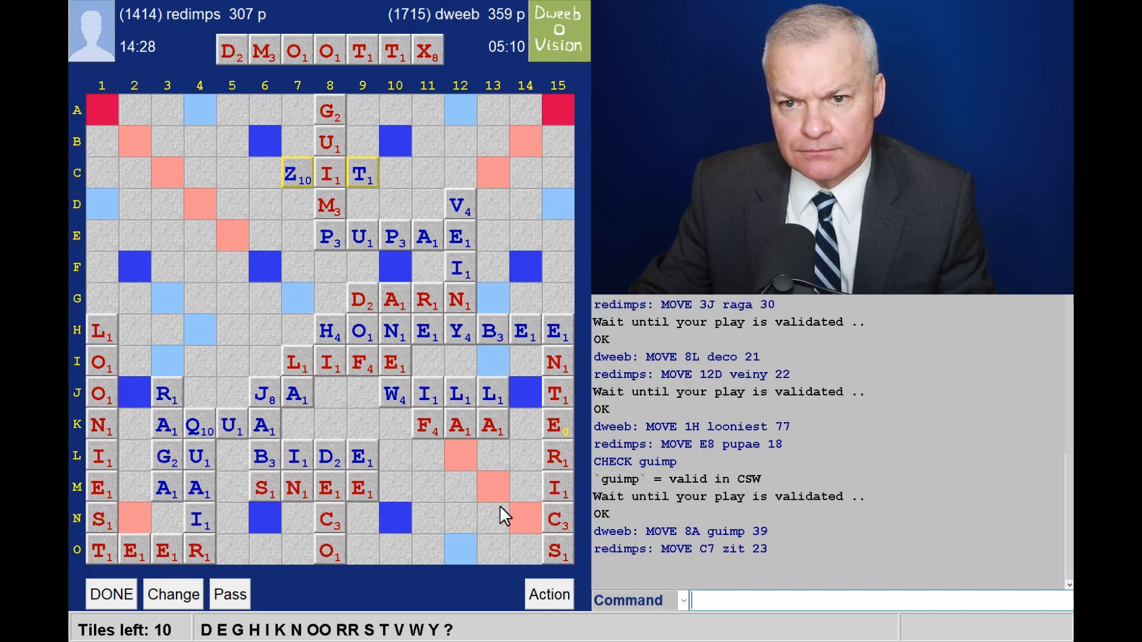
mouse_move(523, 535)
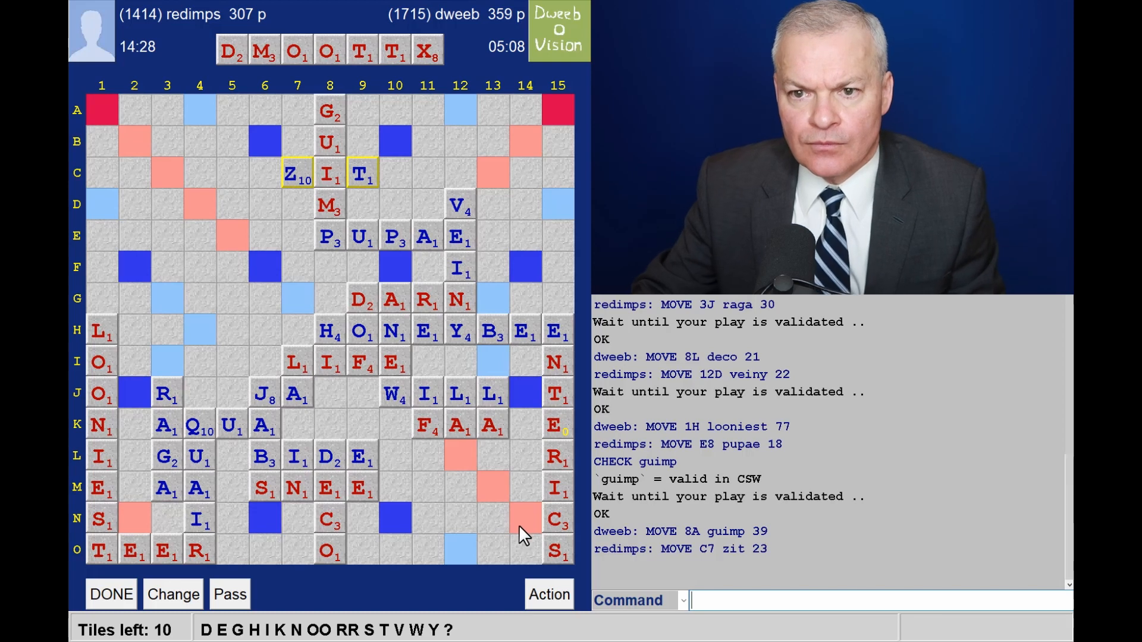
mouse_move(474, 574)
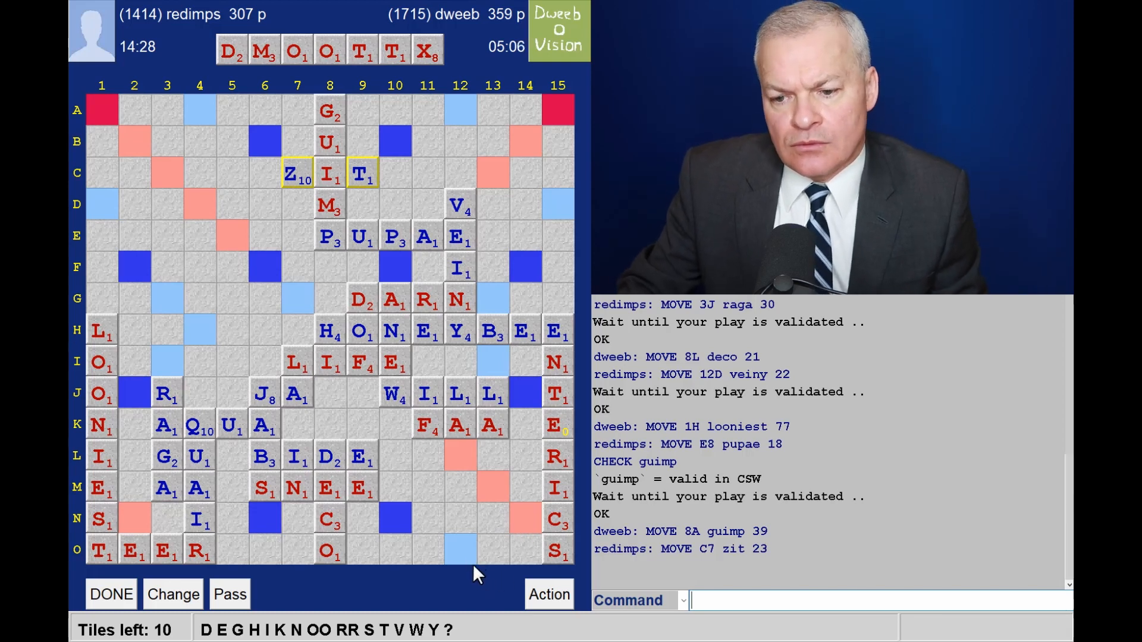
mouse_move(490, 549)
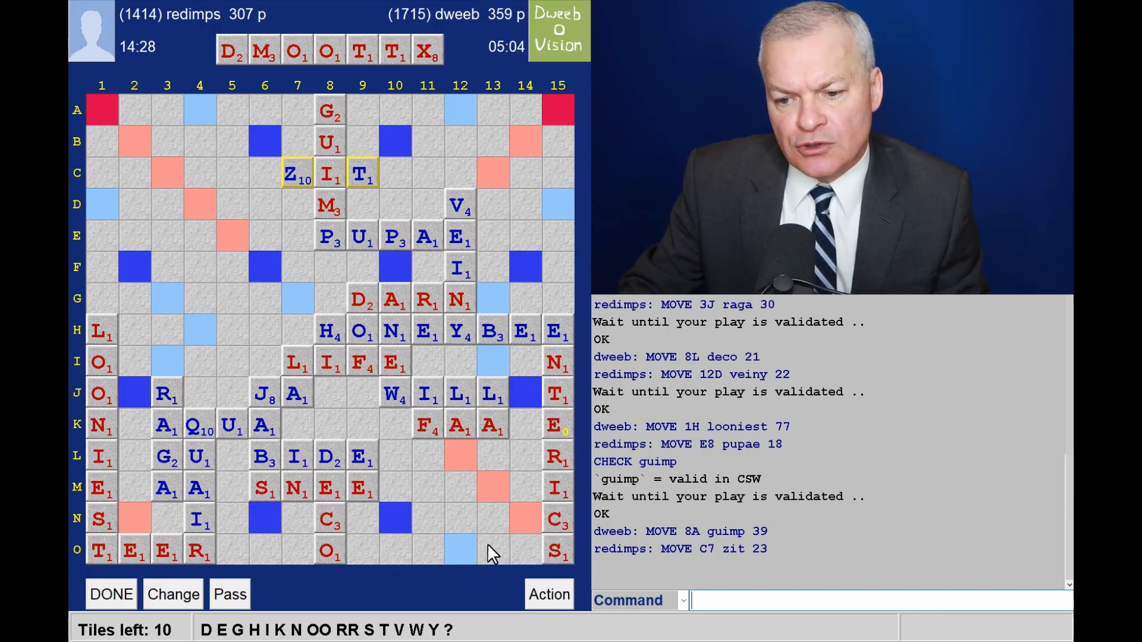
mouse_move(448, 583)
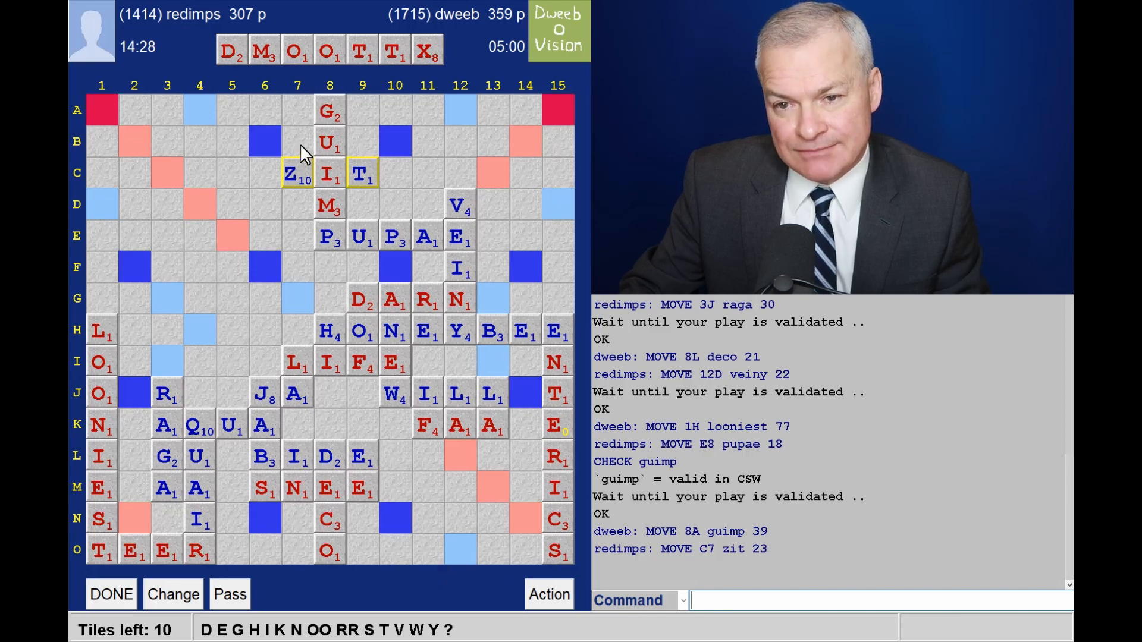
mouse_move(297, 172)
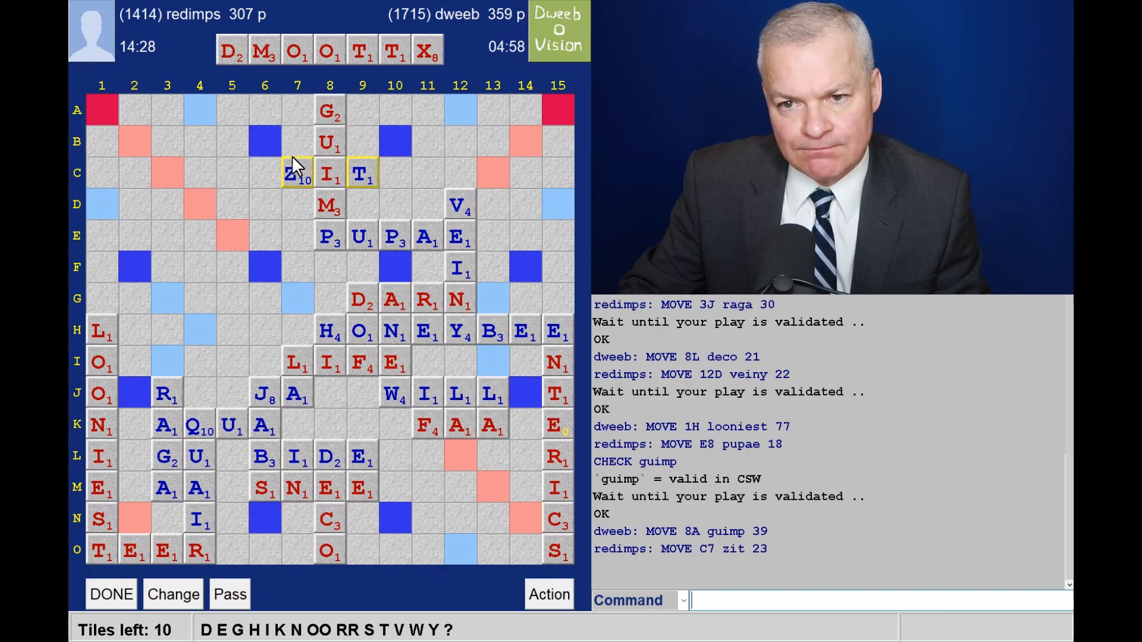
mouse_move(259, 293)
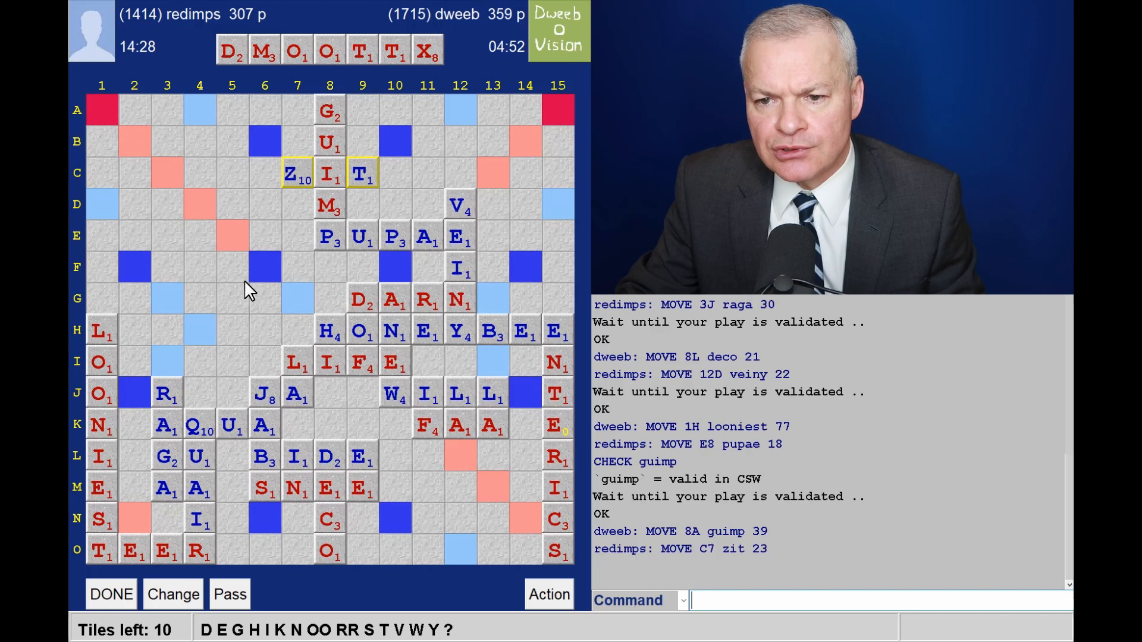
mouse_move(468, 216)
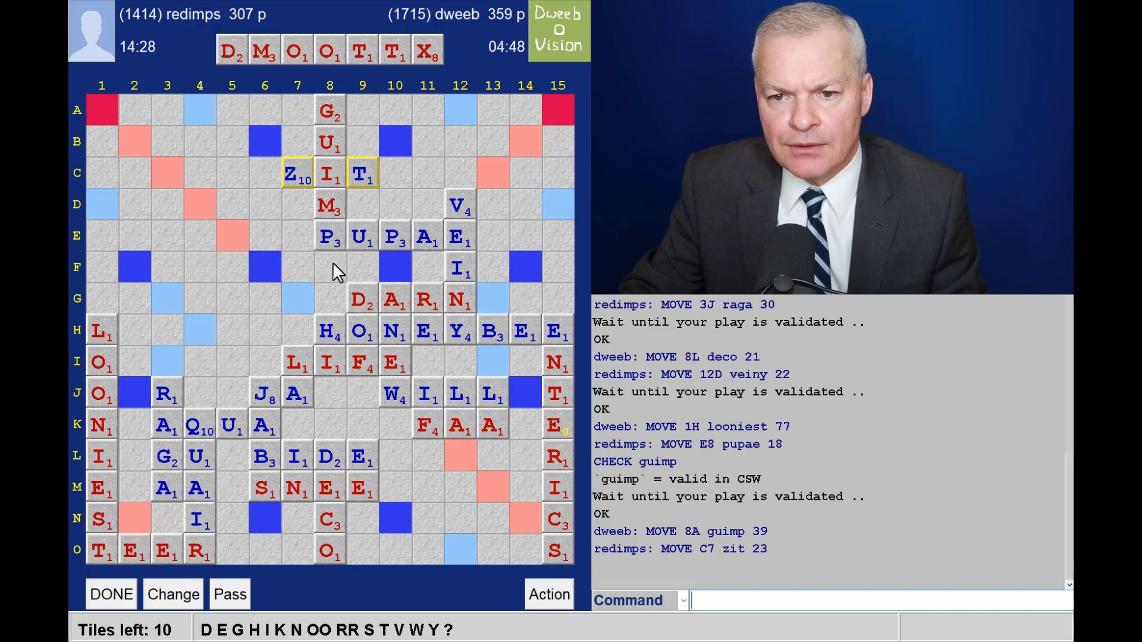
mouse_move(271, 210)
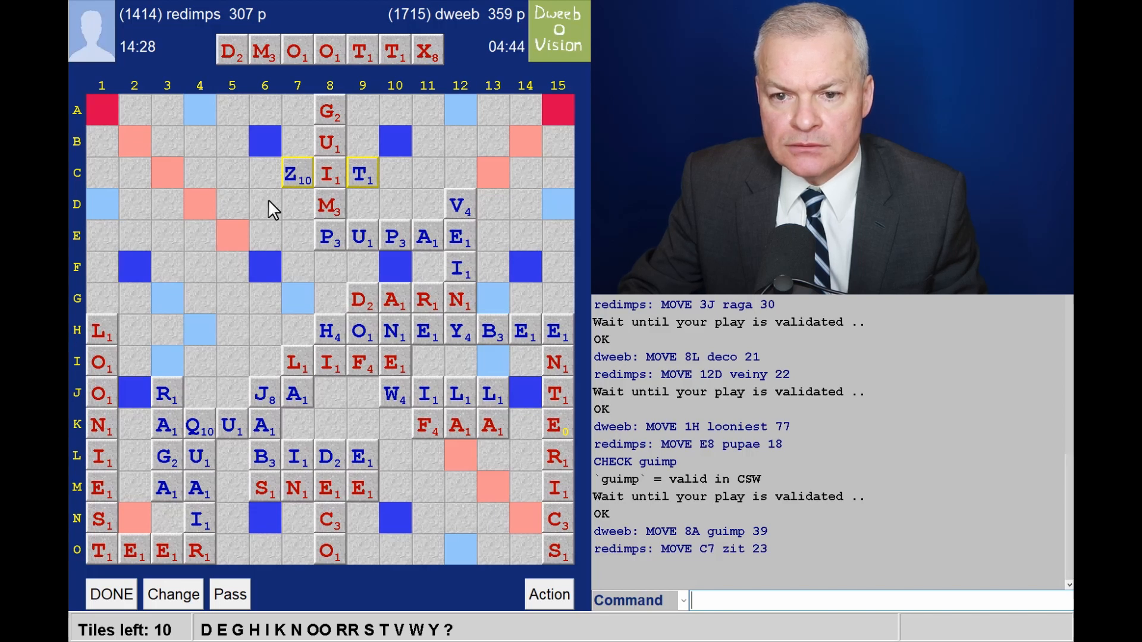
click(265, 207)
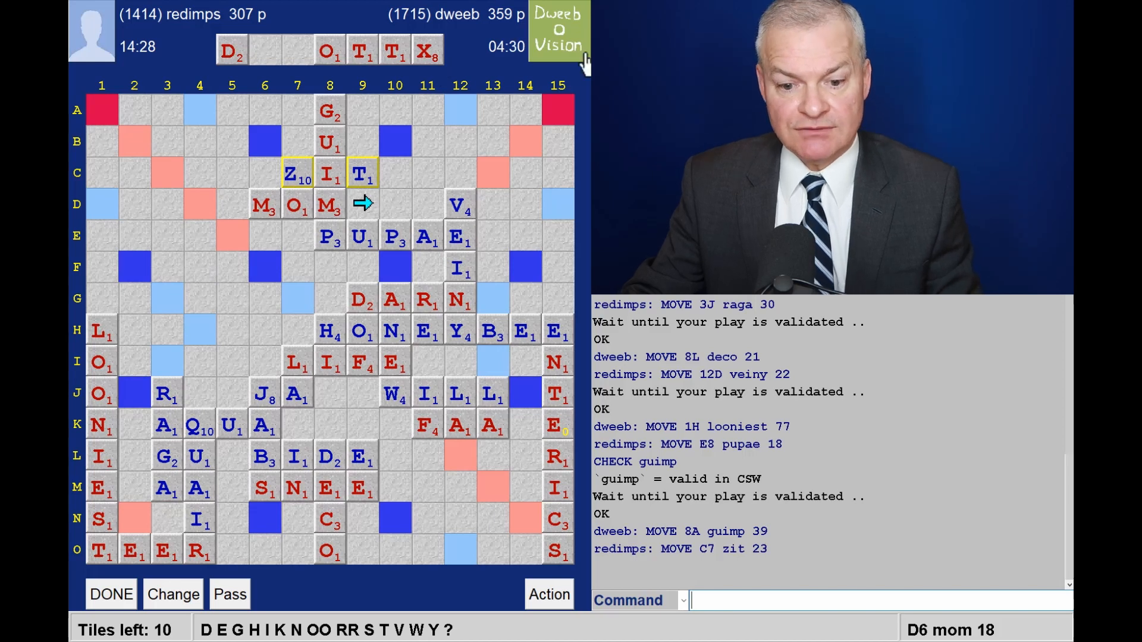
mouse_move(486, 230)
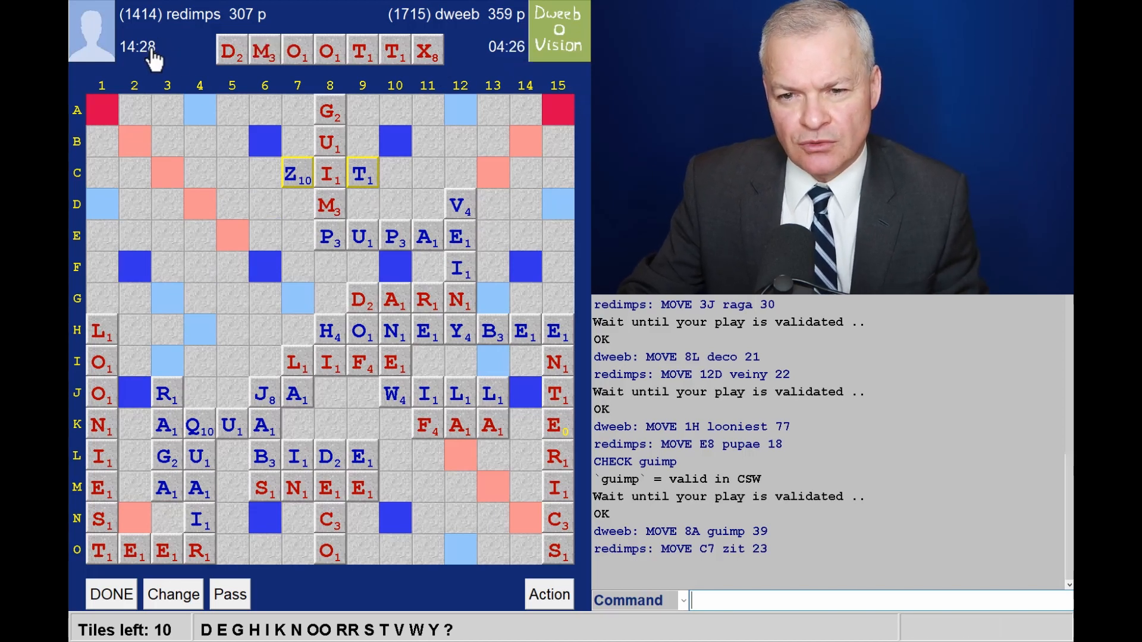
mouse_move(125, 309)
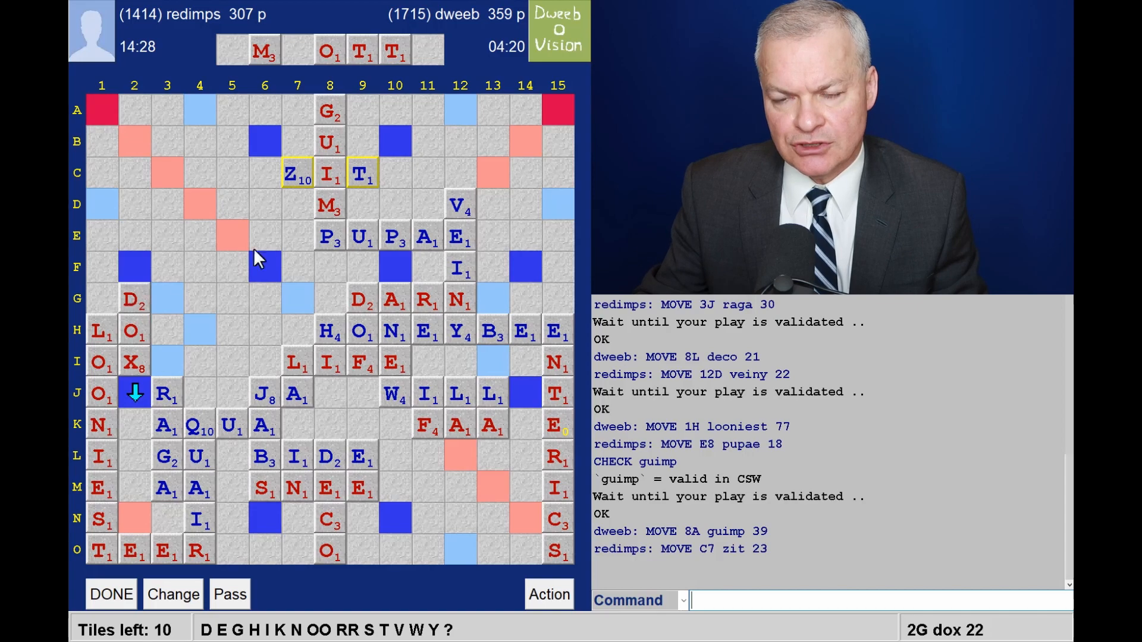
mouse_move(360, 333)
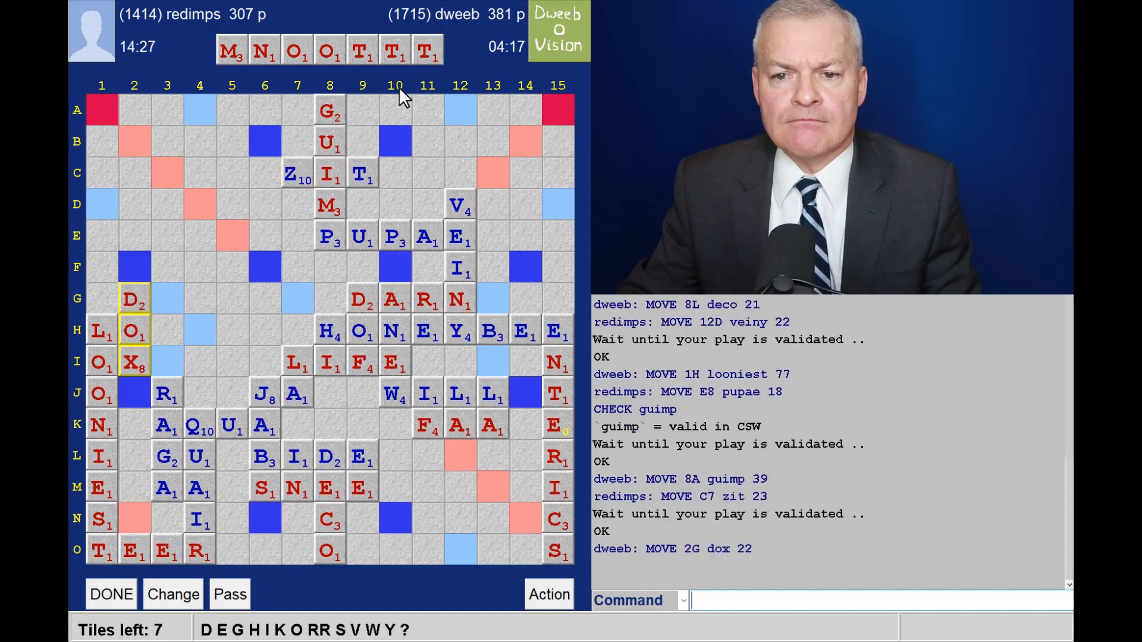
mouse_move(348, 71)
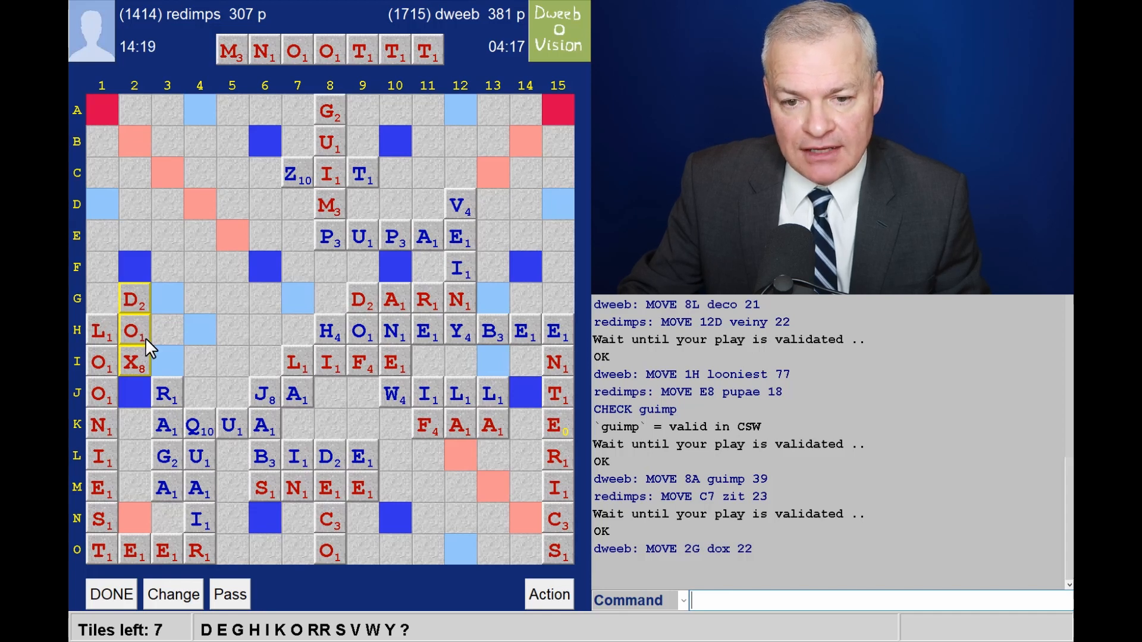
mouse_move(178, 332)
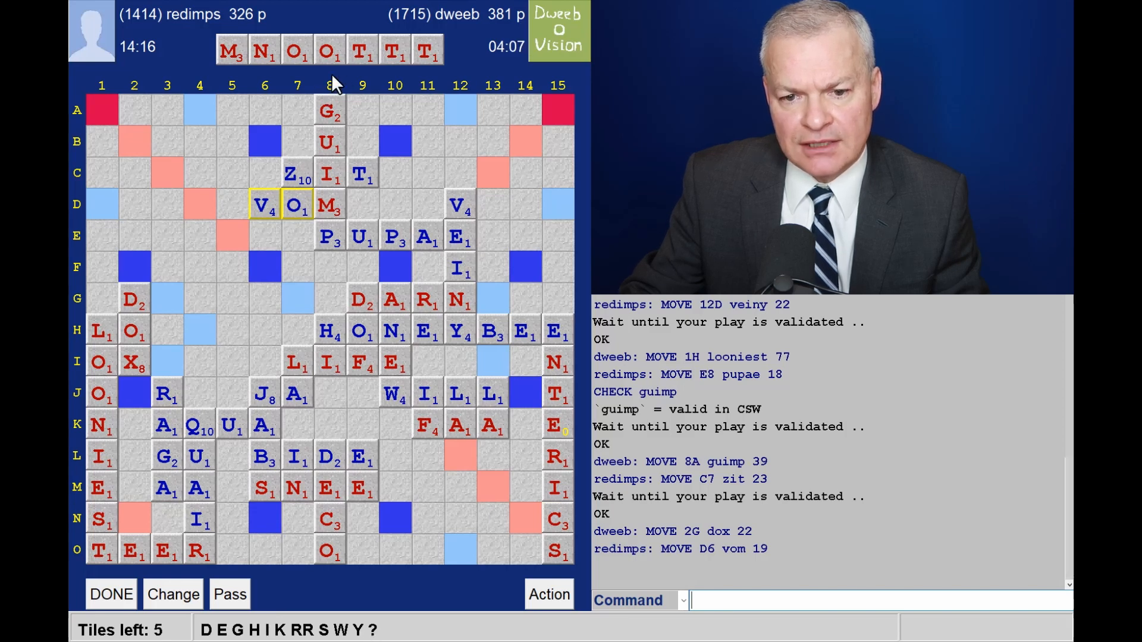
mouse_move(355, 81)
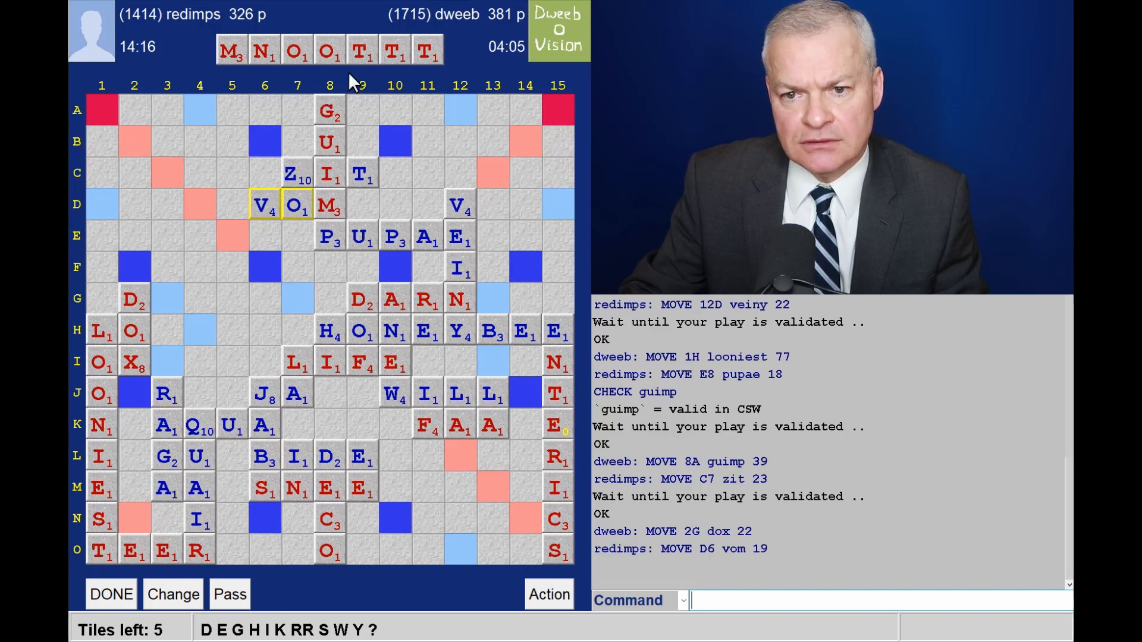
mouse_move(354, 70)
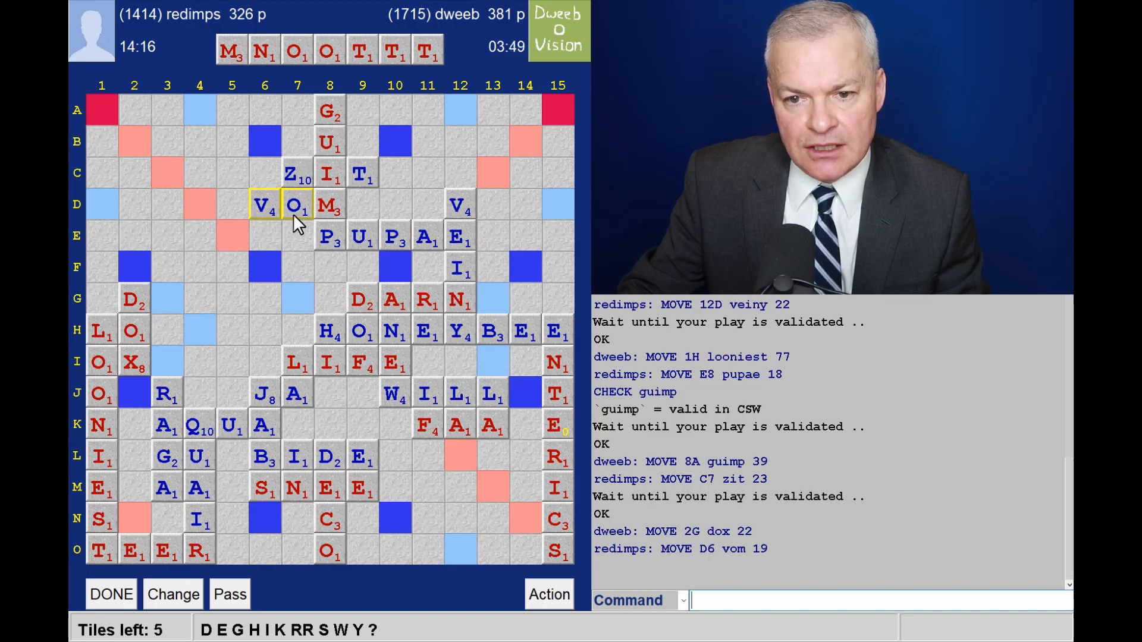
mouse_move(264, 246)
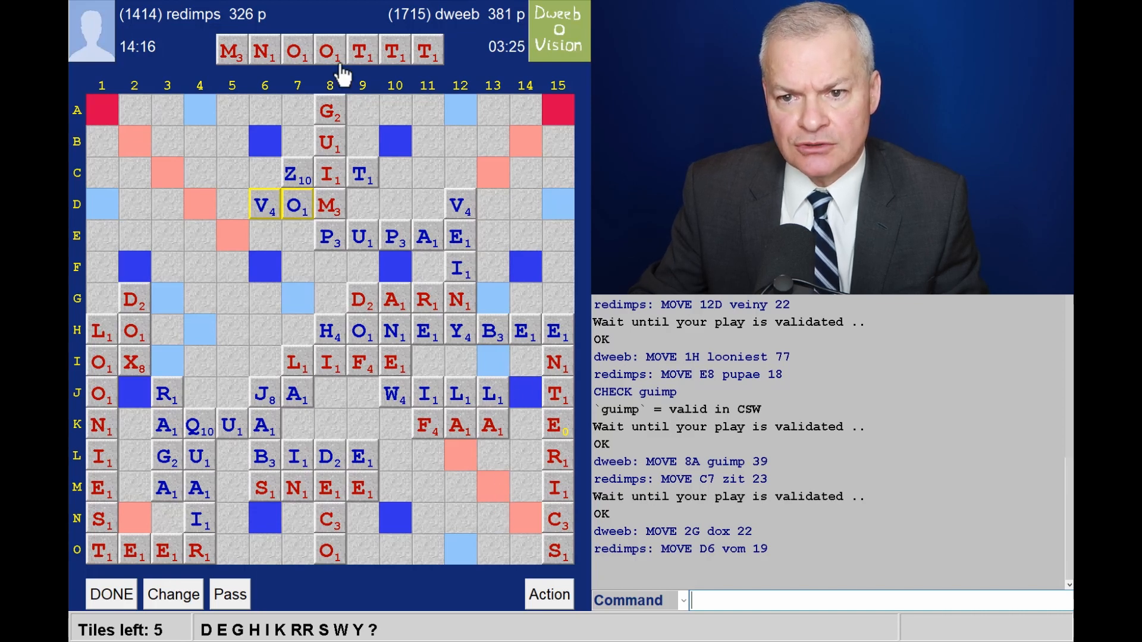
mouse_move(636, 364)
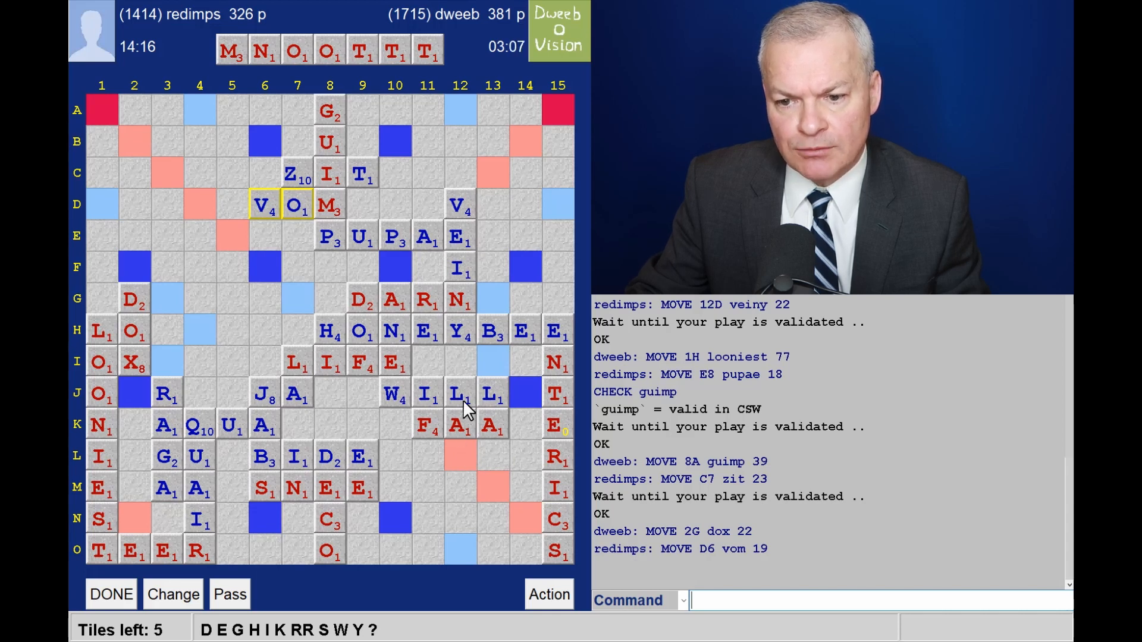
mouse_move(500, 459)
text(MOT)
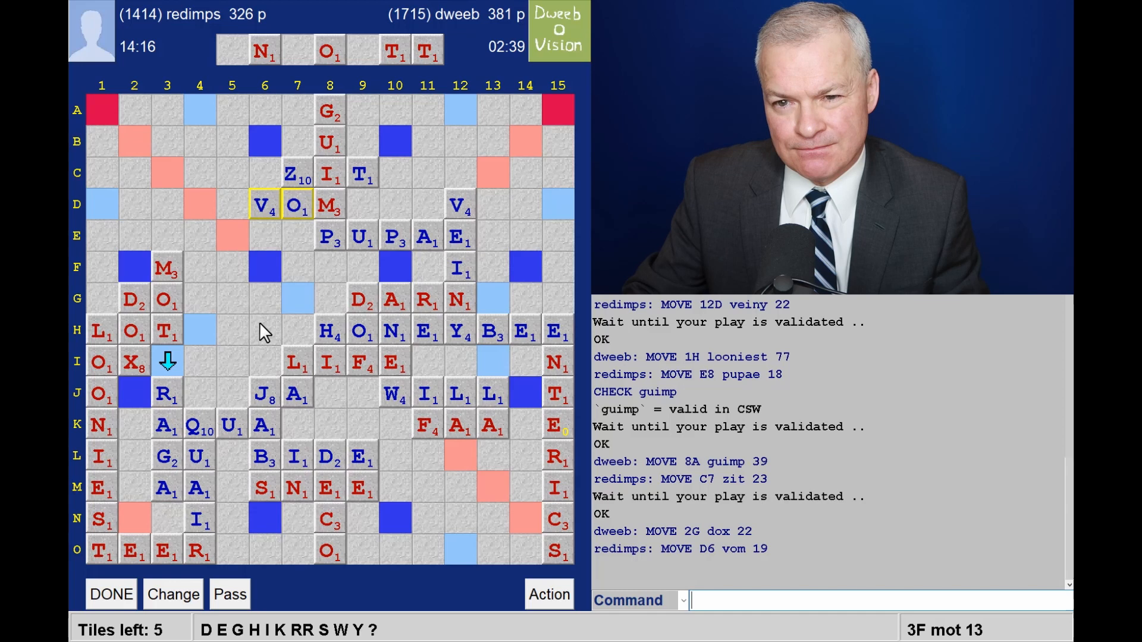
mouse_move(529, 208)
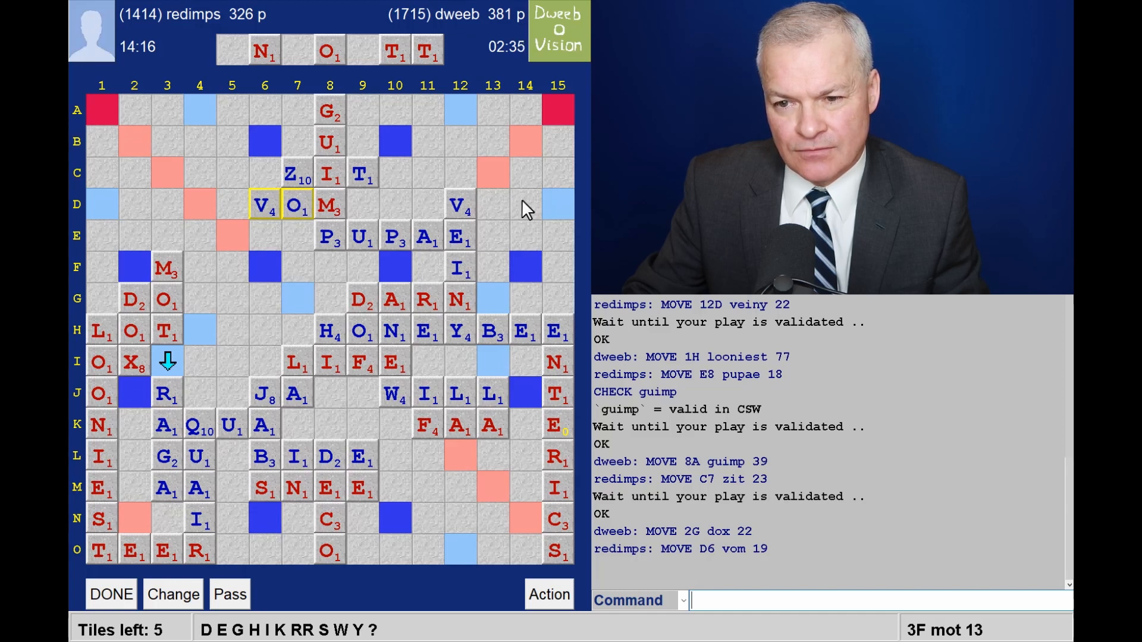
mouse_move(577, 113)
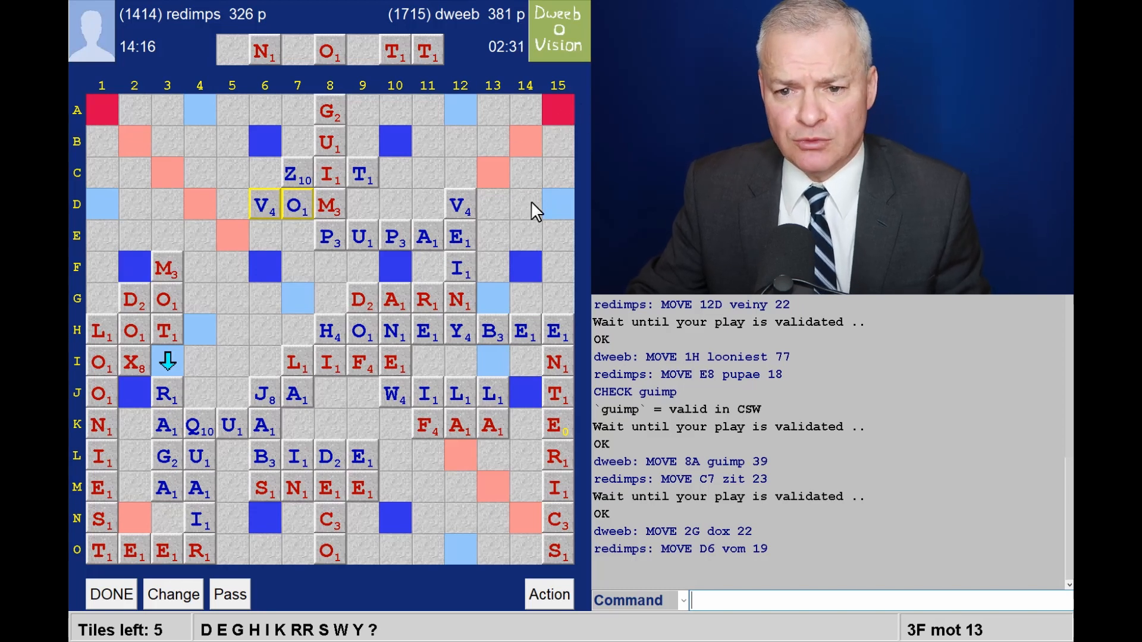
mouse_move(467, 507)
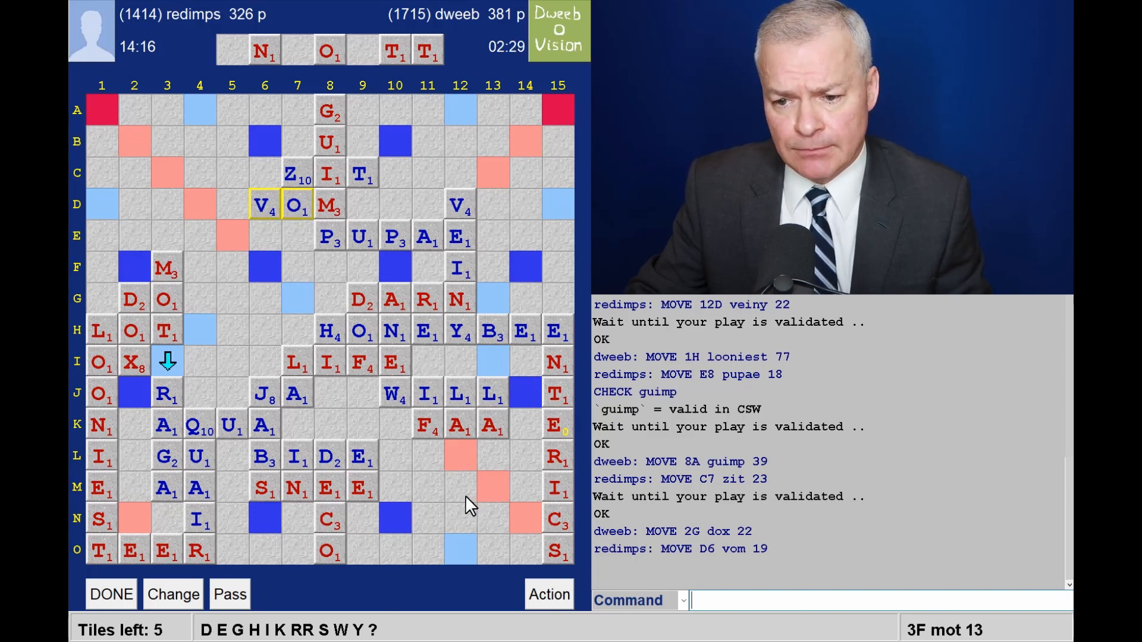
mouse_move(460, 518)
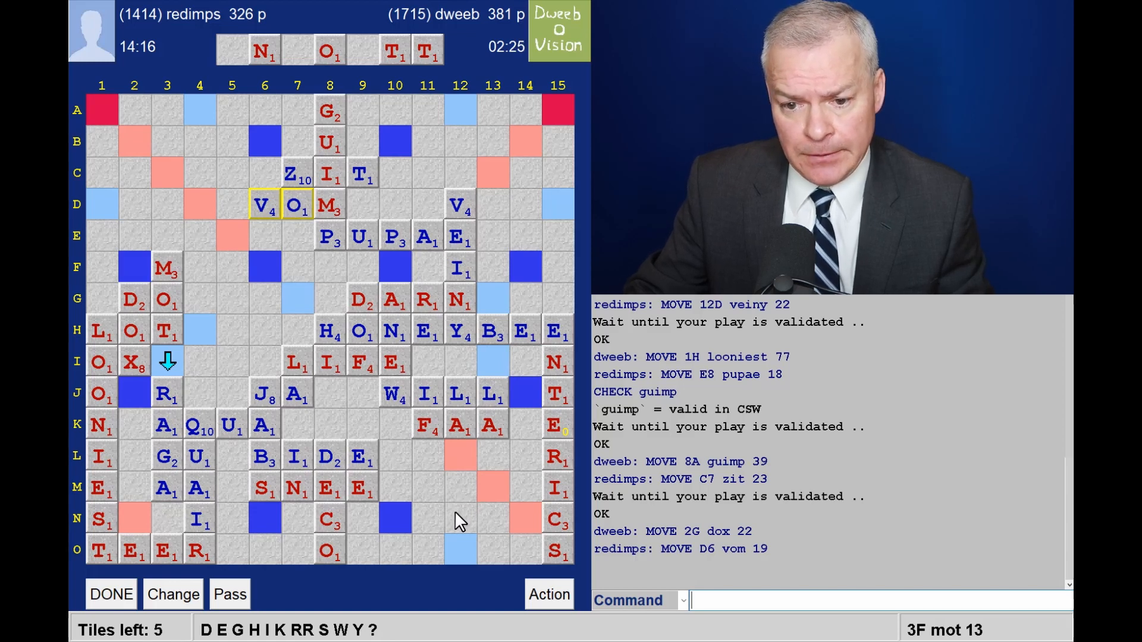
mouse_move(448, 527)
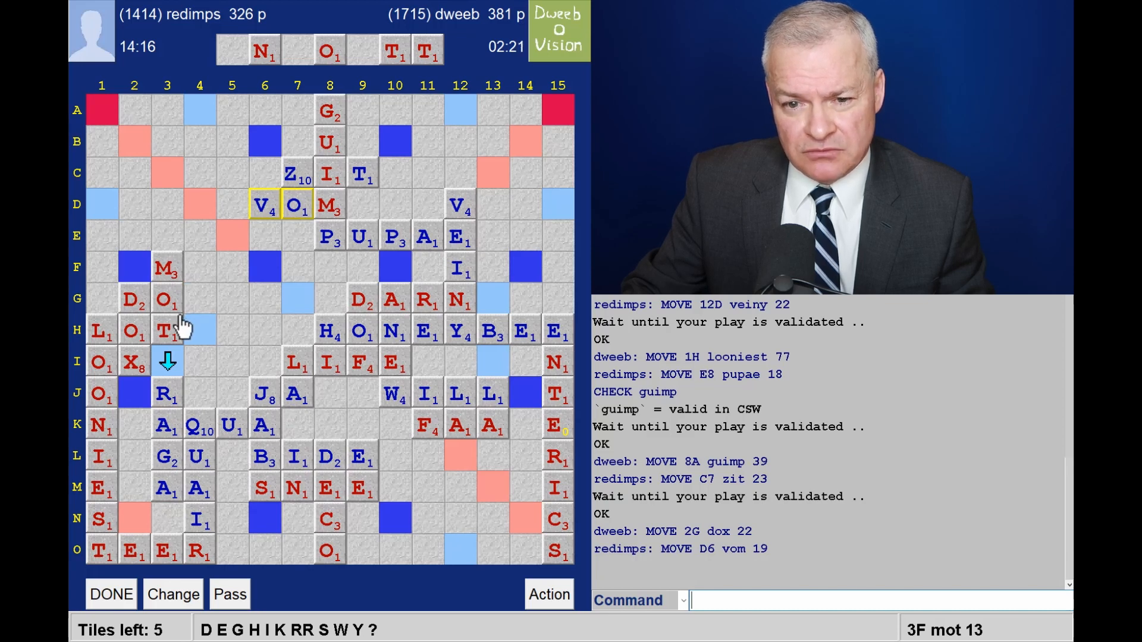
mouse_move(390, 426)
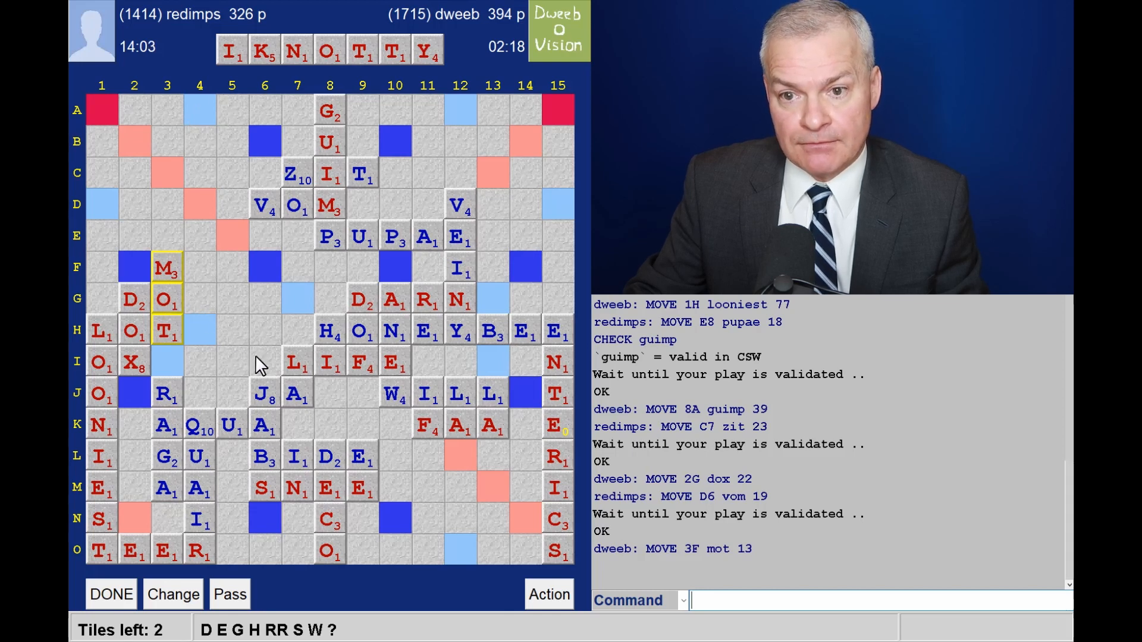
mouse_move(354, 345)
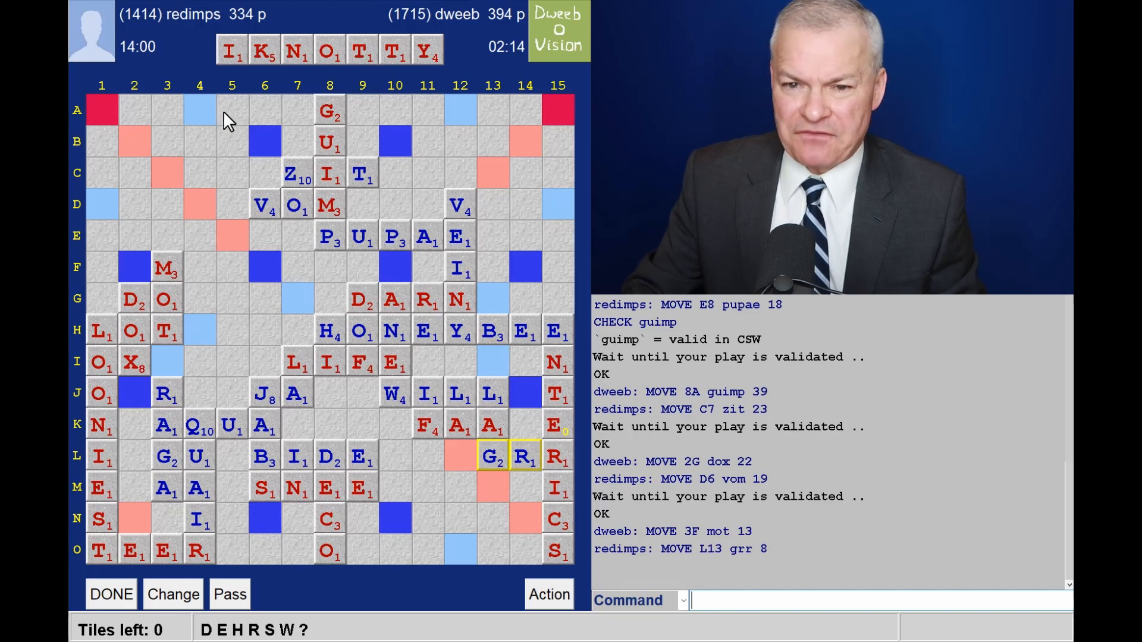
mouse_move(203, 92)
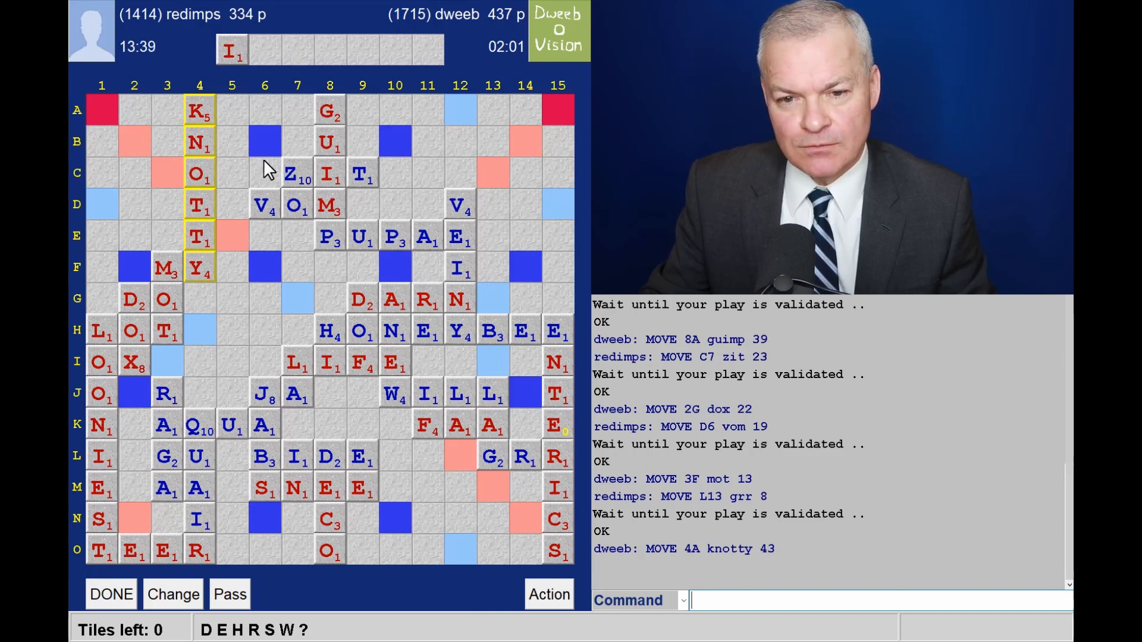
mouse_move(233, 268)
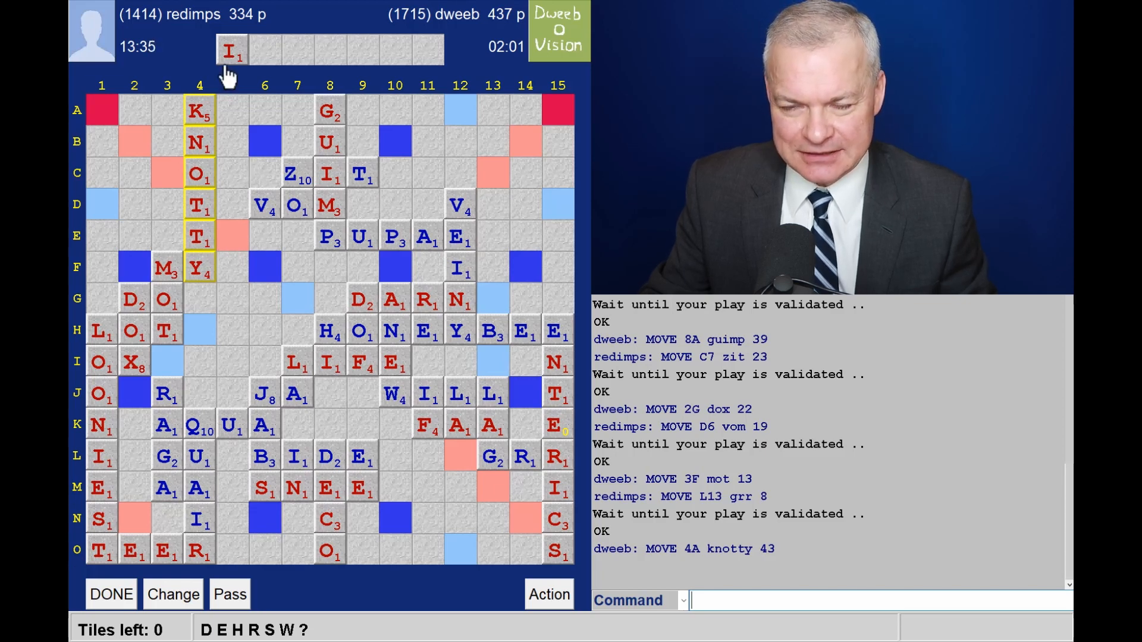
mouse_move(272, 267)
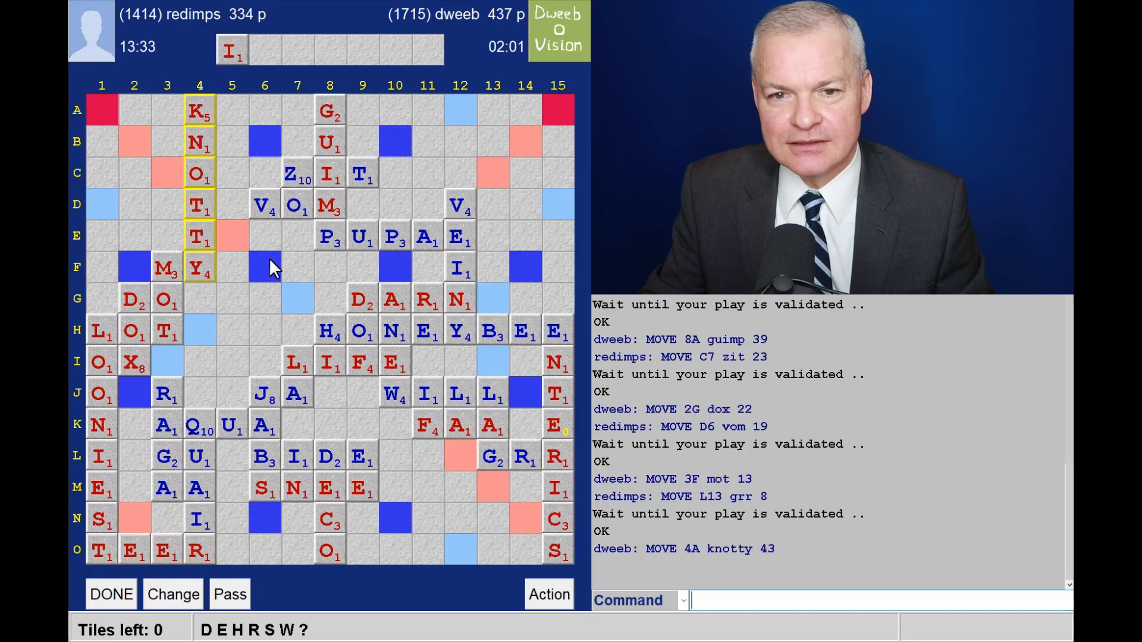
mouse_move(175, 66)
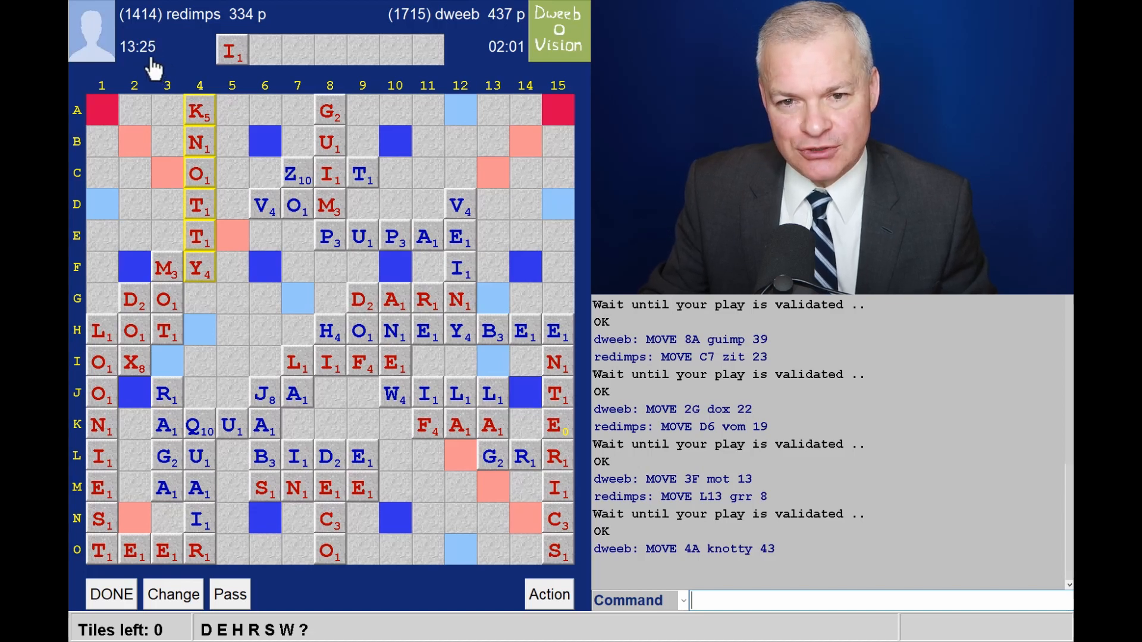
mouse_move(249, 355)
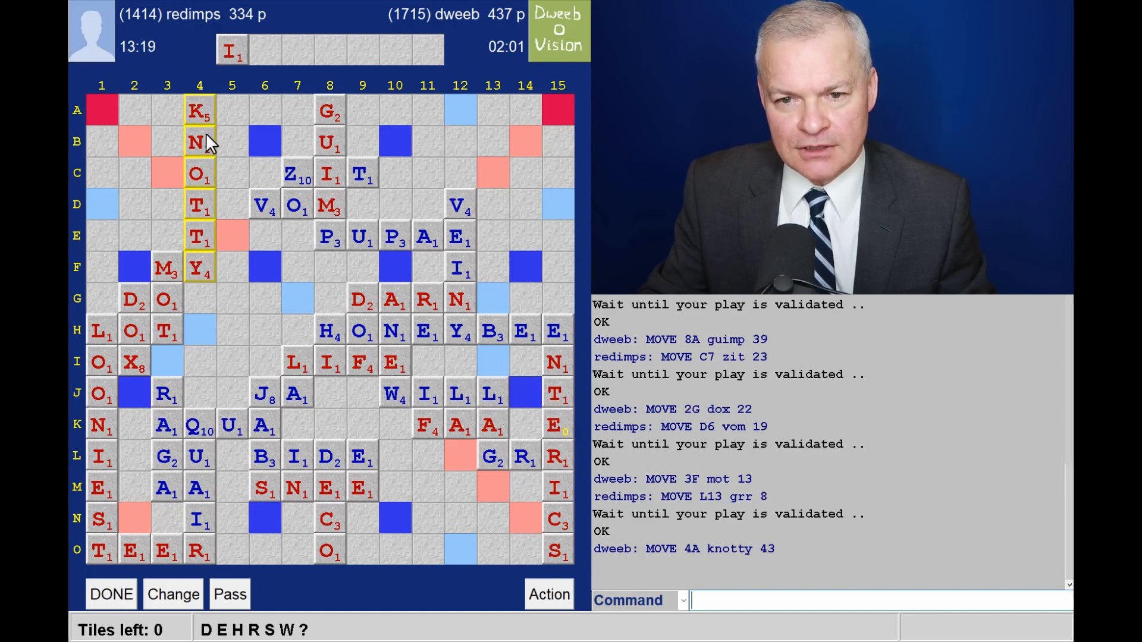
mouse_move(204, 290)
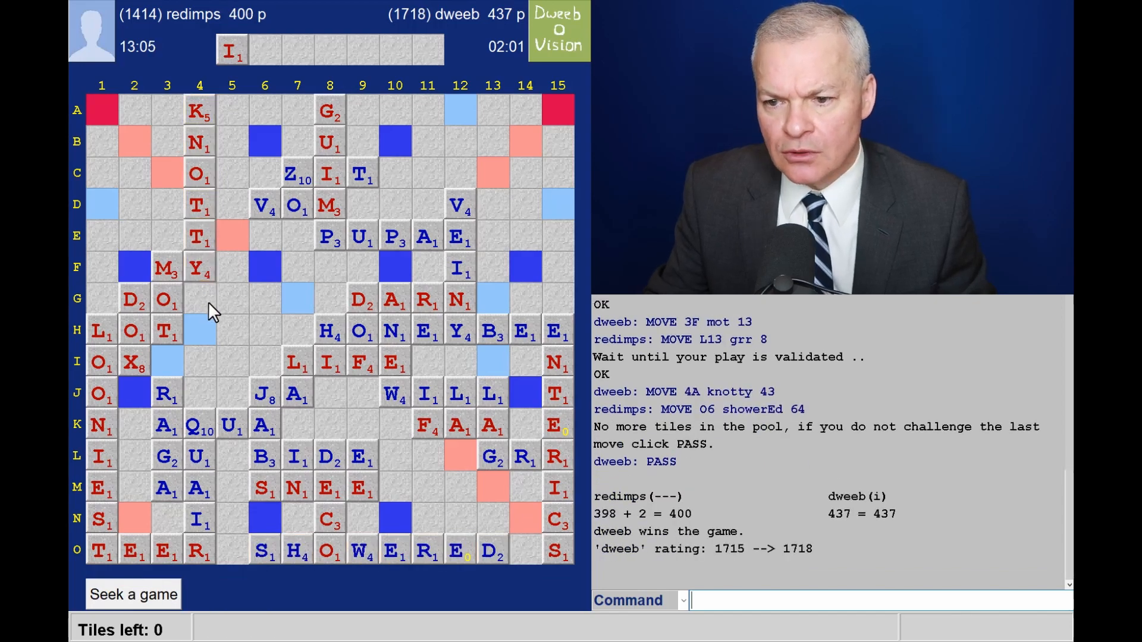
mouse_move(866, 435)
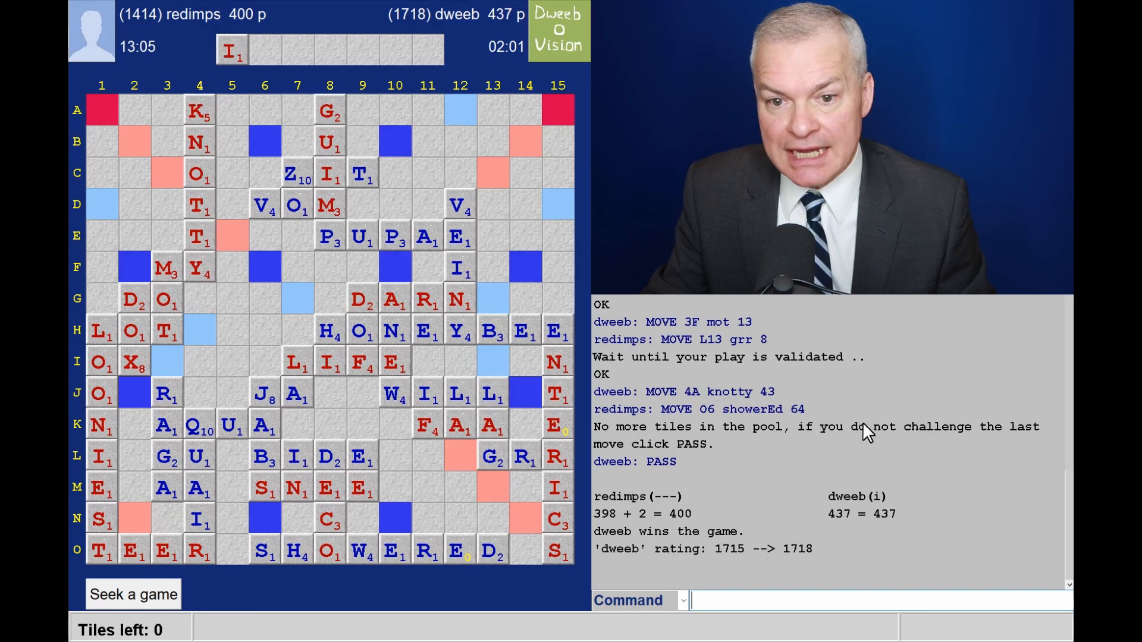
mouse_move(336, 405)
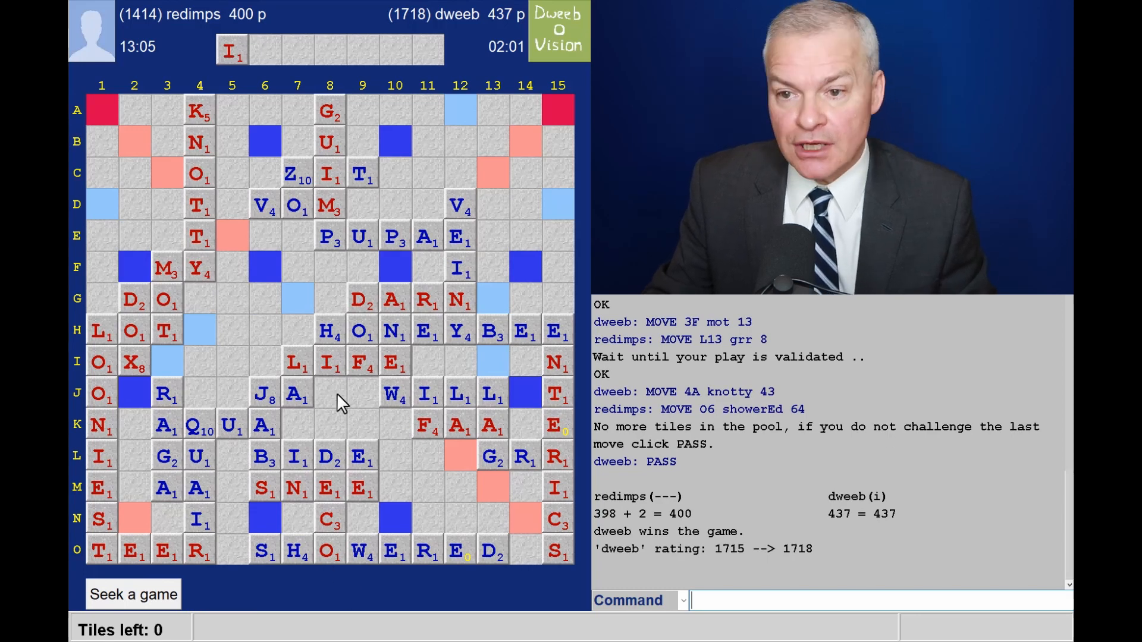
mouse_move(387, 334)
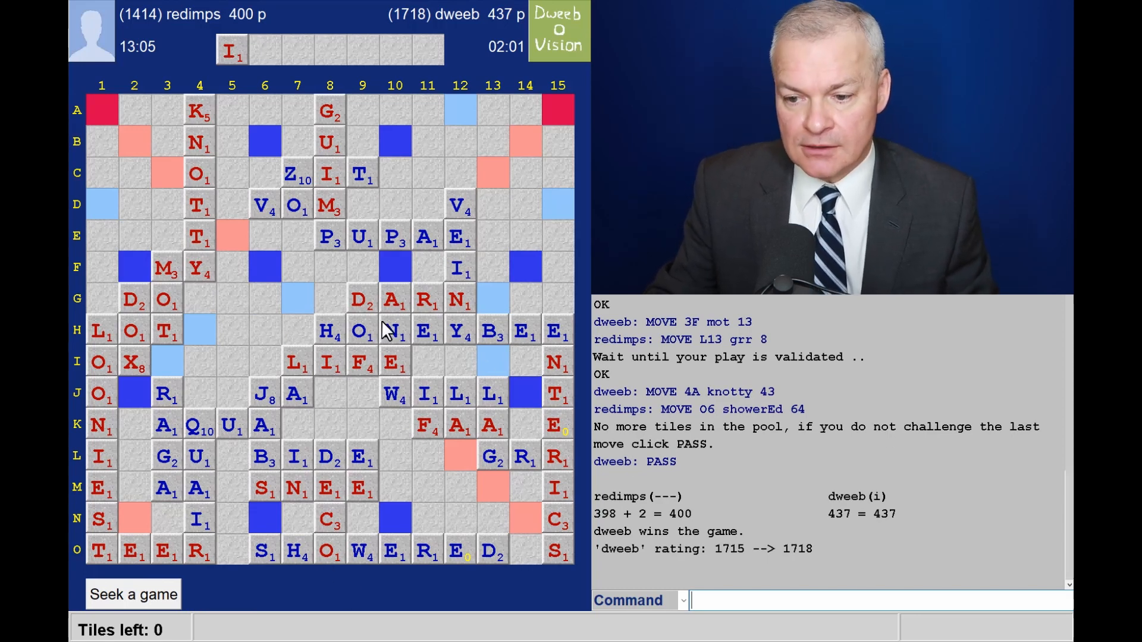
text(say t)
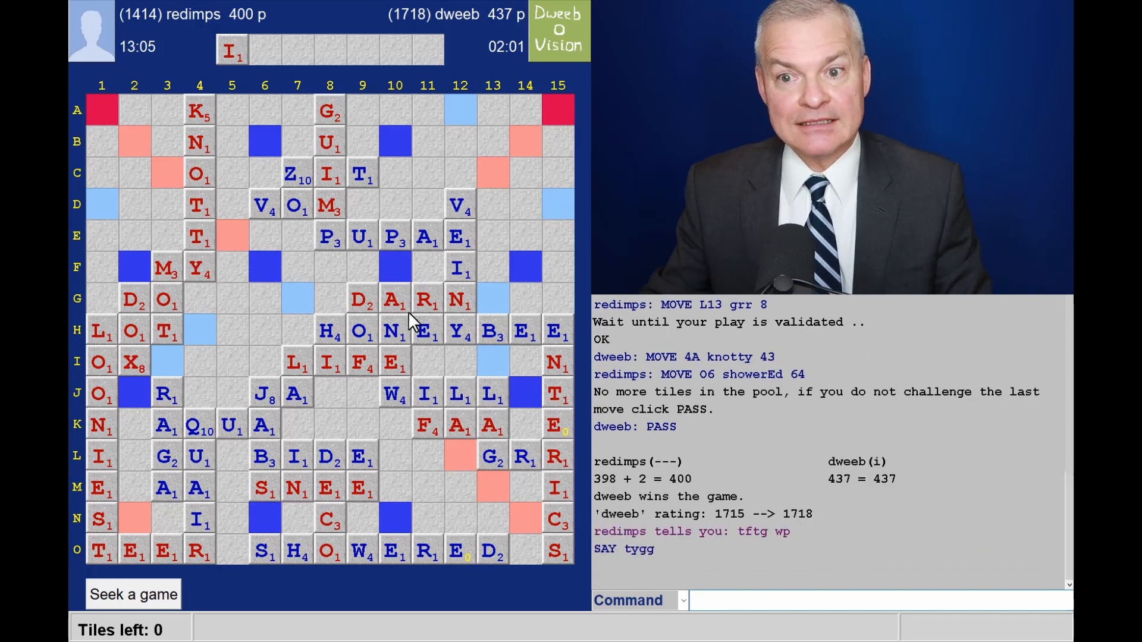
mouse_move(551, 42)
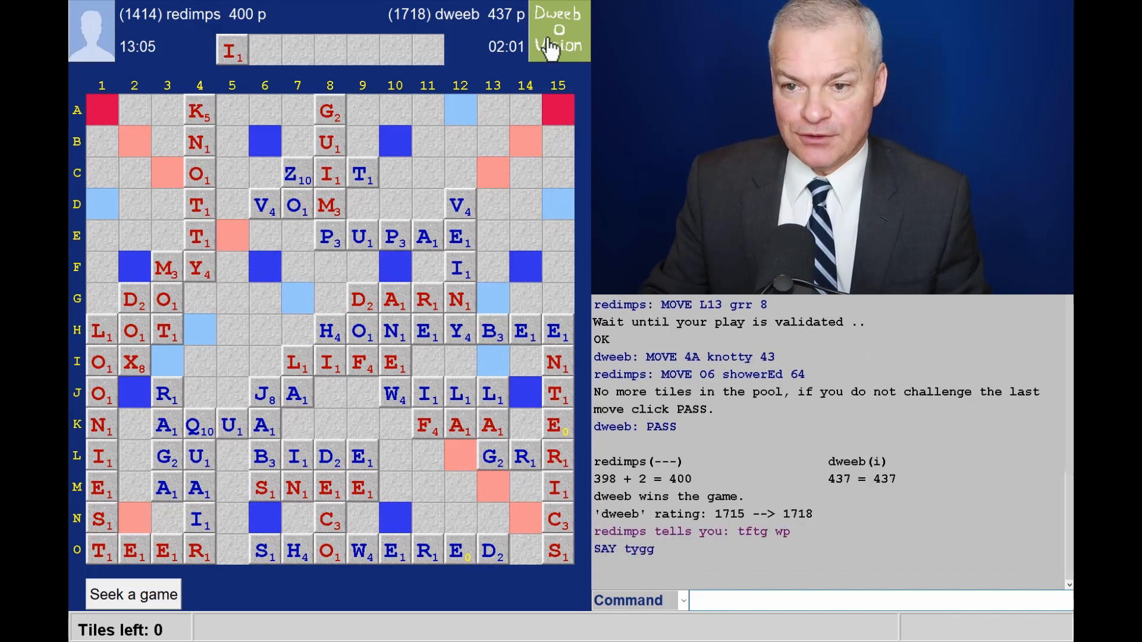
mouse_move(521, 37)
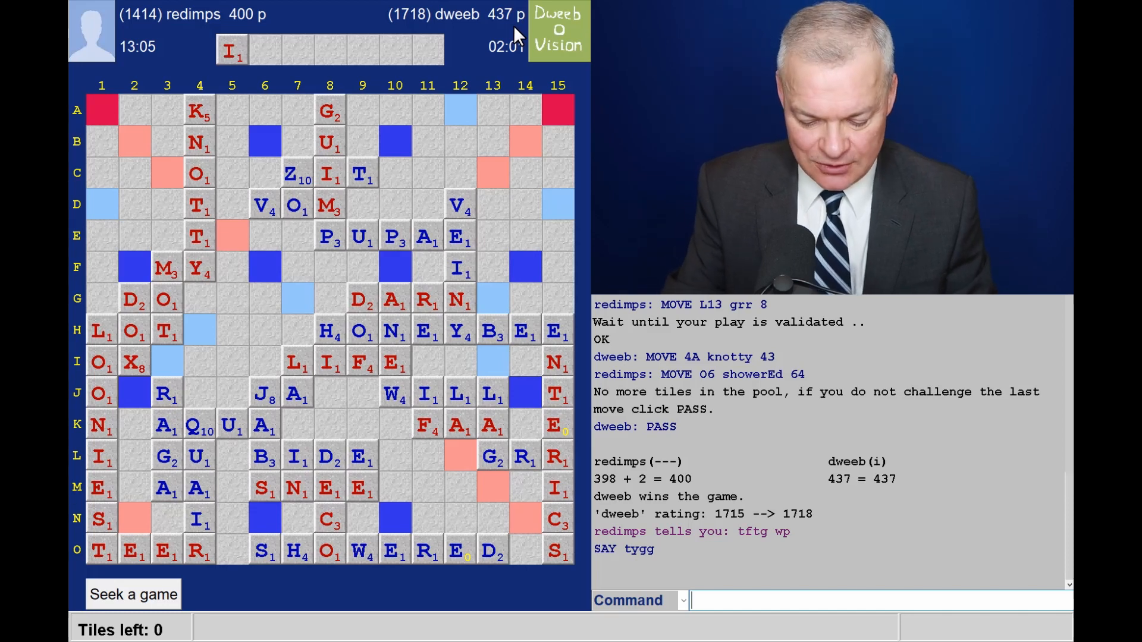
text(HISTORY dweeb)
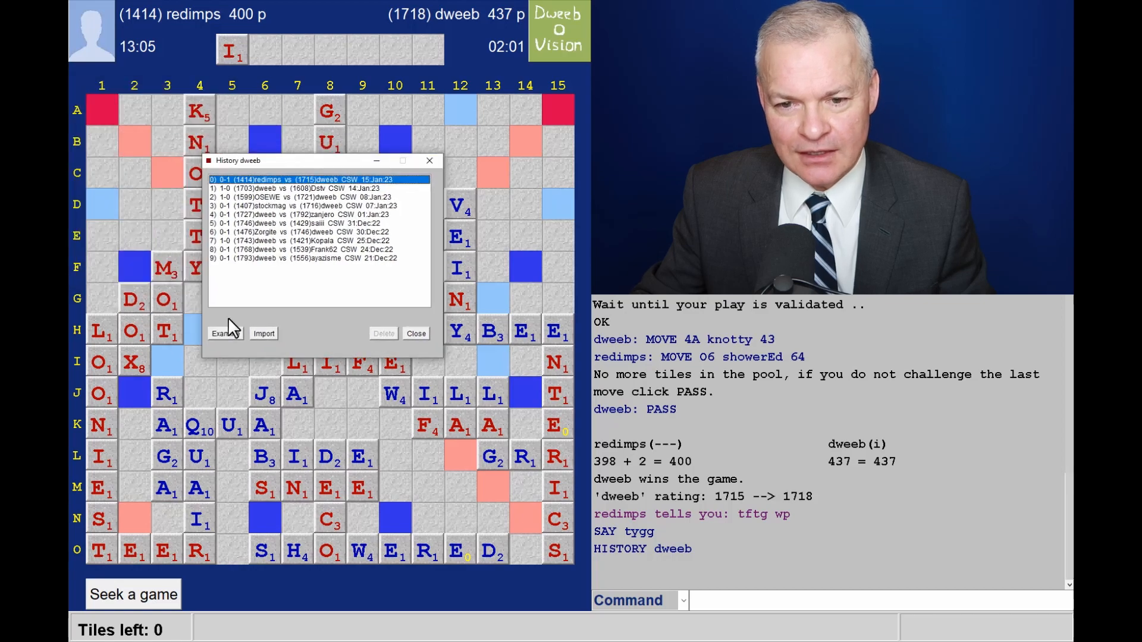
click(226, 333)
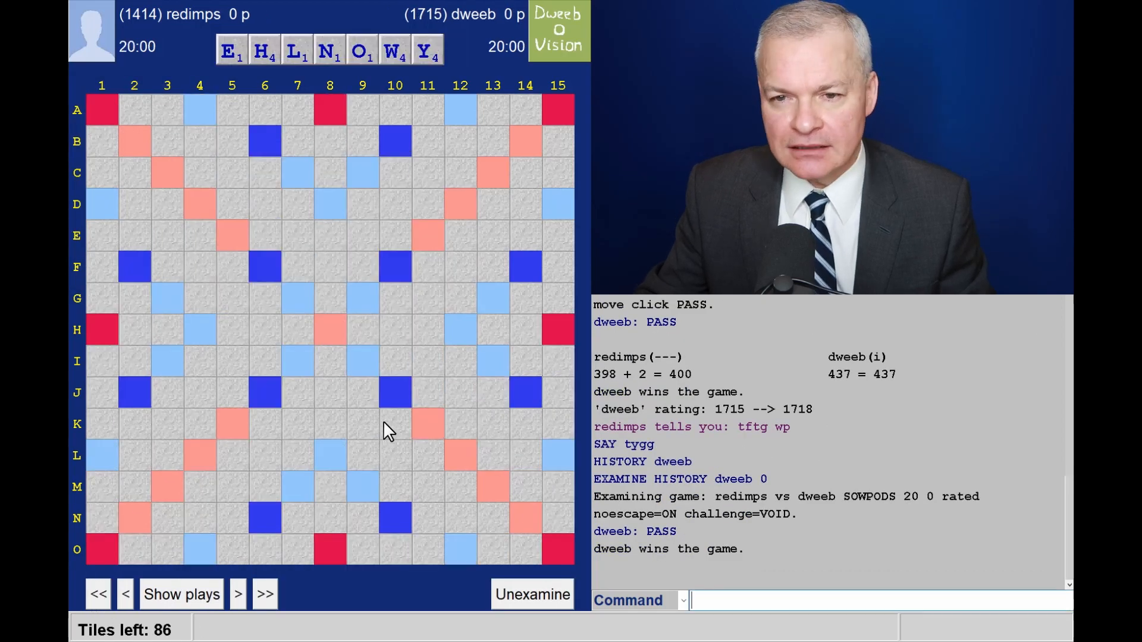
mouse_move(338, 85)
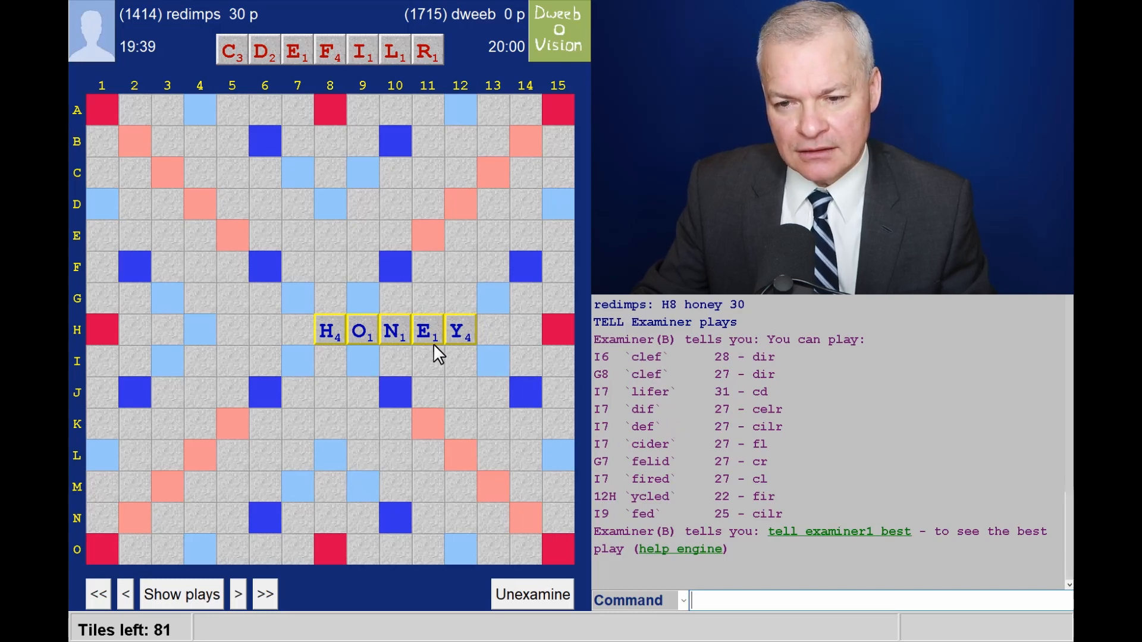
mouse_move(238, 594)
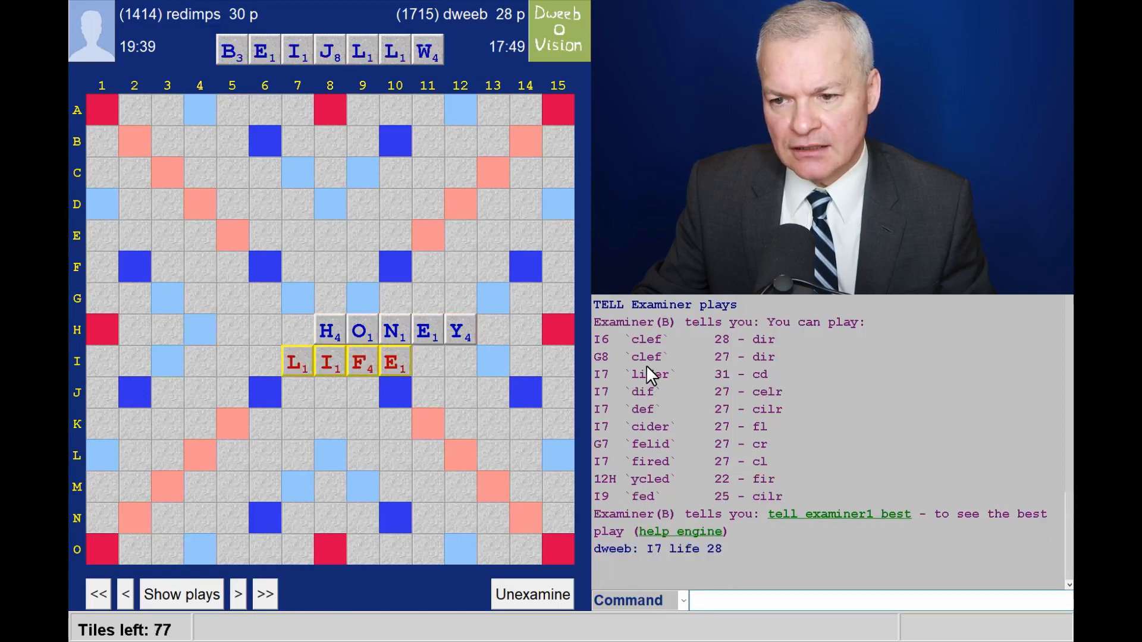
mouse_move(664, 393)
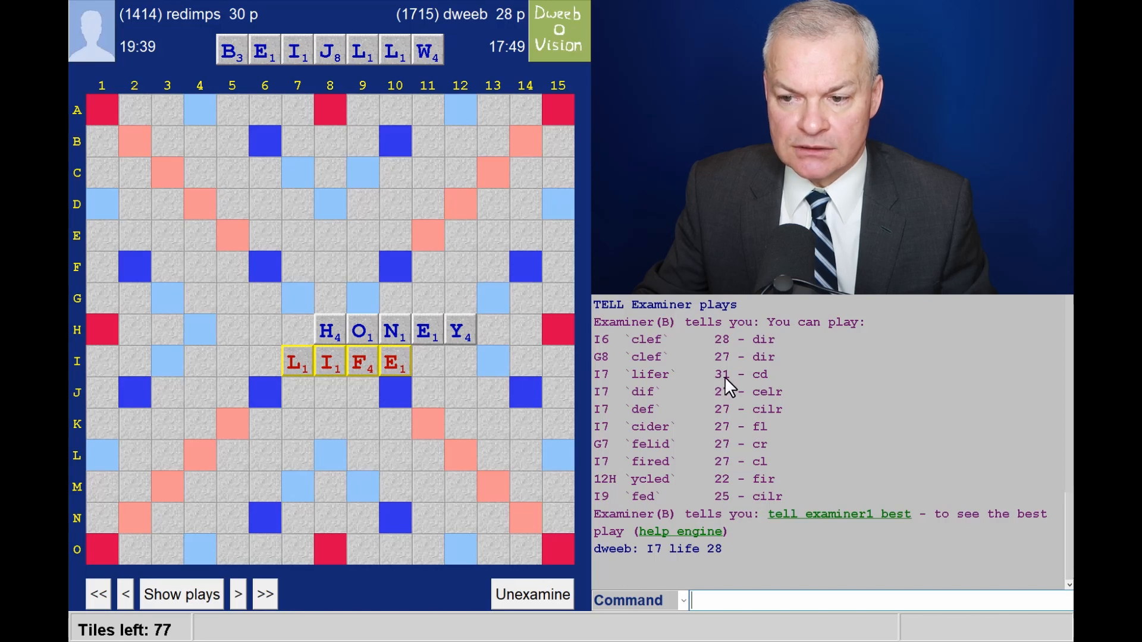
mouse_move(335, 156)
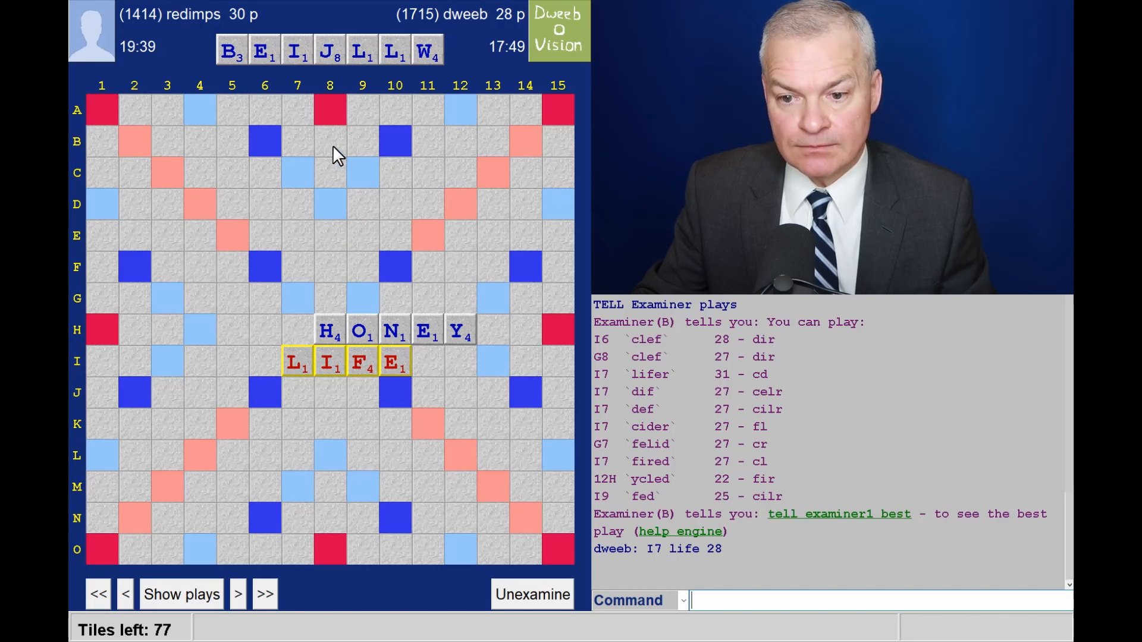
Step: Step through WILL, DARN and HONEYBEE to the CHANGE 3 move, listing engine suggestions for each rack
click(181, 595)
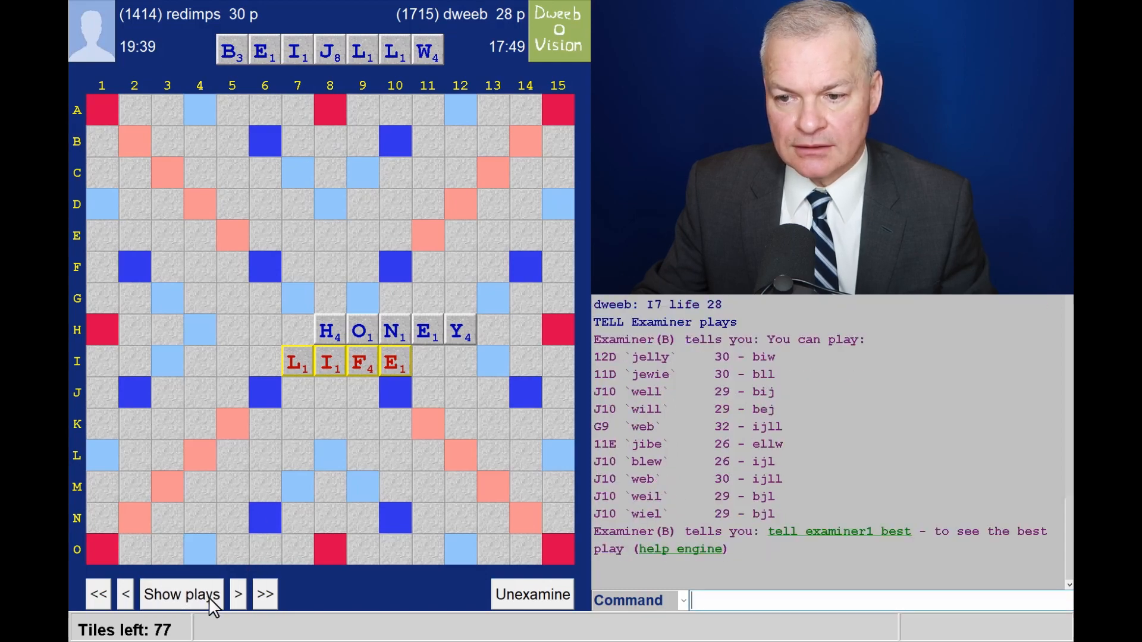
click(237, 595)
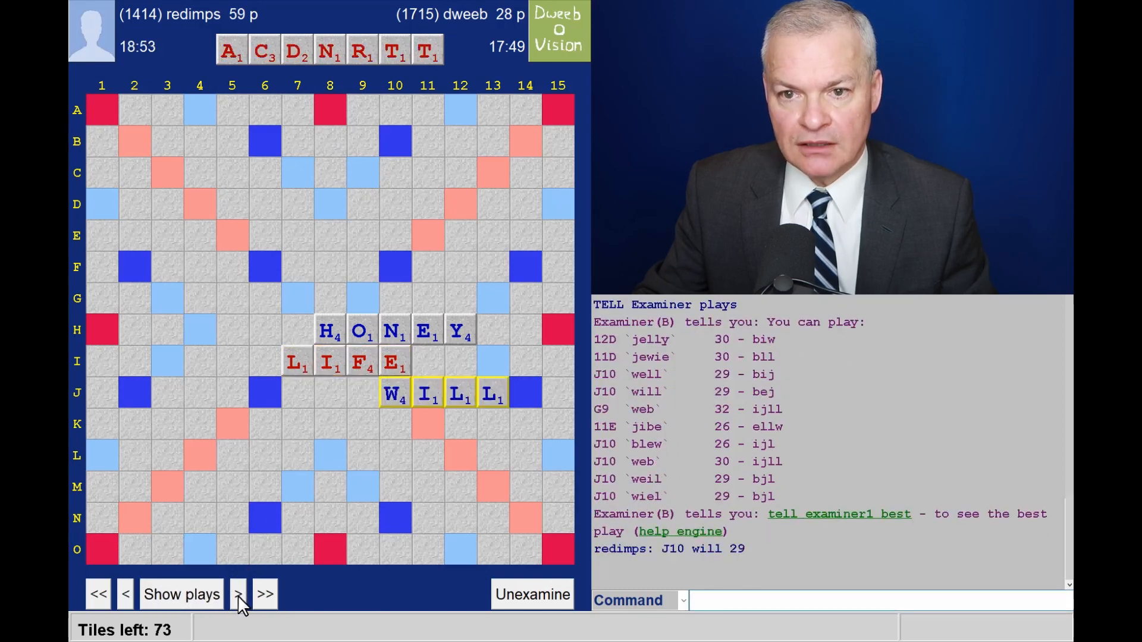
click(236, 594)
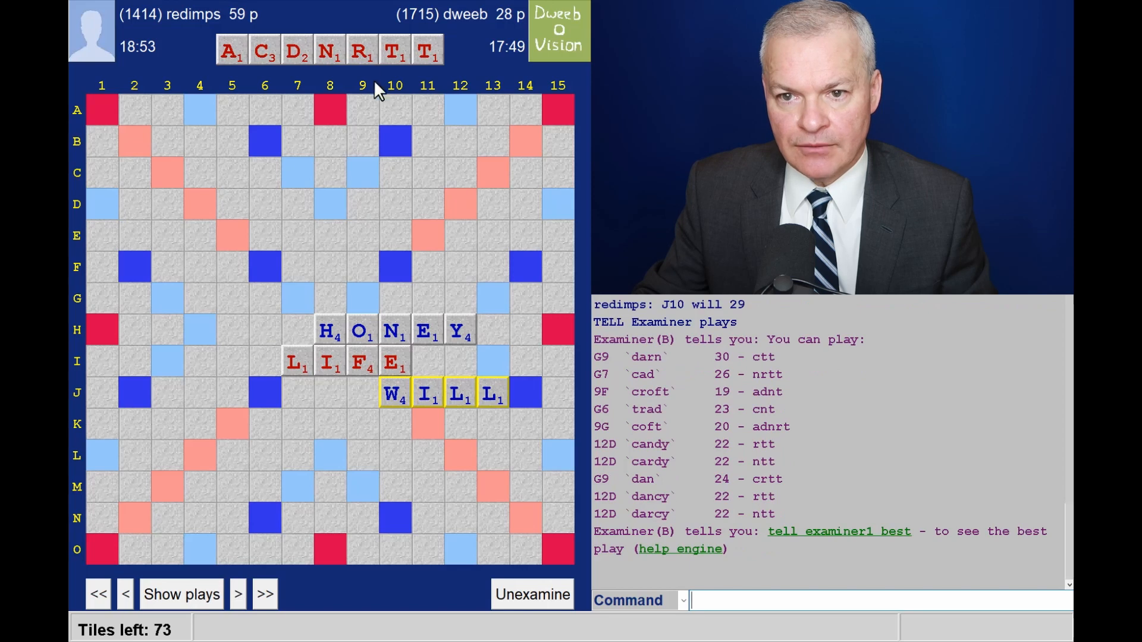
mouse_move(673, 438)
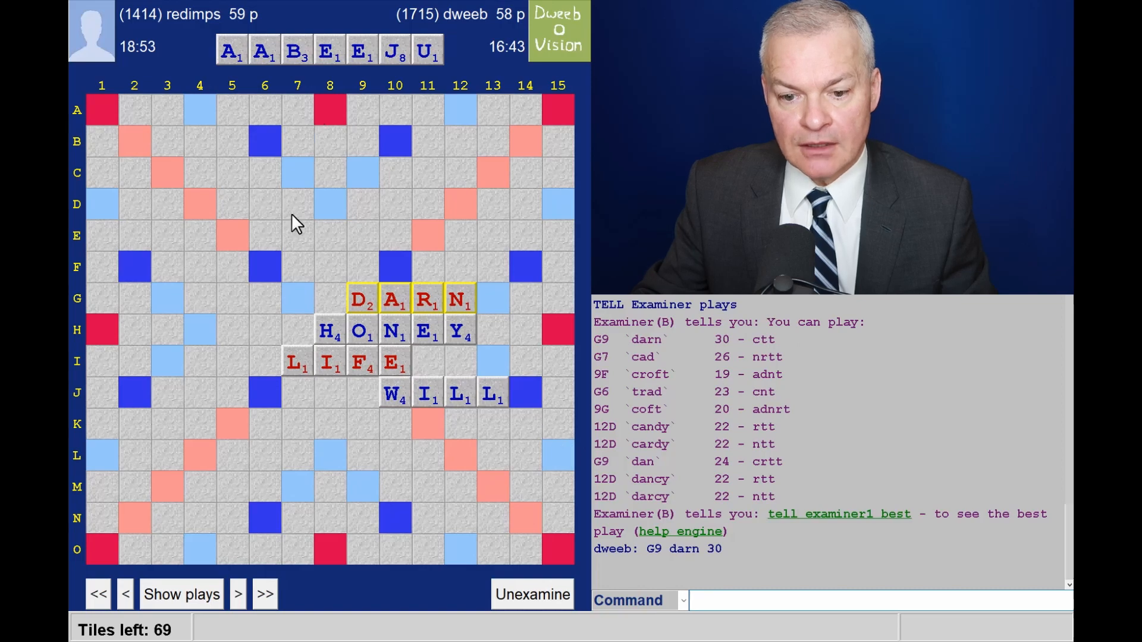
click(237, 595)
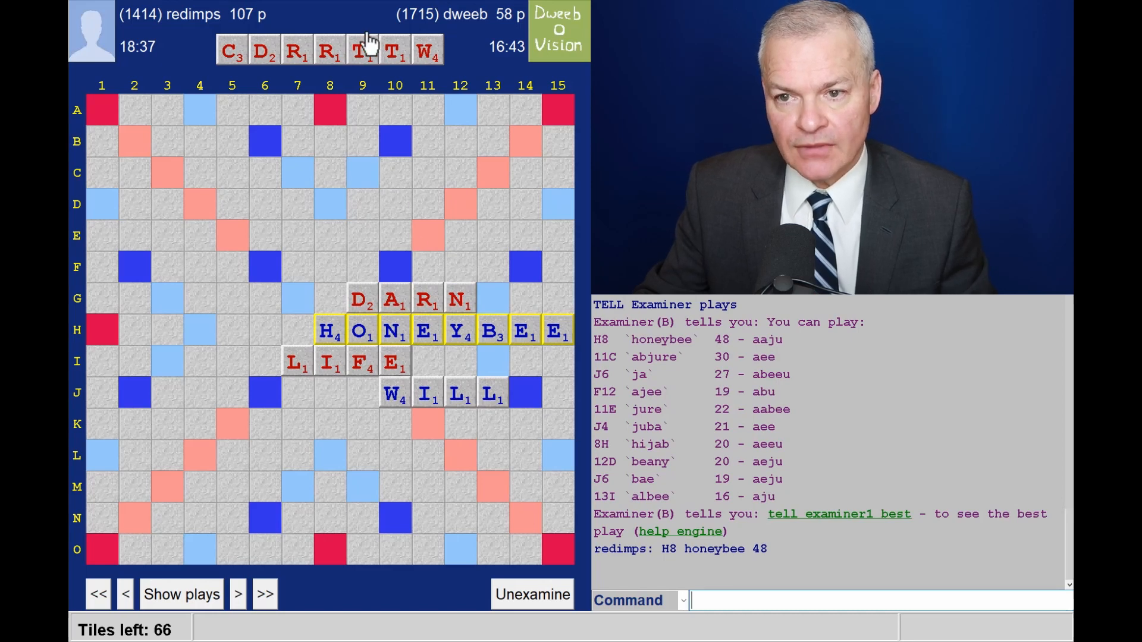
mouse_move(246, 161)
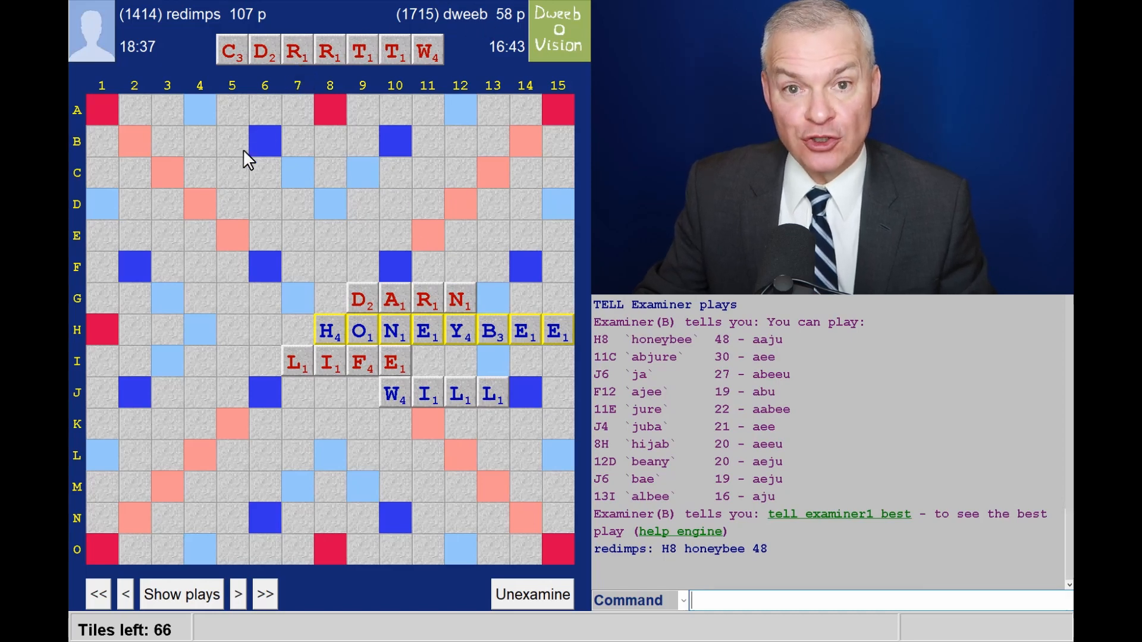
click(181, 595)
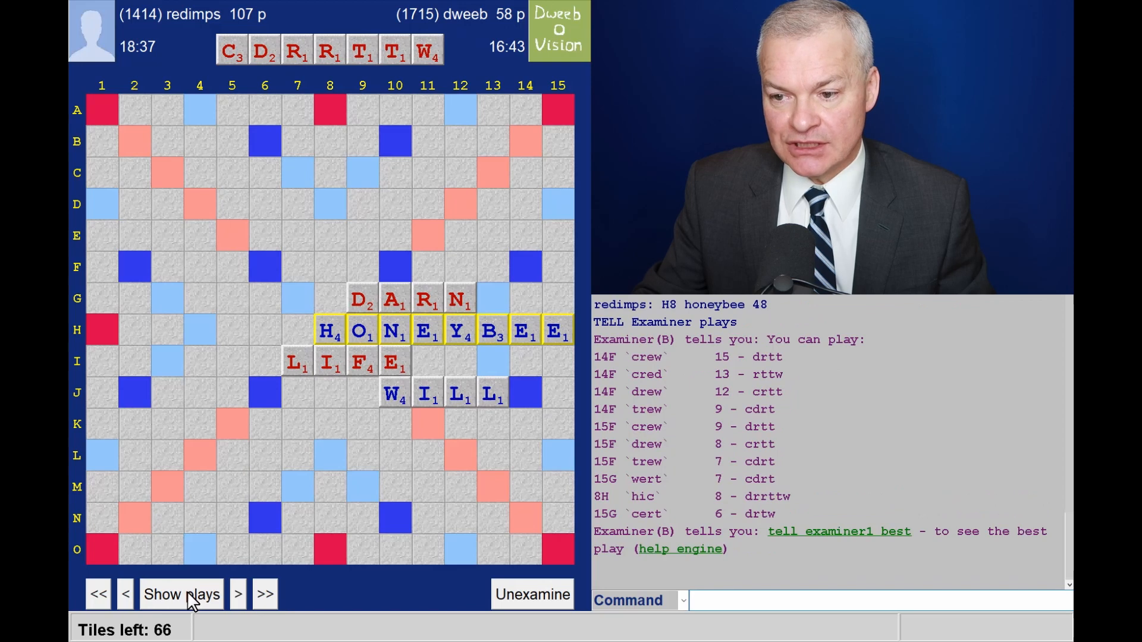
mouse_move(648, 374)
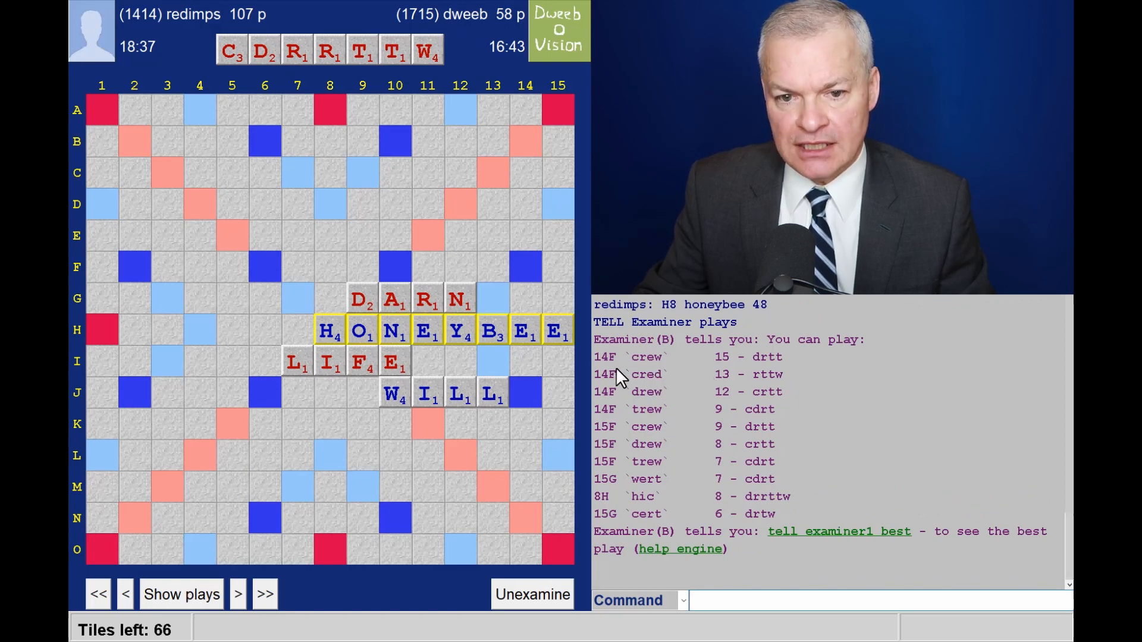
mouse_move(502, 269)
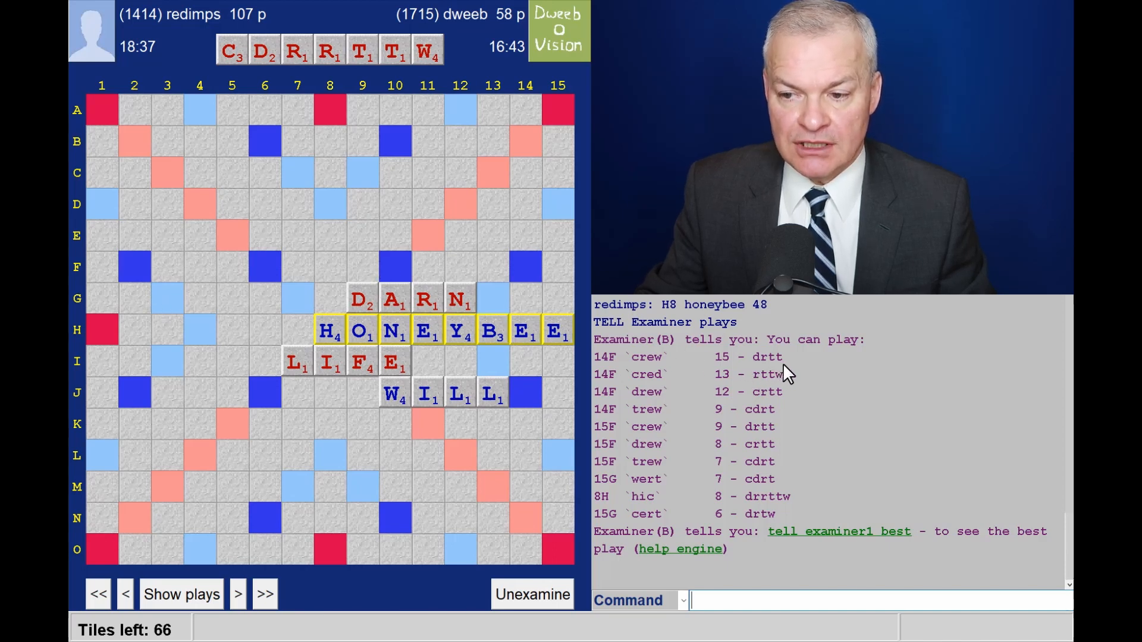
mouse_move(668, 377)
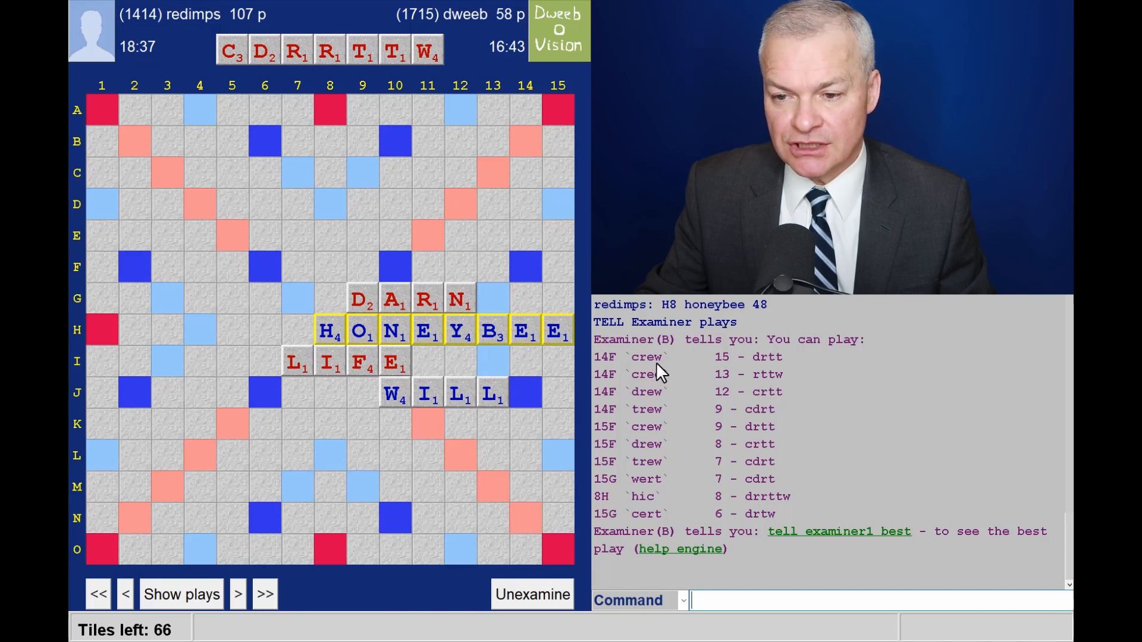
click(237, 593)
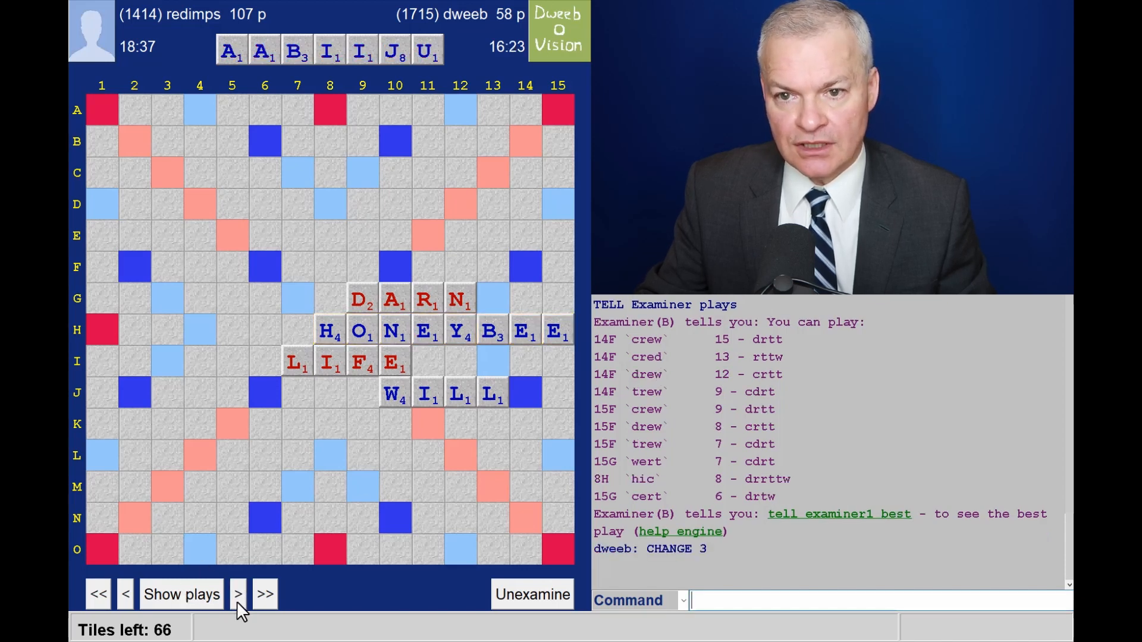
Step: Step through JA, ENTERICS, QUA and QUAI, listing engine suggestions for each rack
click(236, 593)
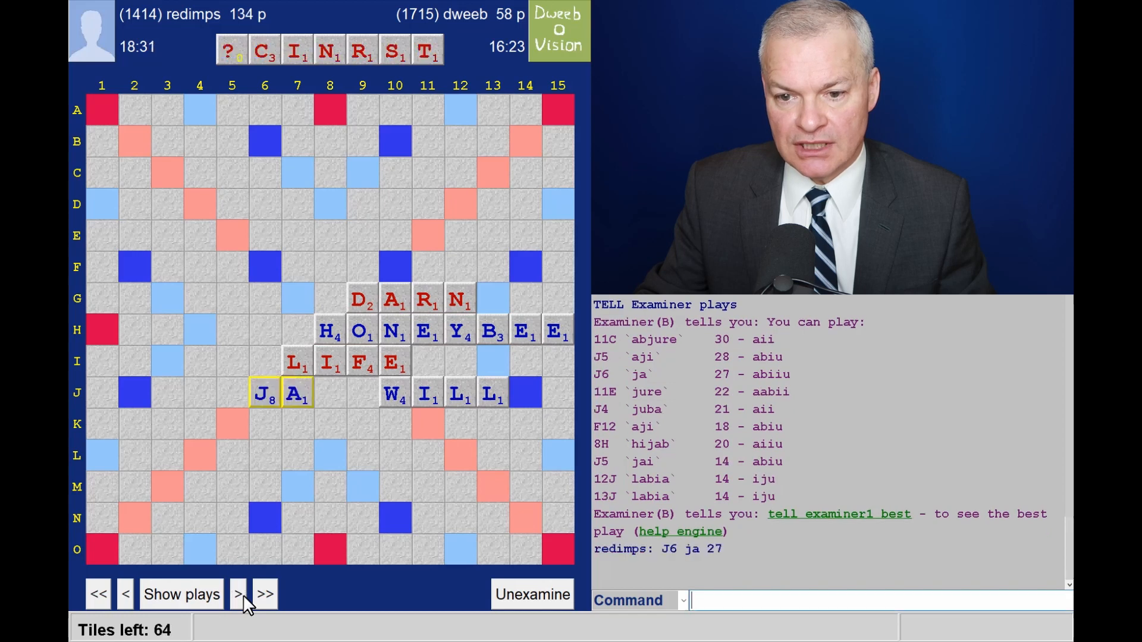
mouse_move(338, 89)
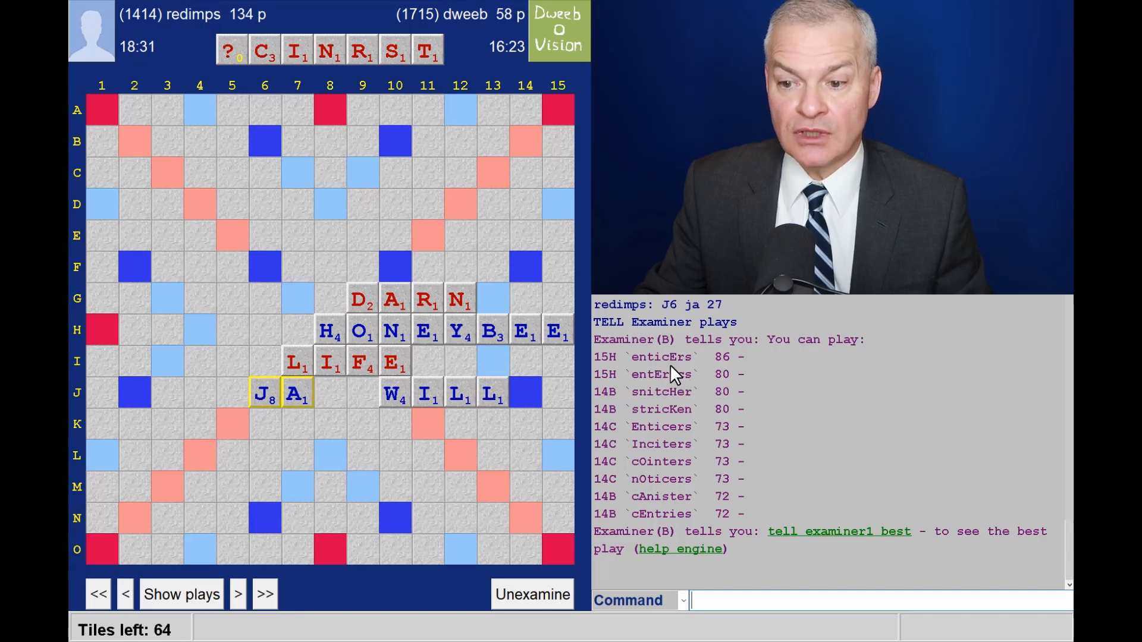
click(238, 595)
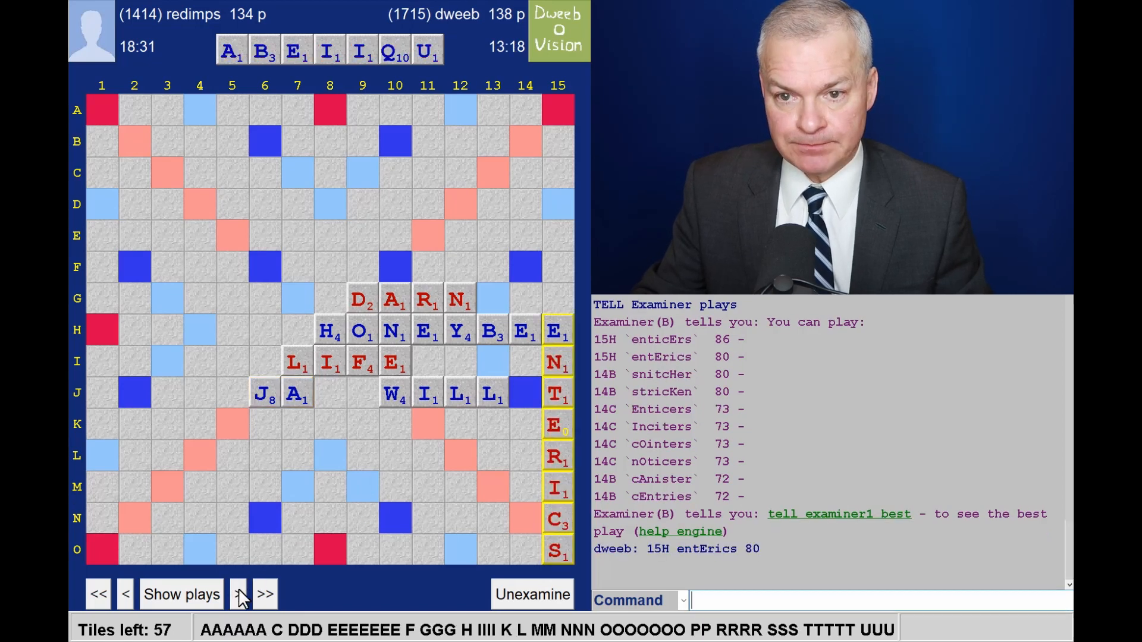
click(236, 595)
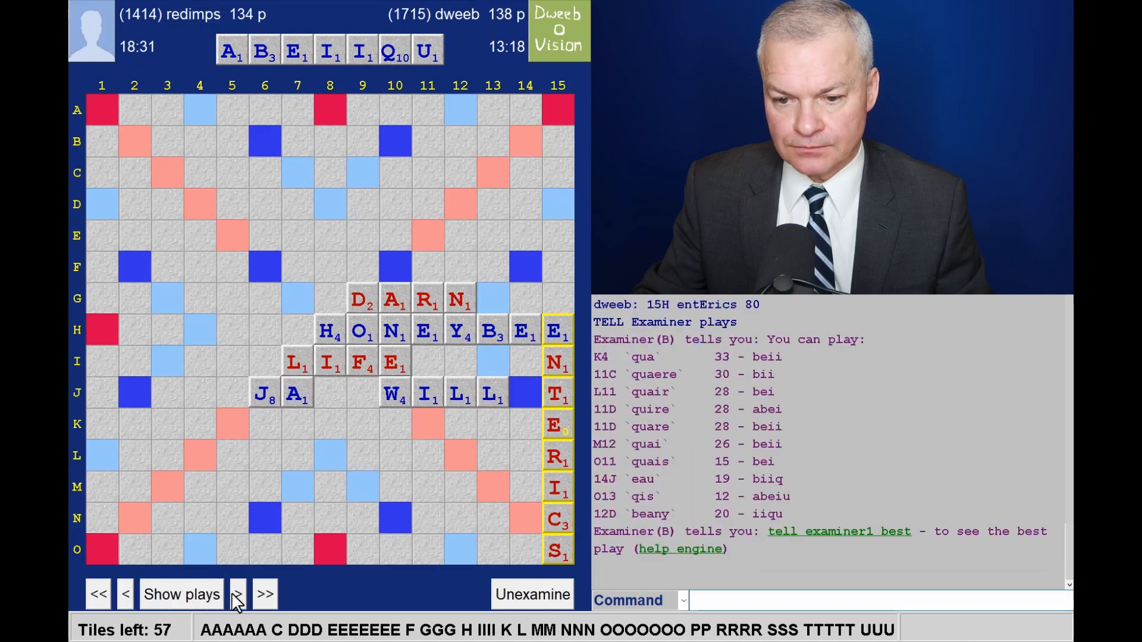
click(237, 593)
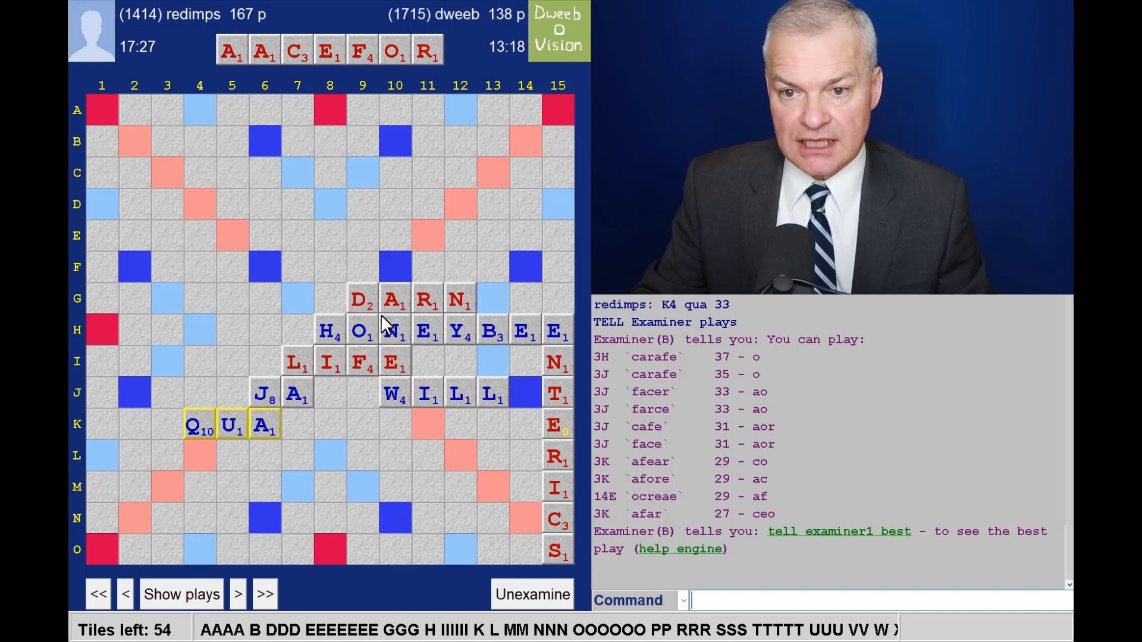
mouse_move(154, 355)
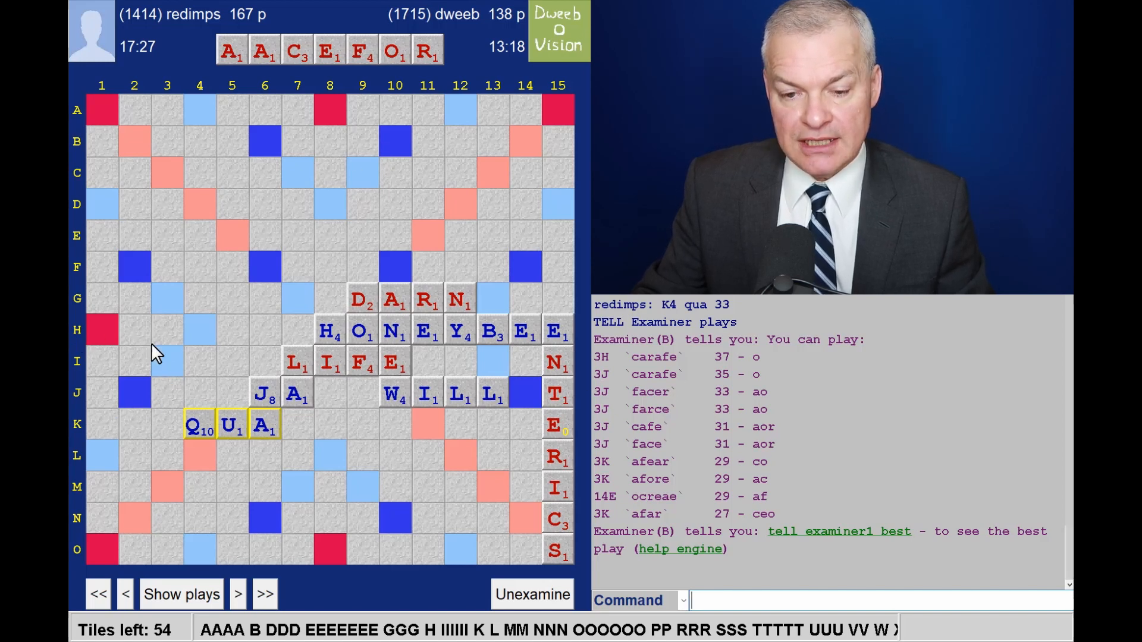
mouse_move(648, 388)
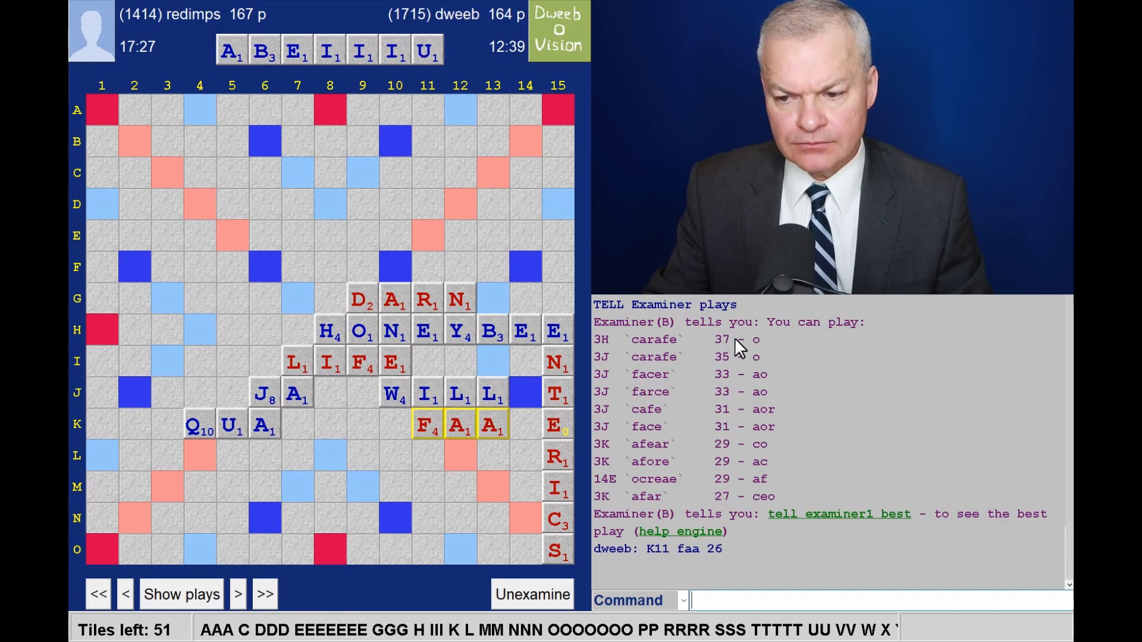
mouse_move(224, 262)
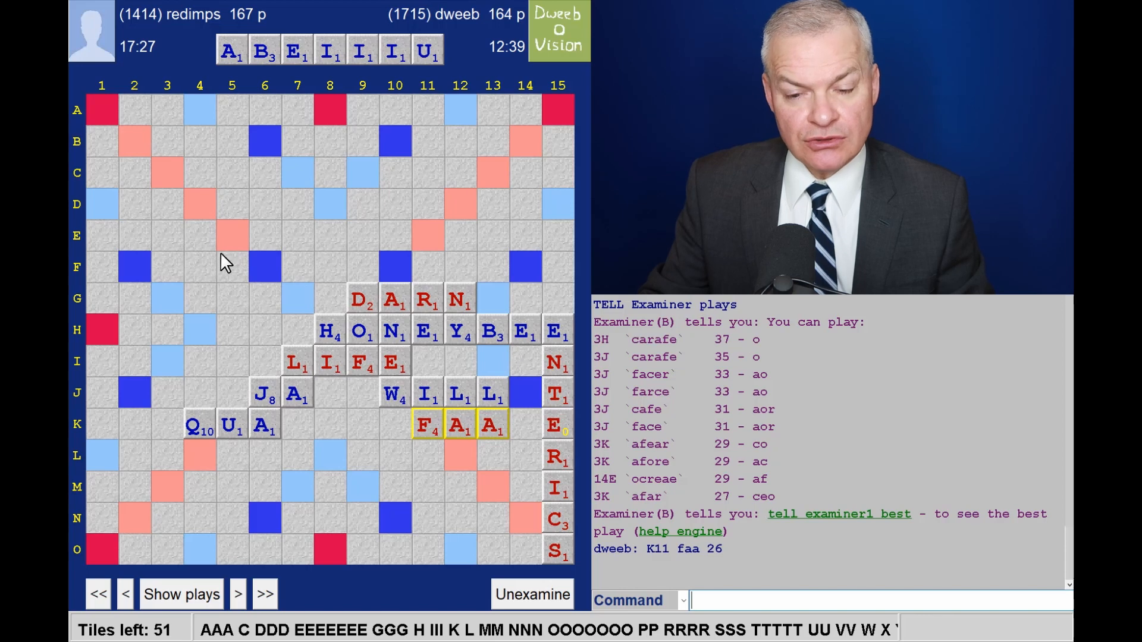
mouse_move(179, 443)
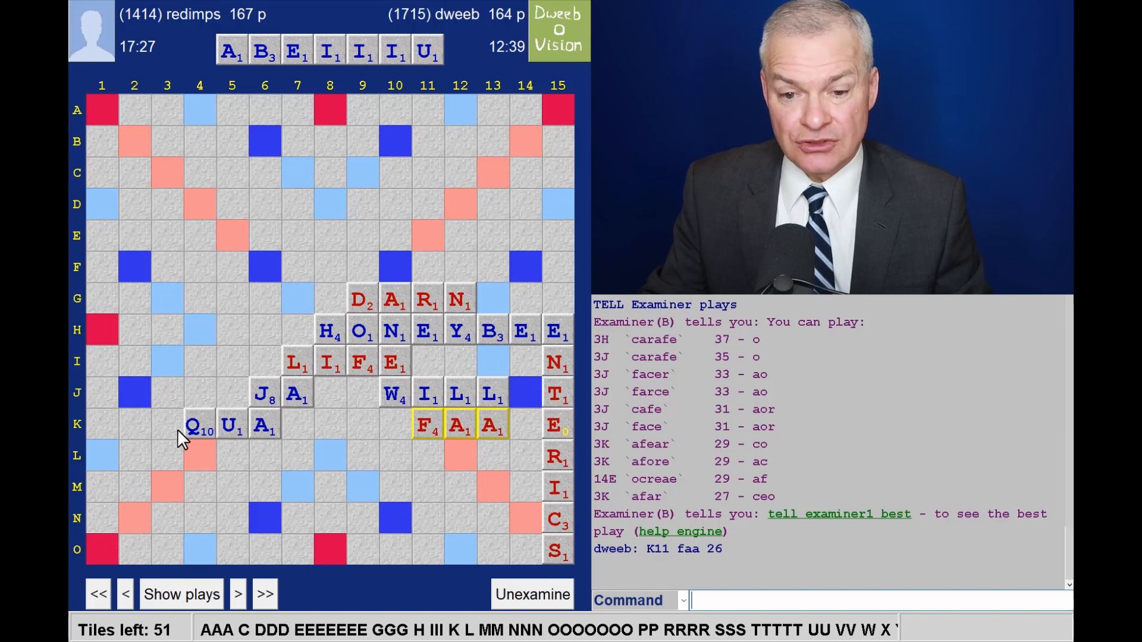
mouse_move(173, 368)
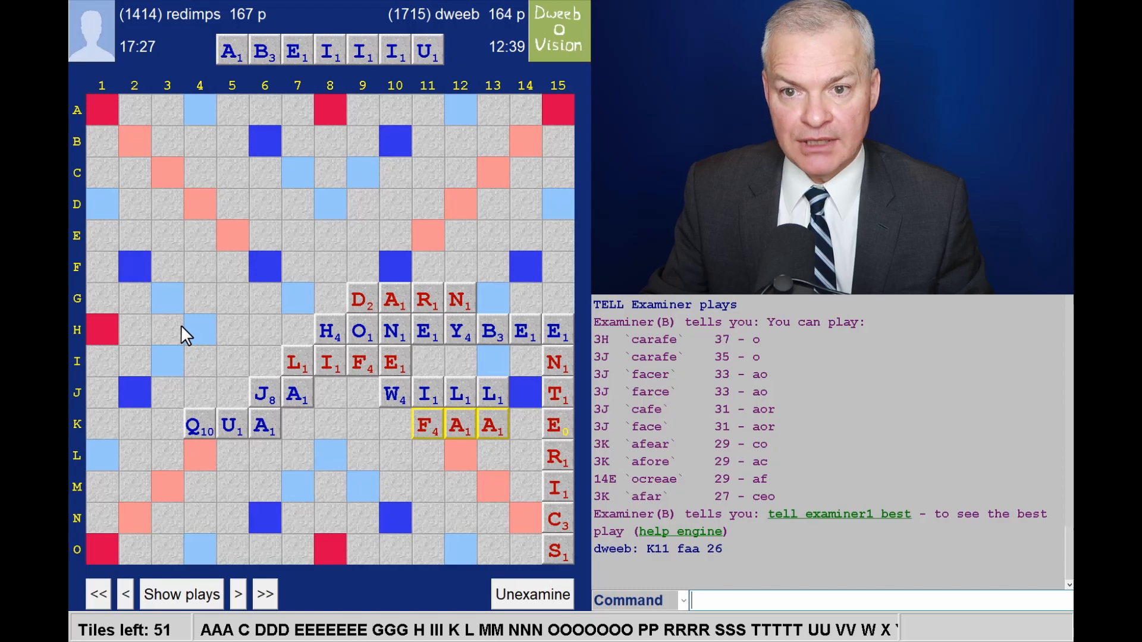
click(238, 595)
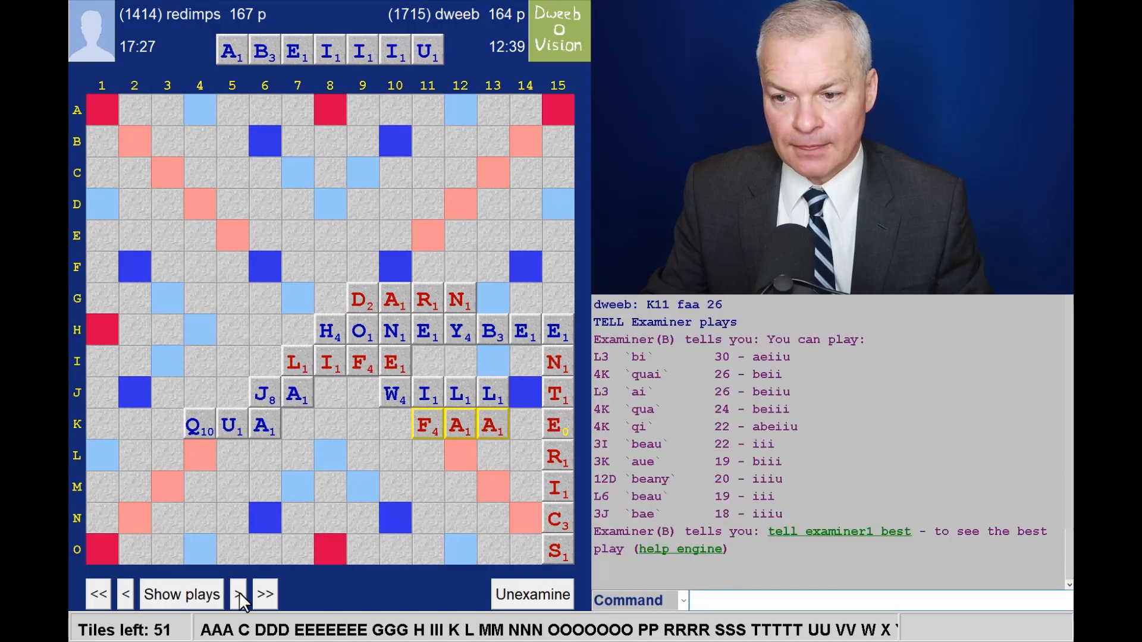
click(238, 594)
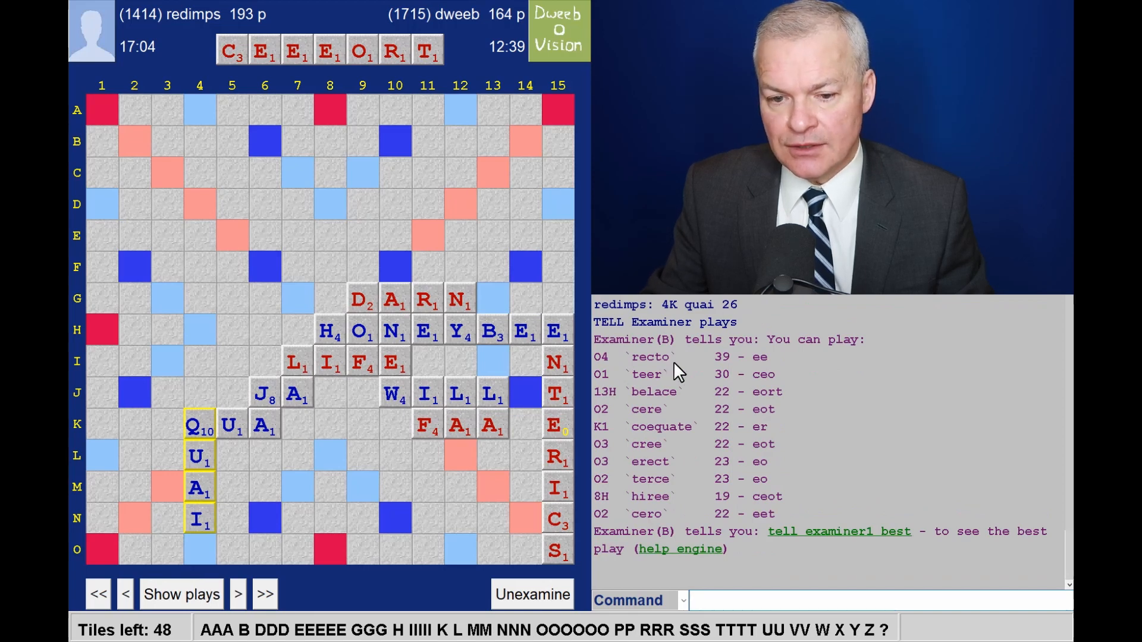
mouse_move(659, 368)
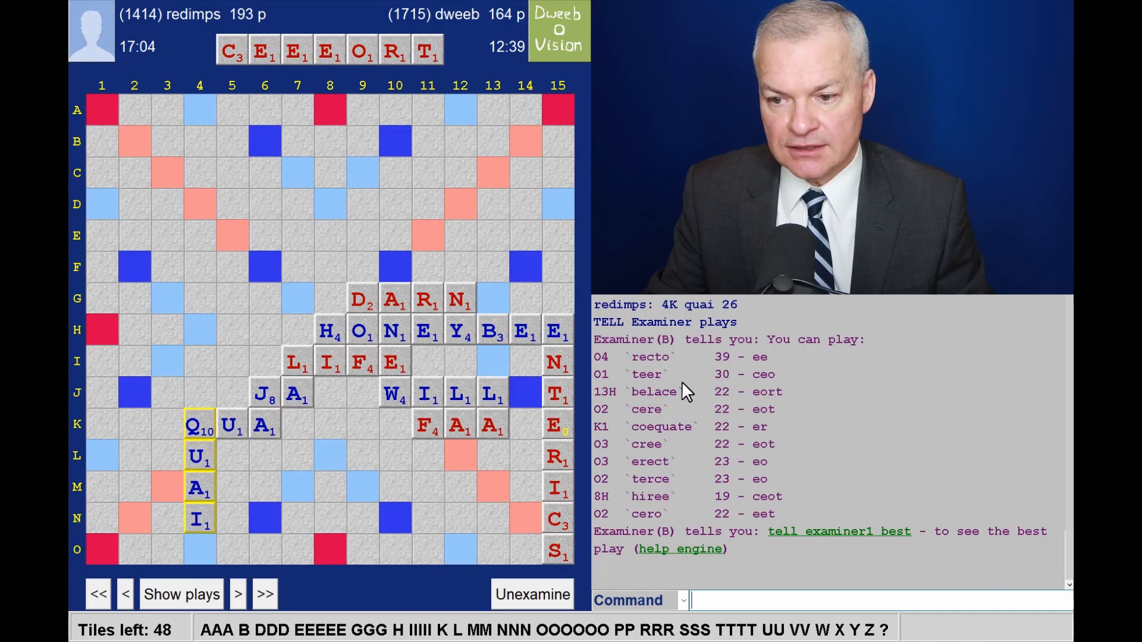
mouse_move(663, 383)
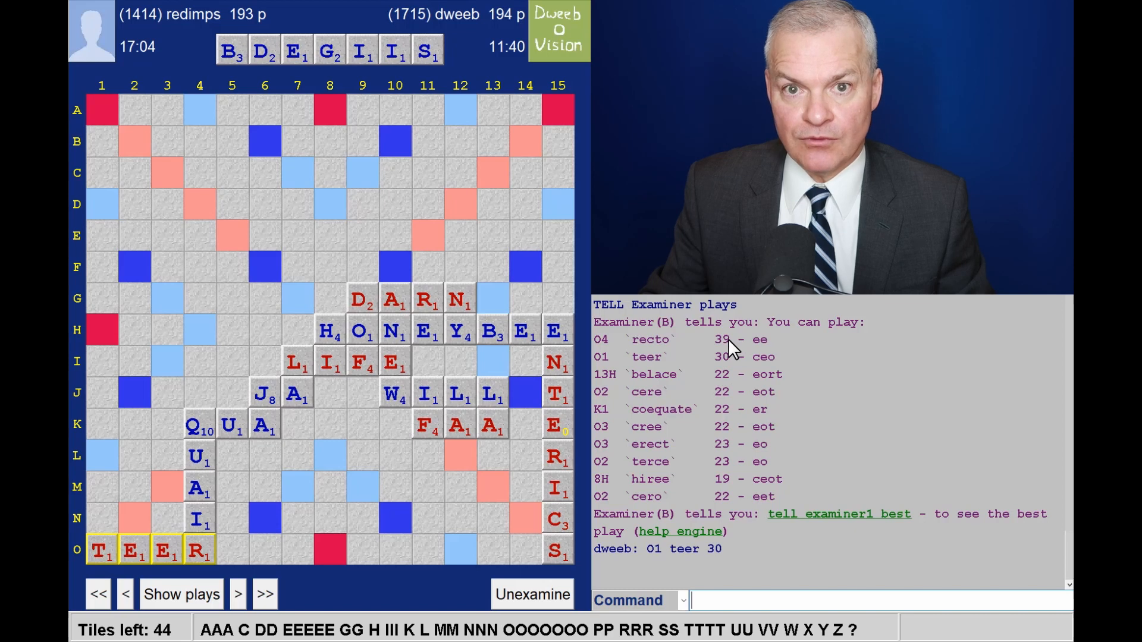
mouse_move(778, 372)
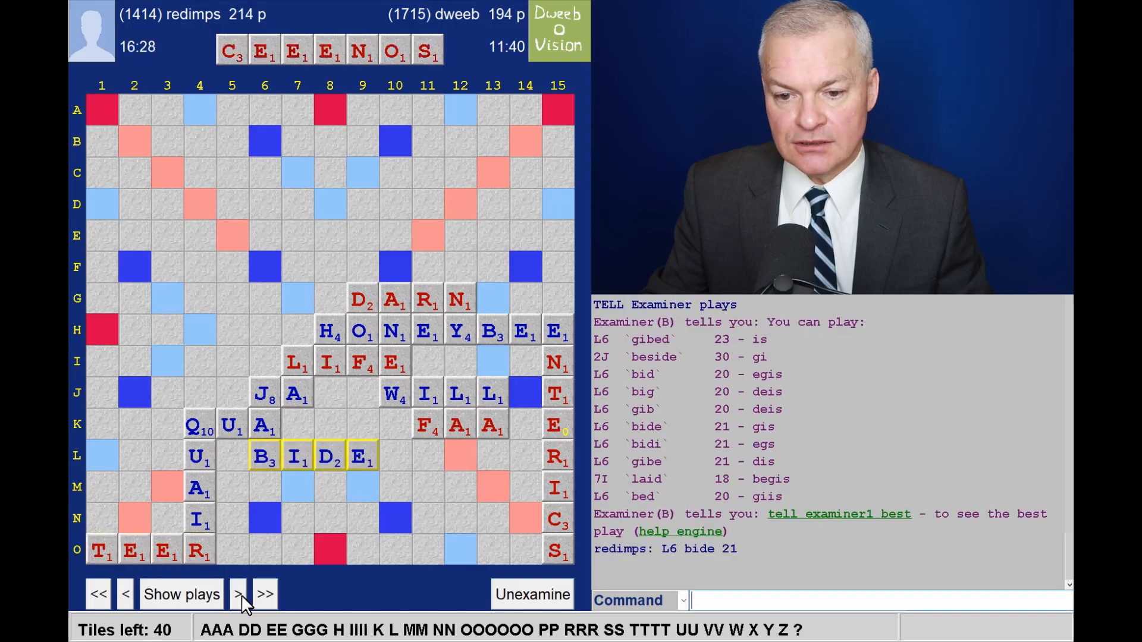
Step: List engine suggestions after BIDE and RAGA, then advance toward DECO at 8L
click(236, 595)
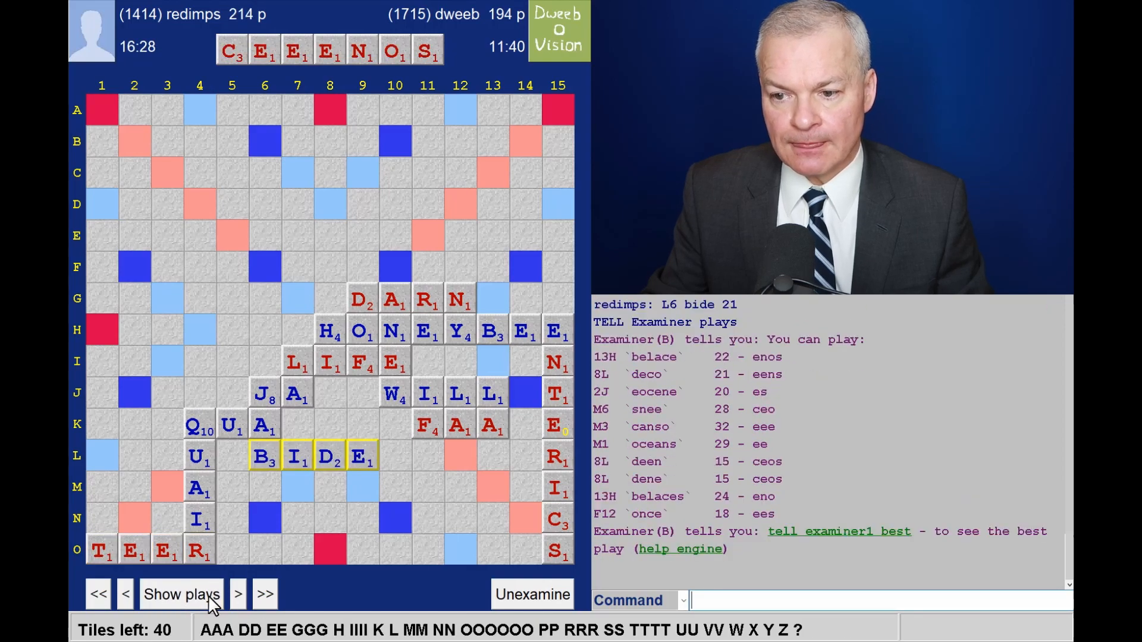
mouse_move(89, 492)
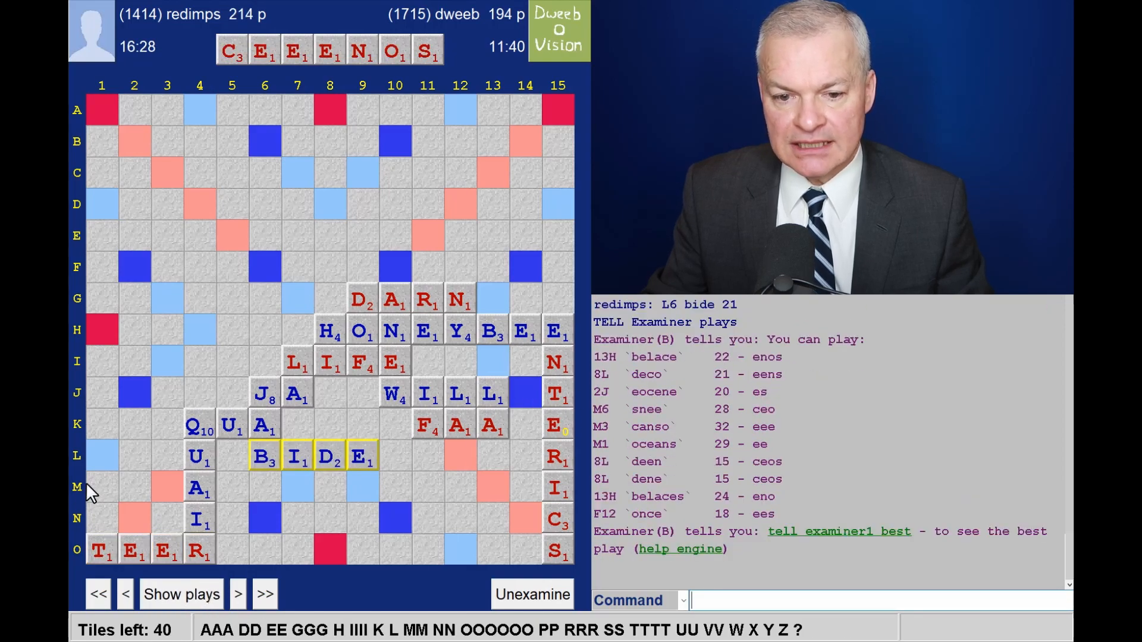
mouse_move(517, 324)
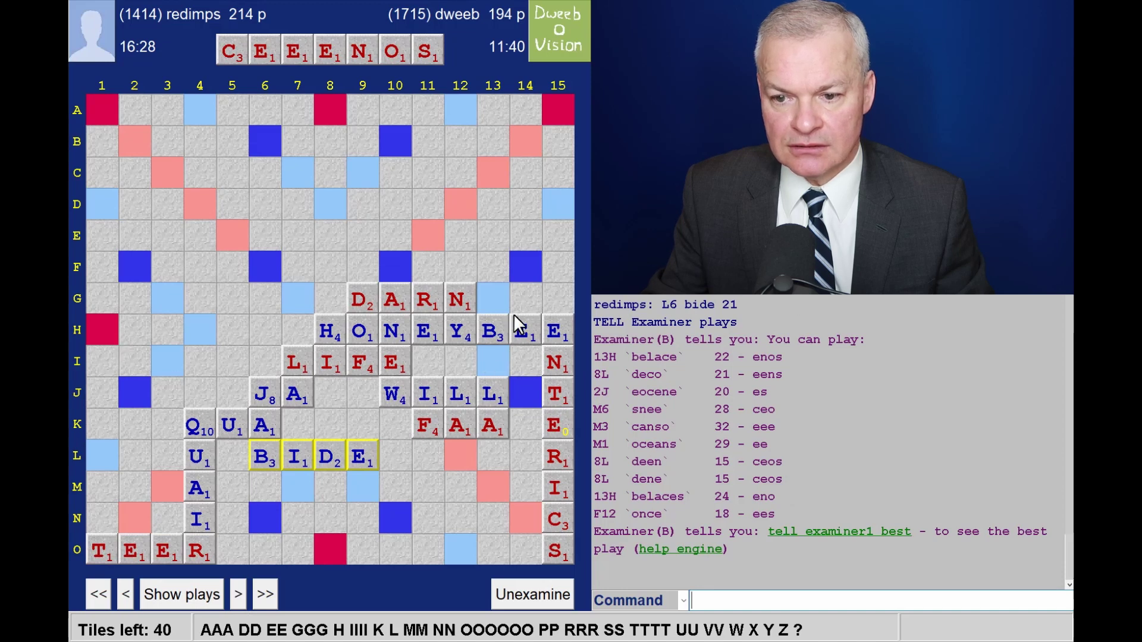
mouse_move(484, 345)
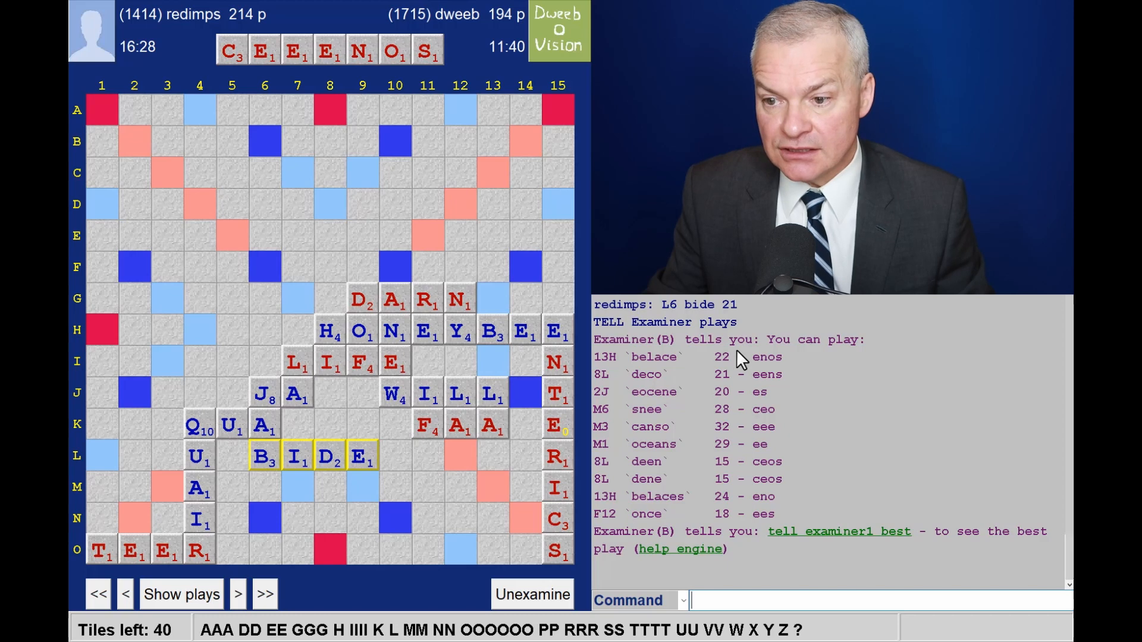
mouse_move(236, 610)
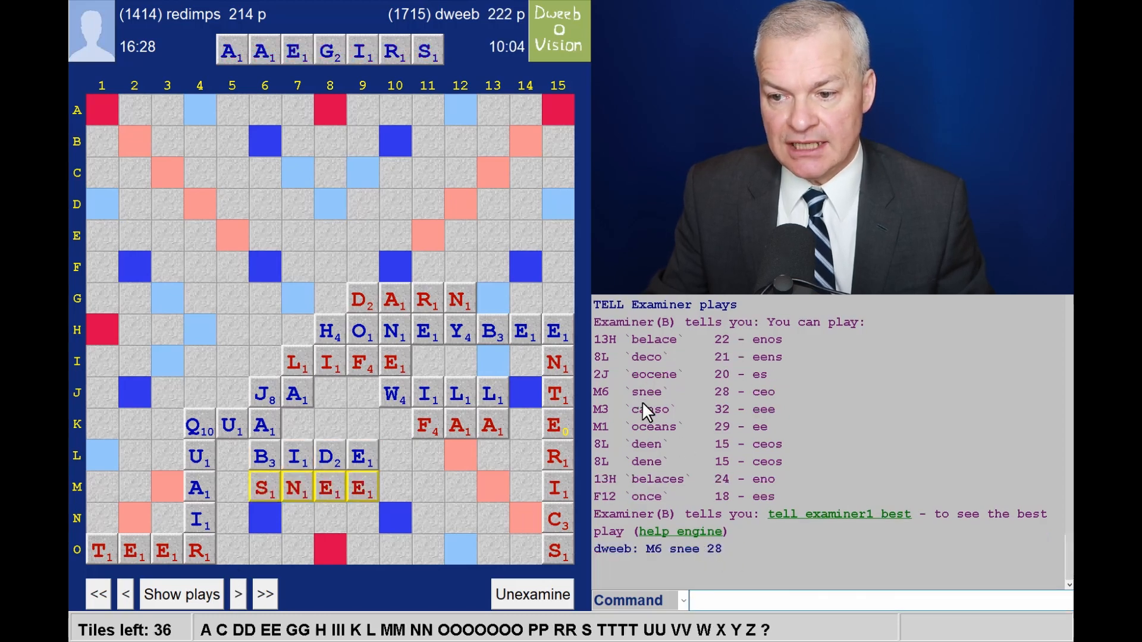
mouse_move(723, 407)
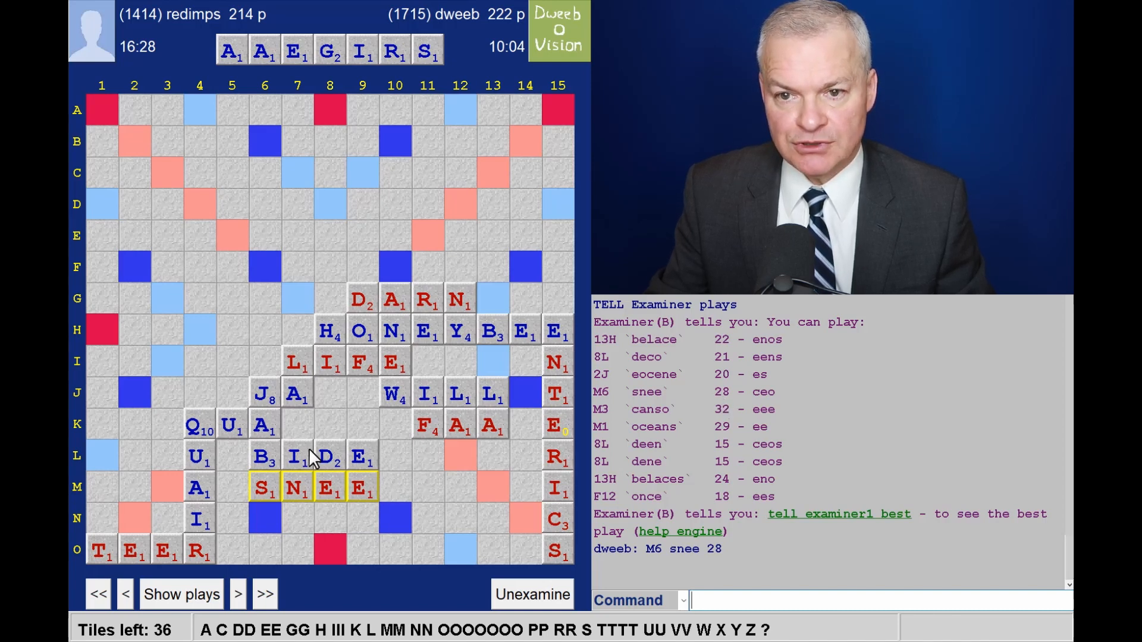
click(266, 595)
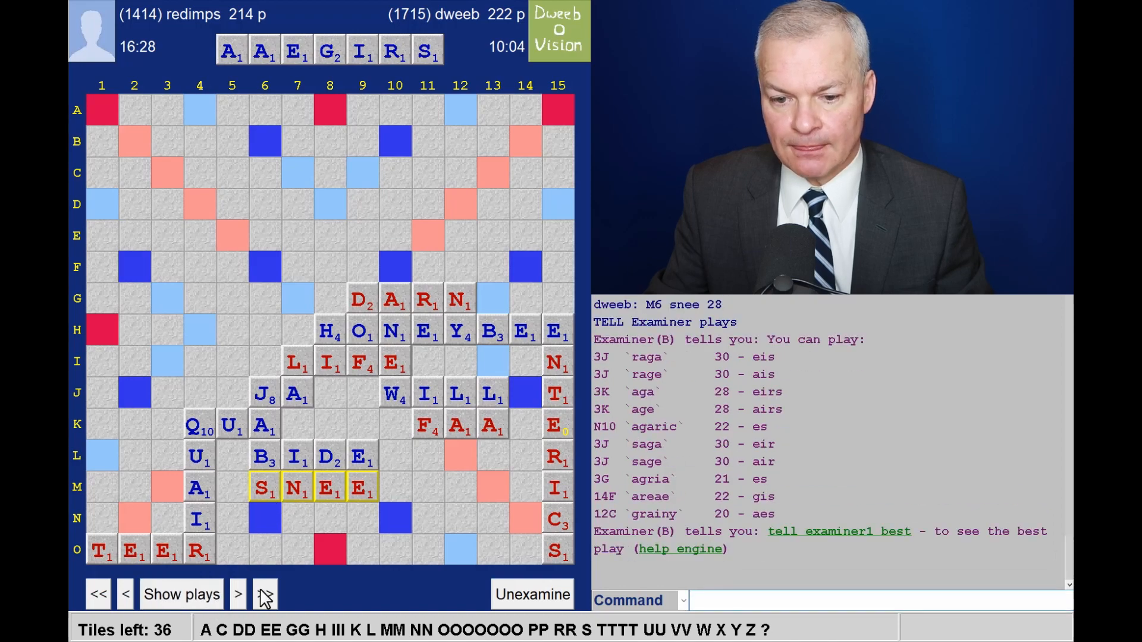
click(238, 594)
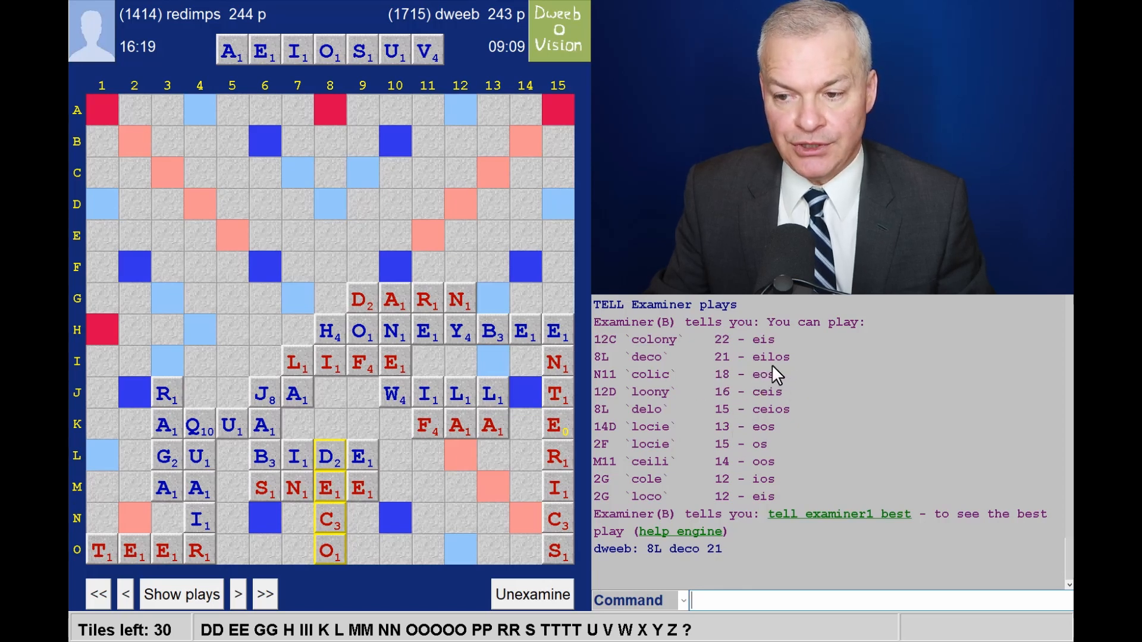
Step: Advance past VEINY and LOONIEST toward GUIMP at 8A, listing engine suggestions
click(238, 594)
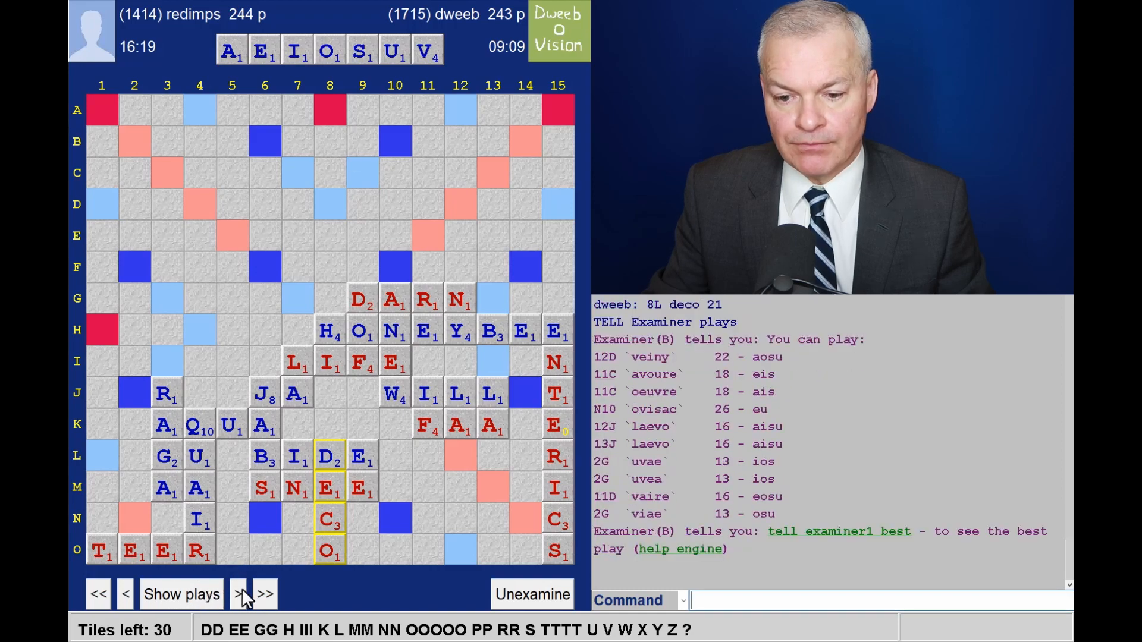
click(238, 595)
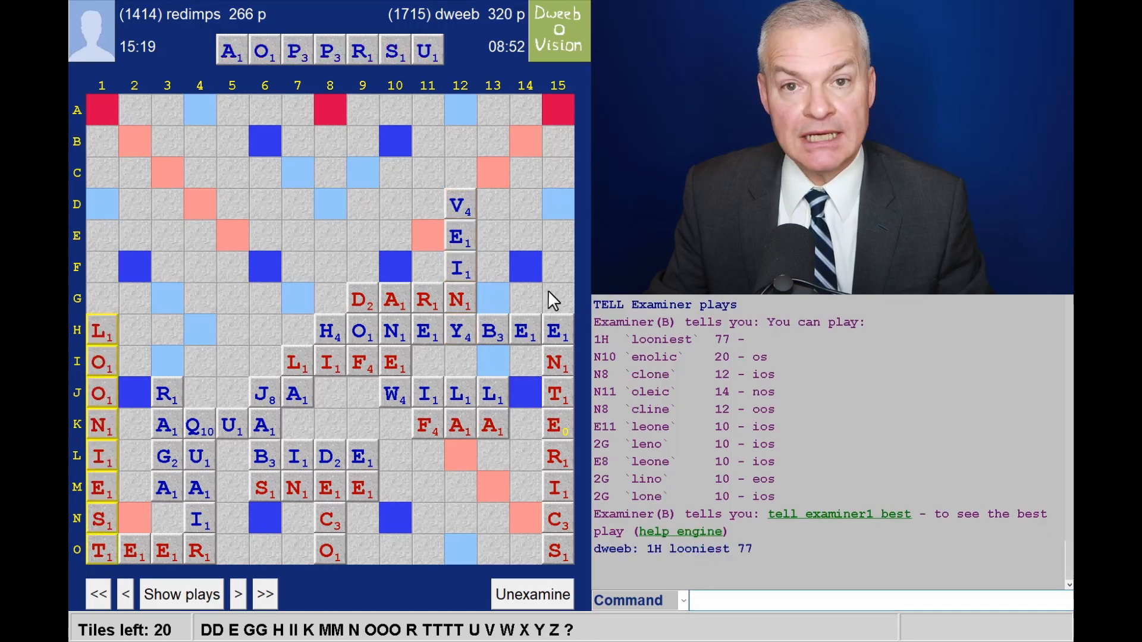
mouse_move(328, 100)
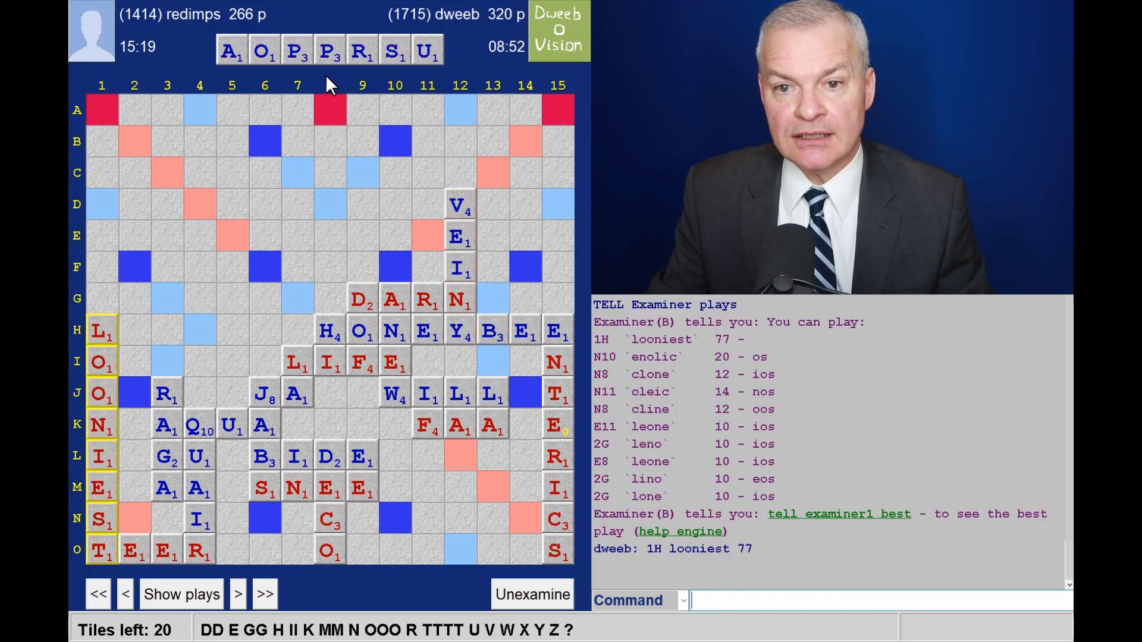
mouse_move(181, 616)
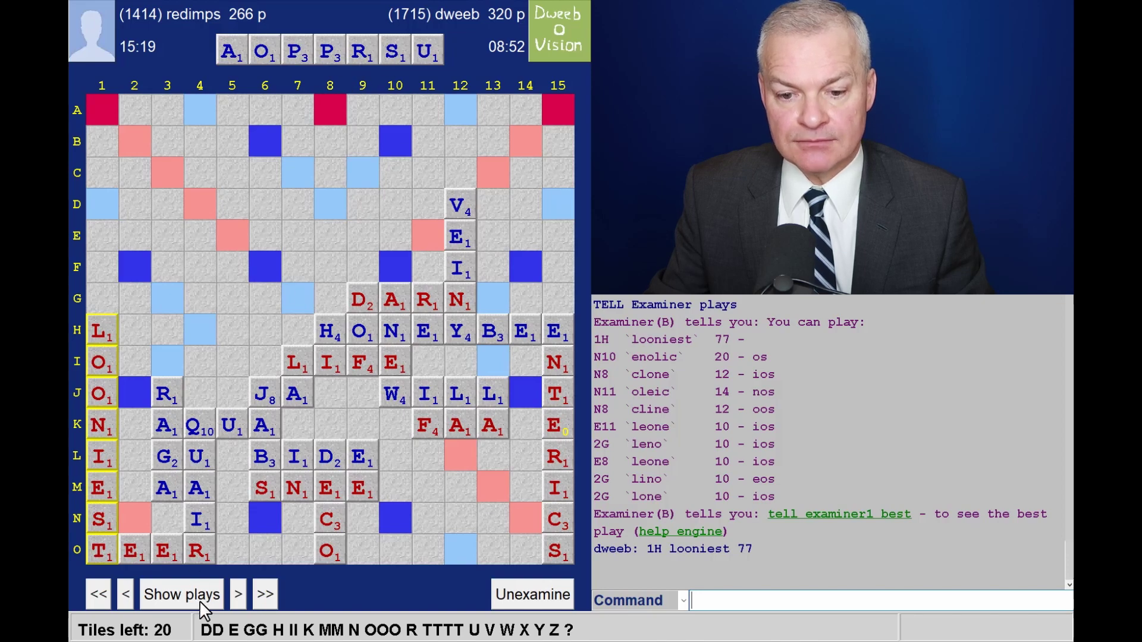
click(236, 595)
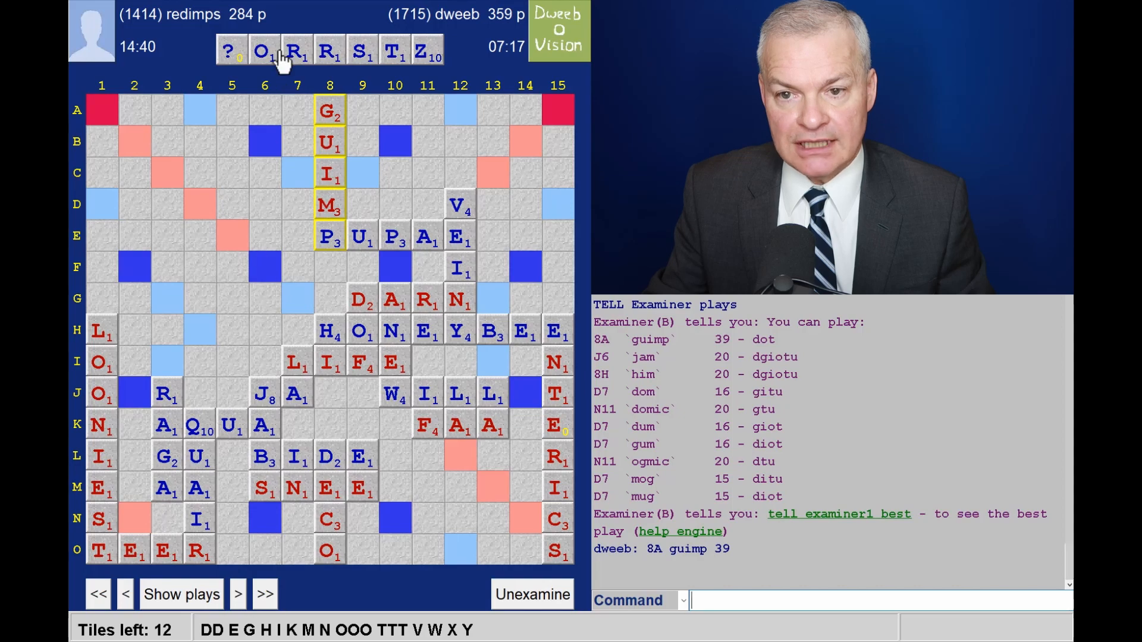
Step: Step through ZIT at C7 to DOX at 2G, reviewing engine suggestions for the opponent's rack
click(181, 595)
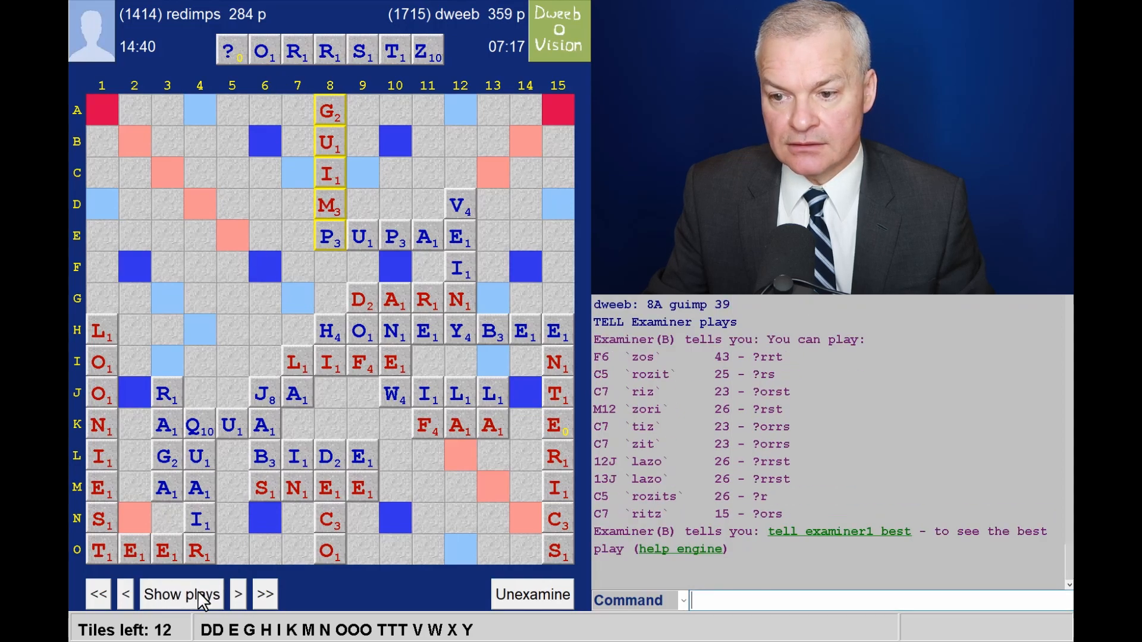
click(236, 593)
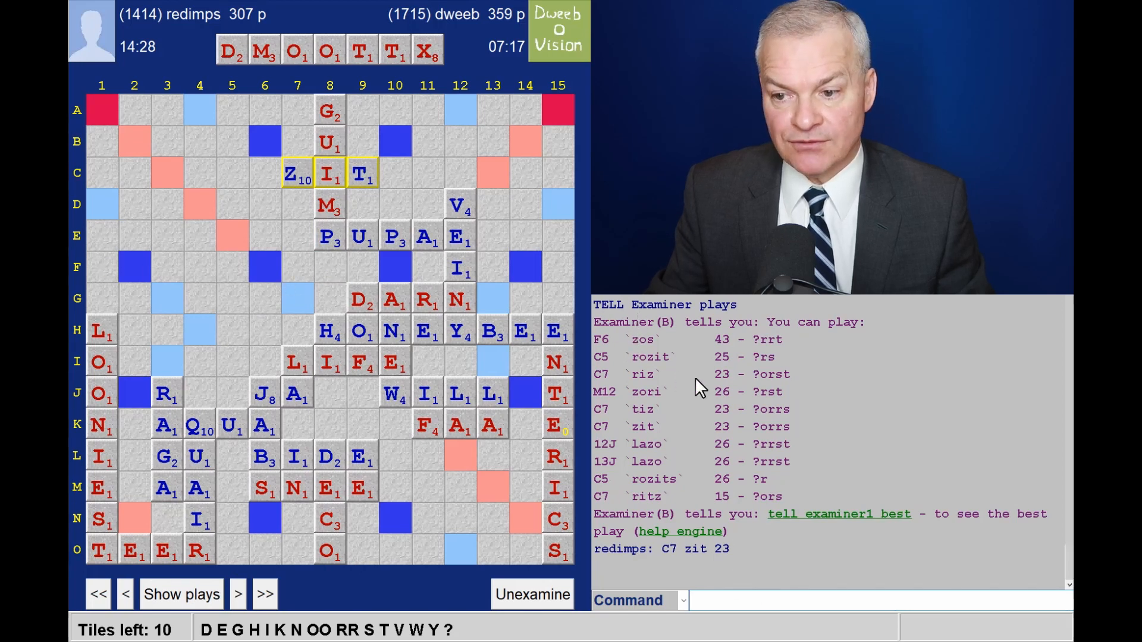
mouse_move(274, 83)
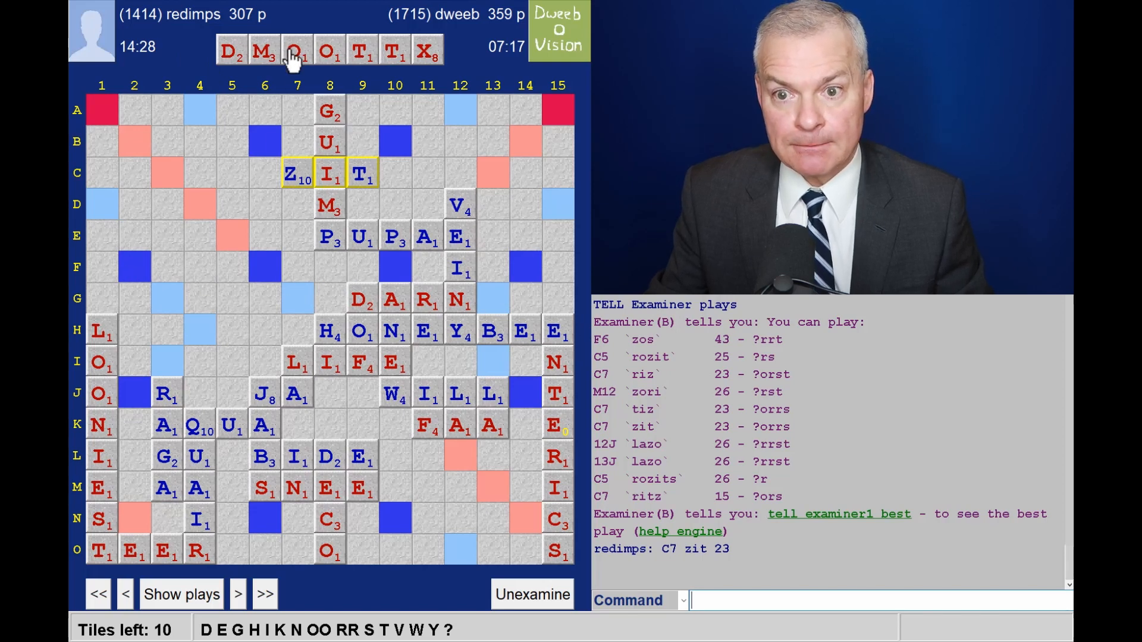
mouse_move(462, 46)
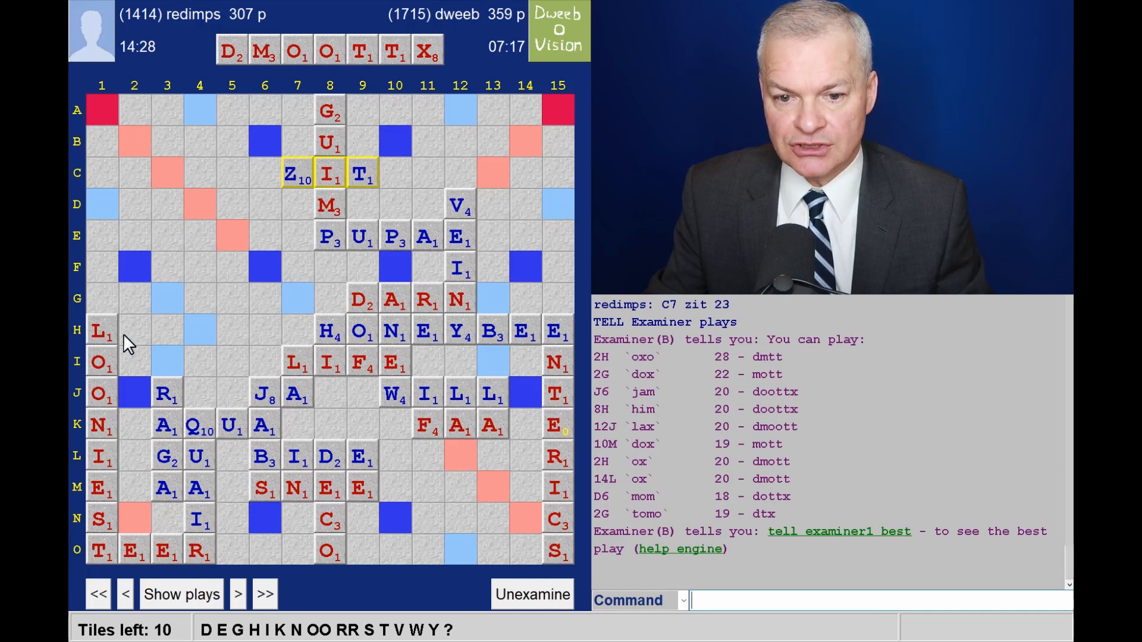
mouse_move(132, 338)
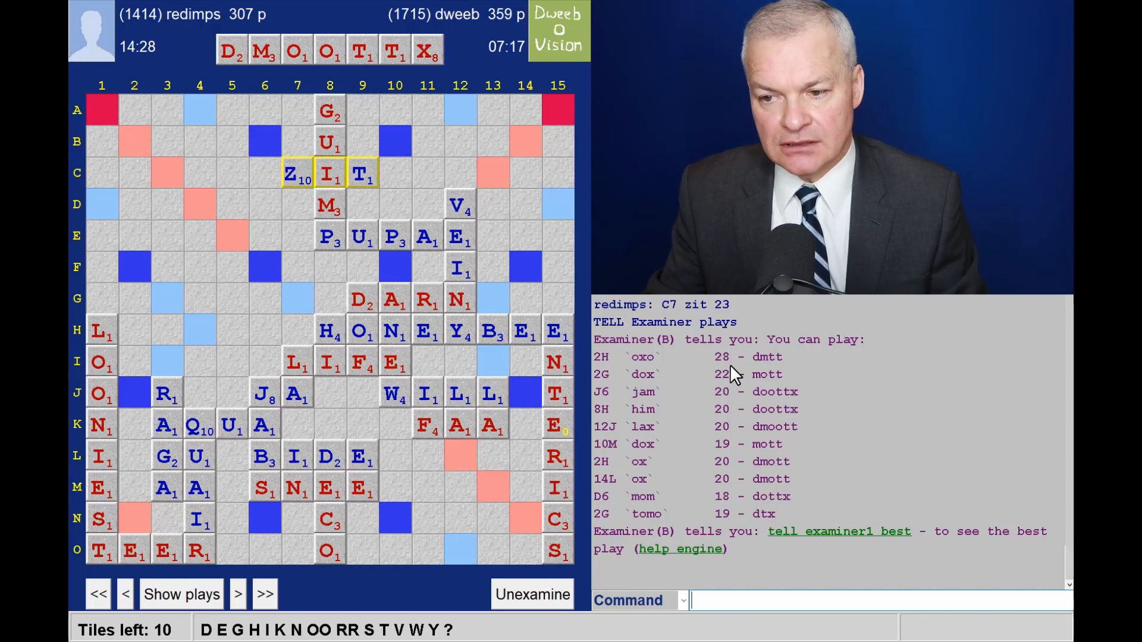
mouse_move(657, 376)
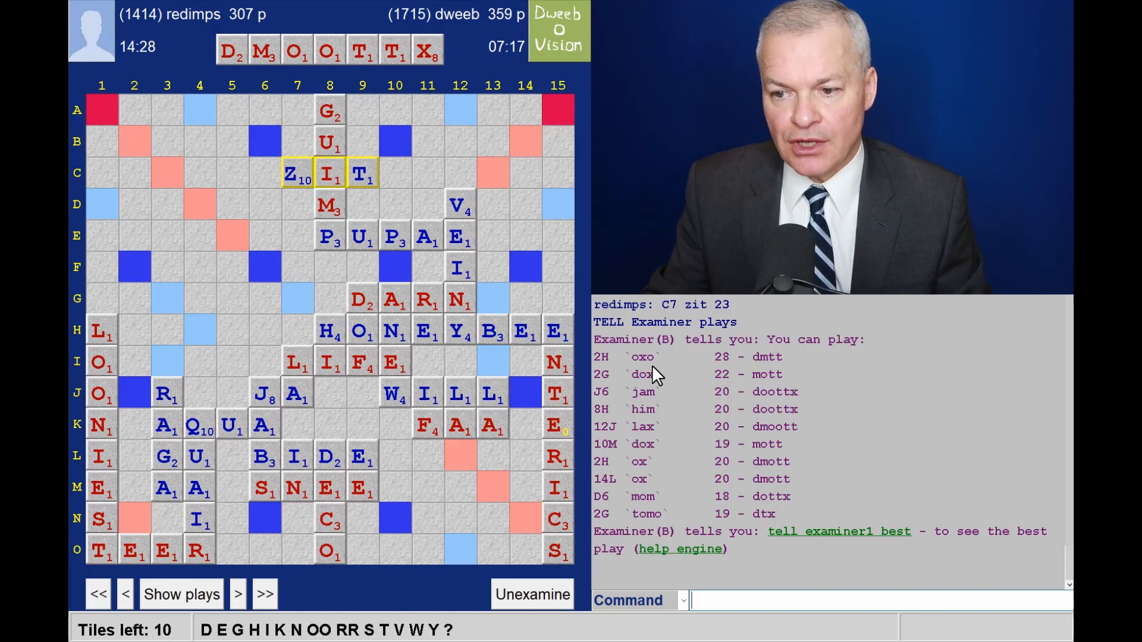
click(239, 595)
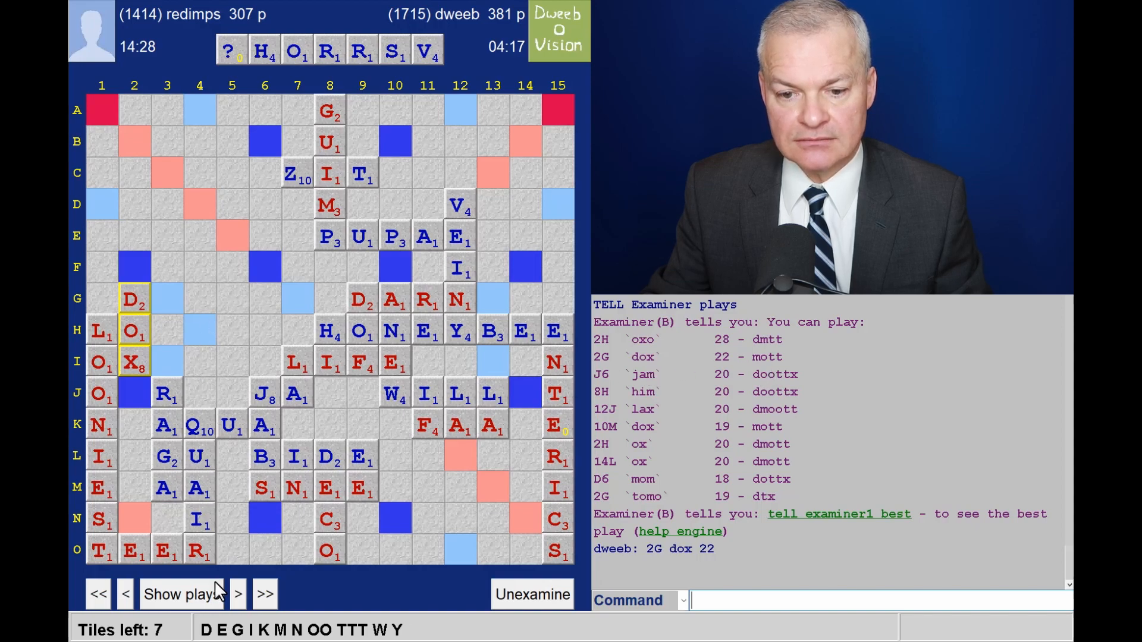
Step: Advance the replay through VOM at D6 and MOT at 3F, listing engine suggestions including DROGHERS for 63
click(237, 595)
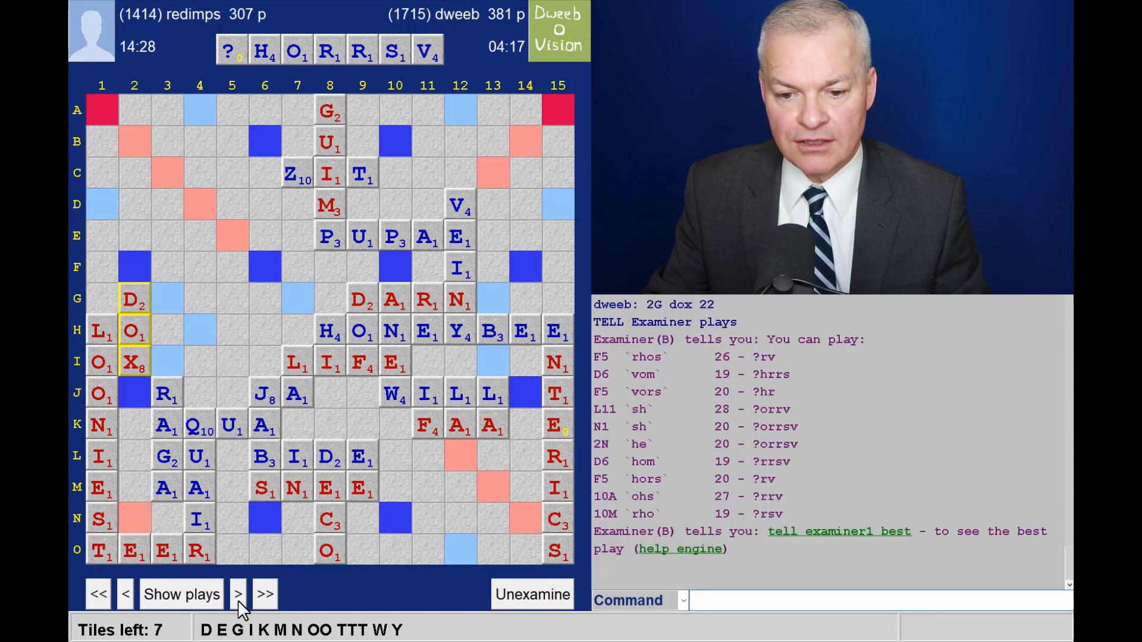
mouse_move(221, 86)
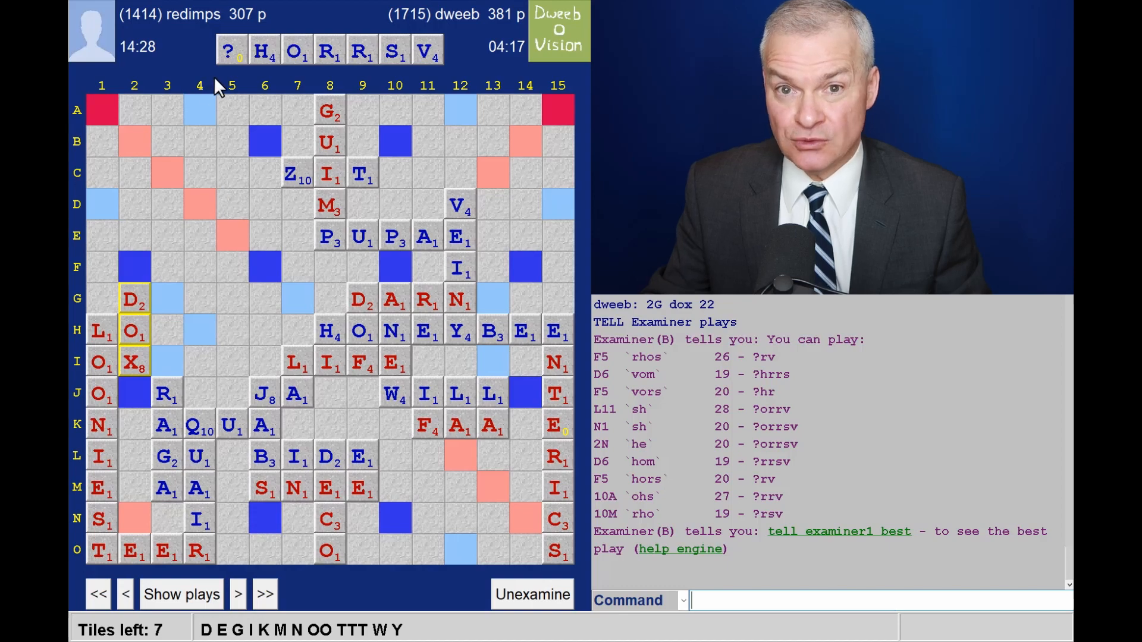
click(238, 595)
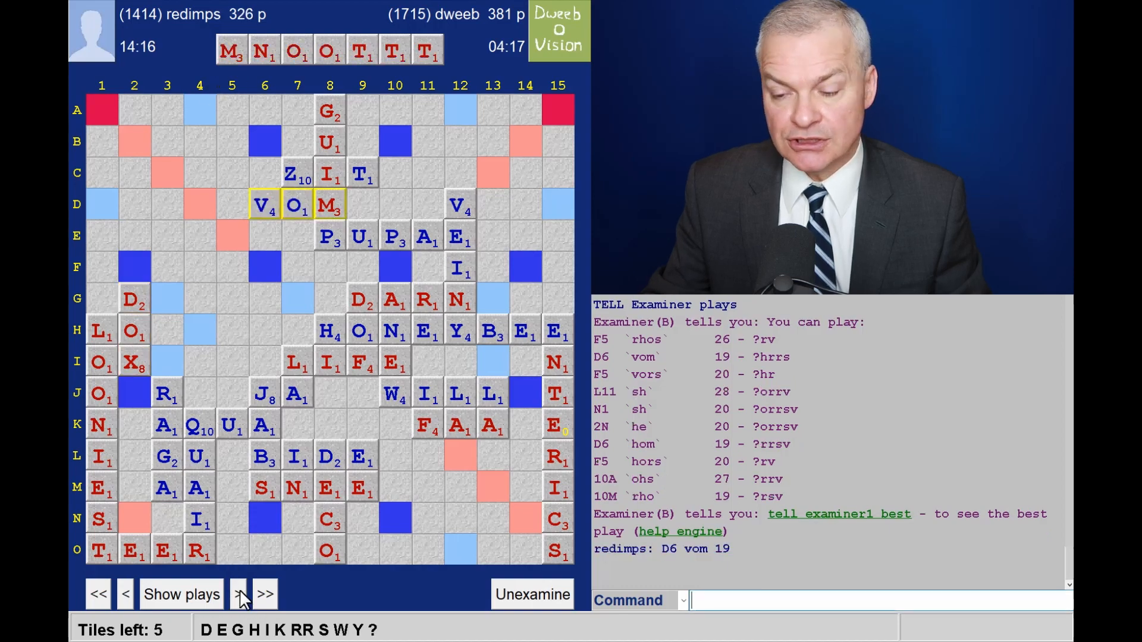
click(237, 595)
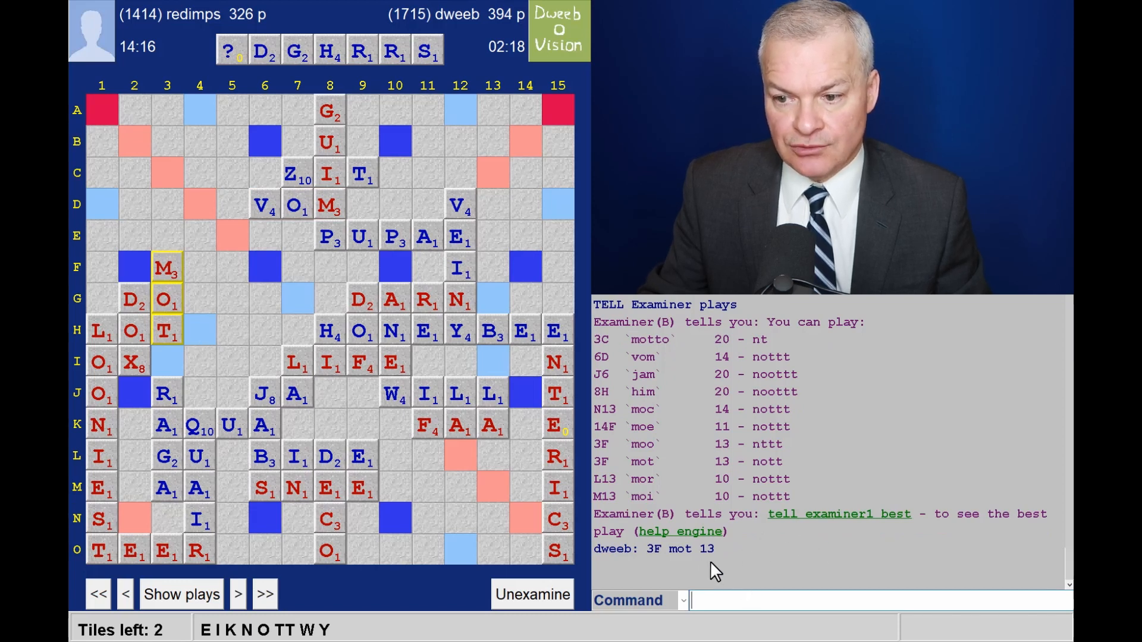
mouse_move(236, 618)
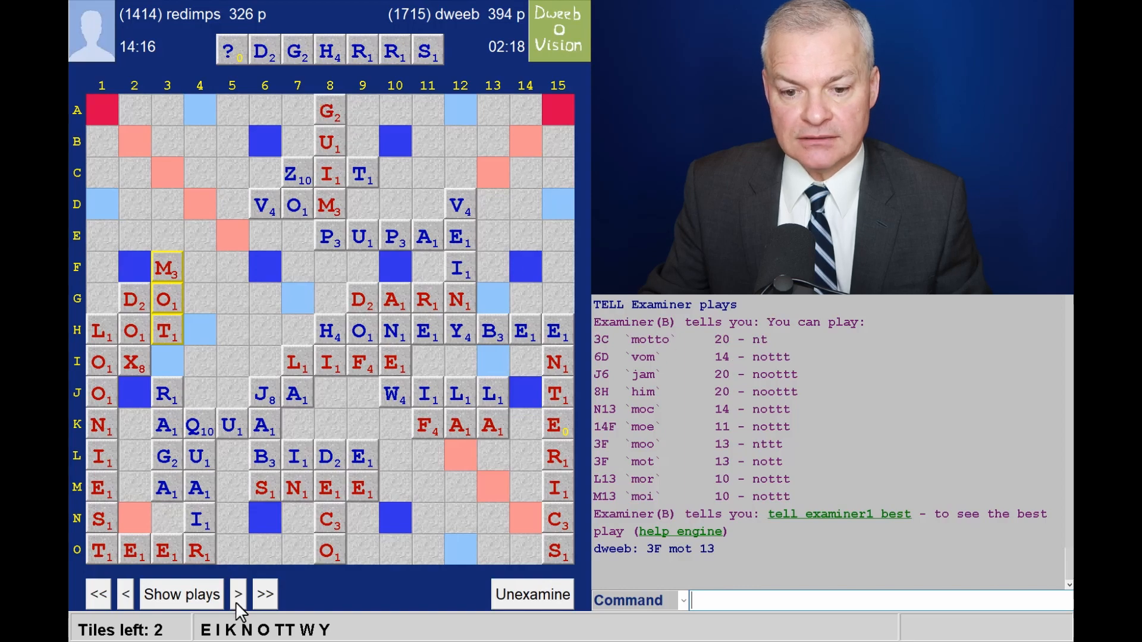
click(180, 595)
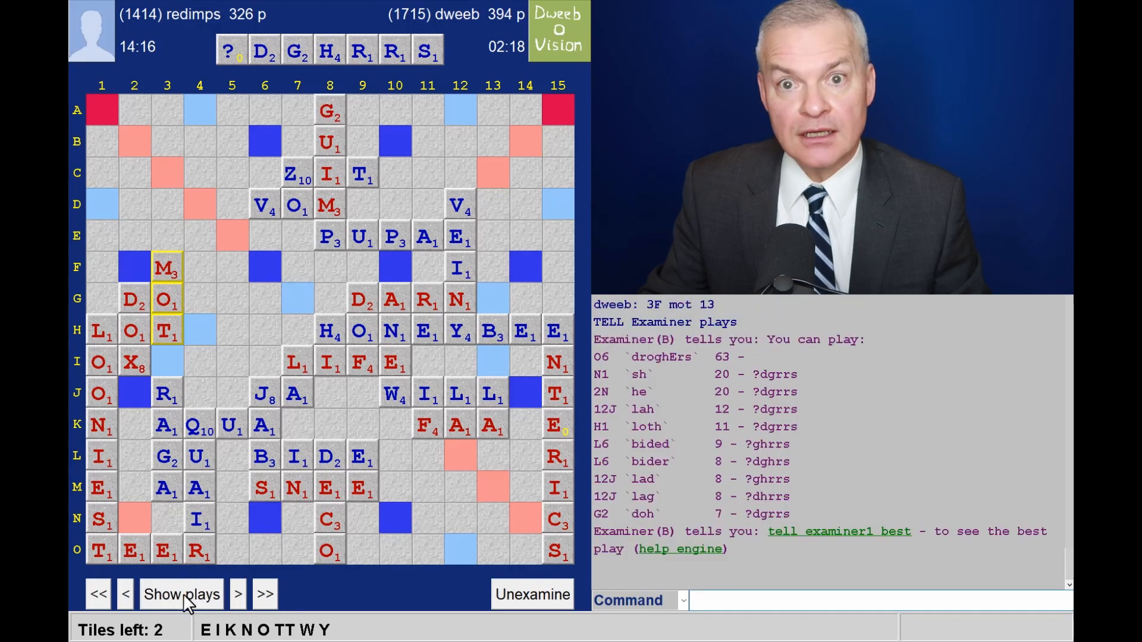
mouse_move(472, 487)
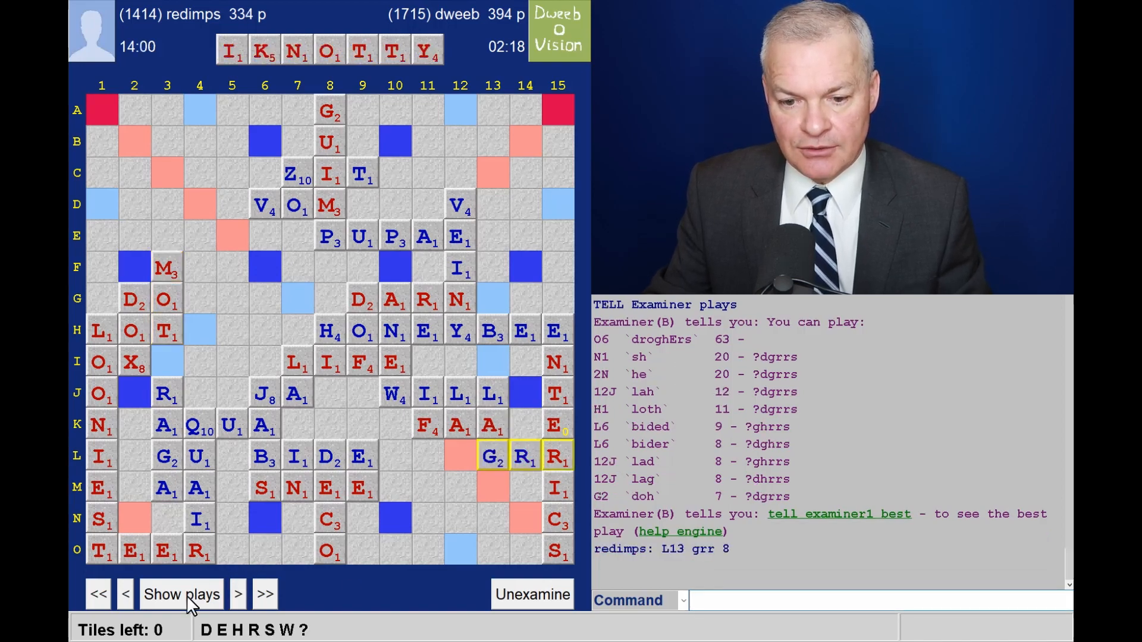
Step: Advance past KNOTTY at 4A to the opponent's closing SHOWERED at O6 for 64, ending 437–400
click(181, 594)
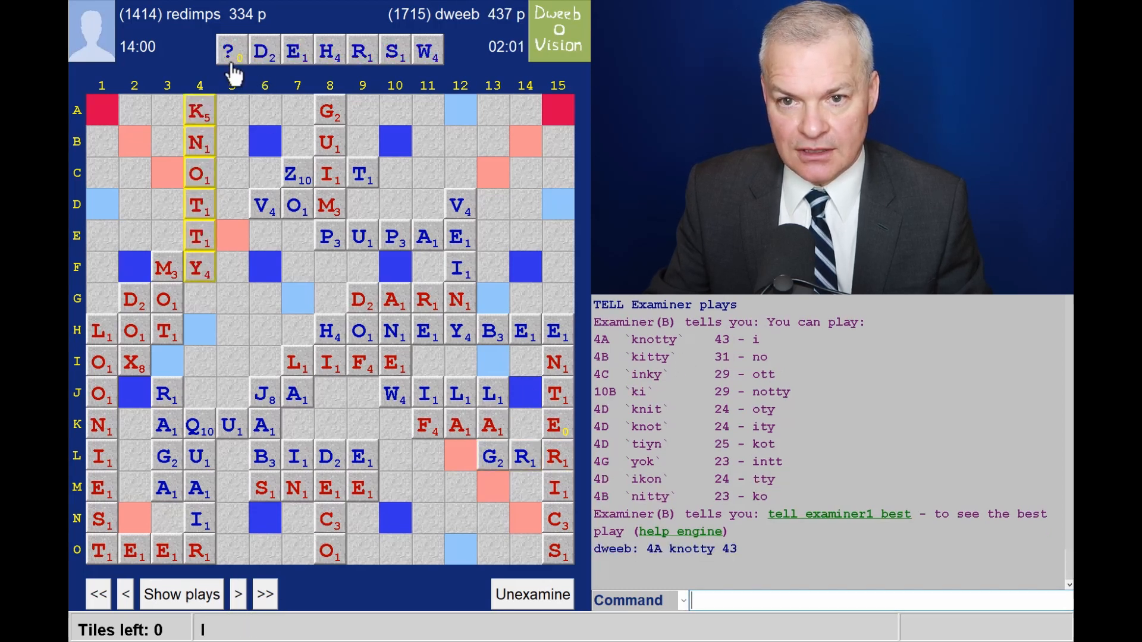
mouse_move(231, 86)
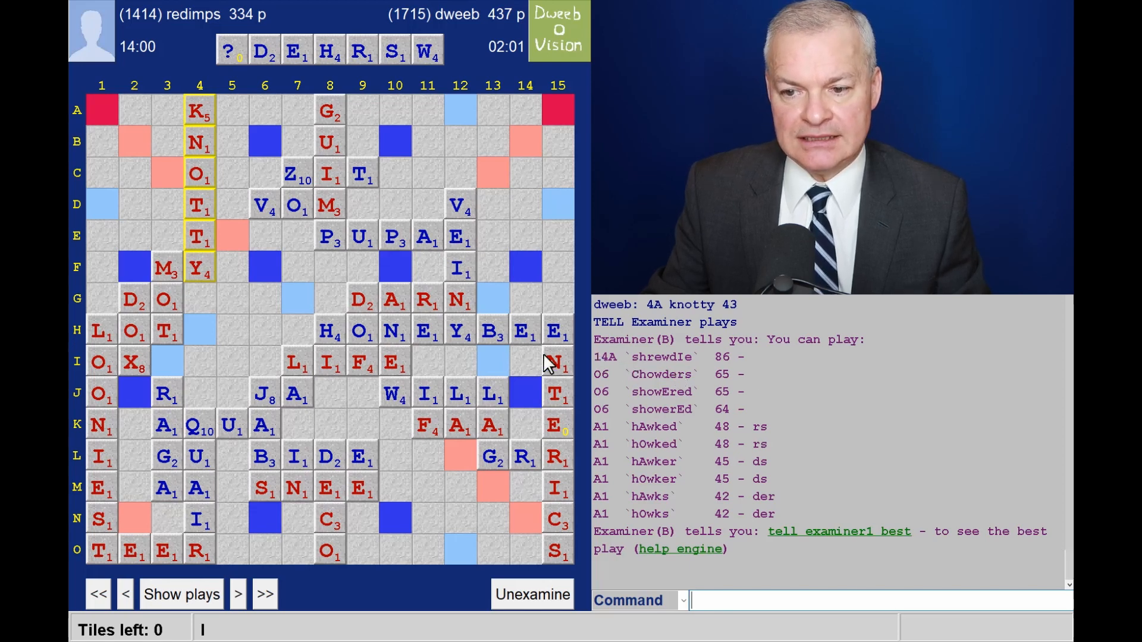
mouse_move(517, 320)
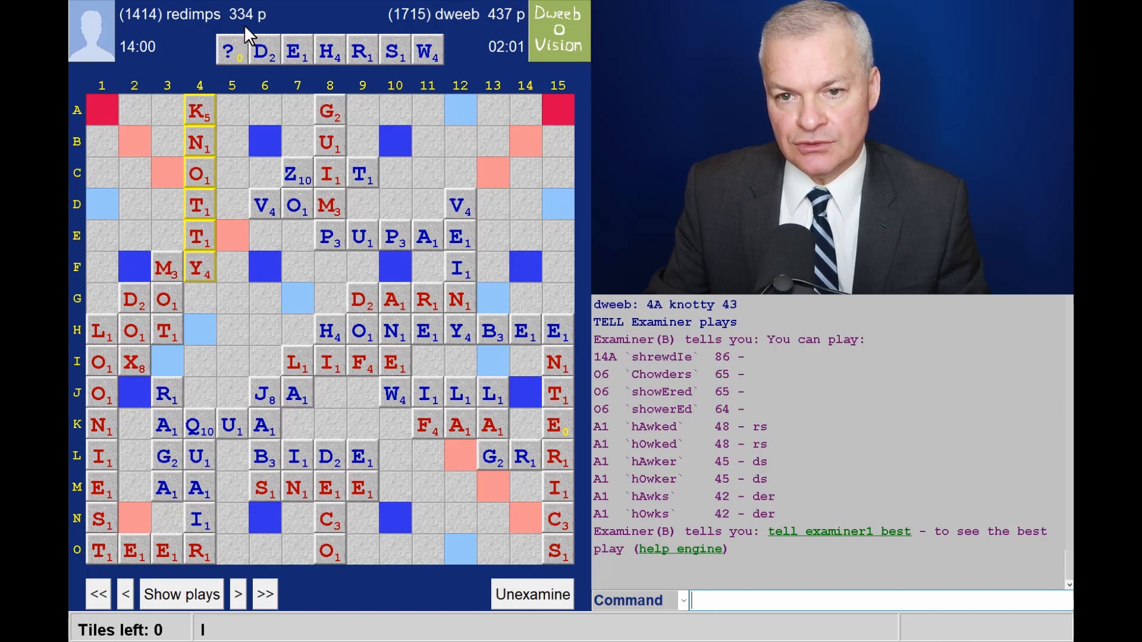
mouse_move(527, 37)
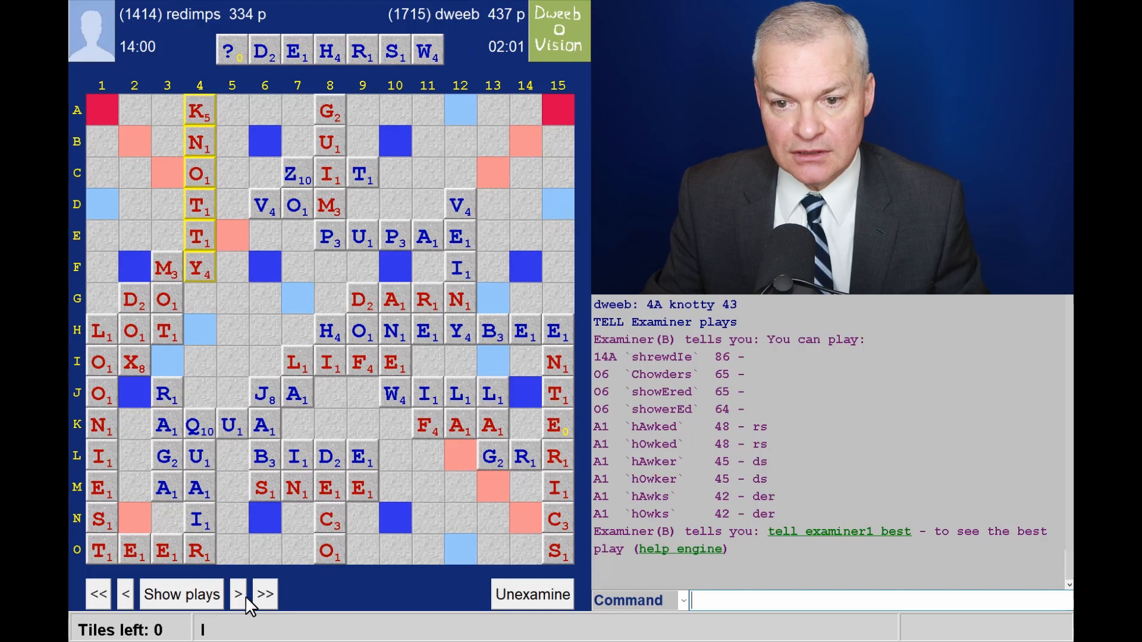
click(237, 594)
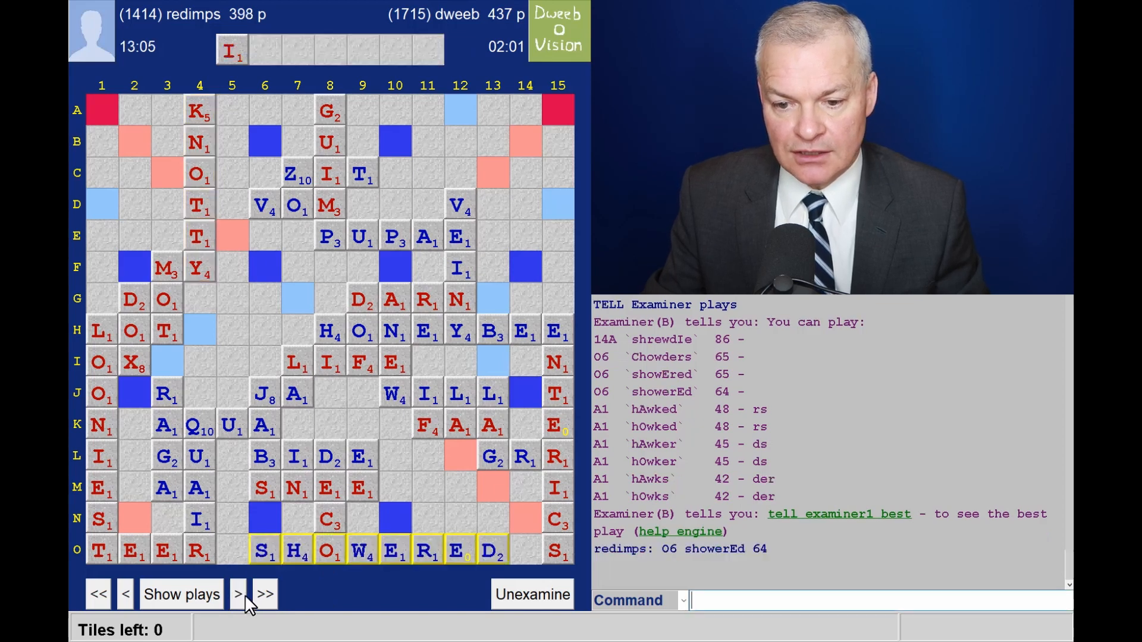
mouse_move(308, 571)
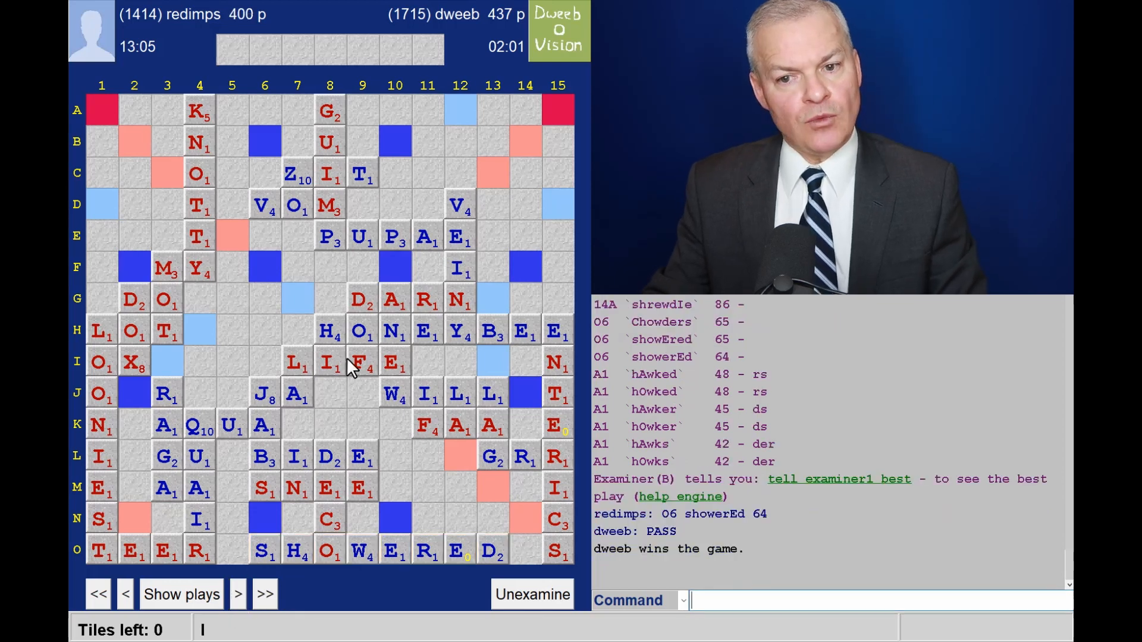
mouse_move(347, 347)
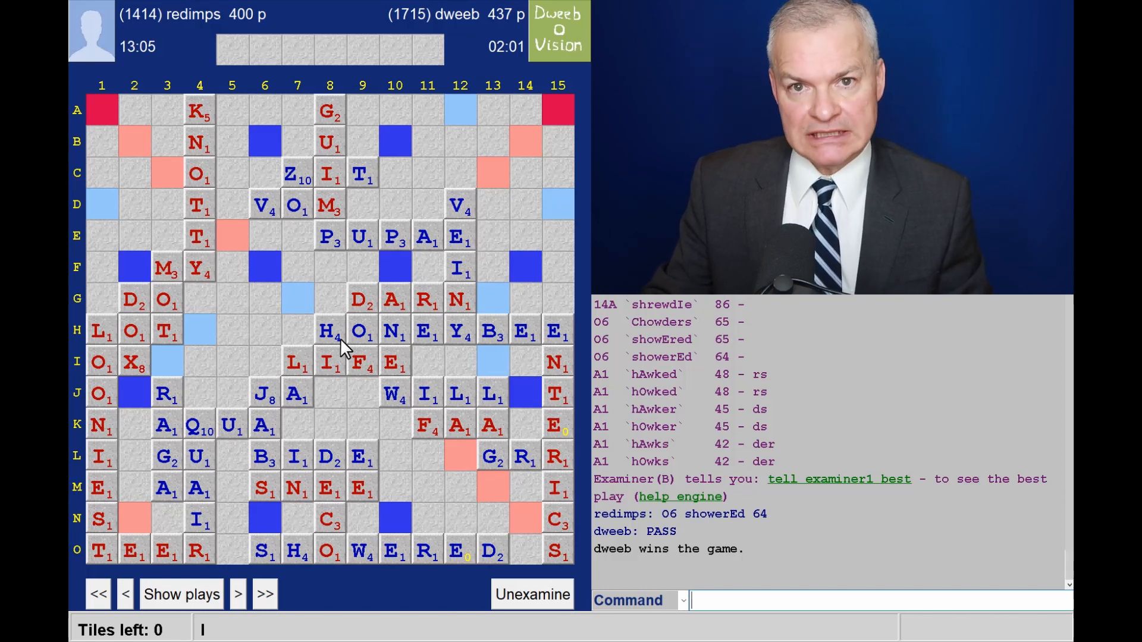
mouse_move(335, 345)
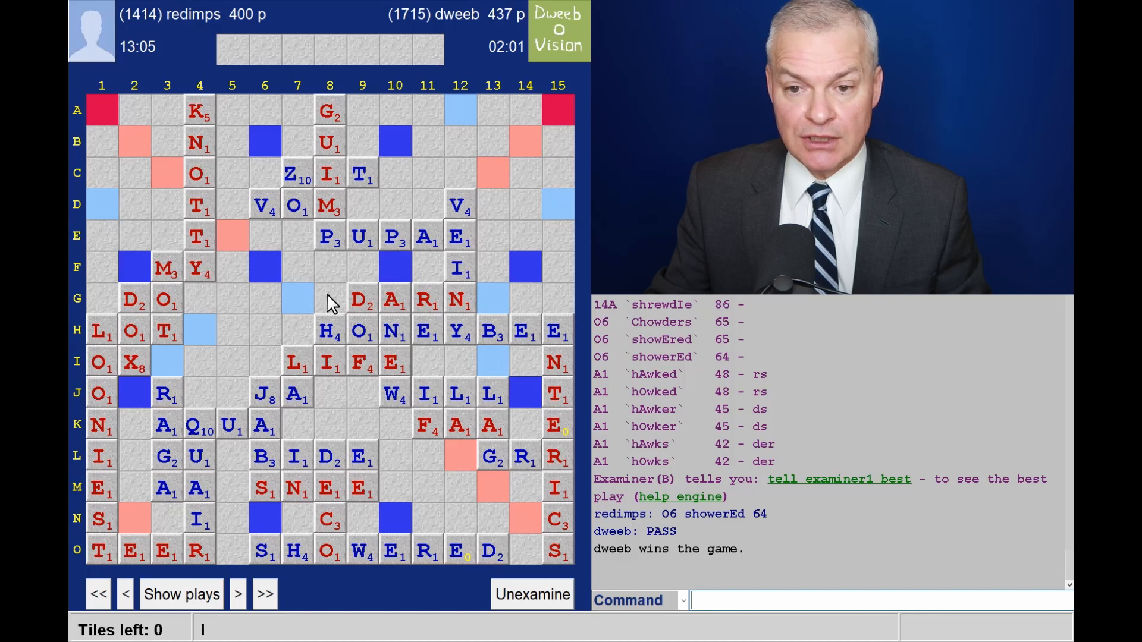
mouse_move(309, 326)
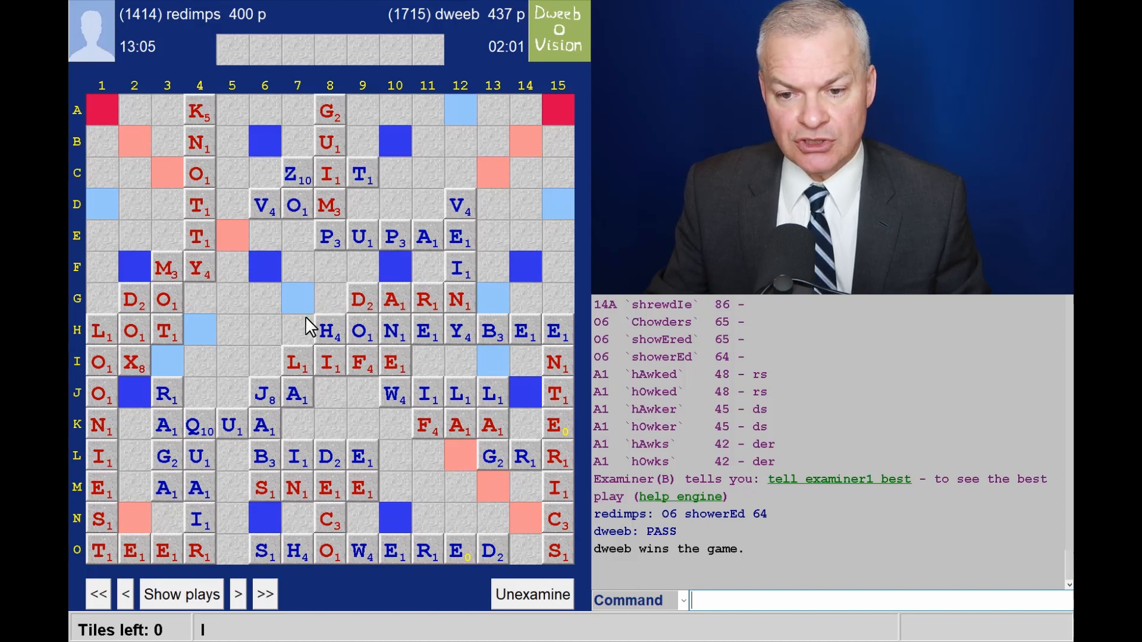
mouse_move(347, 417)
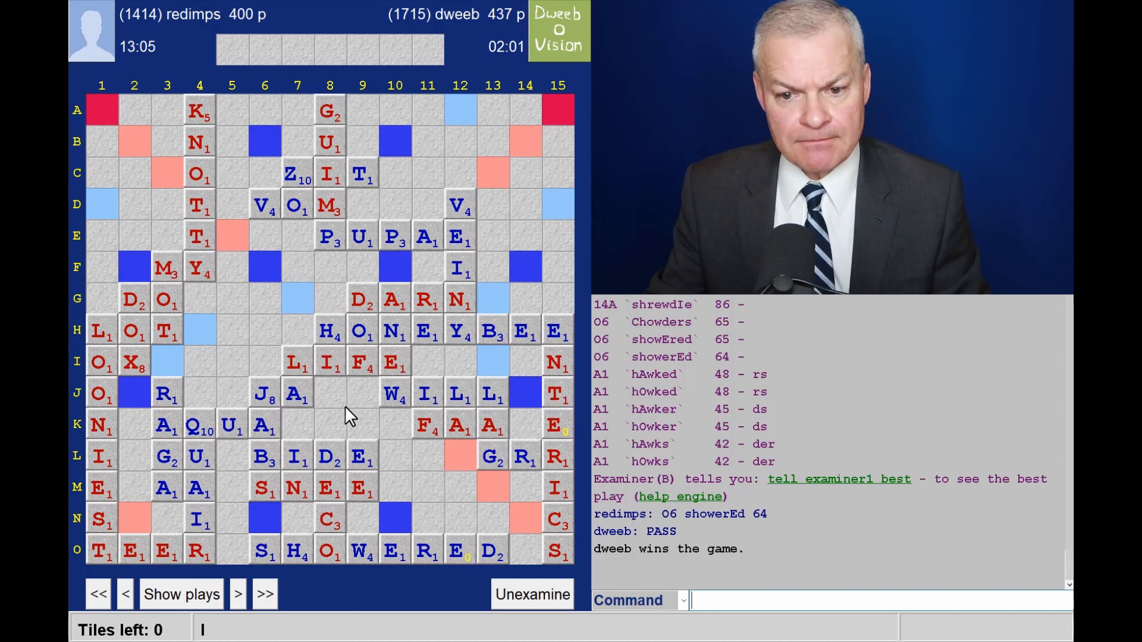